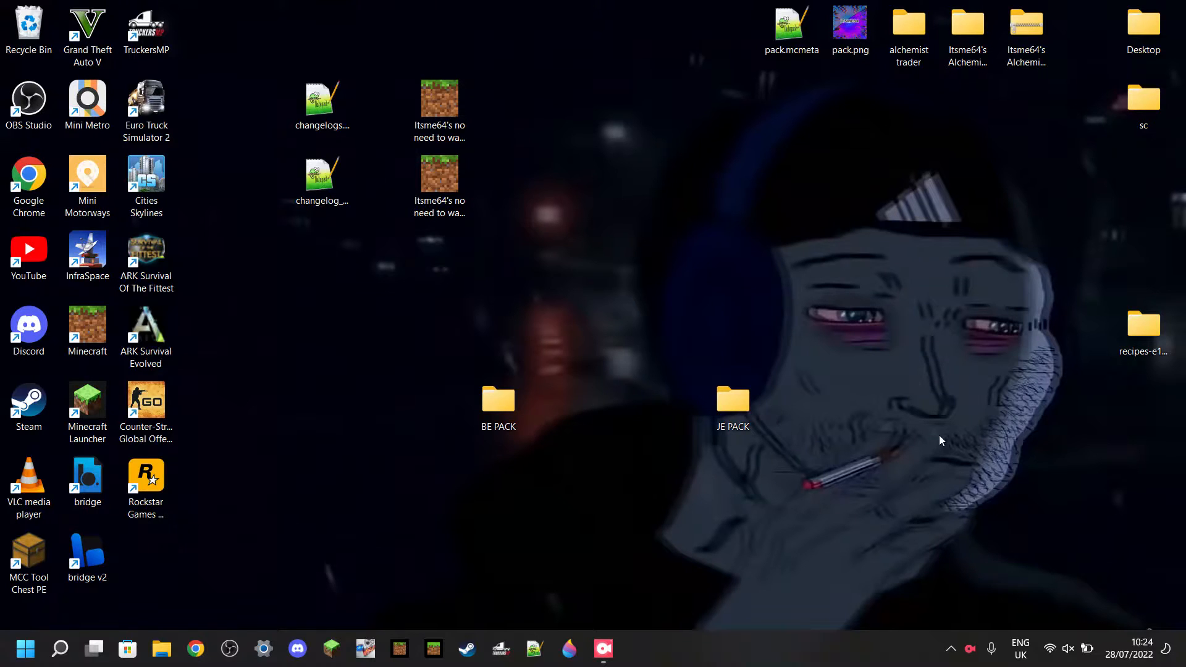
mouse_move(915, 418)
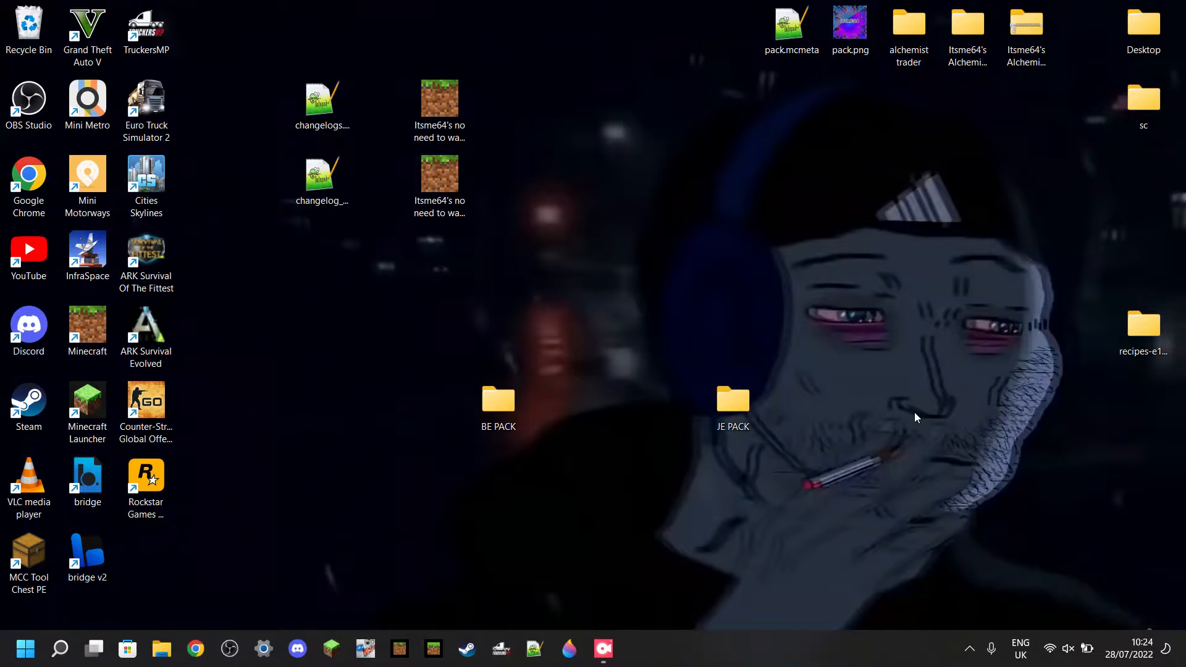
mouse_move(492, 411)
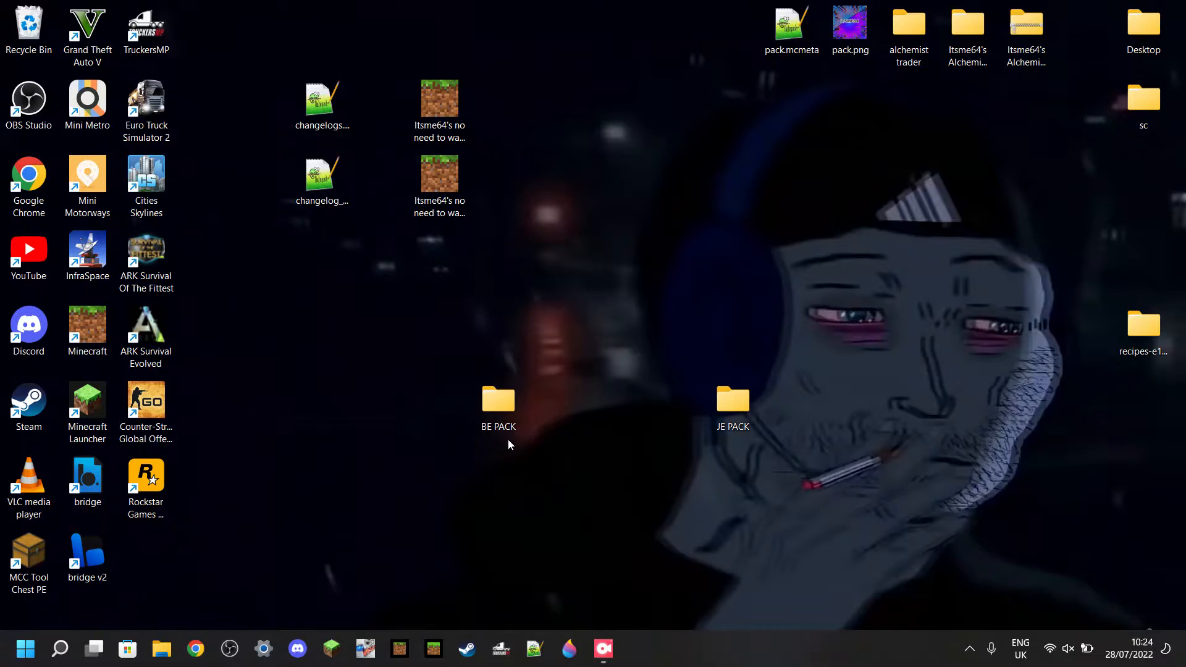
- Browse BE PACK's block and item textures, including the three sword textures, then close it
double_click(496, 398)
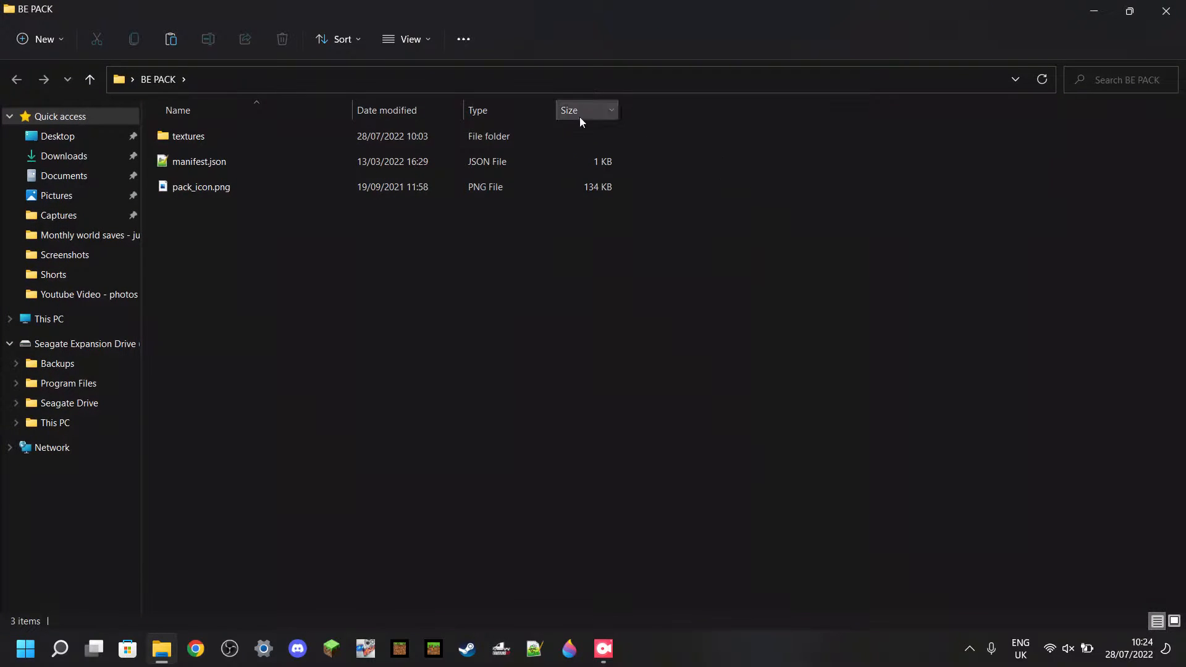
click(211, 136)
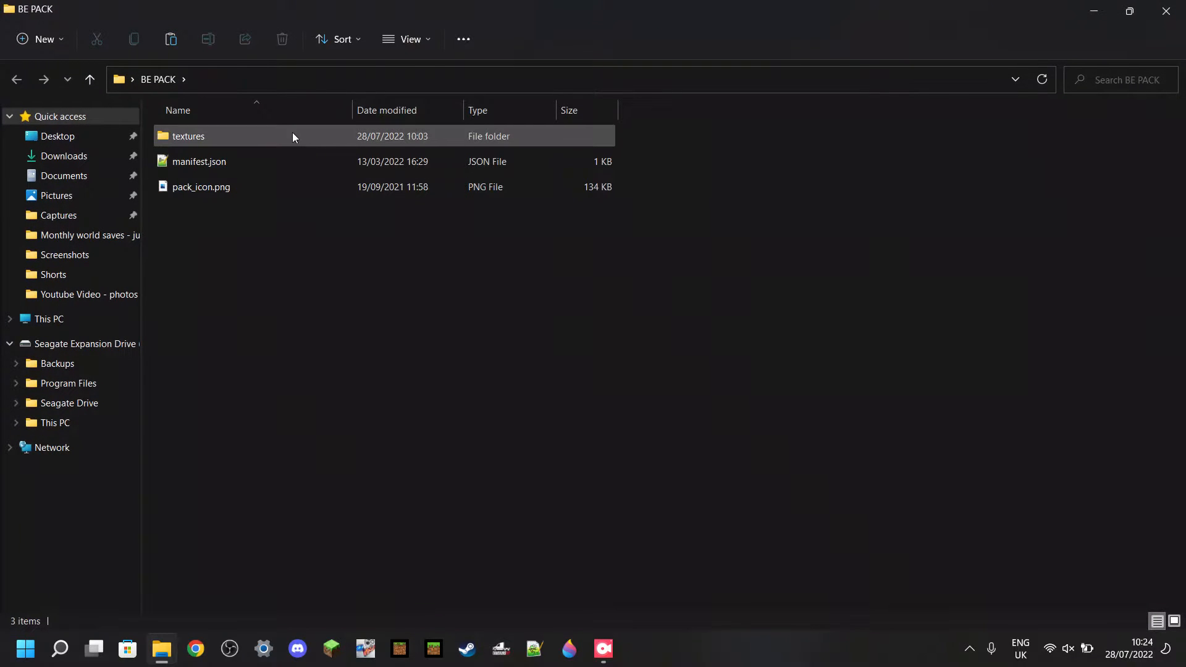
double_click(188, 136)
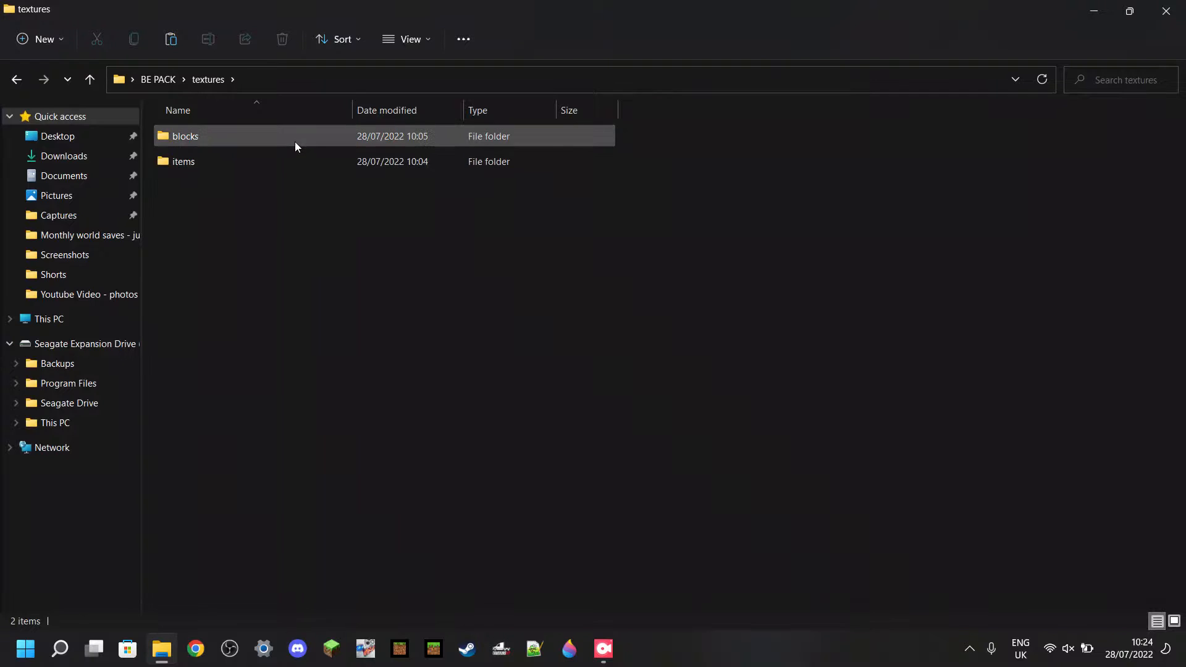
double_click(184, 136)
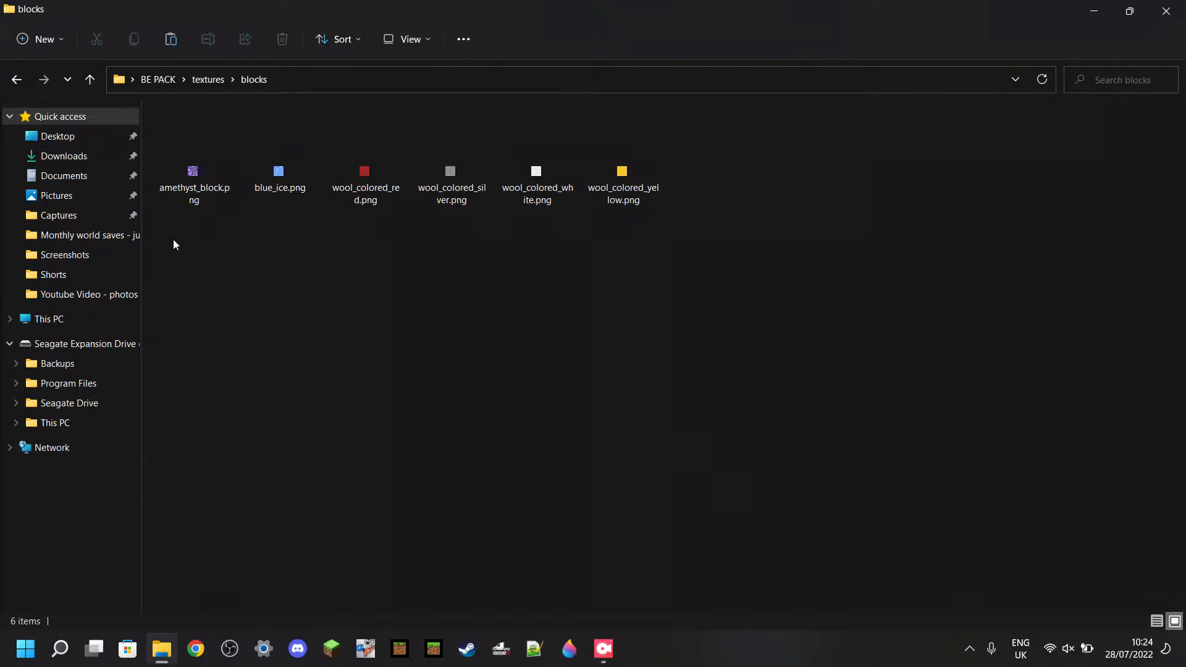
key(ctrl+a)
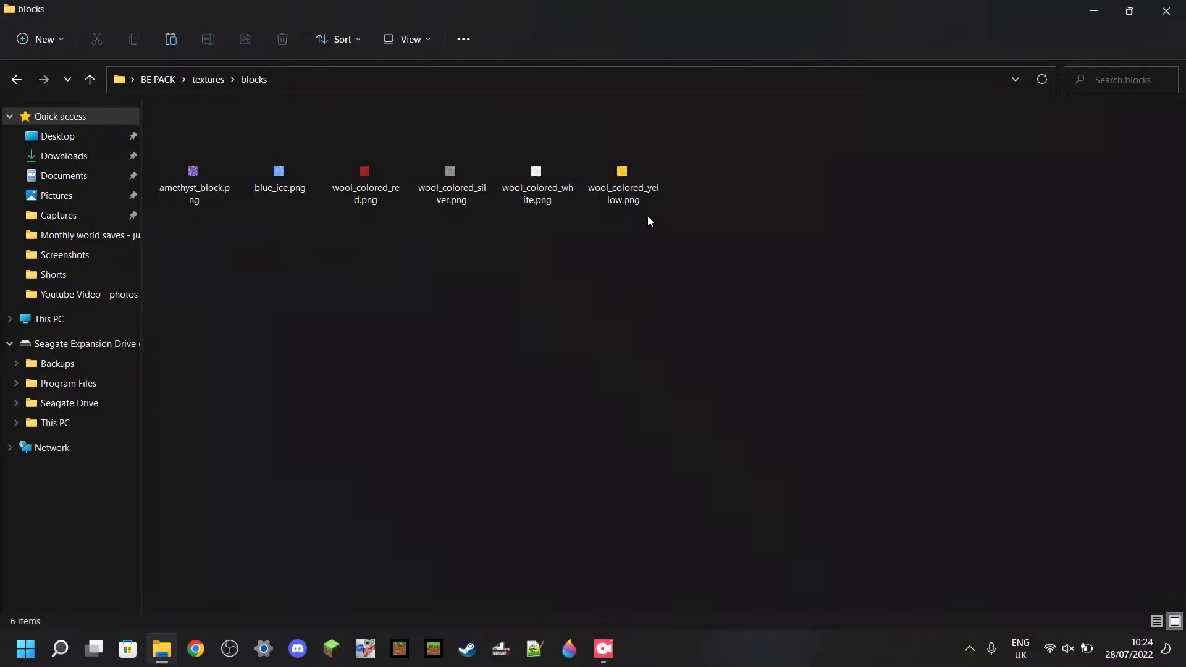
click(194, 156)
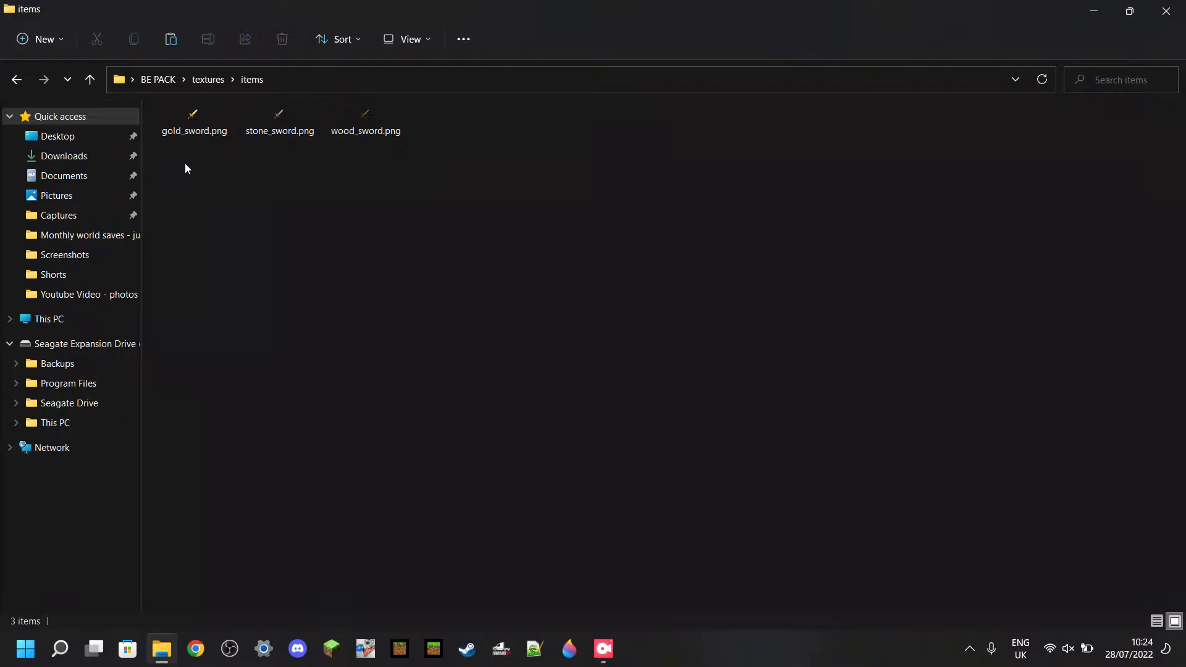
key(ctrl+a)
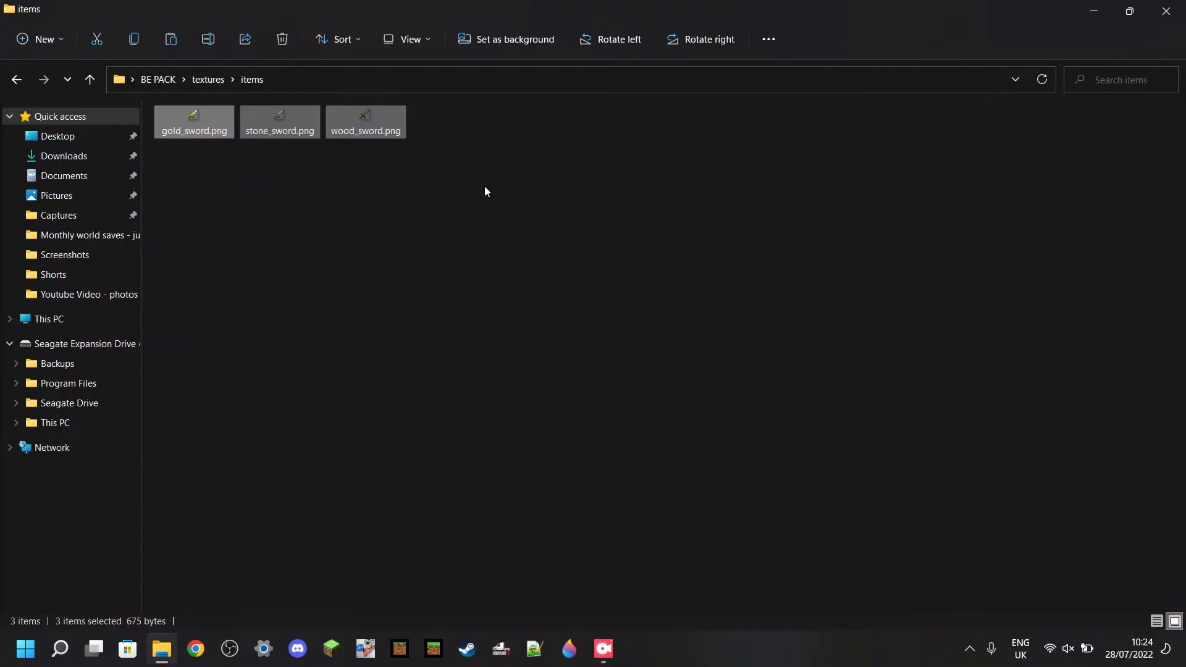
click(486, 191)
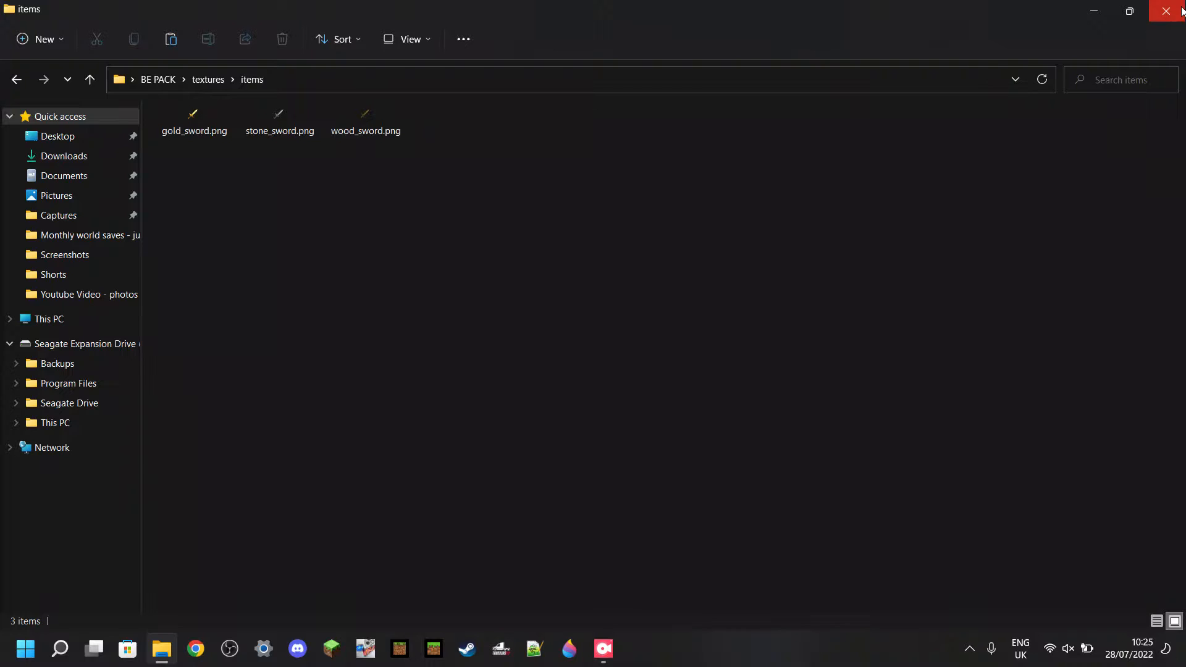
mouse_move(1039, 251)
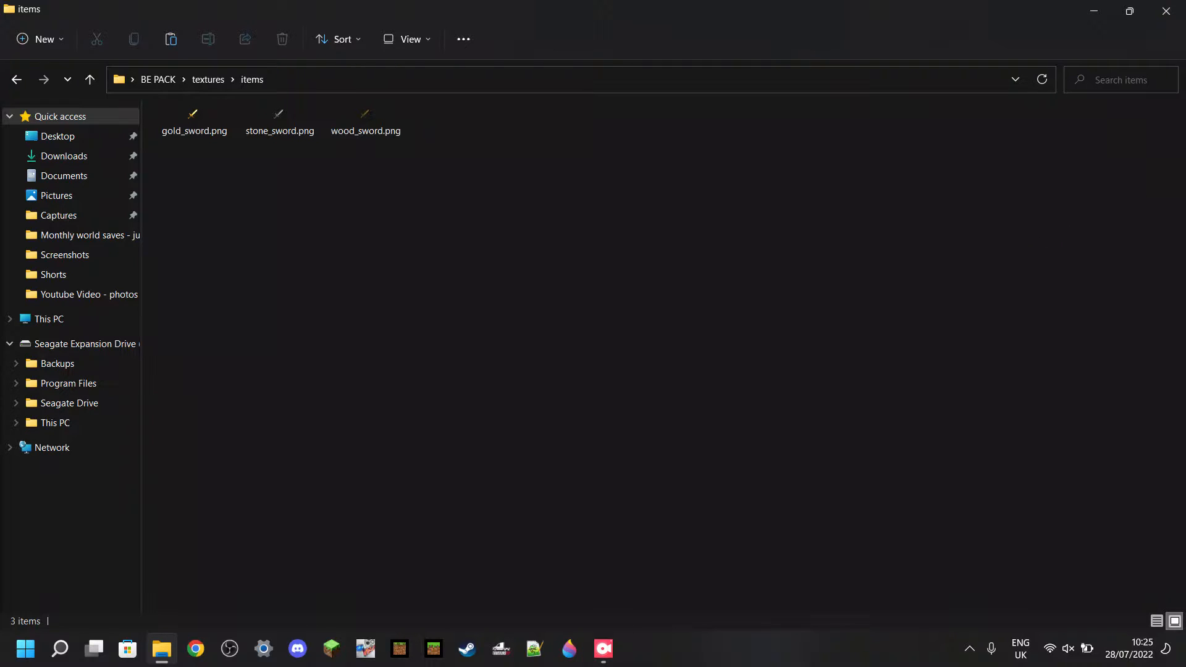
mouse_move(897, 33)
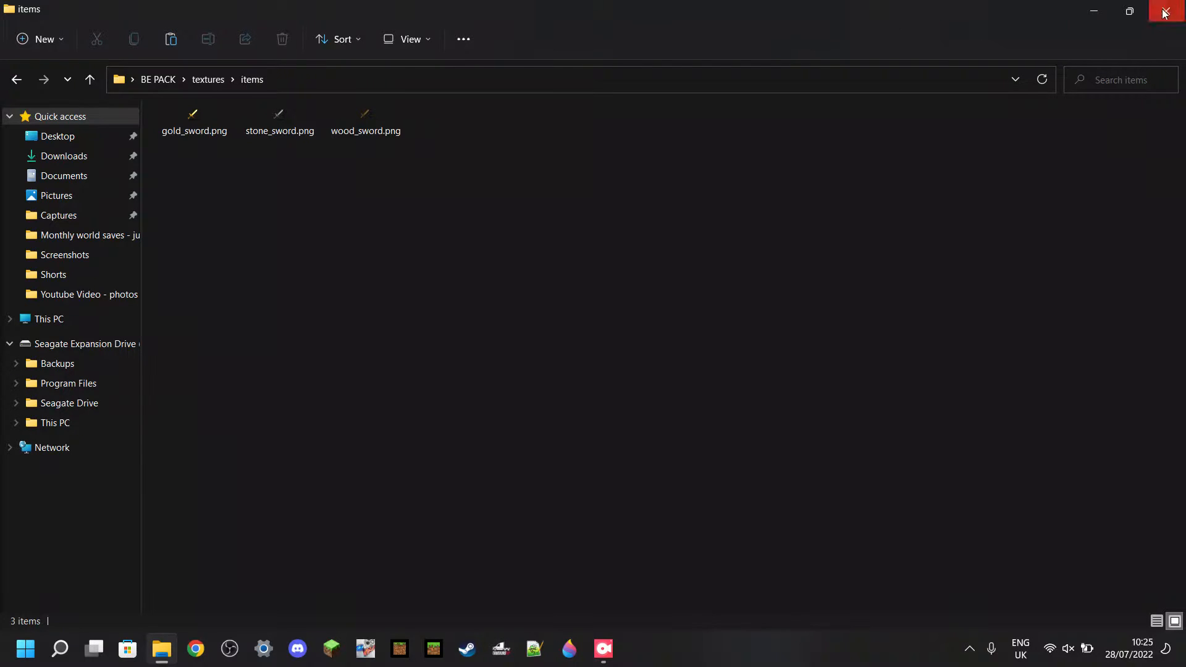
click(1164, 12)
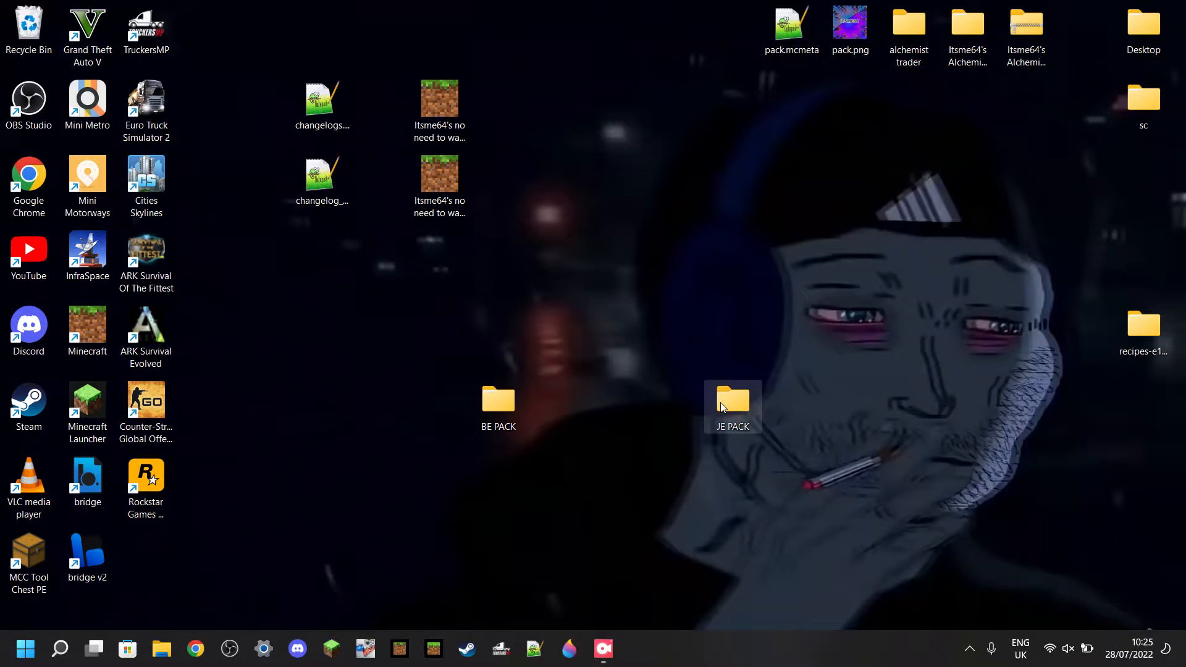
- Check the JE PACK folder and Minecraft Launcher, then enter %appdata% in the Run box
double_click(731, 397)
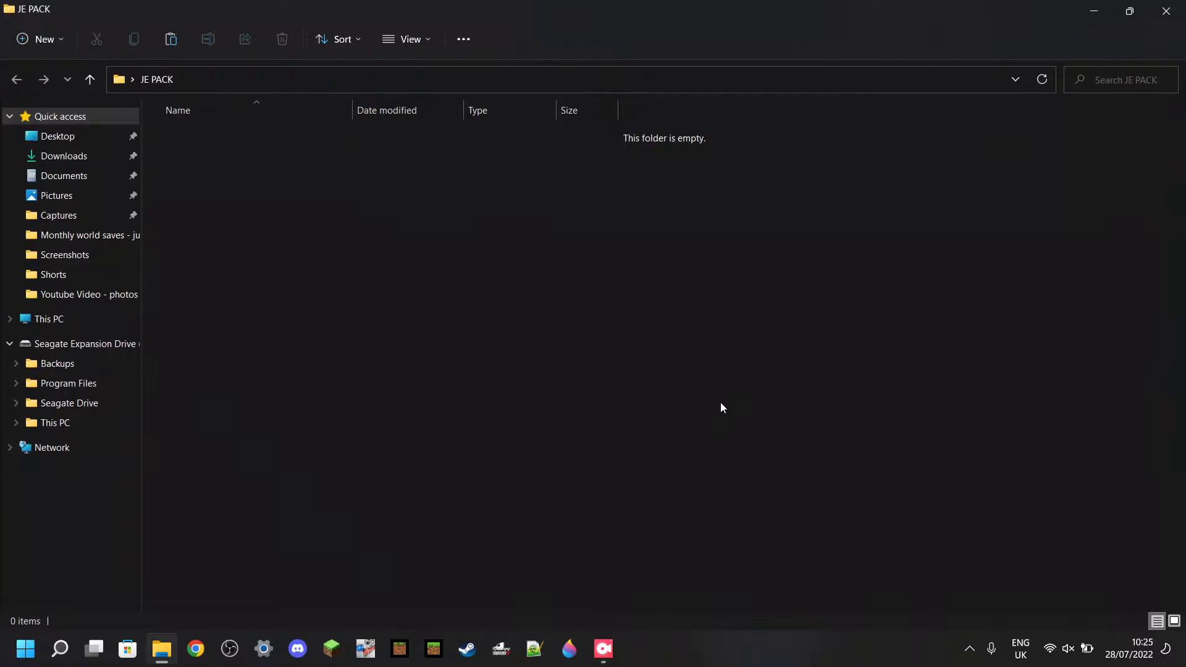
mouse_move(1161, 48)
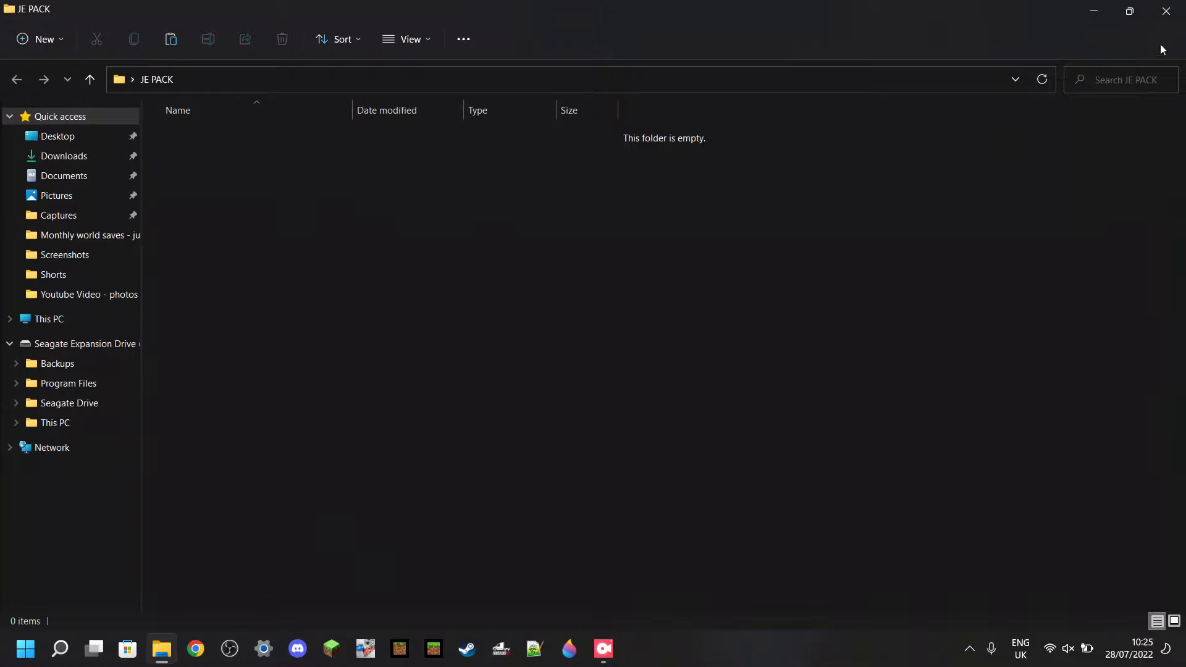
mouse_move(589, 205)
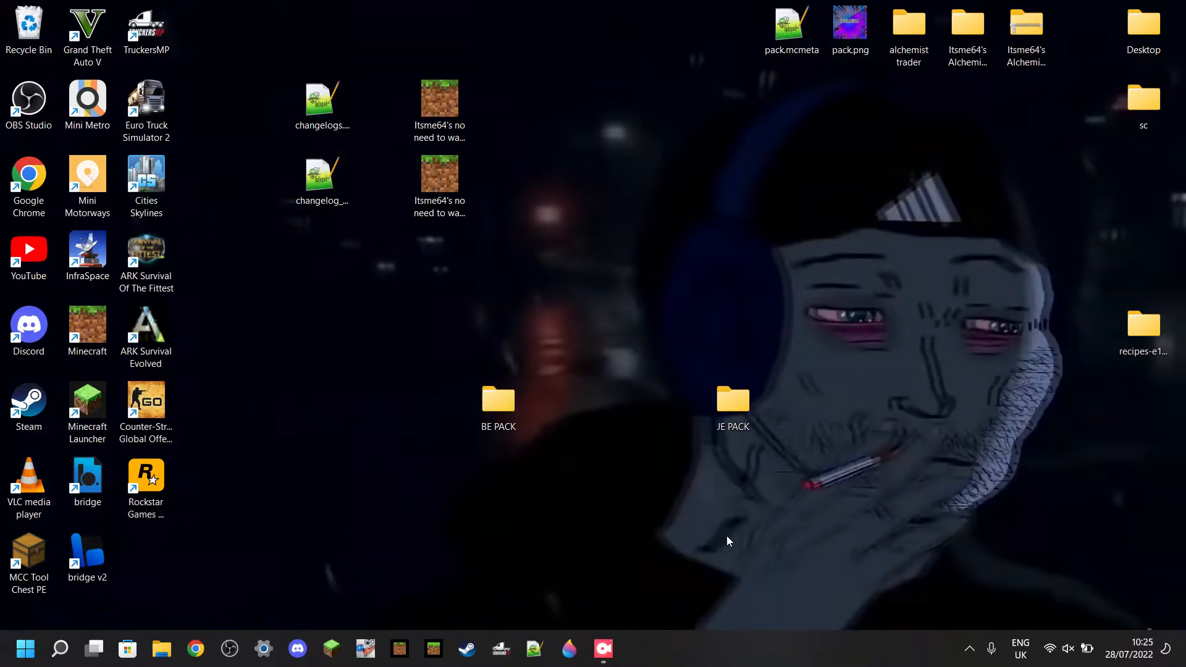
mouse_move(676, 479)
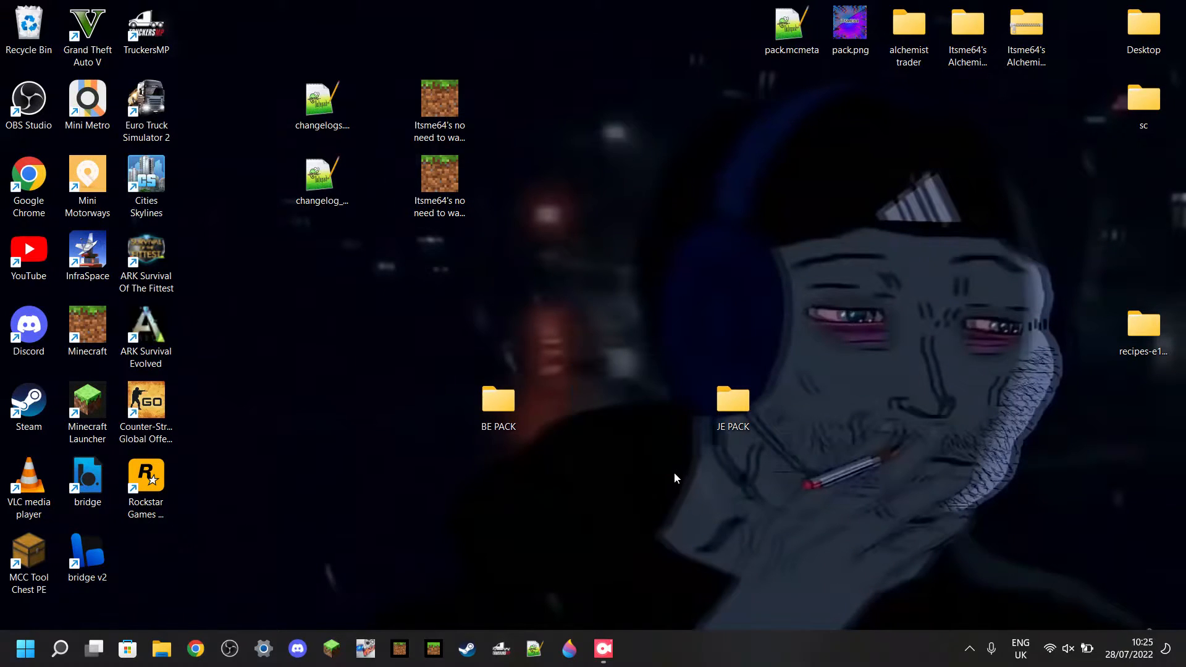
mouse_move(709, 521)
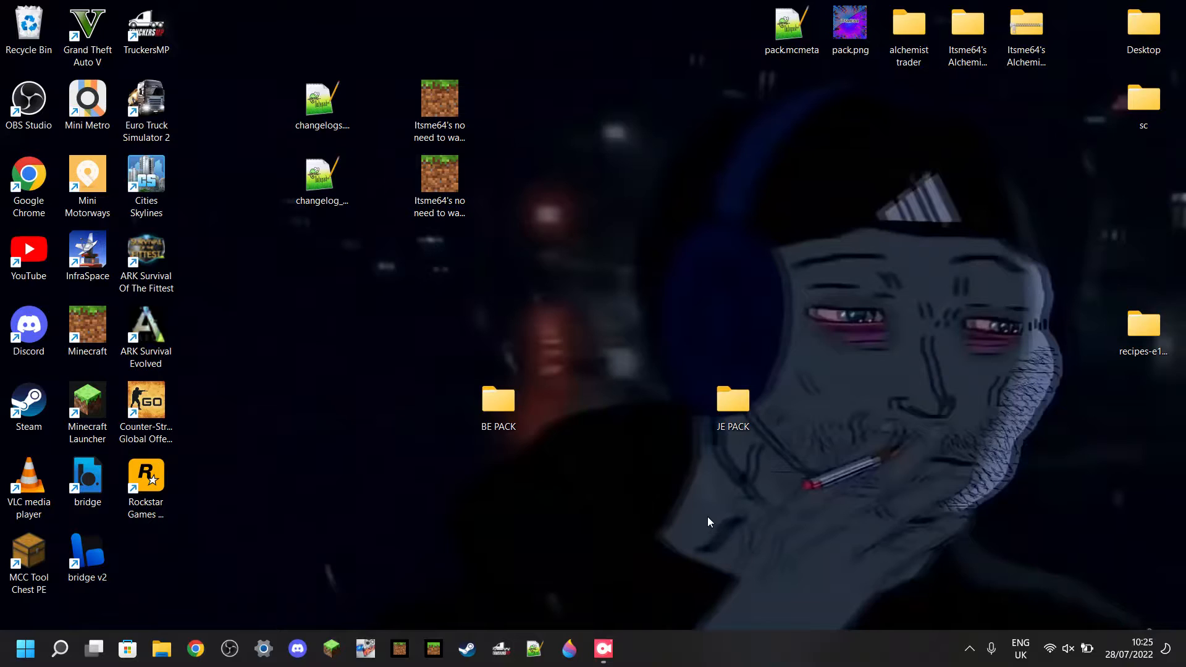
mouse_move(689, 502)
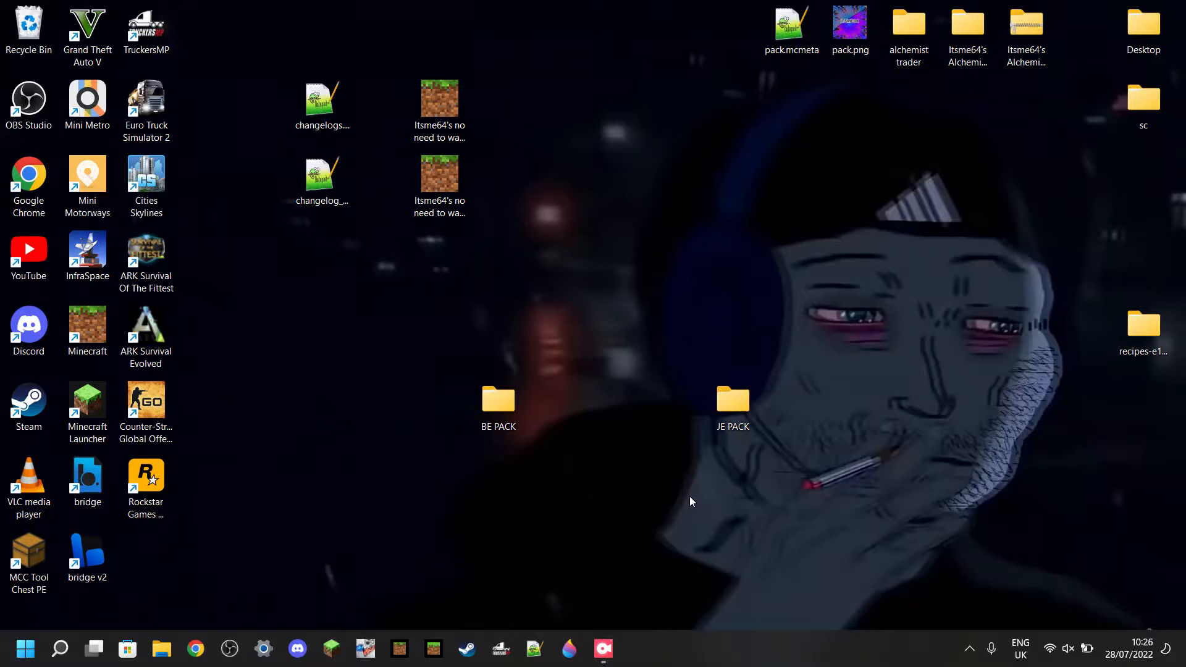
mouse_move(996, 498)
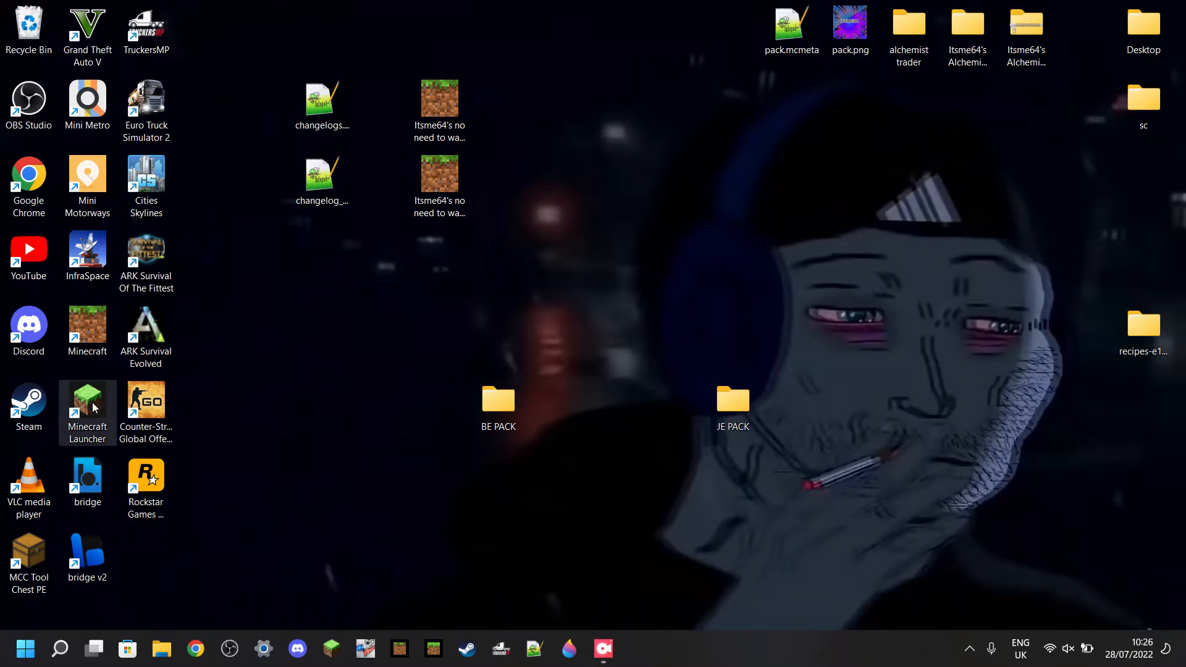
mouse_move(86, 409)
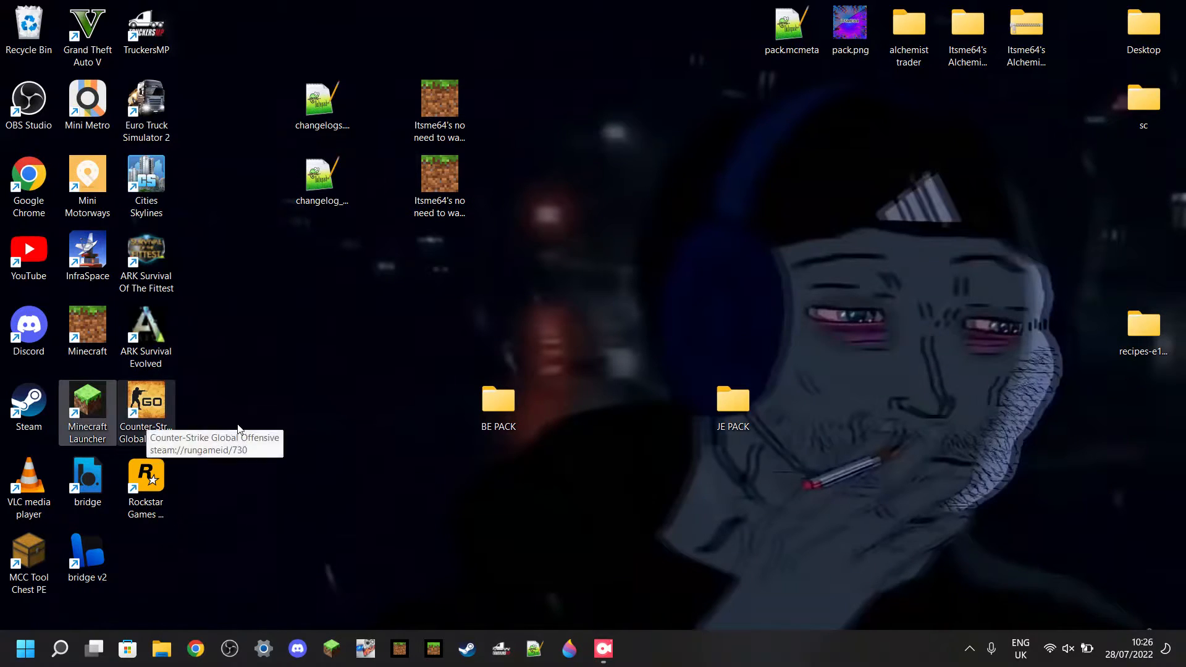
double_click(87, 406)
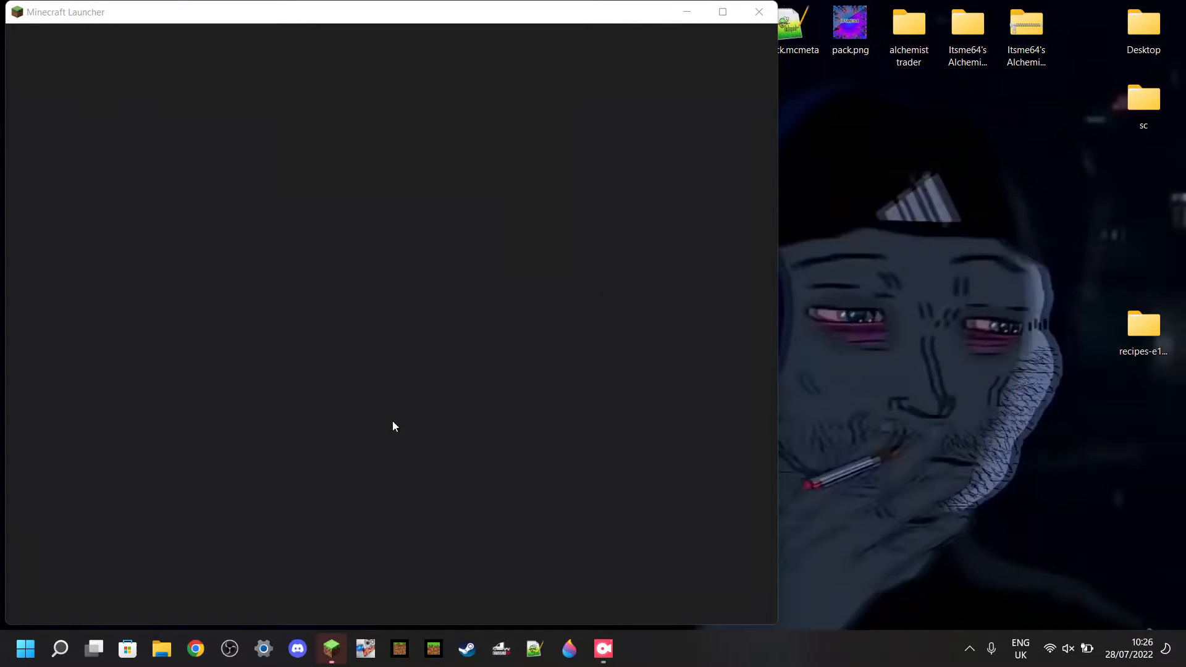
mouse_move(558, 322)
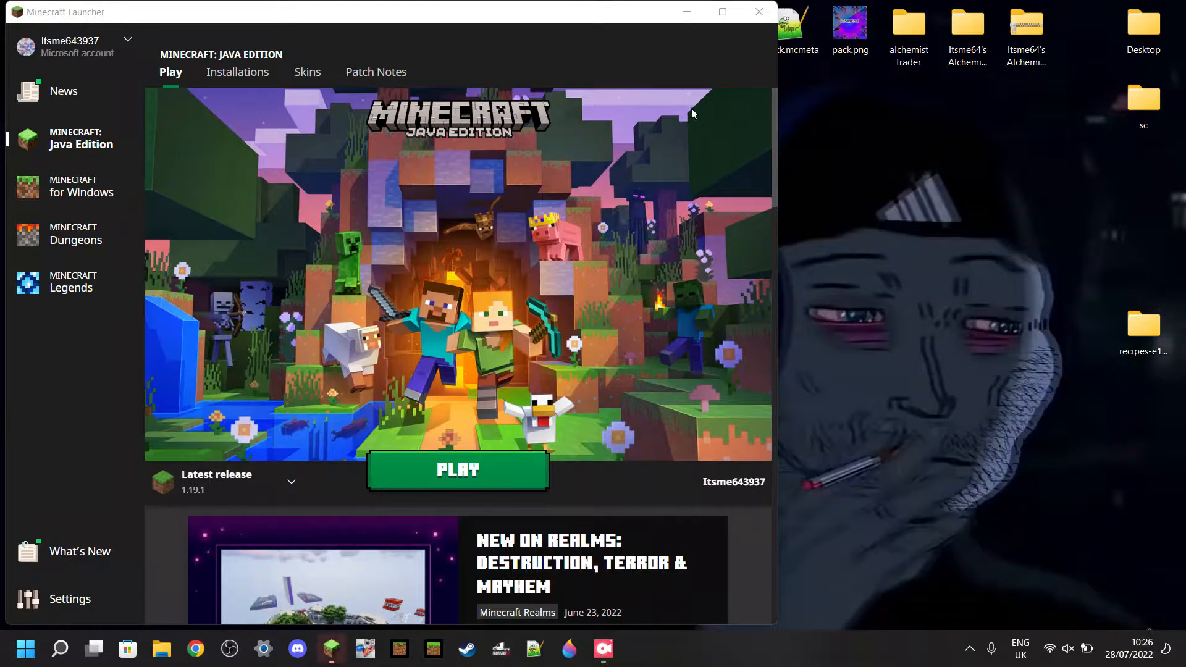
mouse_move(684, 143)
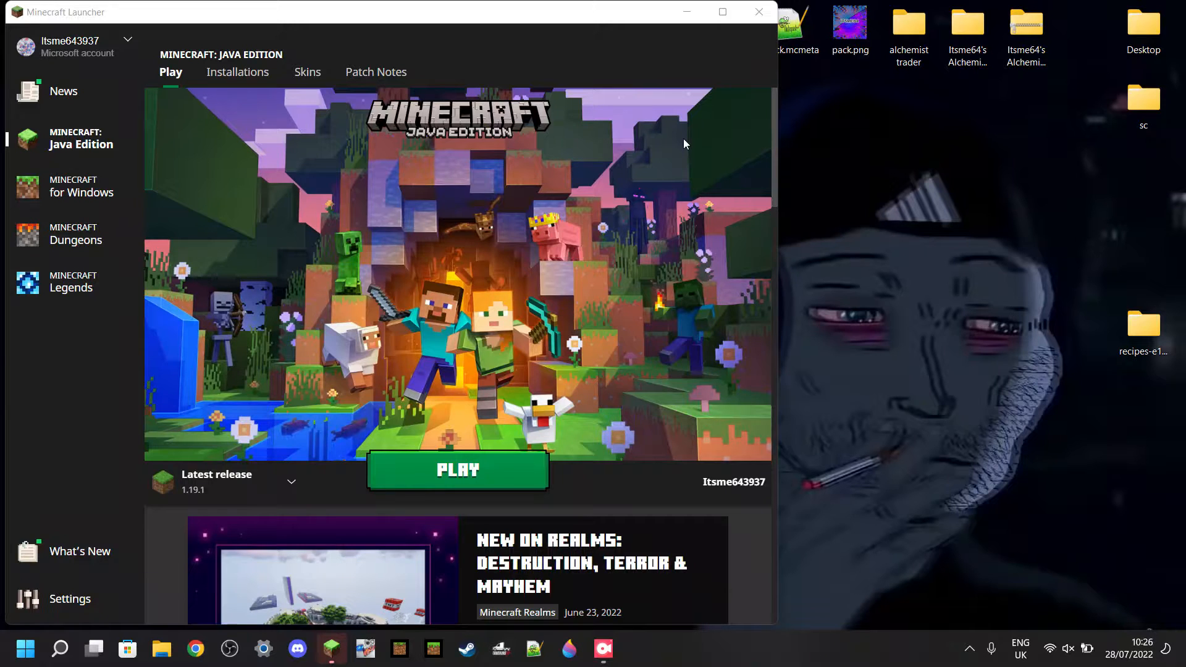
mouse_move(91, 187)
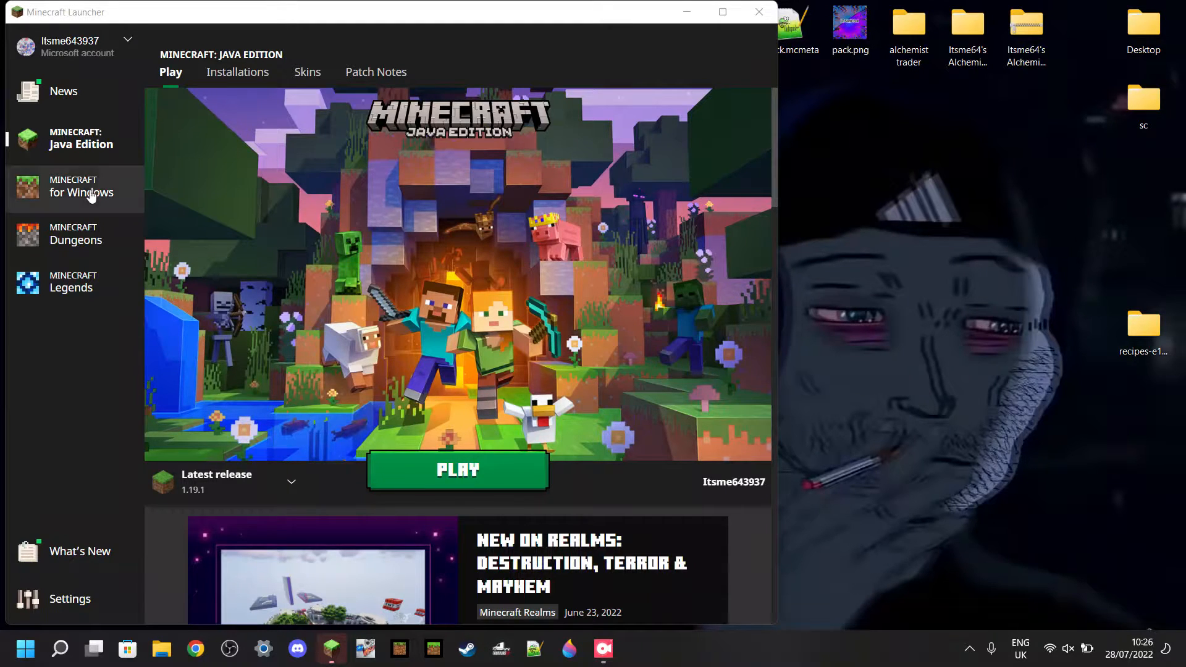
click(83, 186)
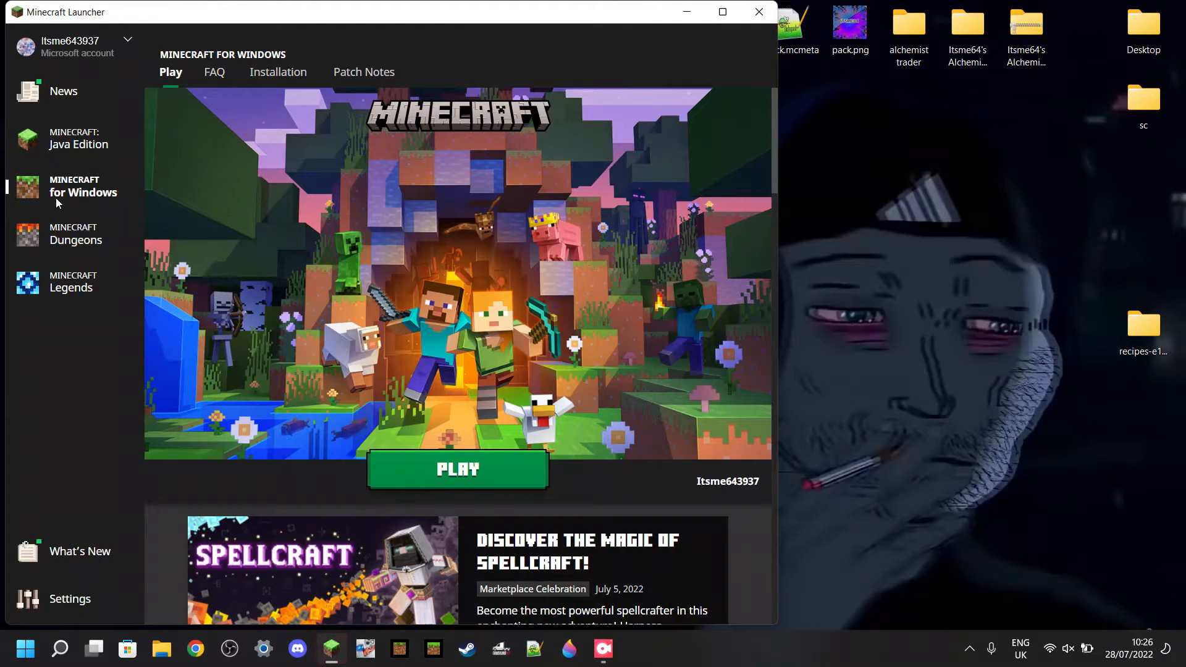
mouse_move(673, 66)
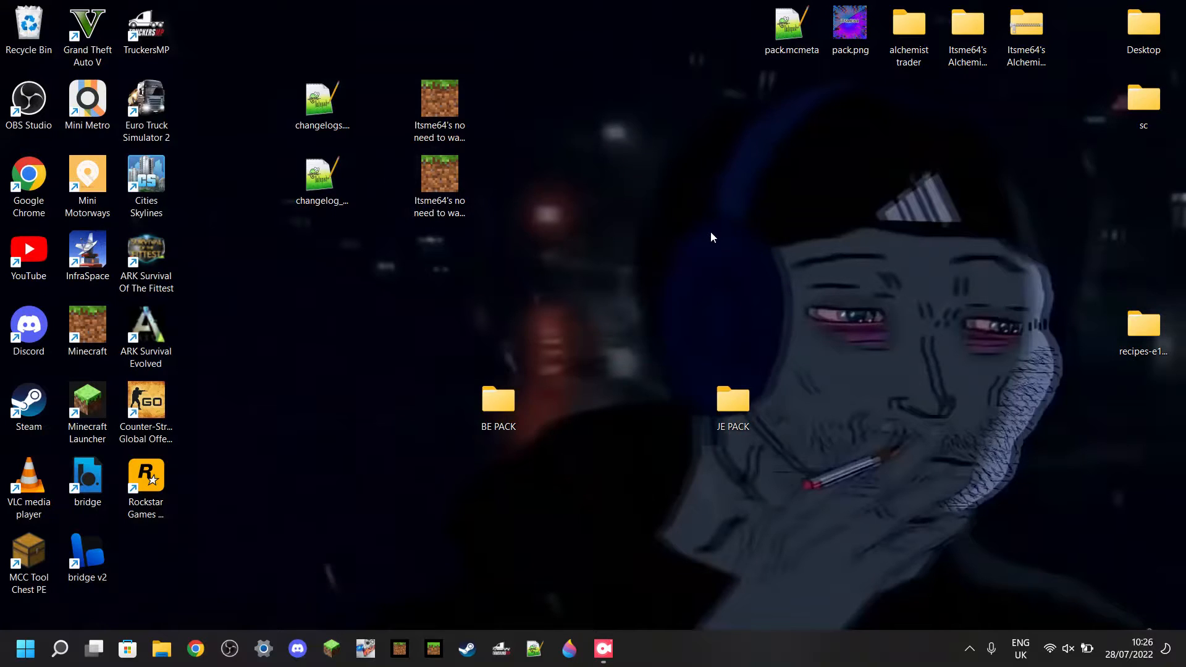
mouse_move(704, 241)
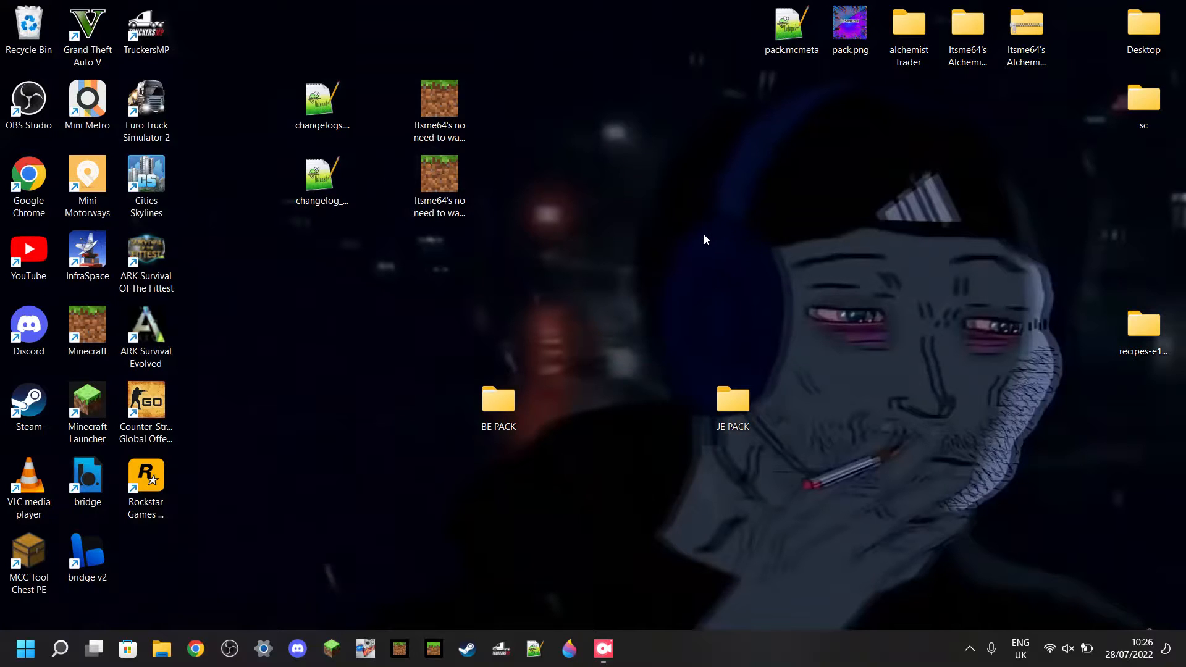
mouse_move(387, 429)
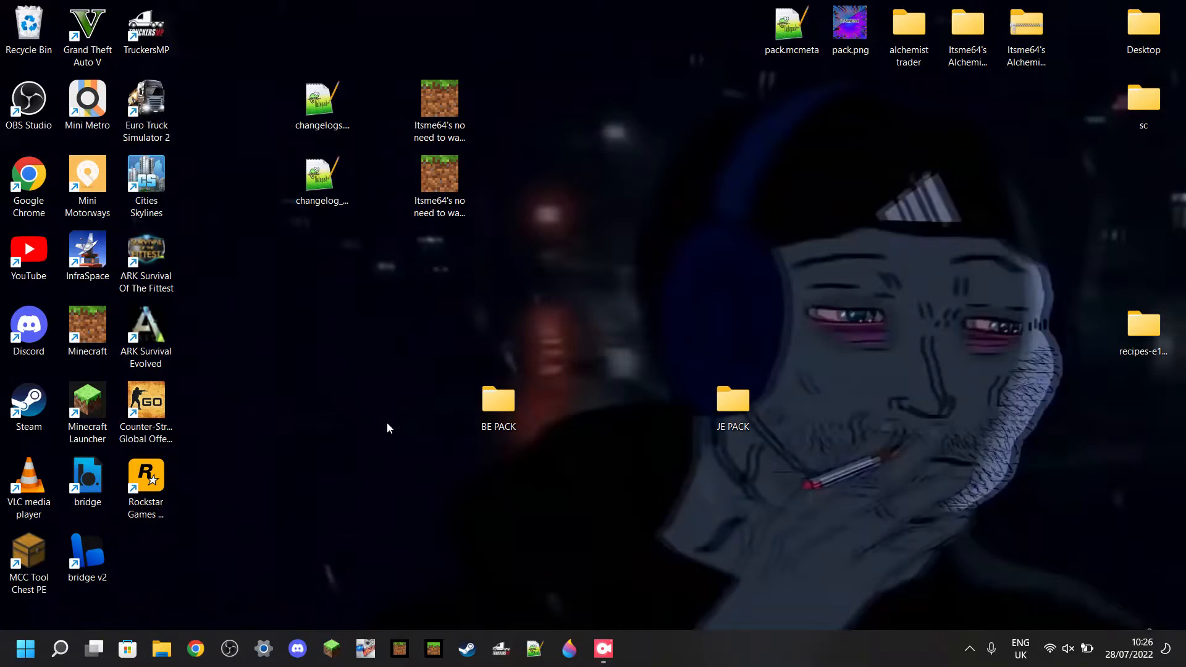
mouse_move(392, 412)
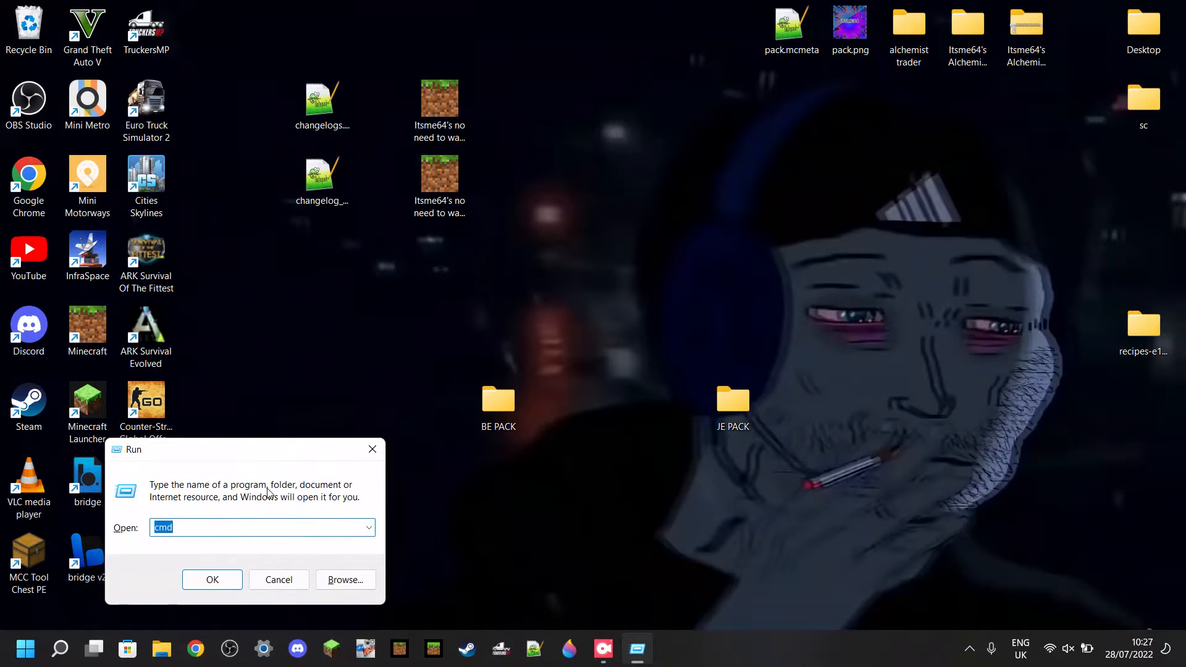
text(%)
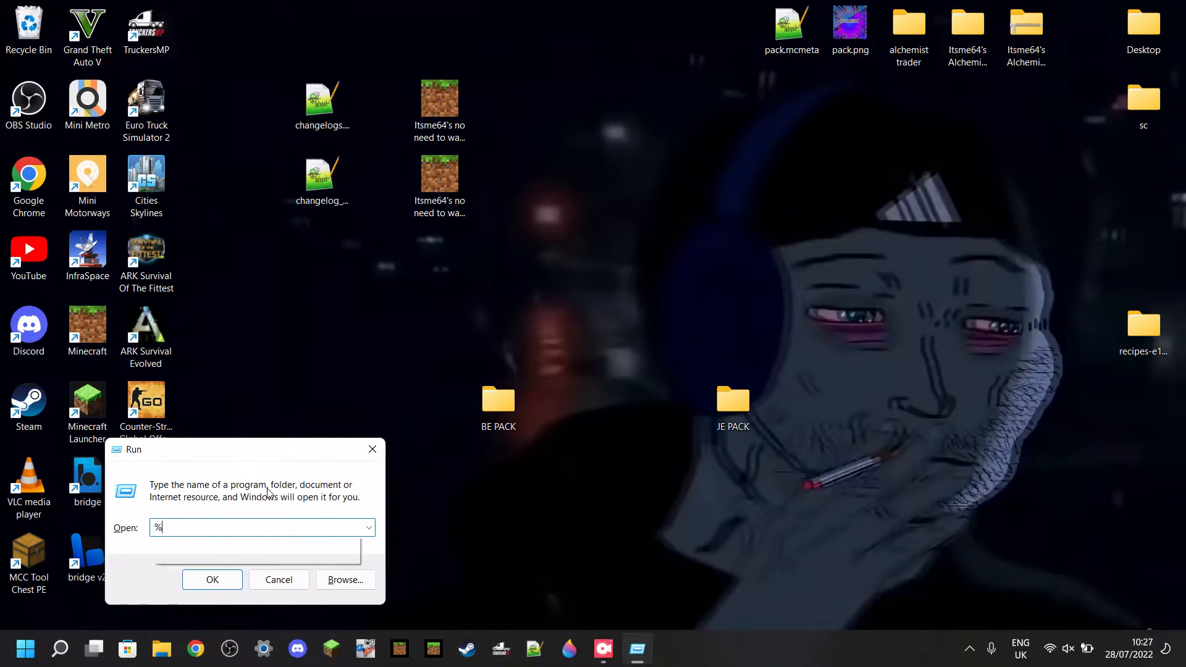
text(appdata%)
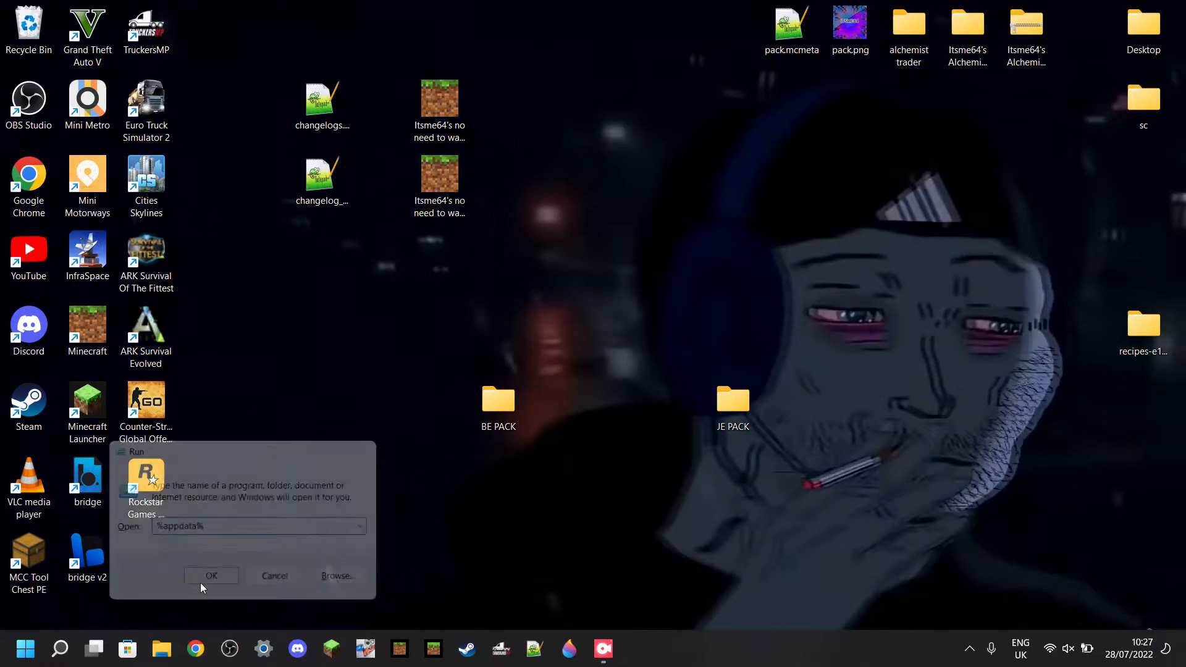
- Navigate from AppData Roaming into .minecraft's versions folder
click(211, 576)
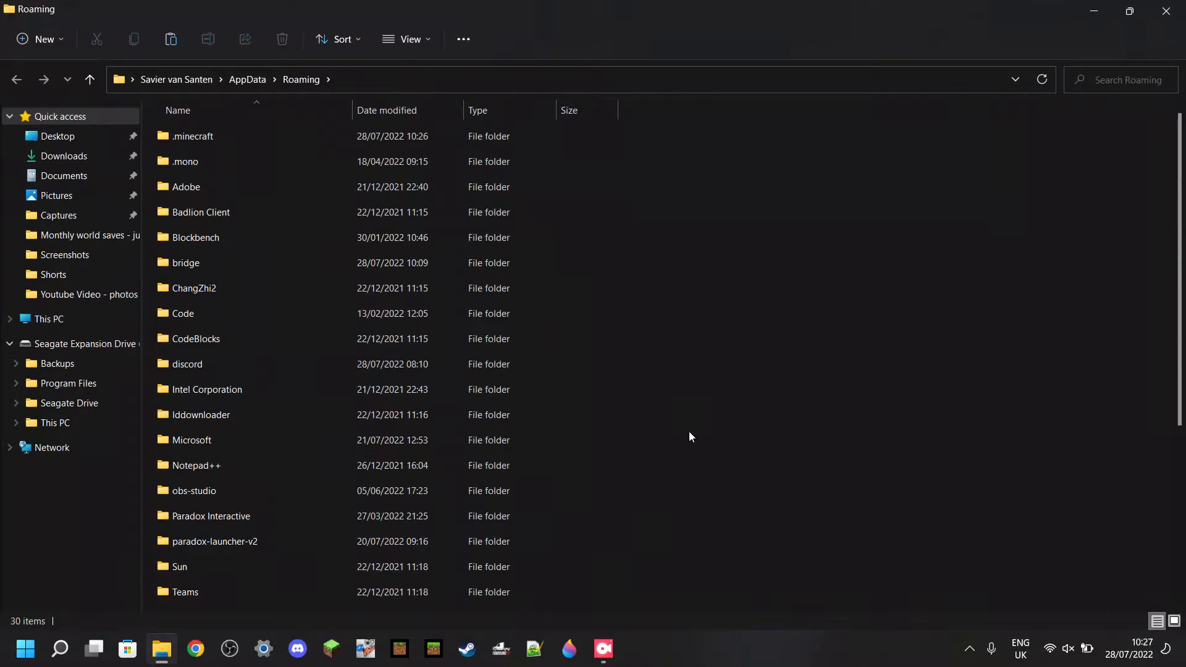
mouse_move(695, 254)
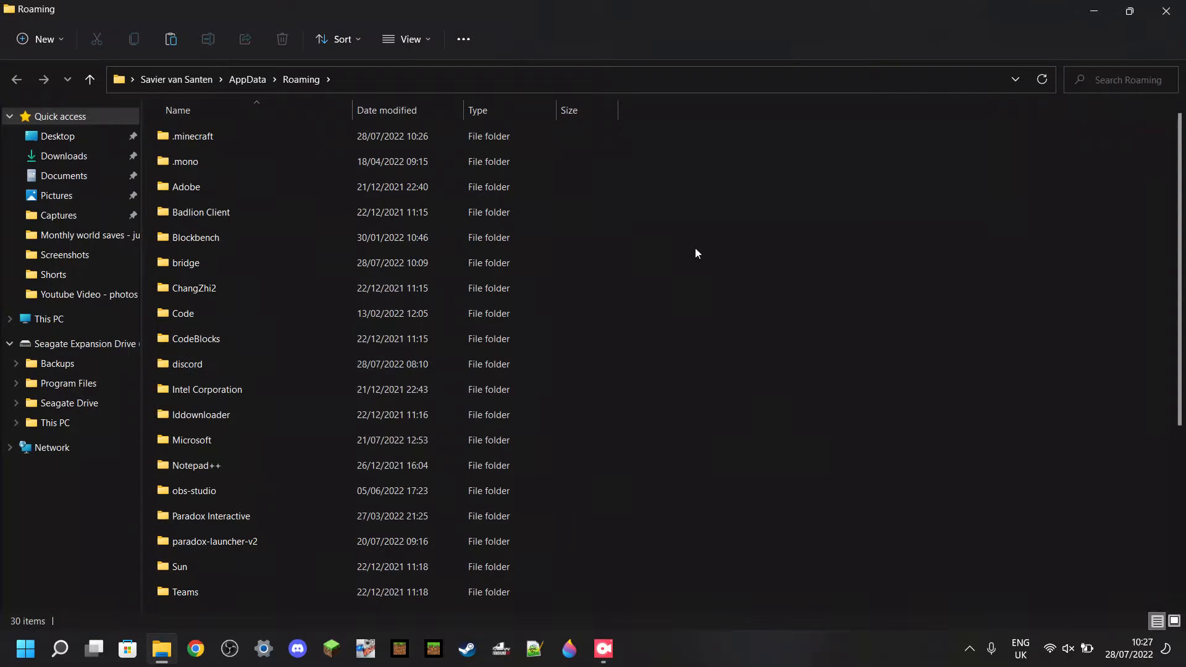
mouse_move(267, 93)
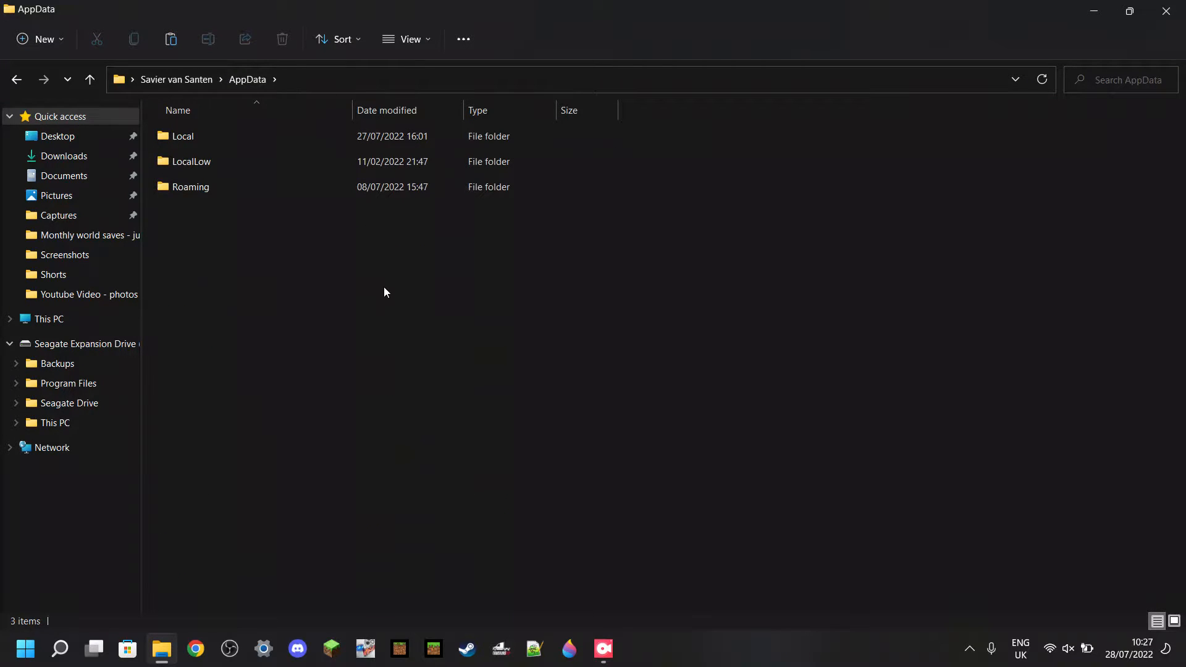
click(190, 187)
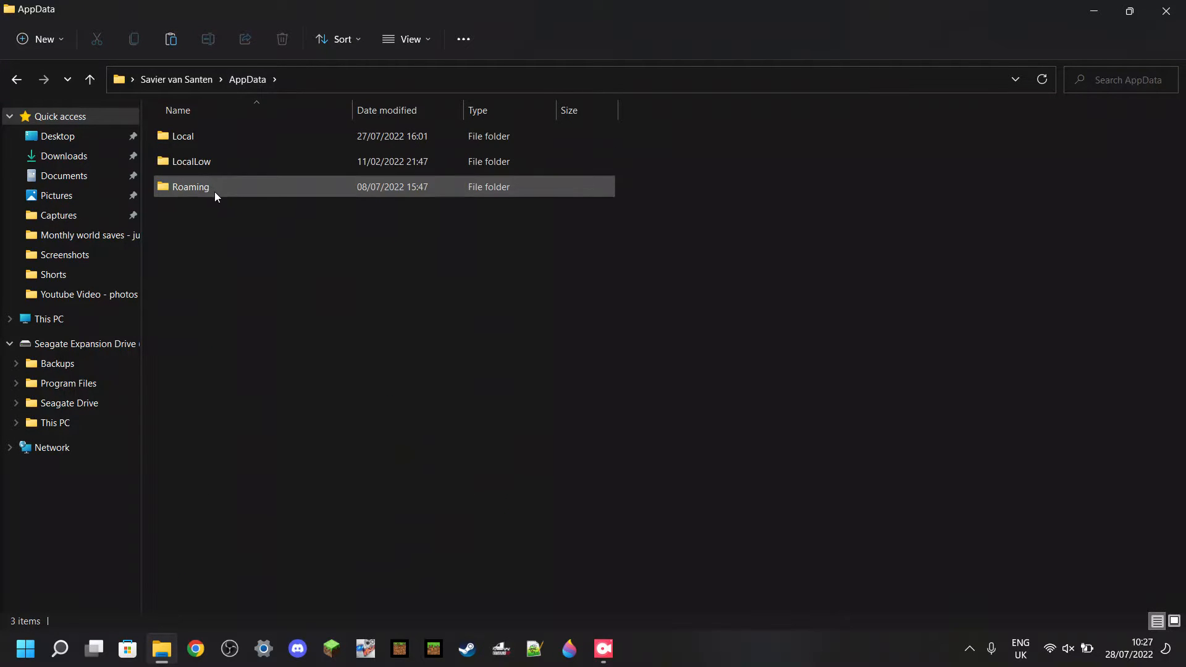
double_click(191, 187)
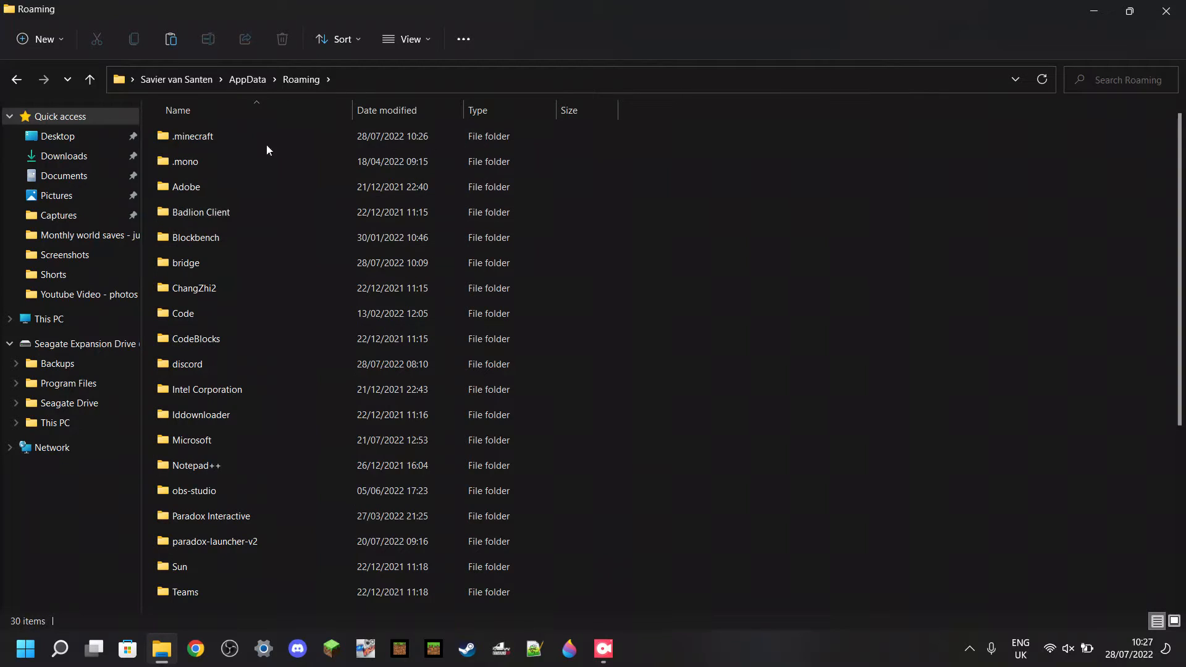
click(194, 136)
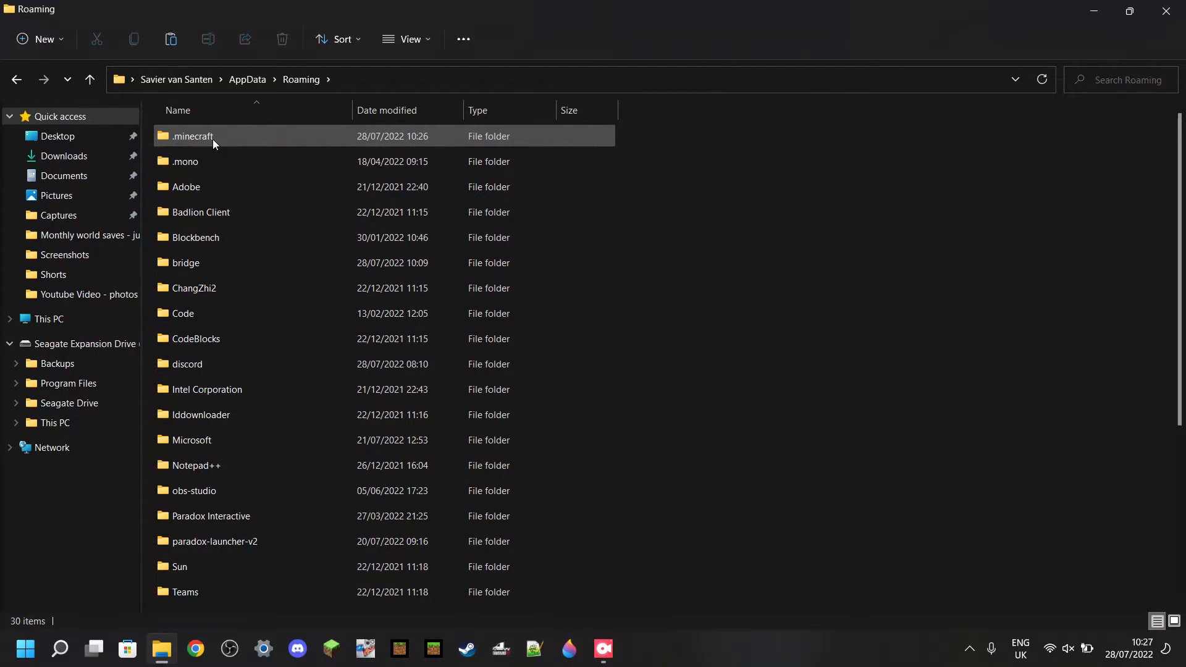
double_click(193, 136)
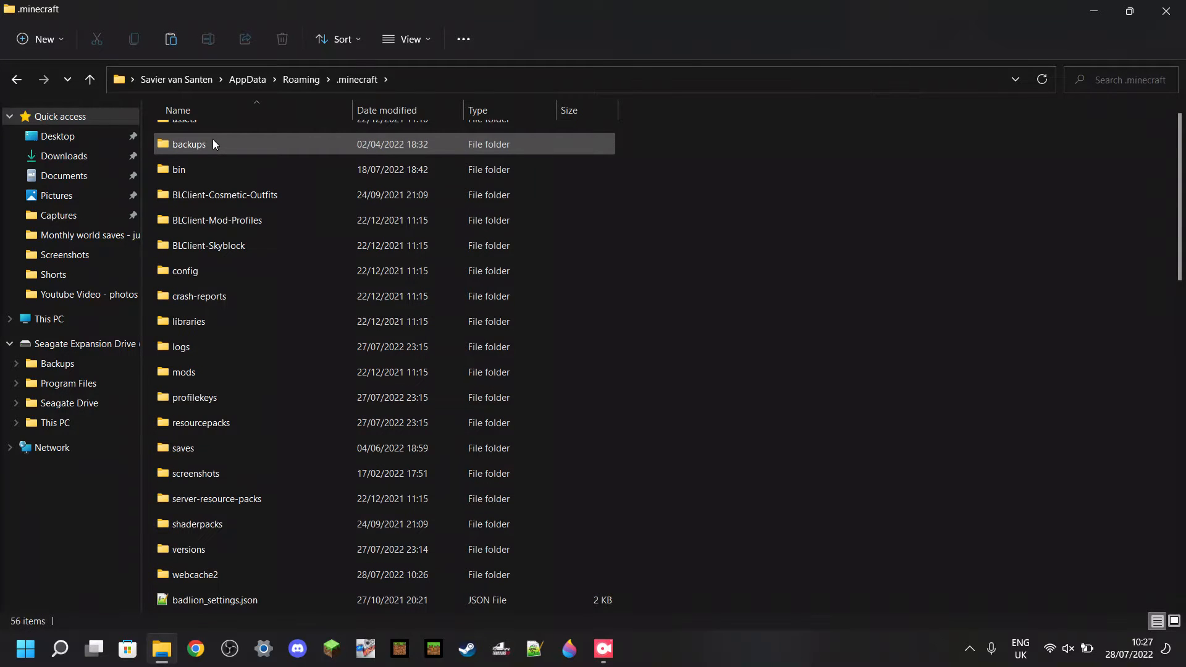
scroll(down, 3)
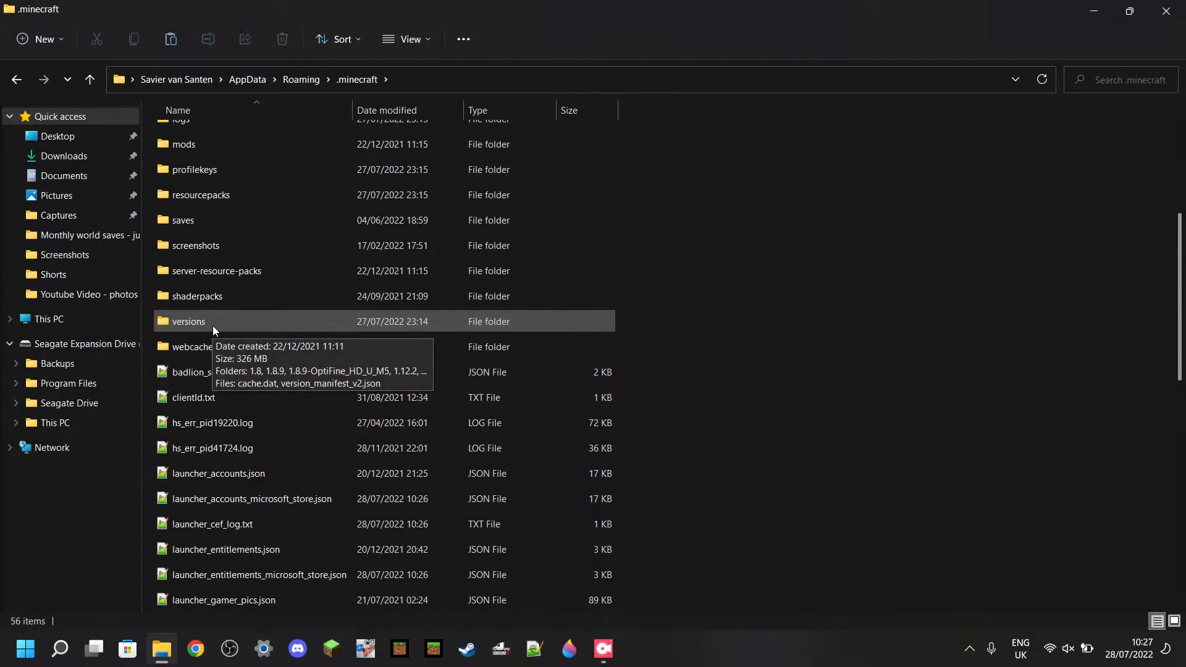
double_click(188, 321)
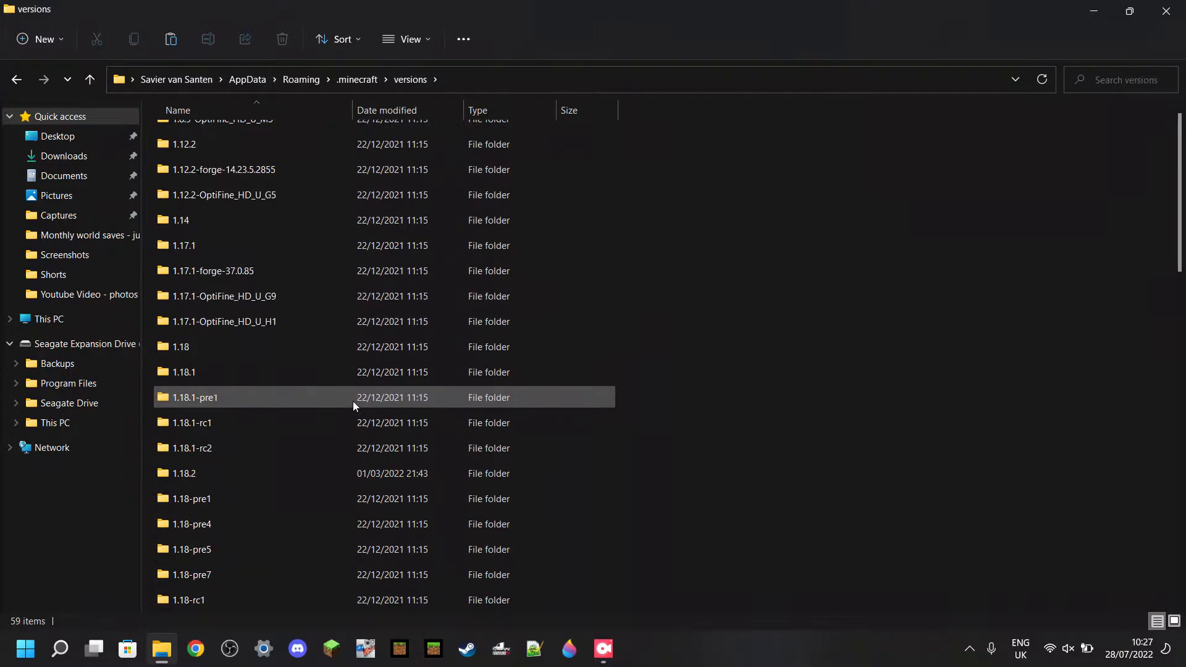
- Locate and open the 1.19.1 version folder
scroll(down, 3)
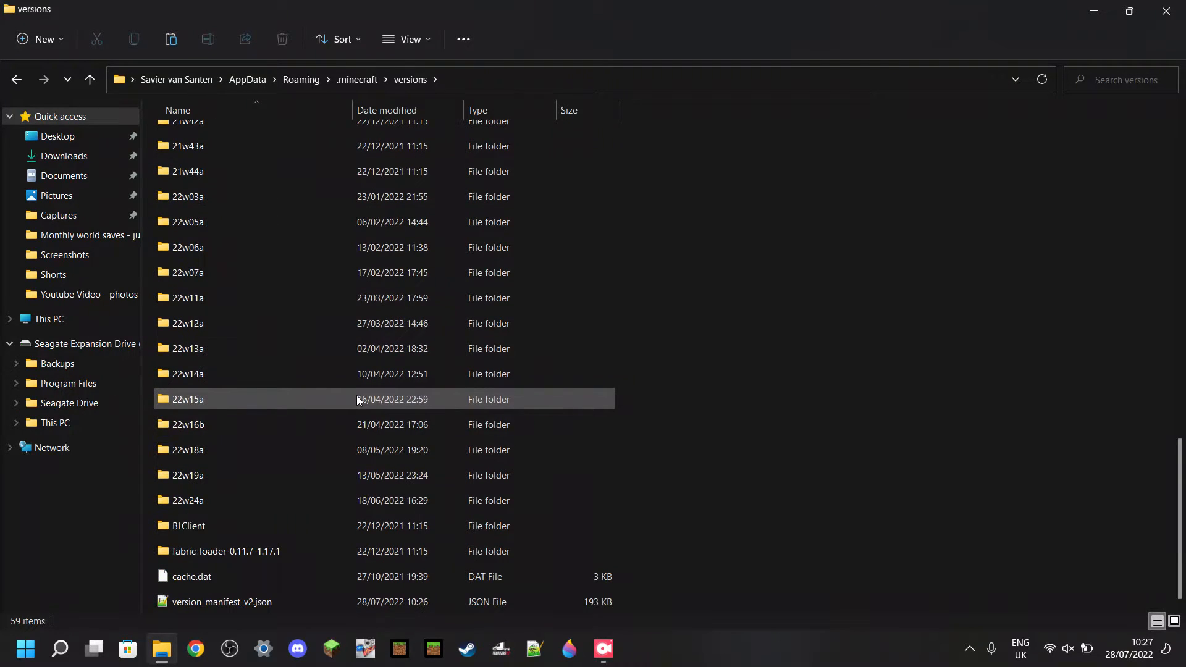
scroll(up, 3)
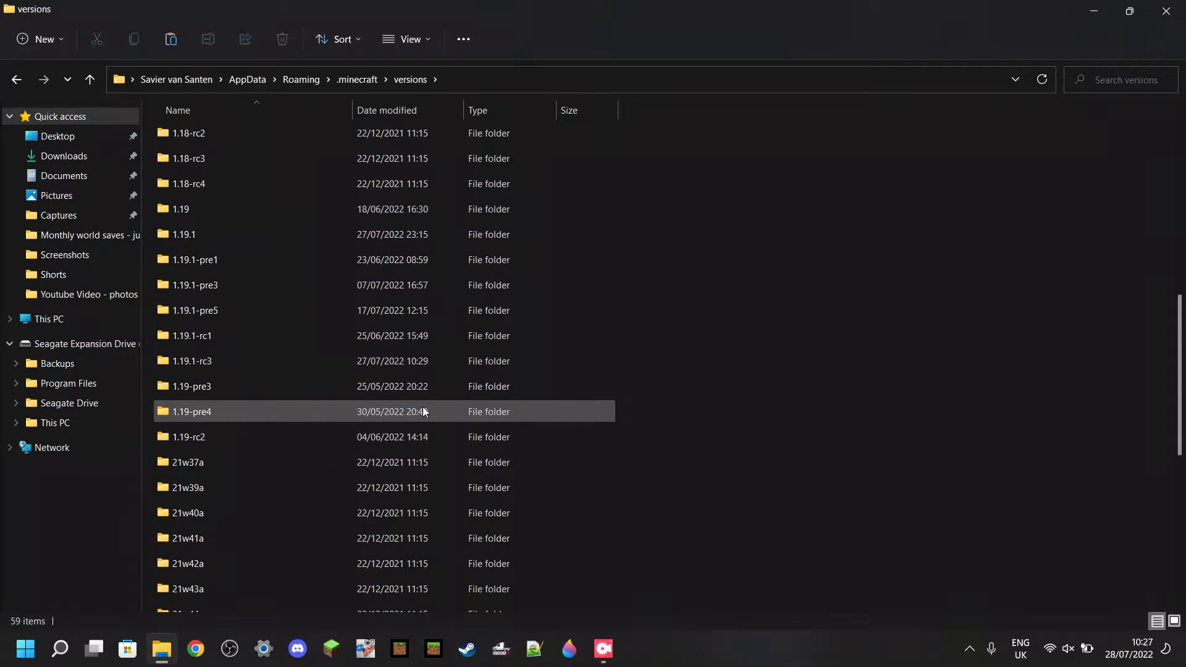
scroll(up, 3)
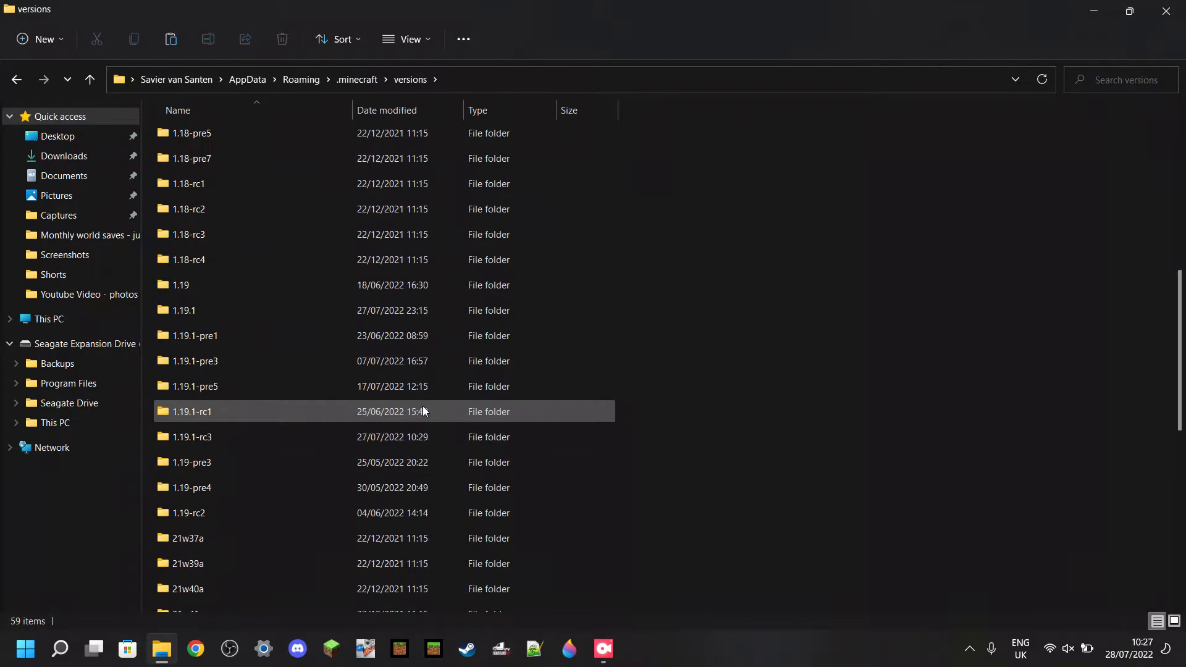
click(783, 315)
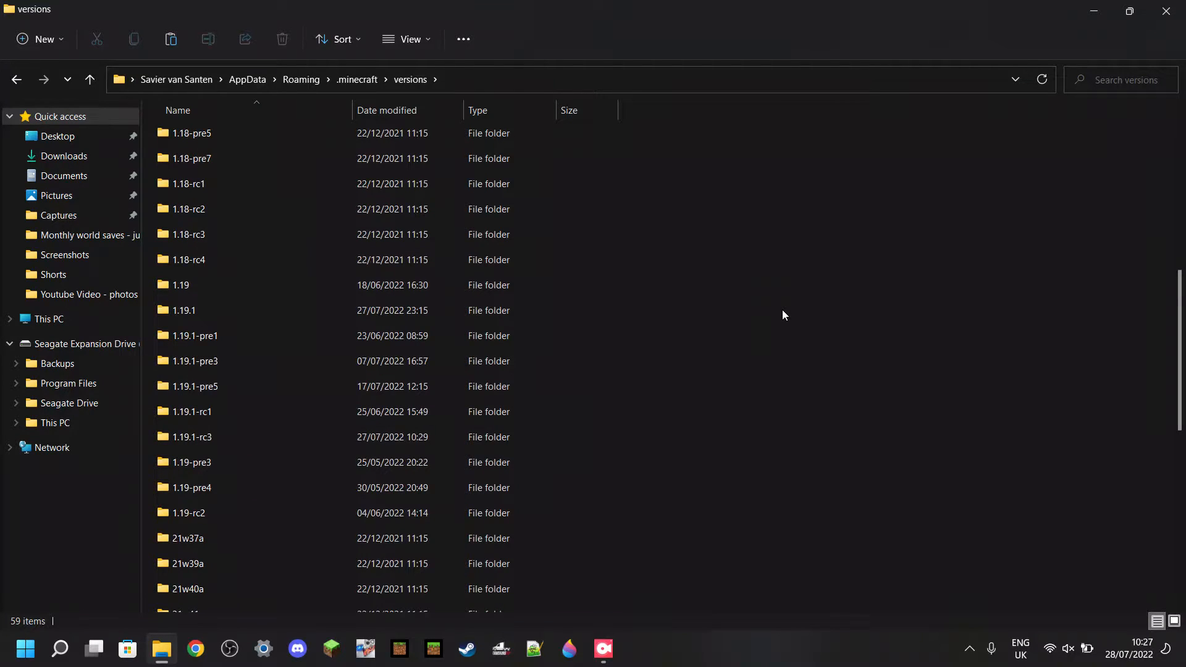
click(183, 310)
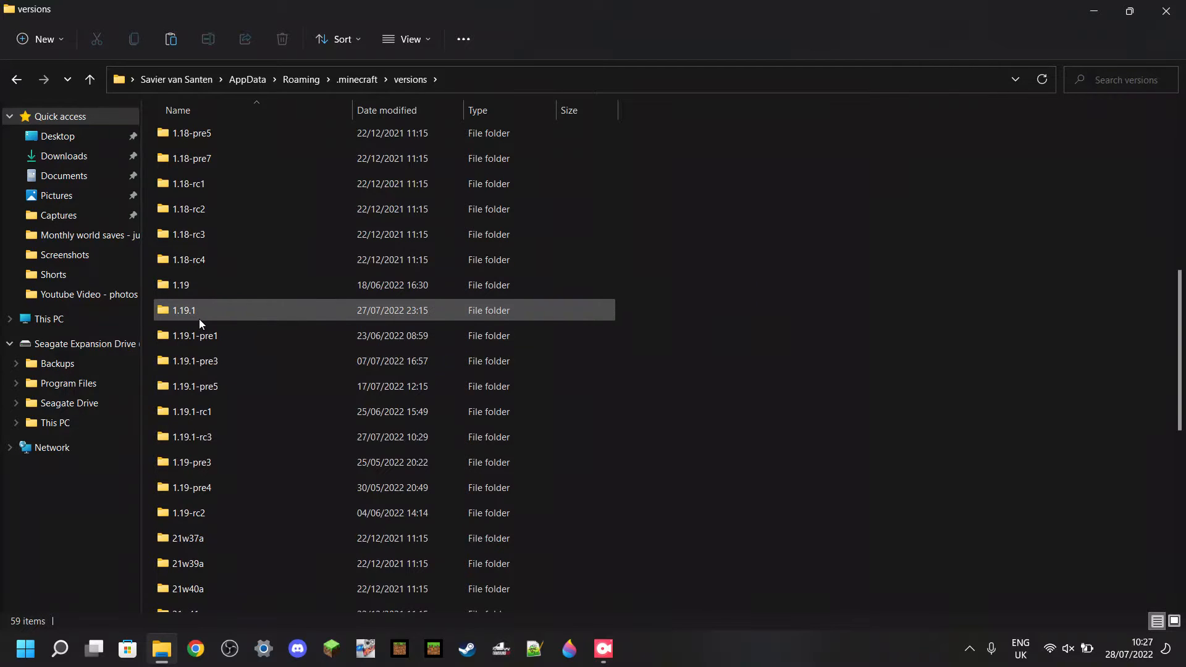
mouse_move(204, 313)
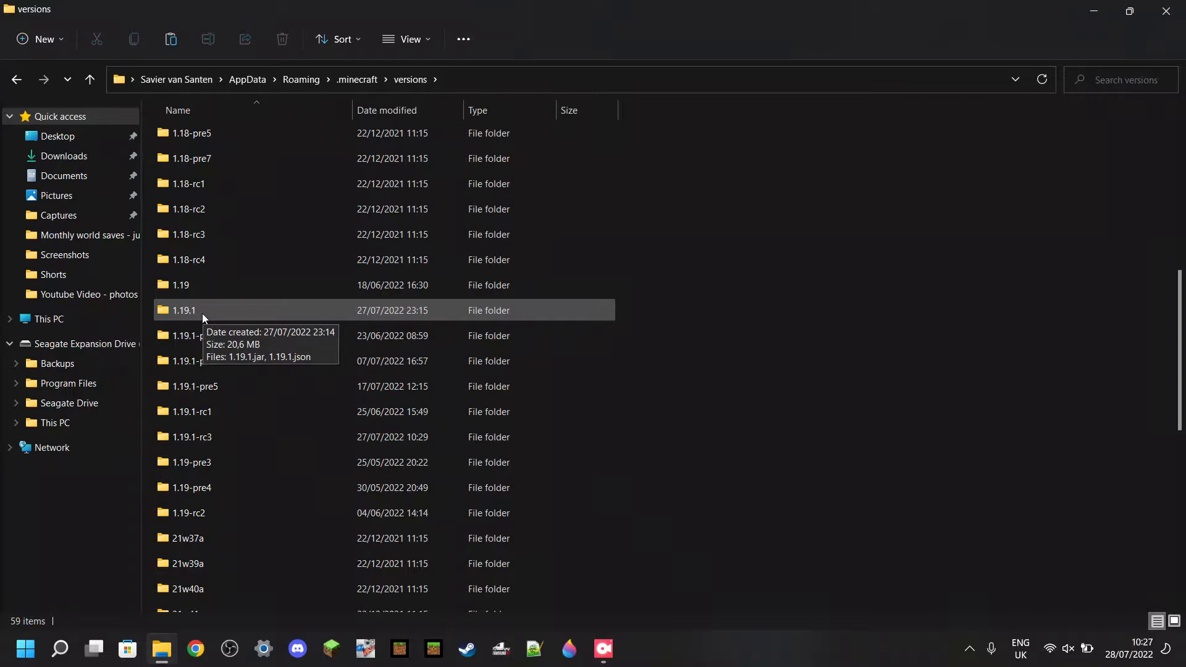
double_click(183, 310)
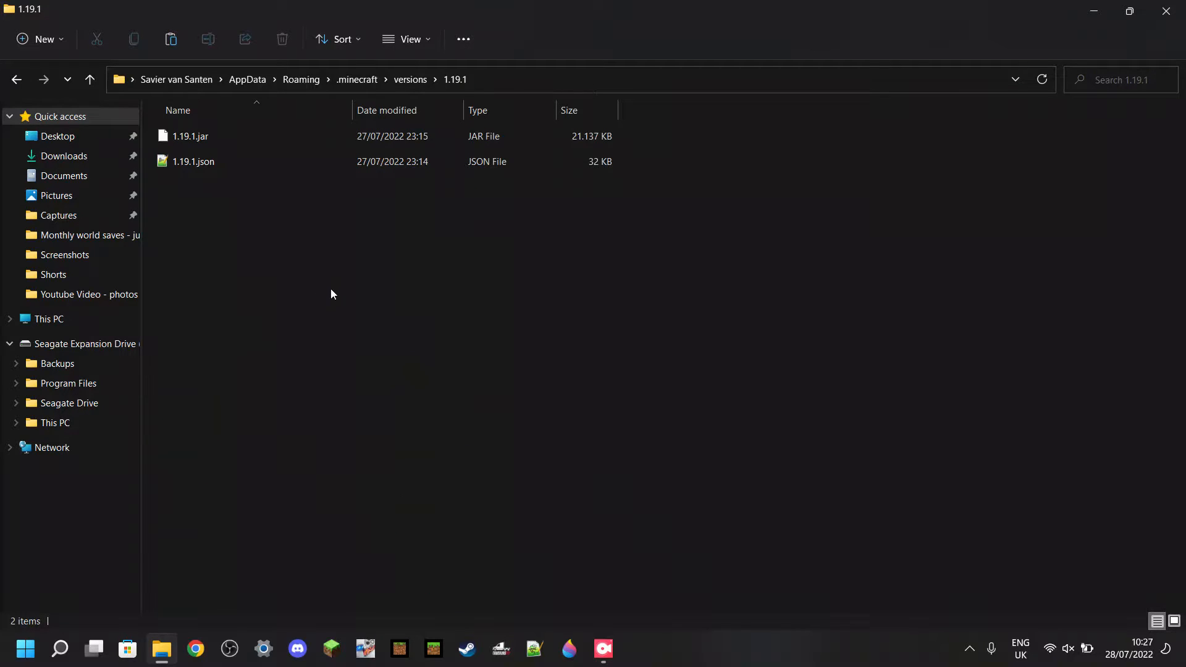
mouse_move(624, 142)
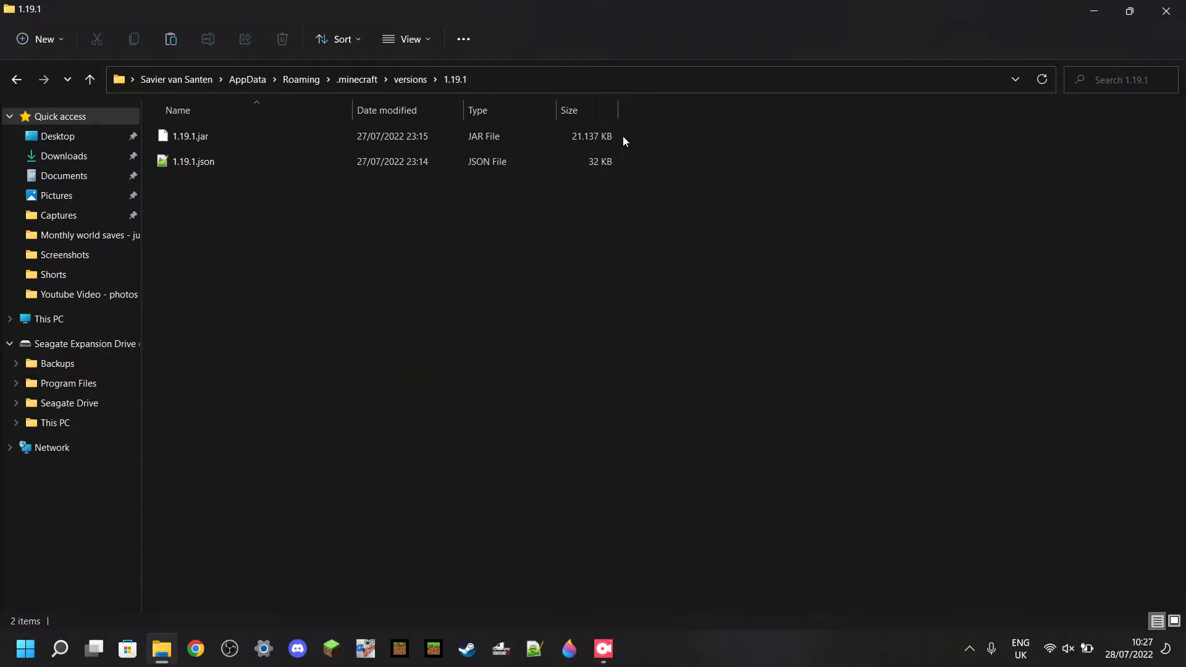
- Inspect 1.19.1.jar and 1.19.1.json with file extensions shown via the layout options
click(191, 136)
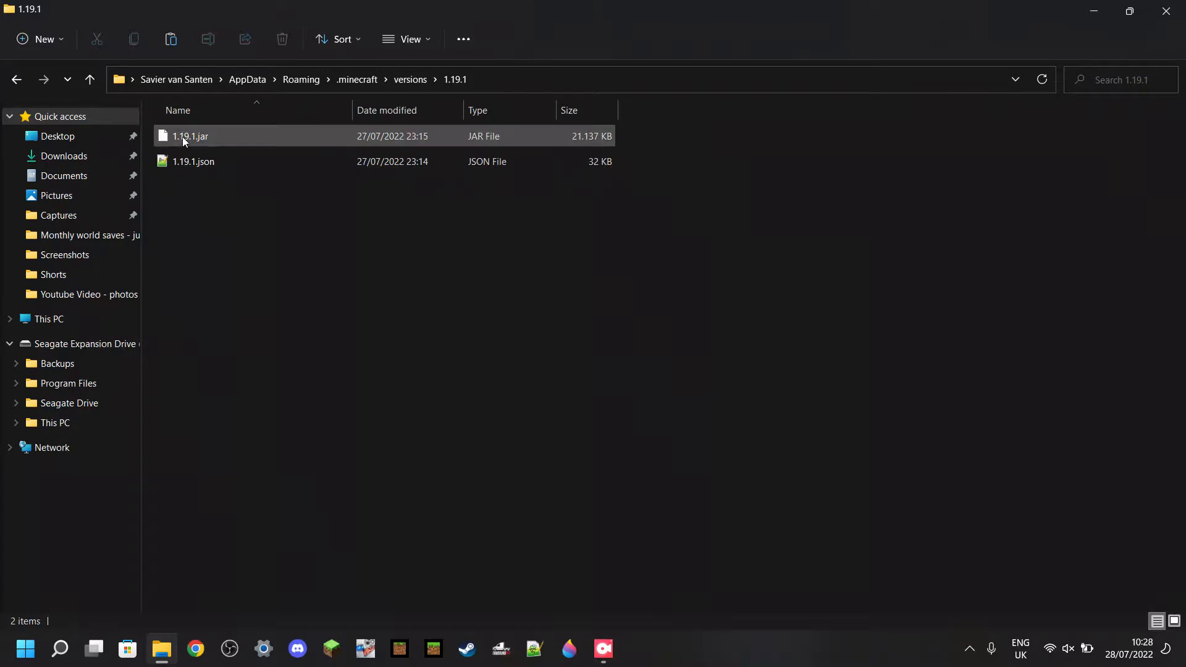
click(193, 160)
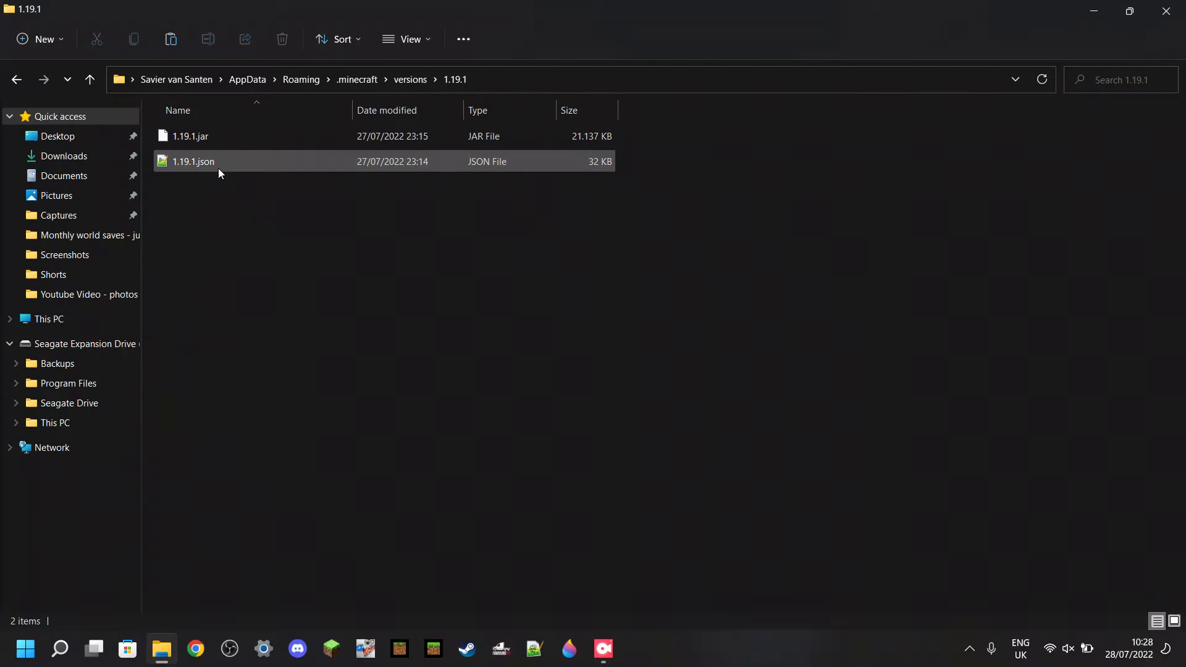
click(321, 241)
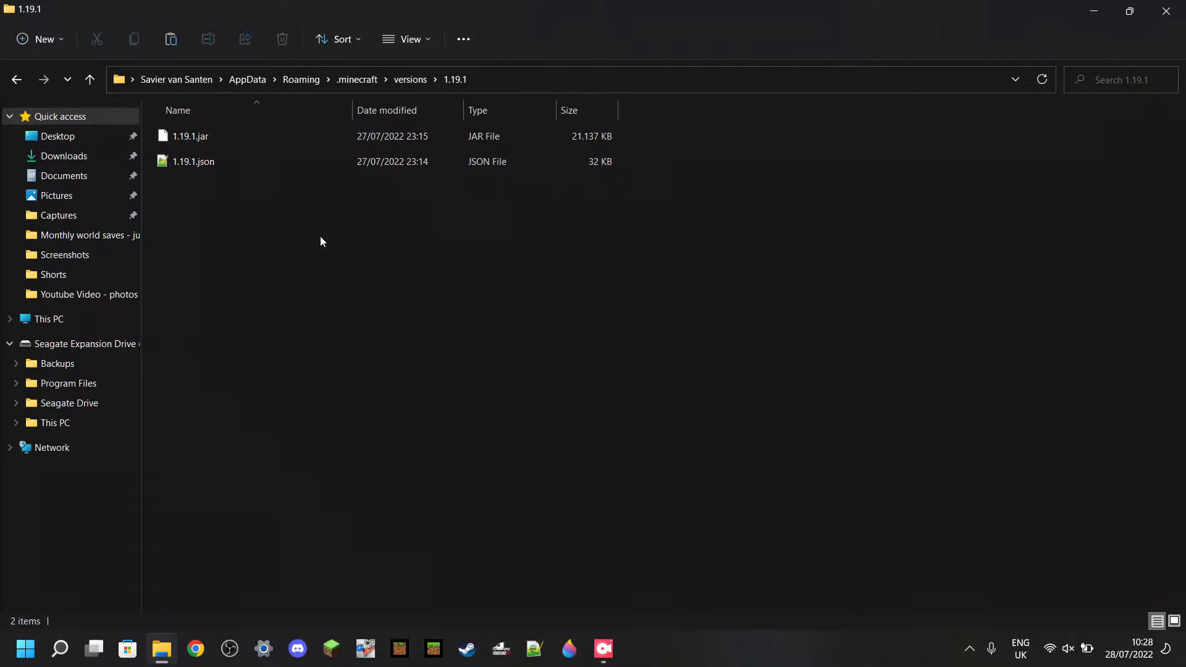
click(189, 136)
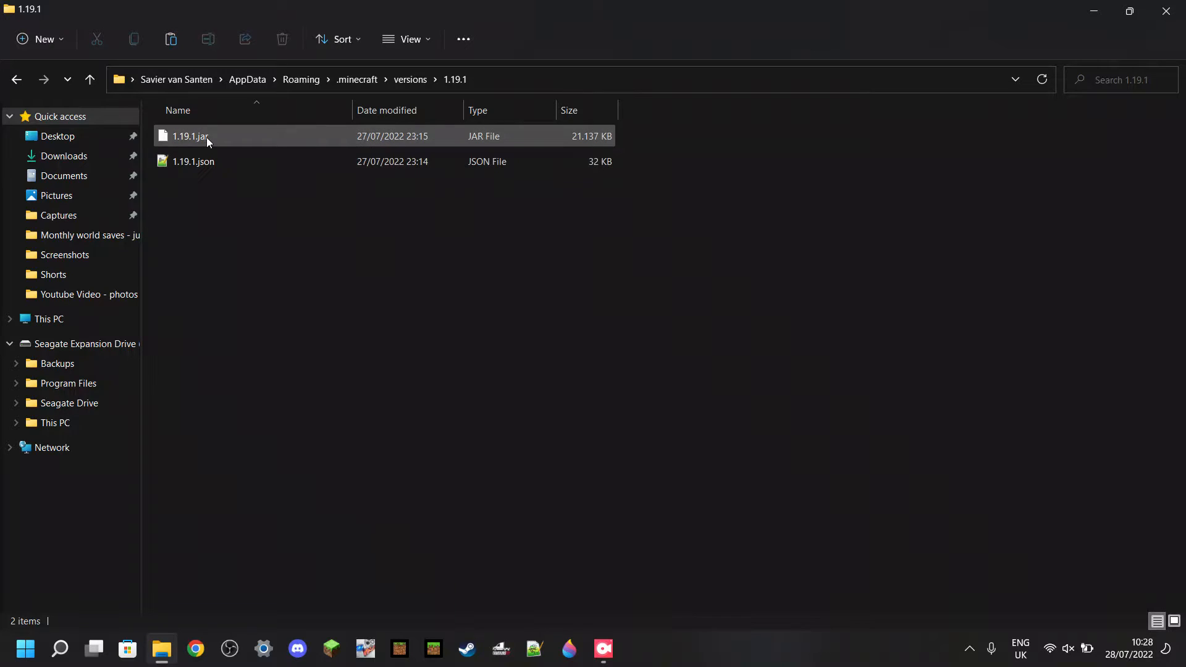
click(193, 160)
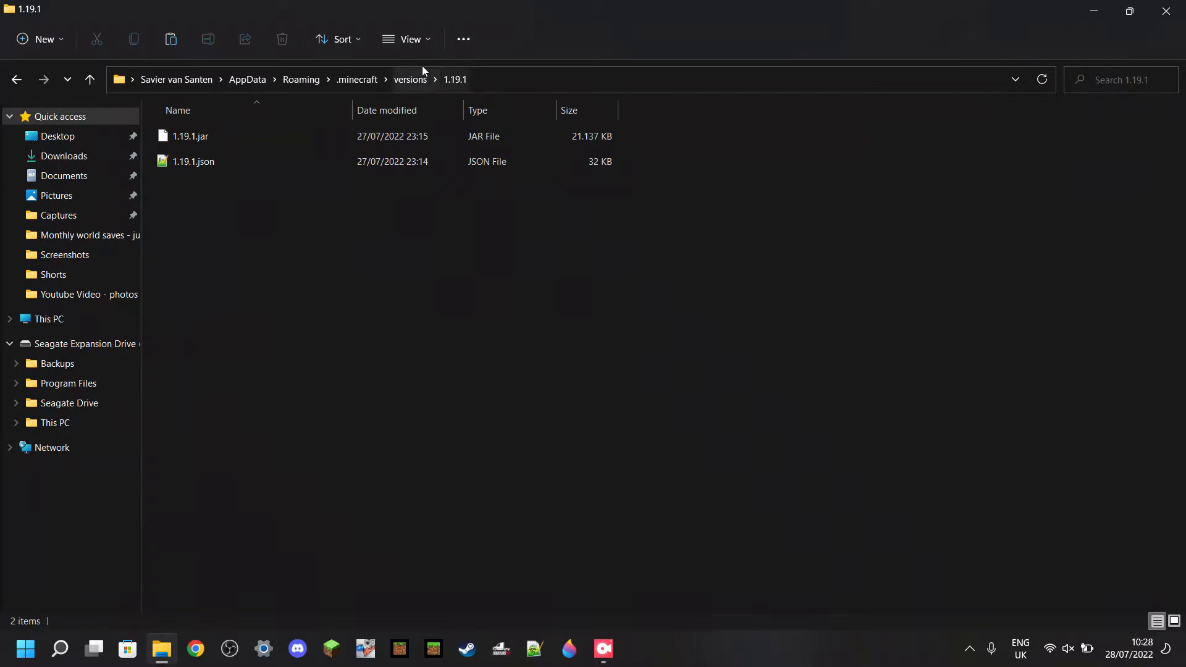
mouse_move(409, 39)
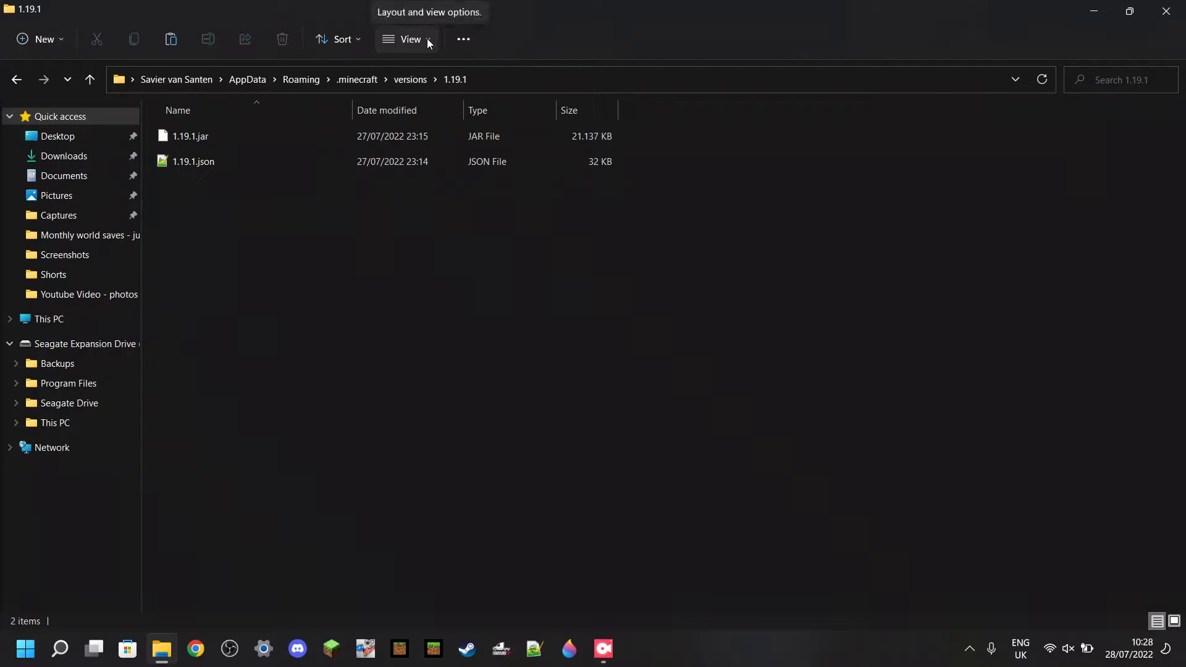
click(406, 38)
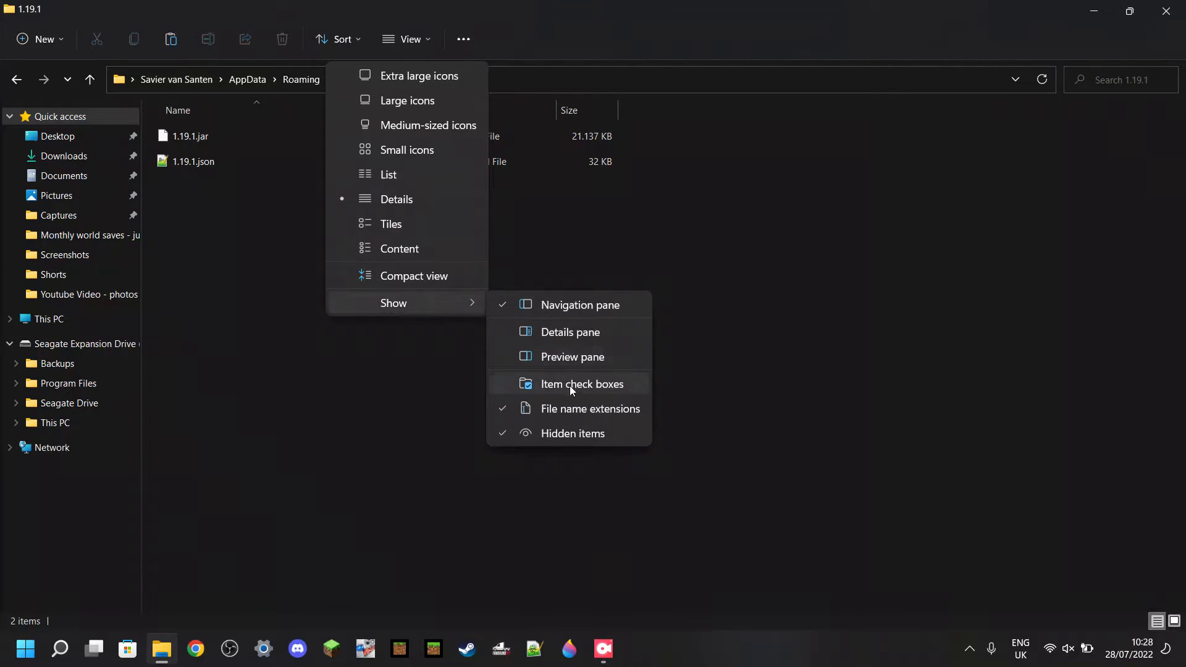
mouse_move(551, 415)
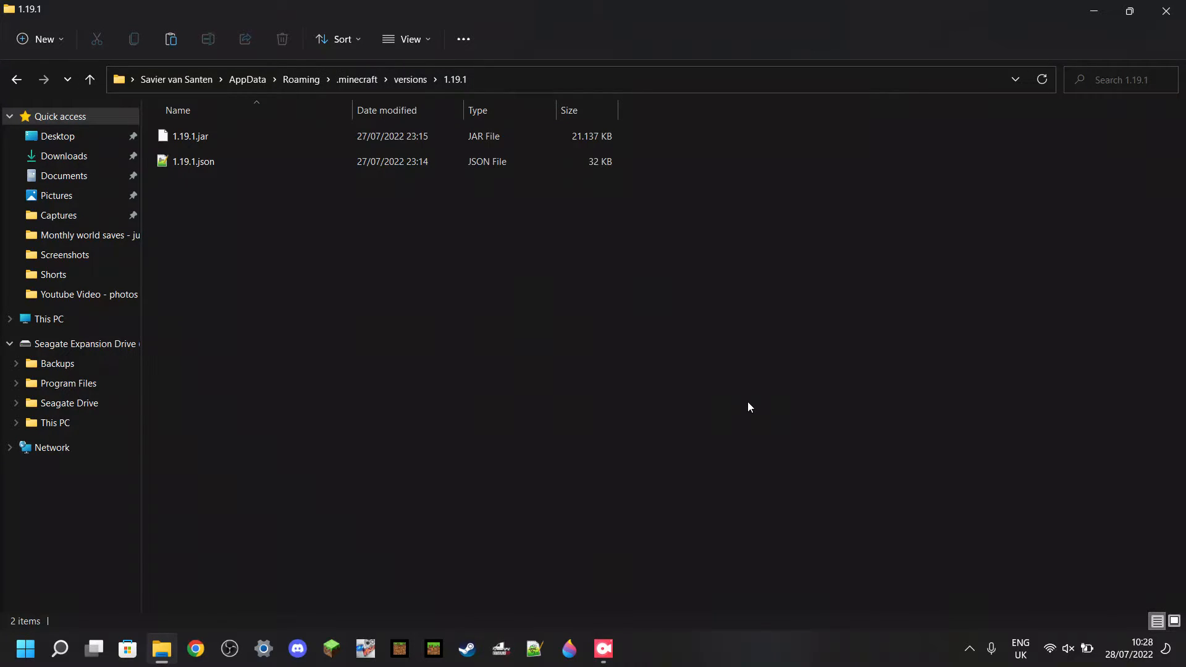
mouse_move(517, 281)
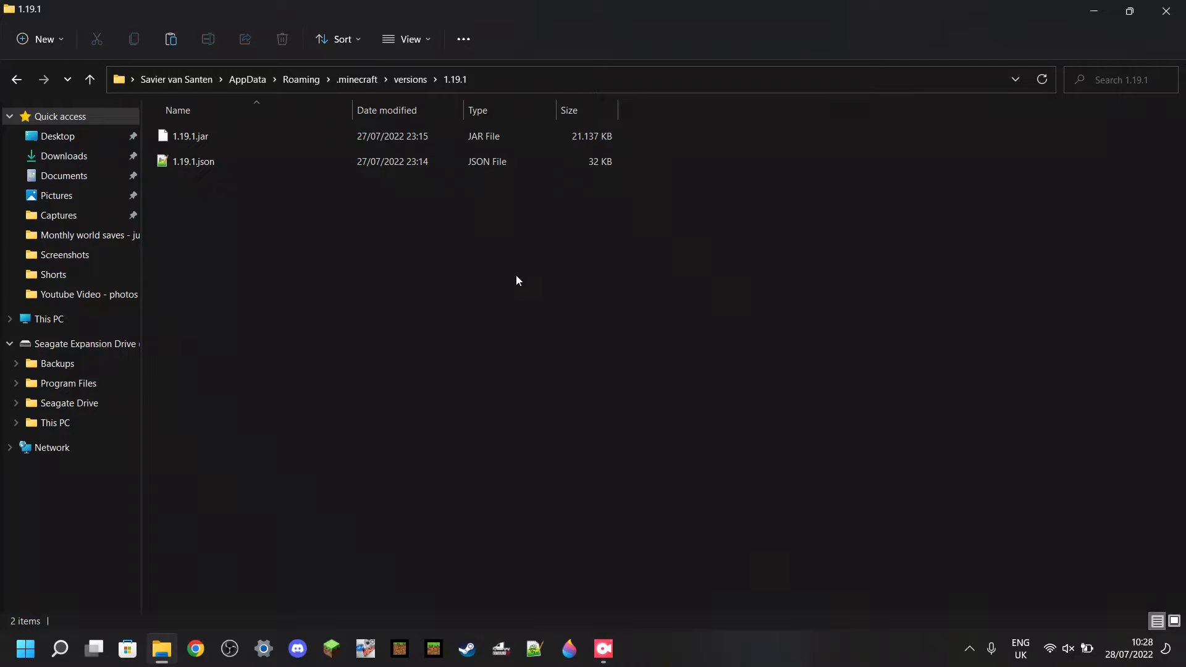
click(189, 136)
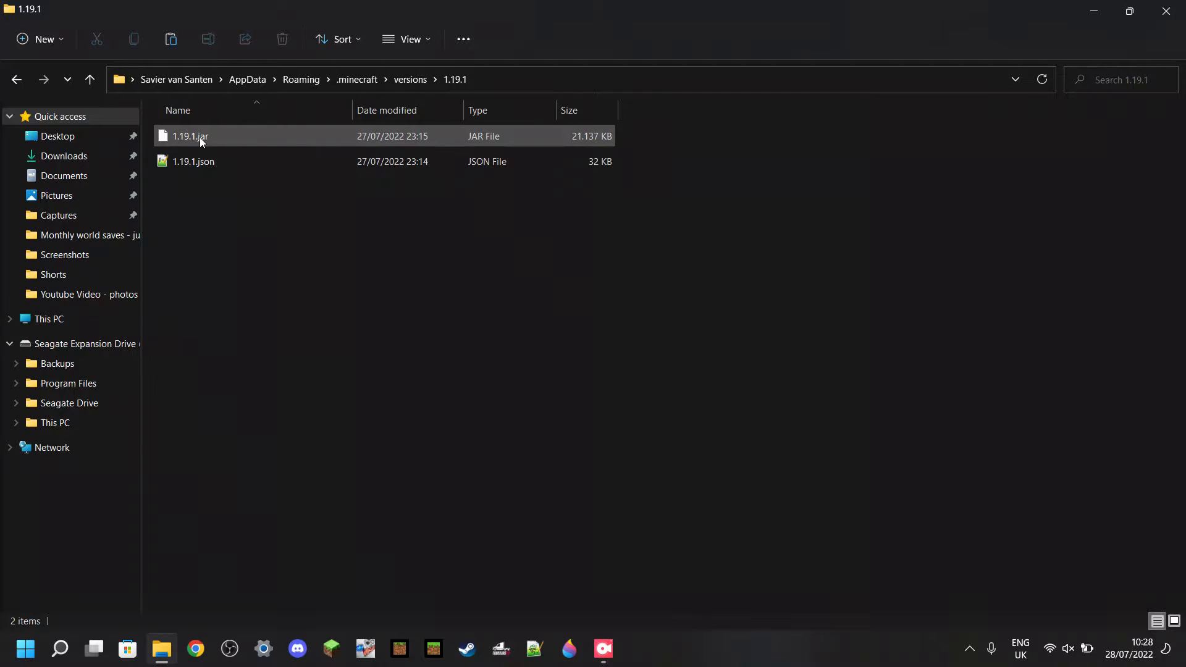
mouse_move(220, 144)
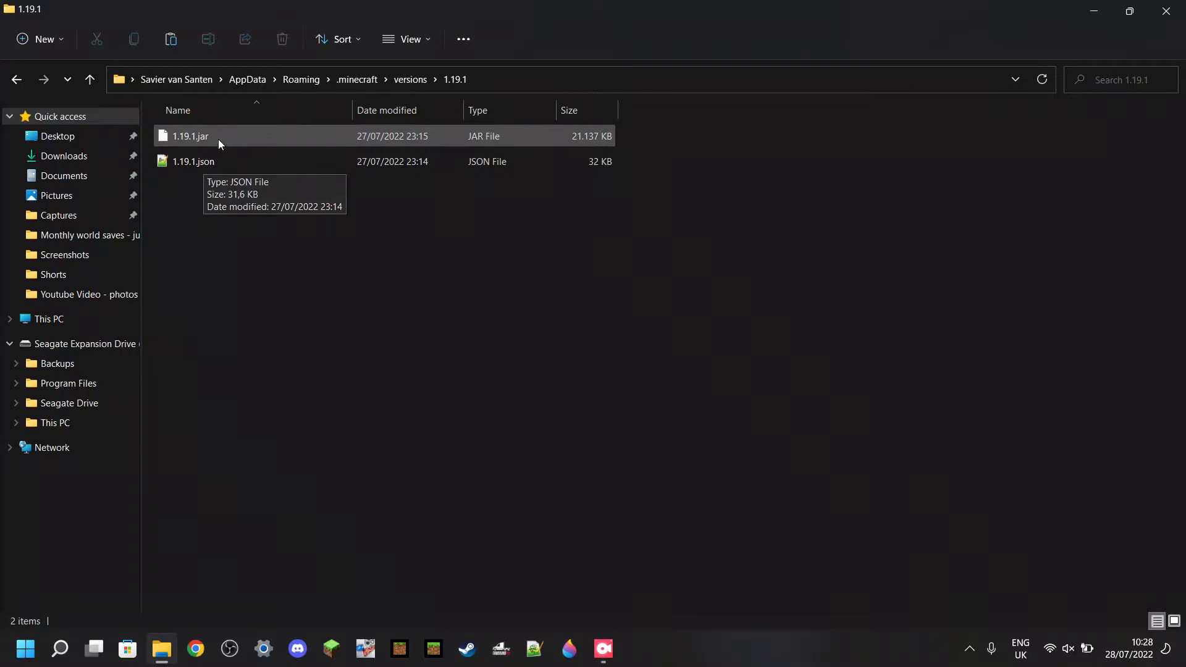
mouse_move(199, 136)
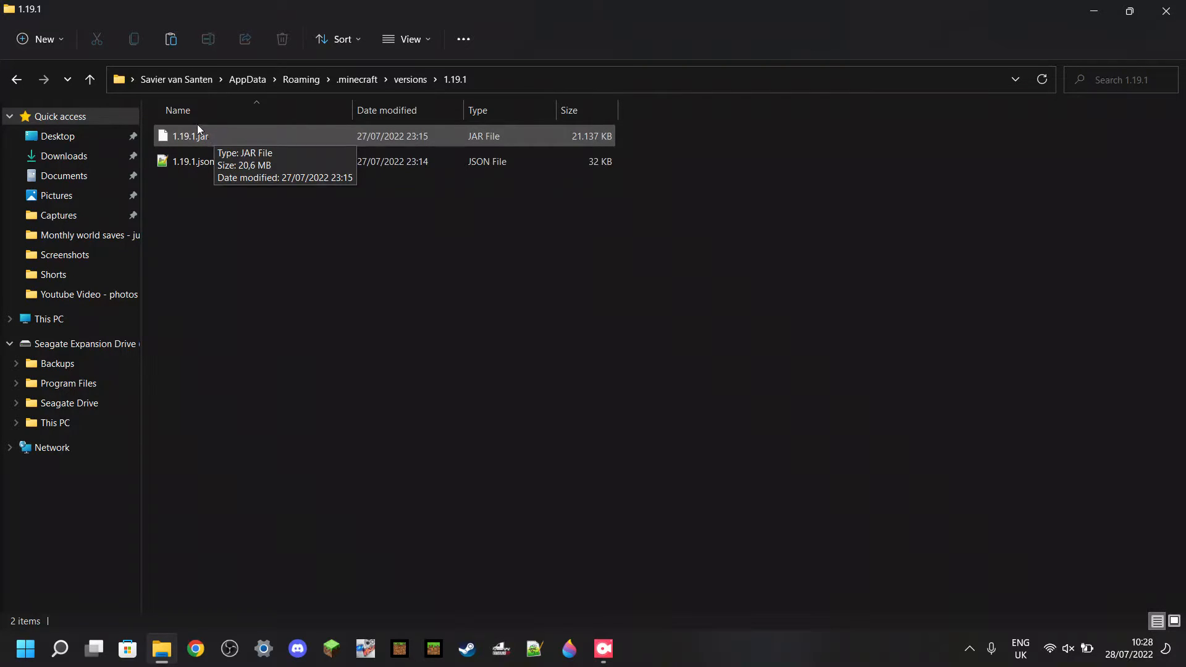
mouse_move(202, 139)
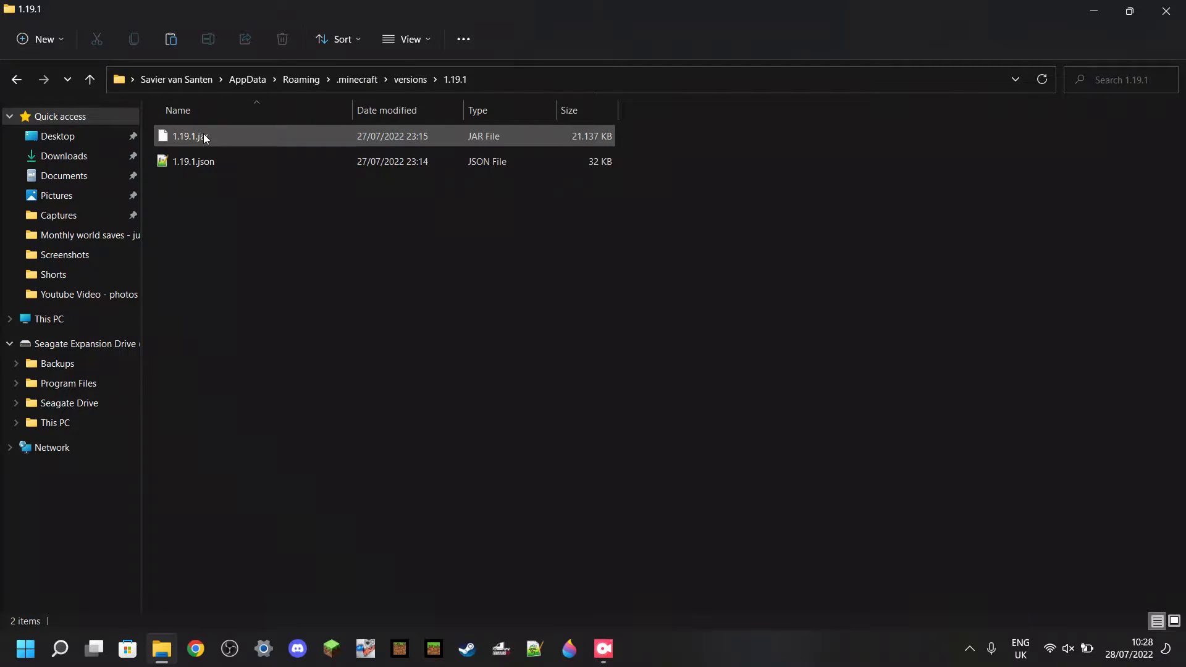
- Copy 1.19.1.jar for pasting onto the desktop beside BE PACK and JE PACK
right_click(188, 136)
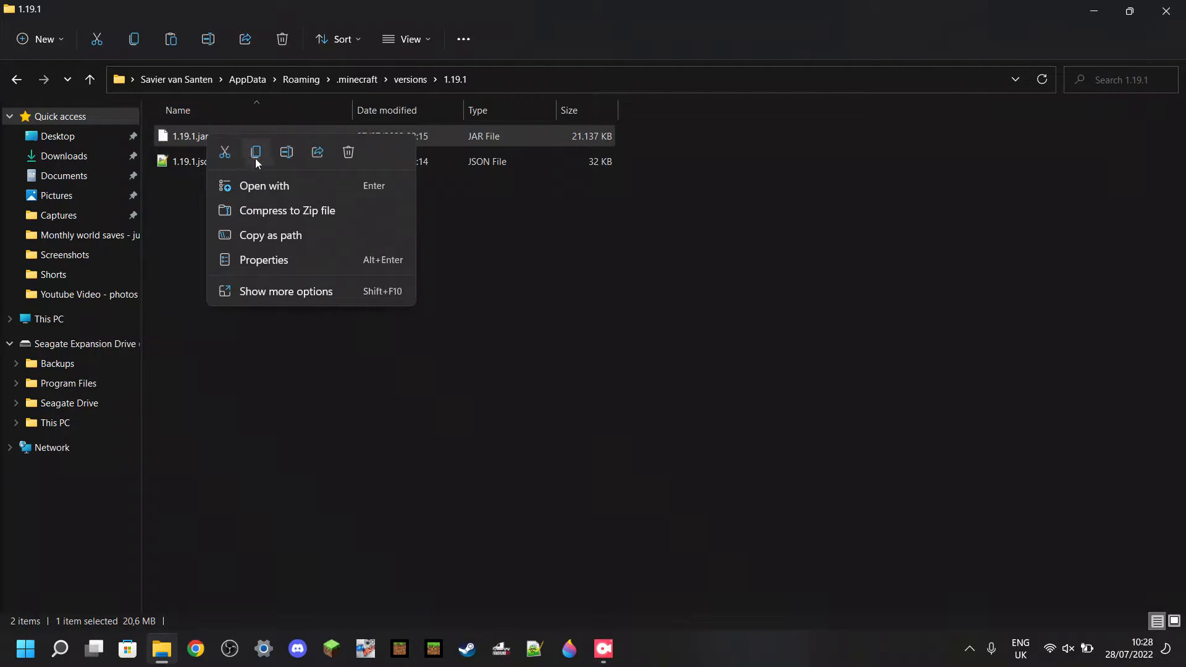
click(302, 225)
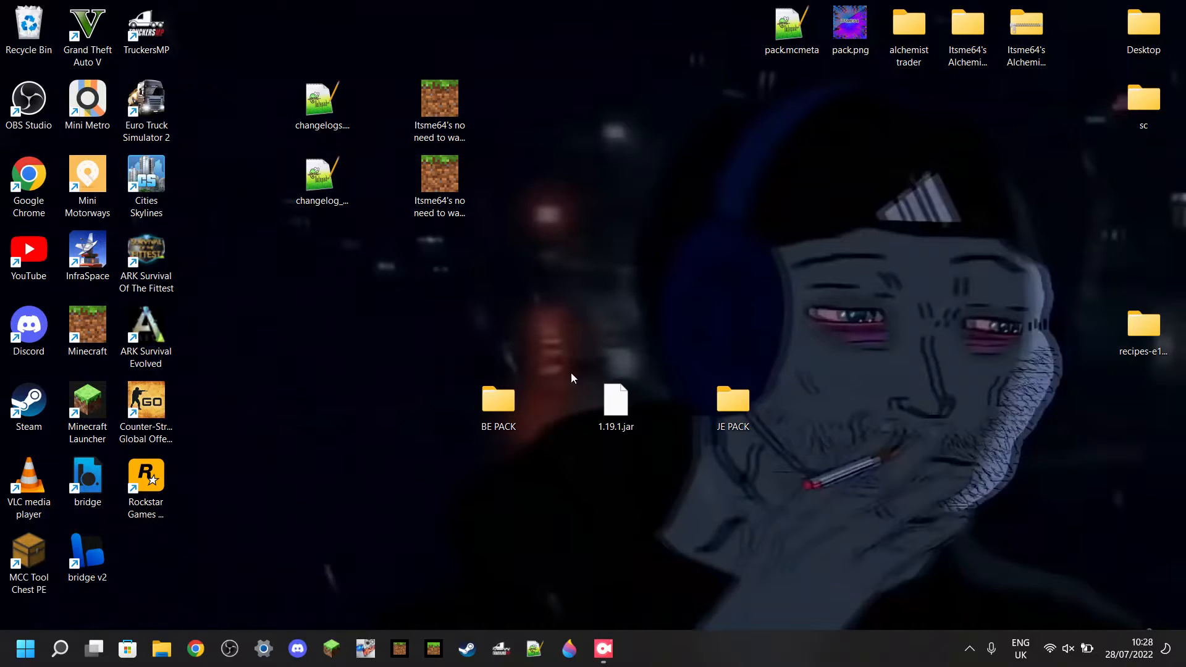
mouse_move(647, 463)
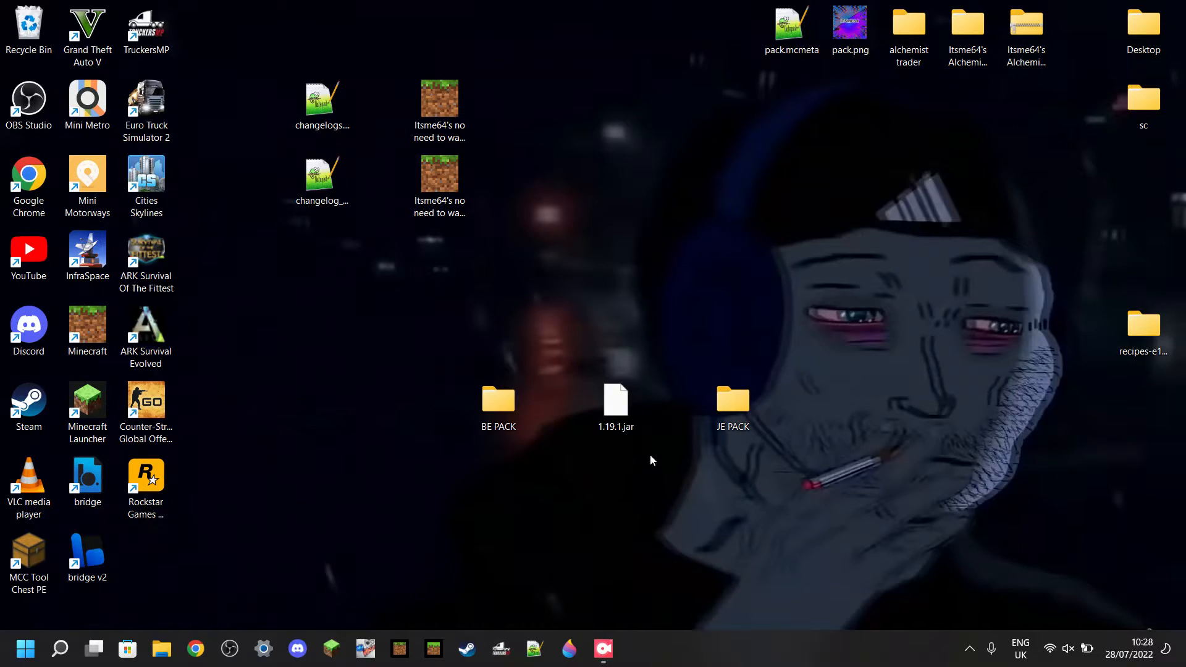
- Rename the desktop jar copy to 1.19.1.zip and confirm the extension change
right_click(615, 401)
text(zip)
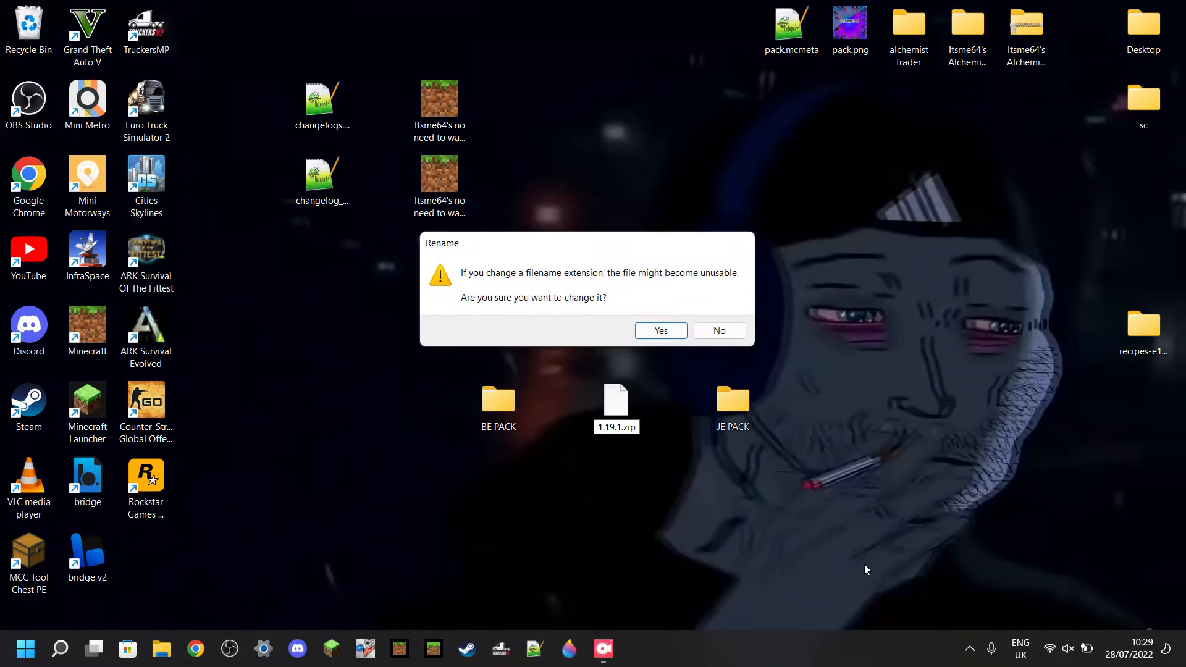
mouse_move(500, 313)
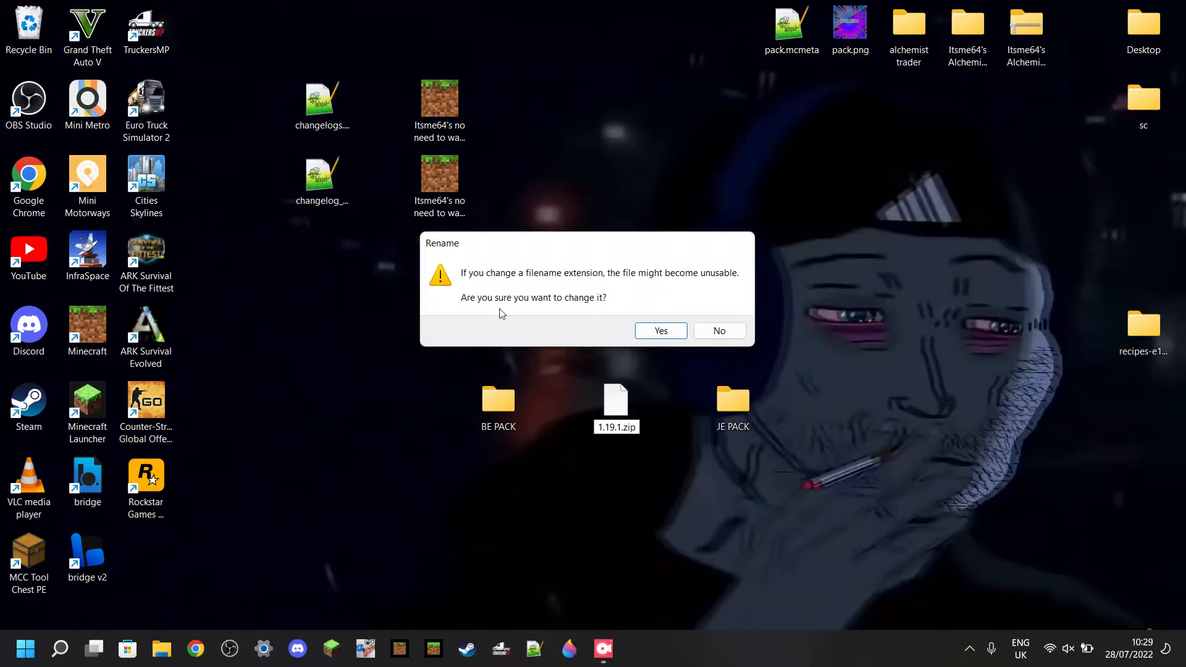
mouse_move(599, 336)
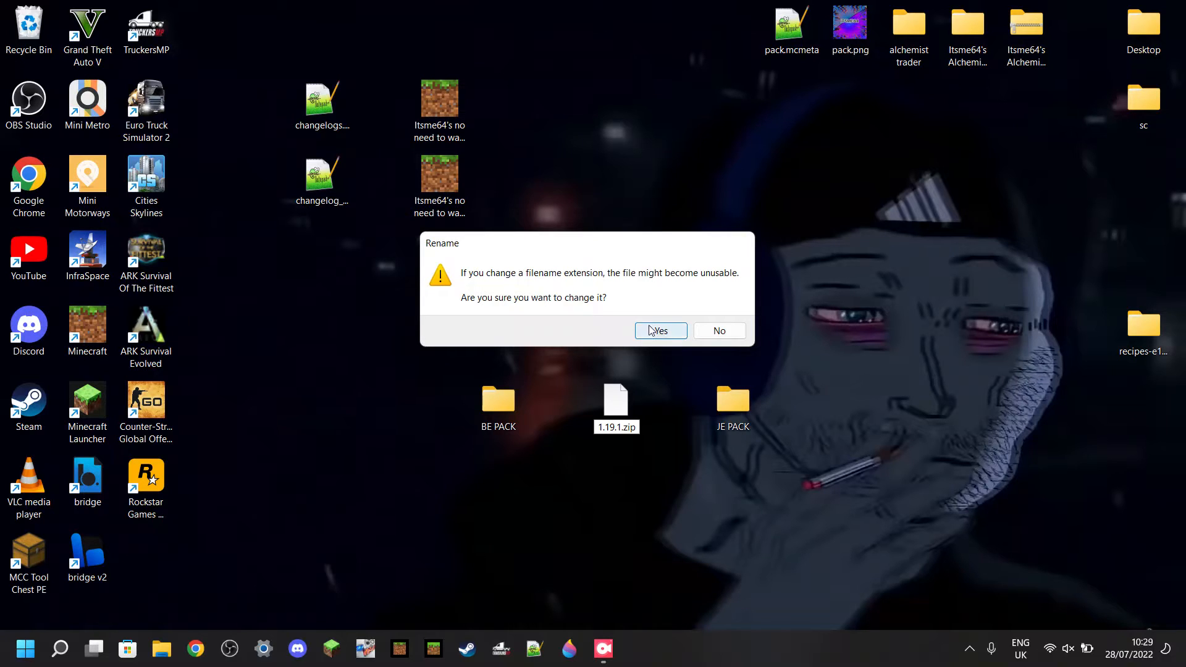
click(657, 332)
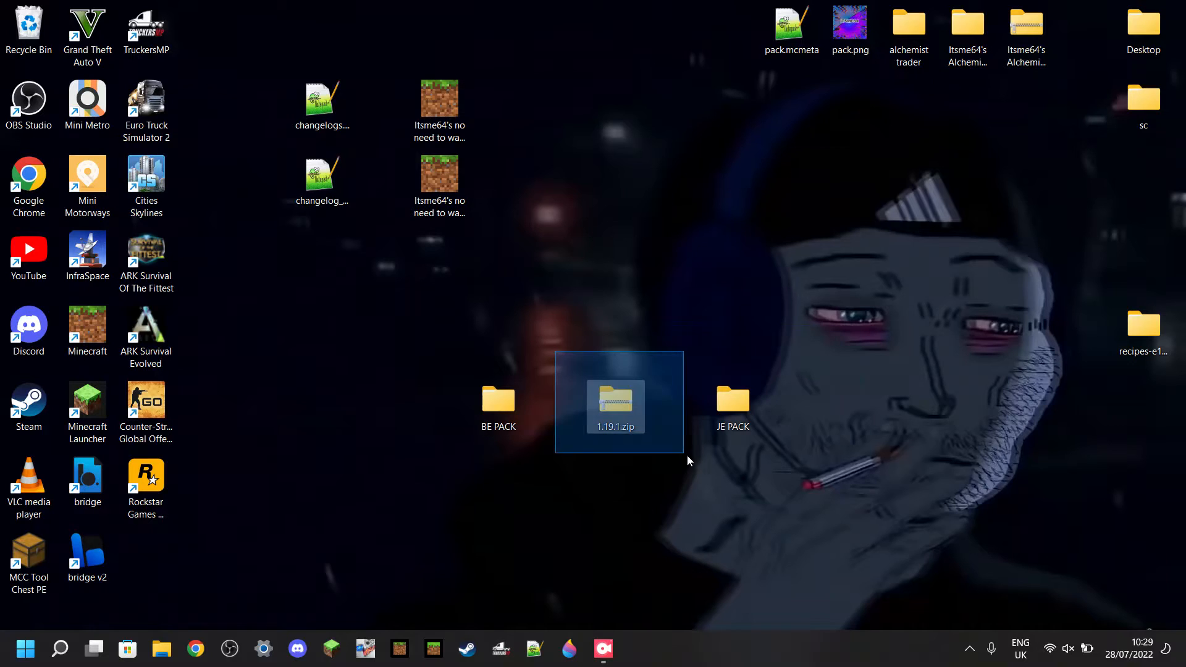
click(692, 468)
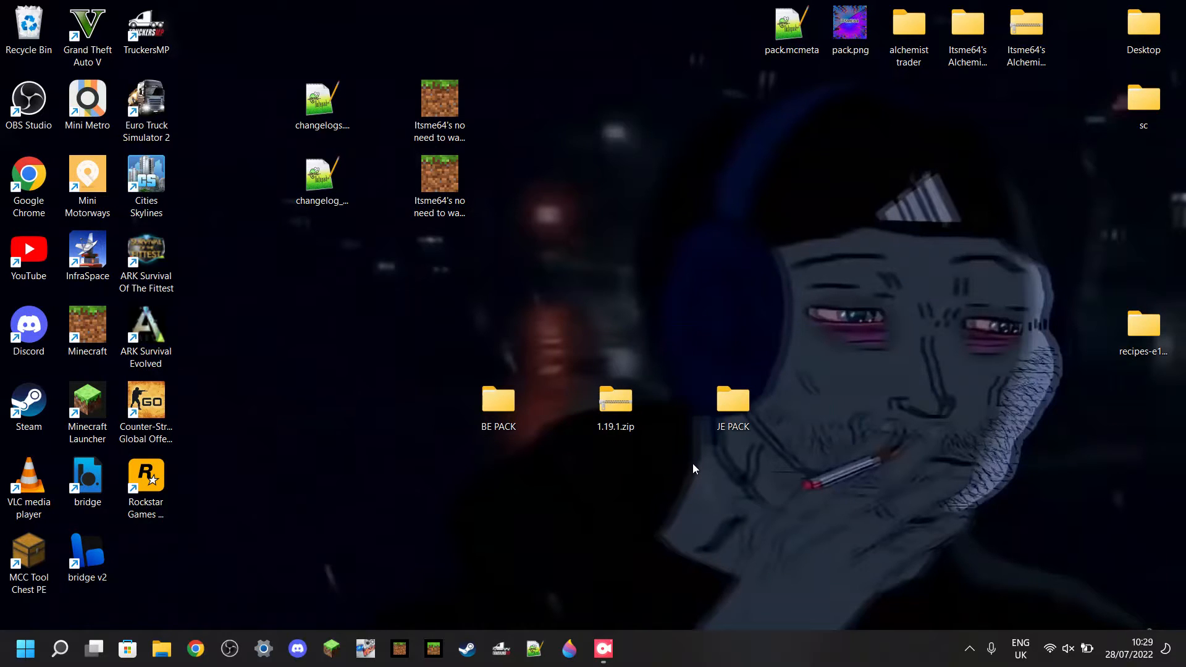
mouse_move(616, 399)
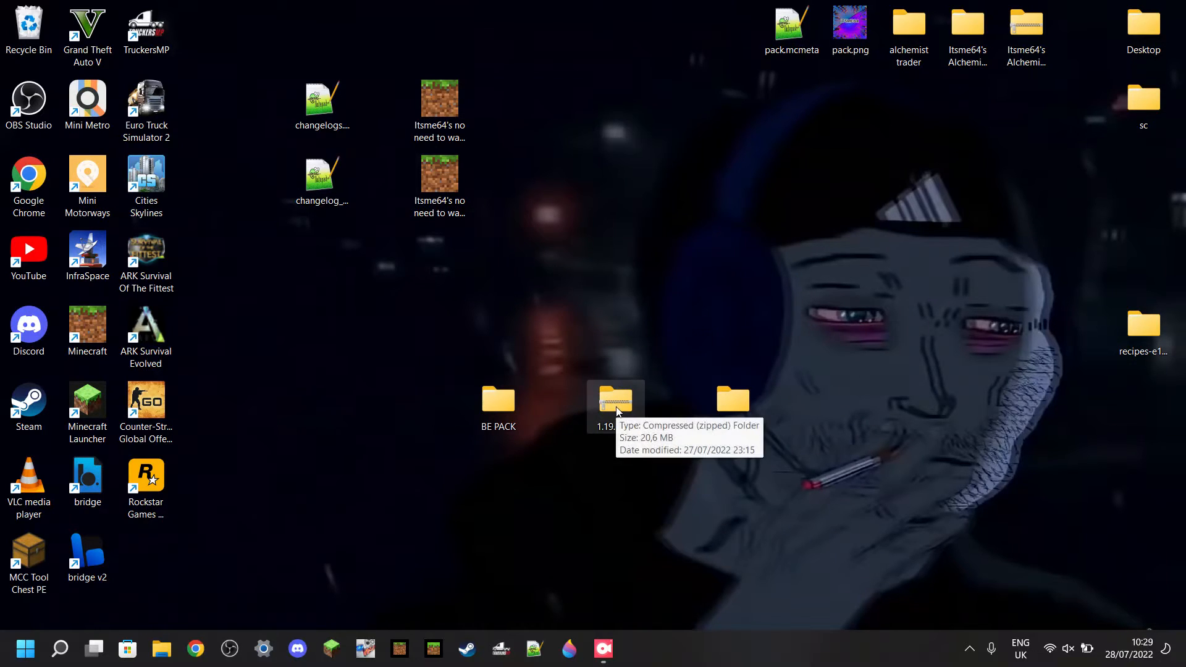
mouse_move(620, 400)
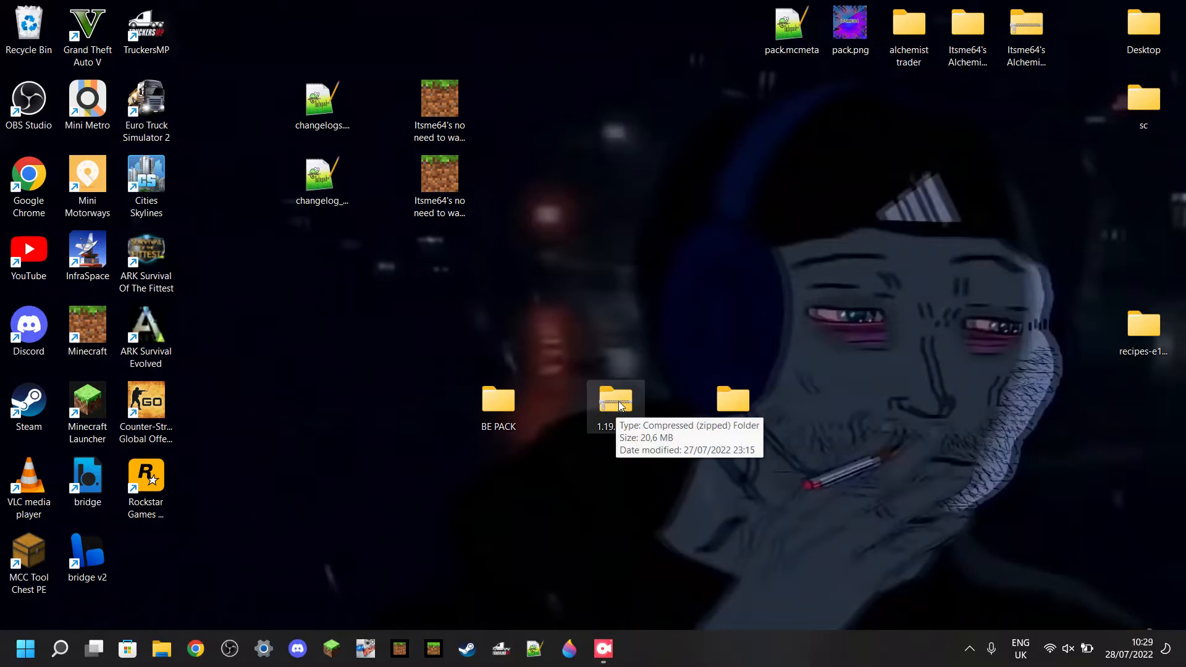
- Extract 1.19.1.zip with Extract All into the default Desktop\1.19.1 folder
right_click(616, 403)
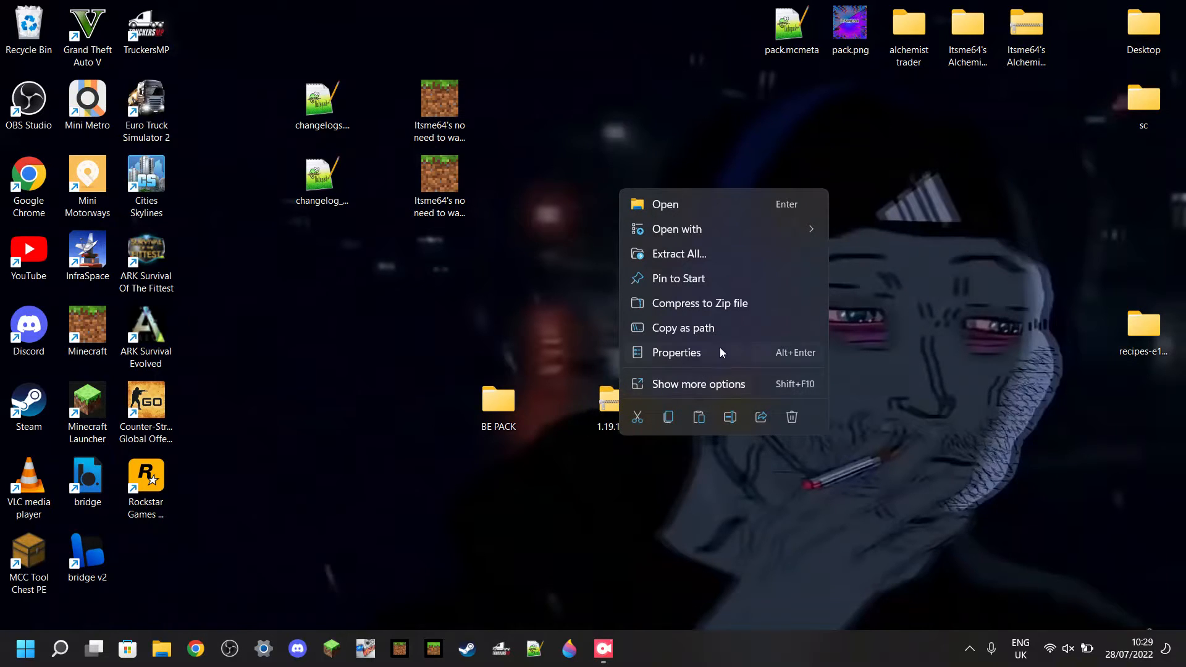
mouse_move(679, 253)
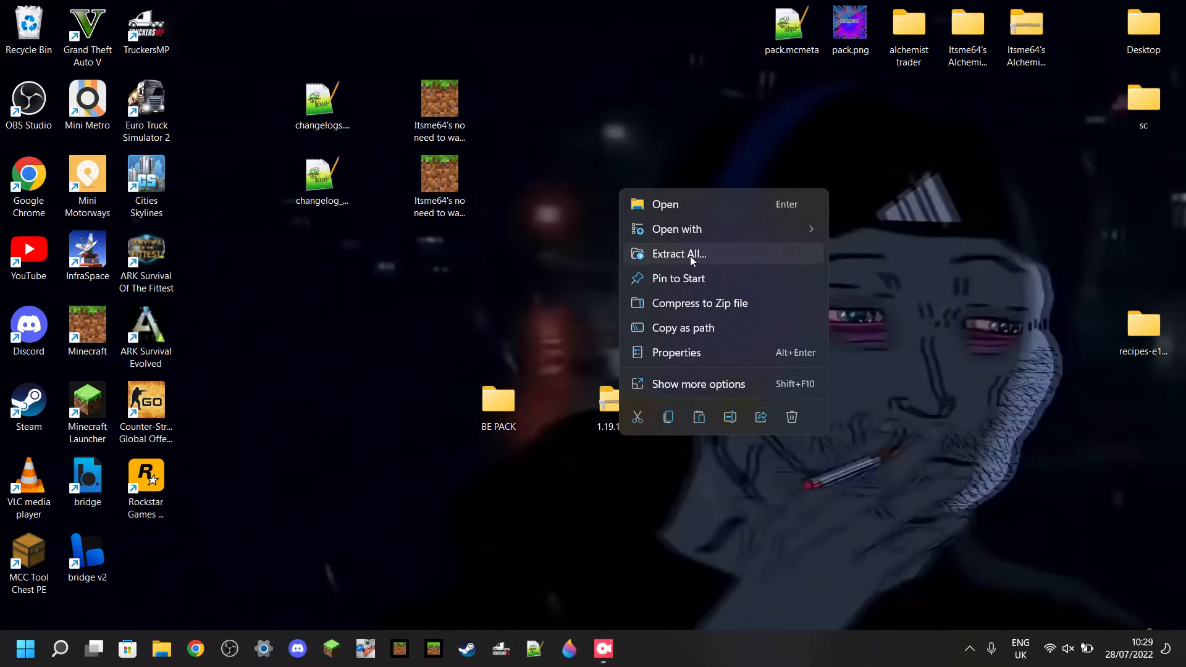
mouse_move(669, 257)
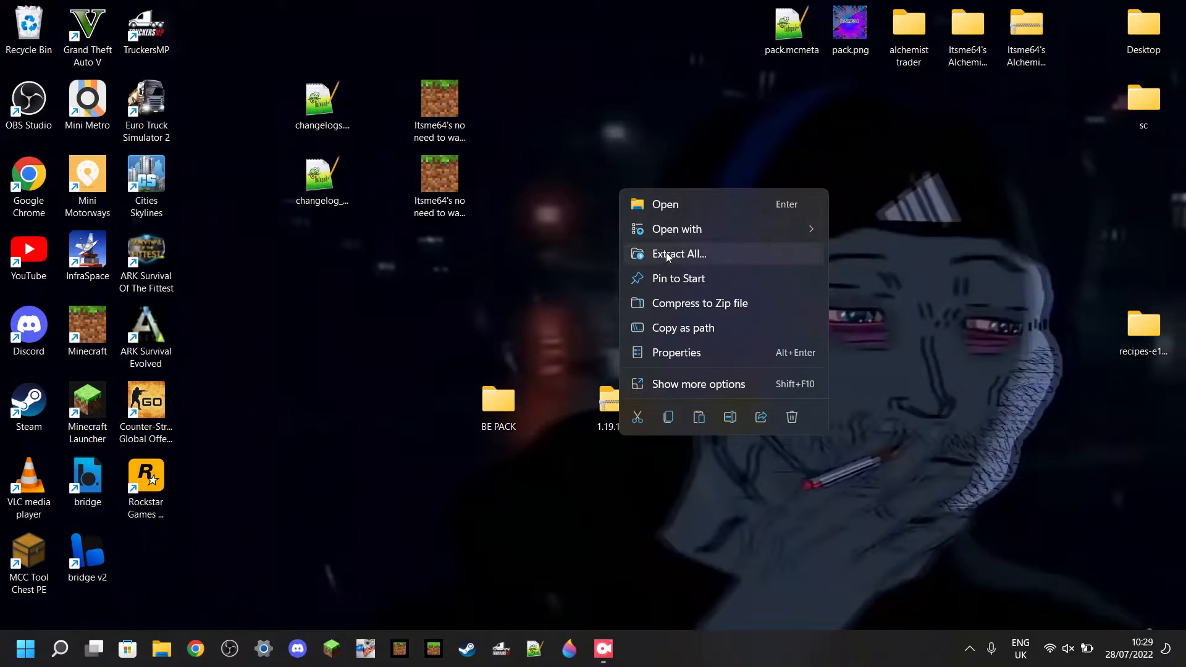
click(677, 253)
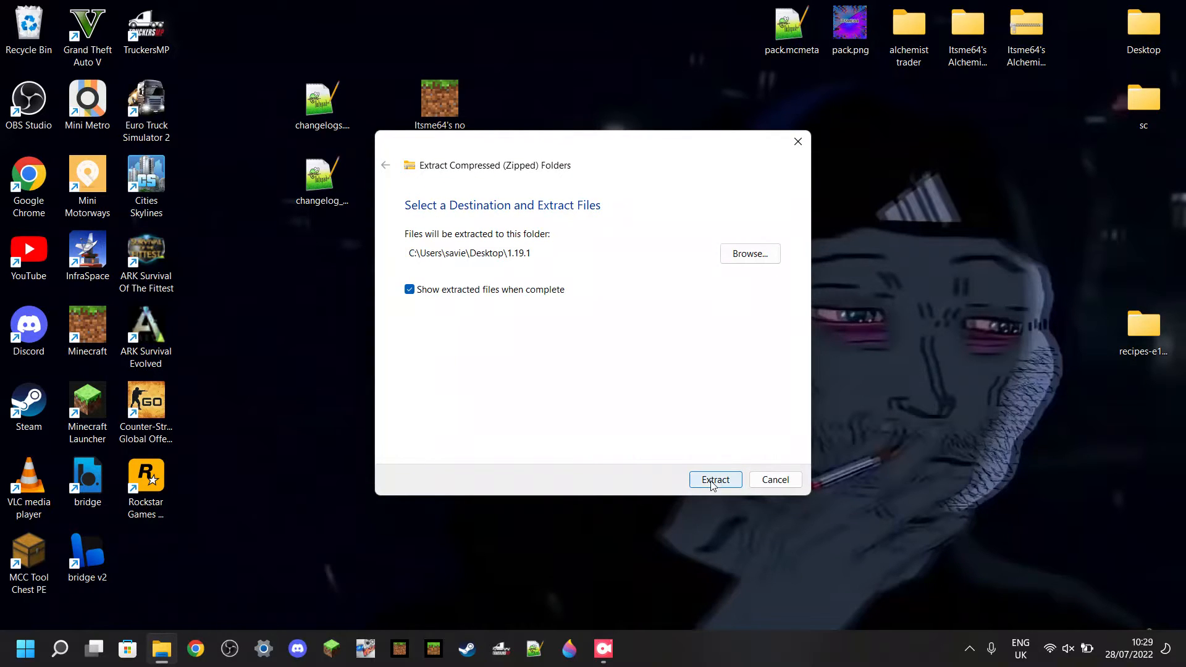
click(715, 479)
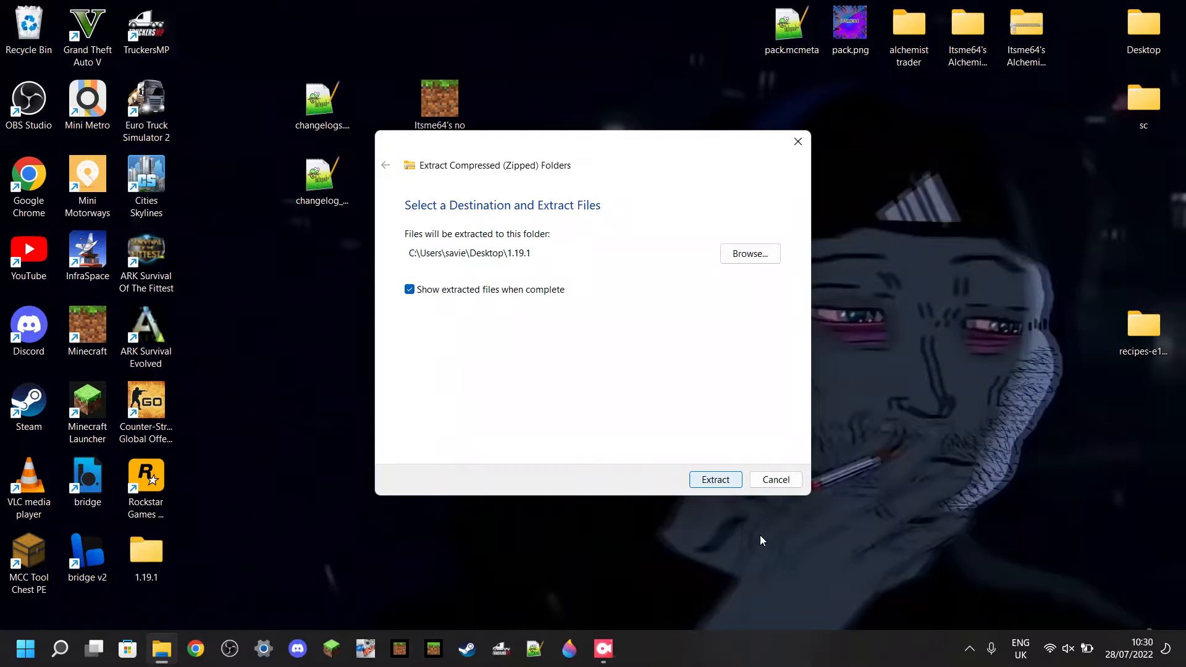
click(714, 479)
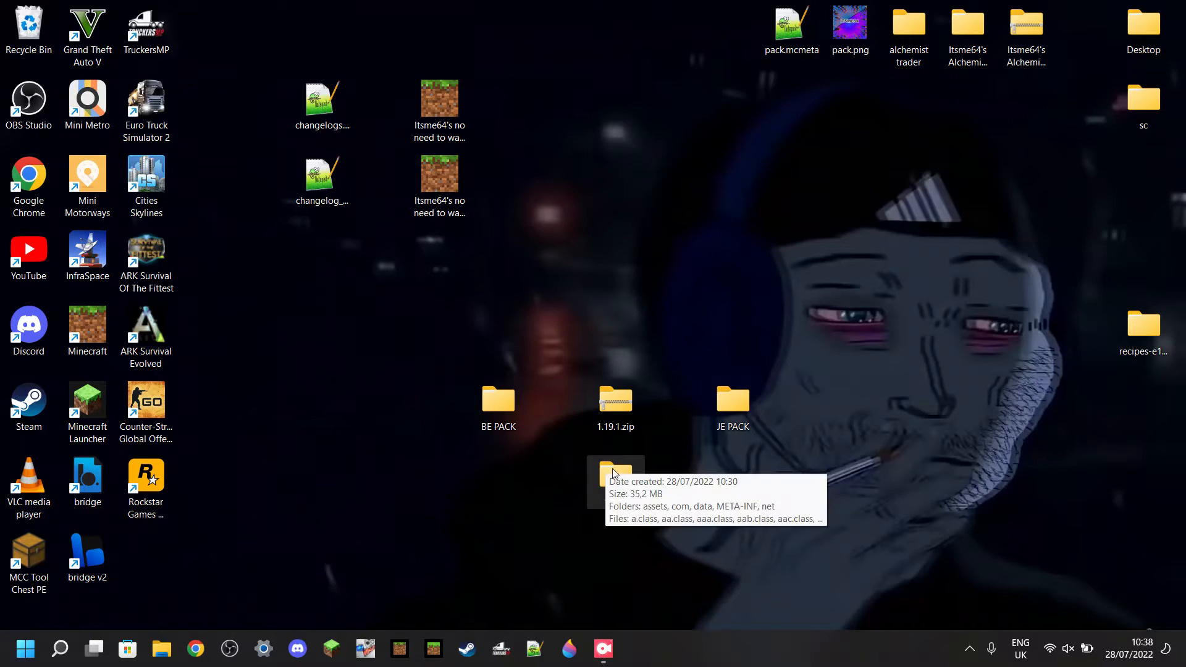
mouse_move(615, 405)
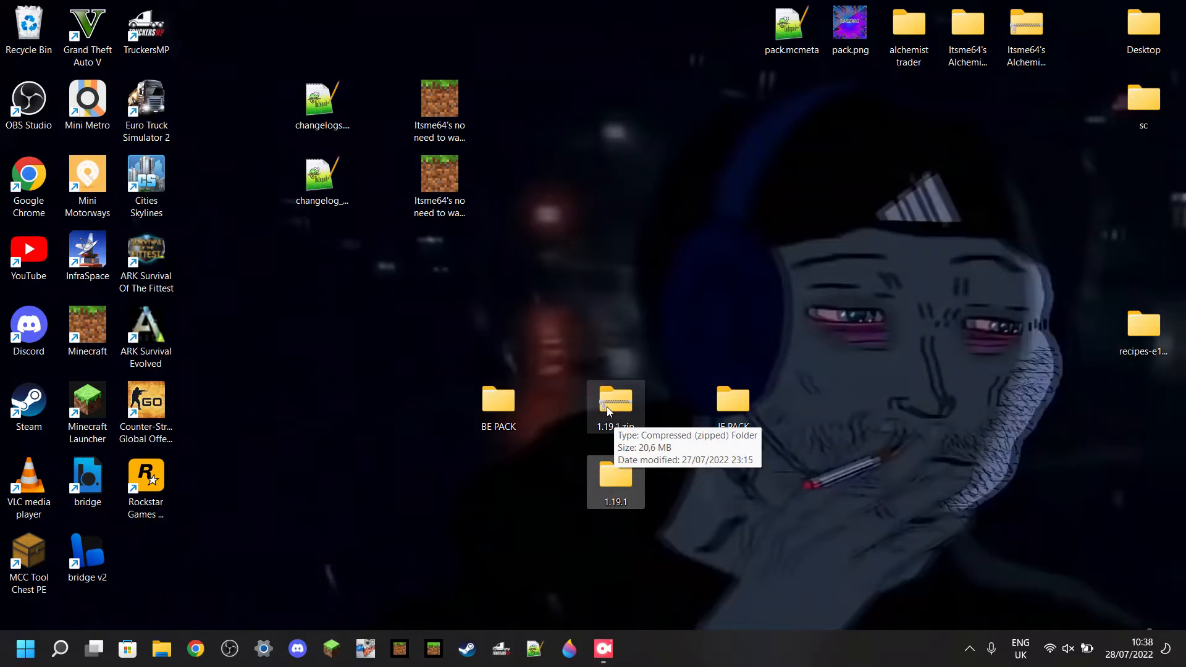
mouse_move(638, 415)
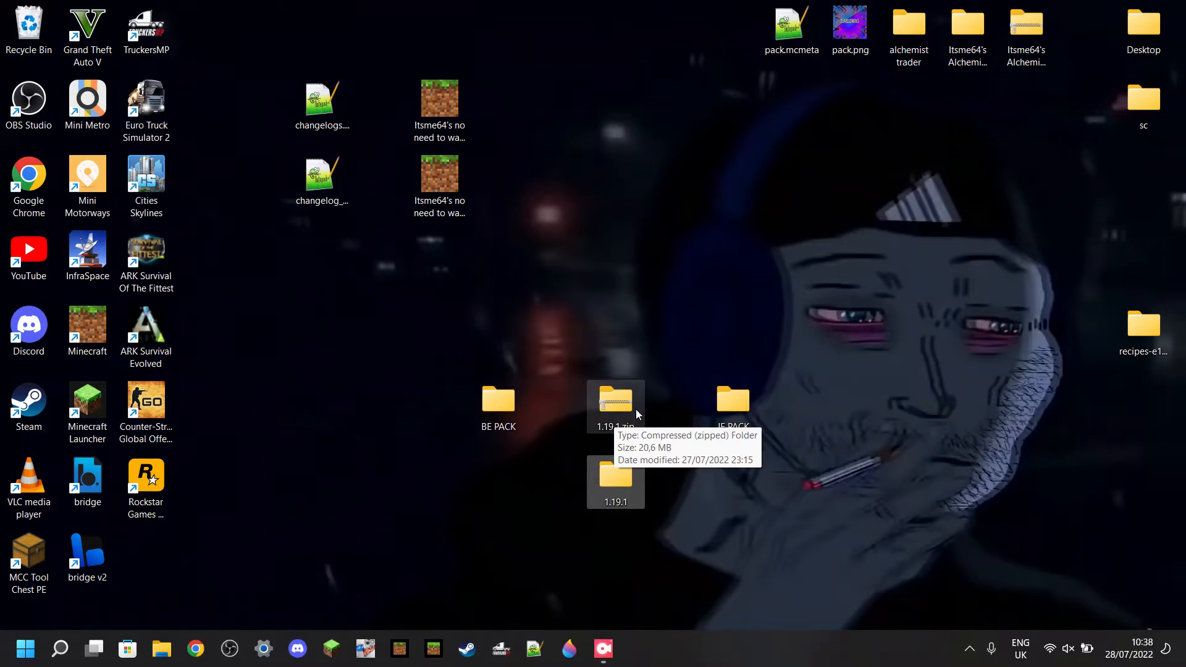
mouse_move(649, 363)
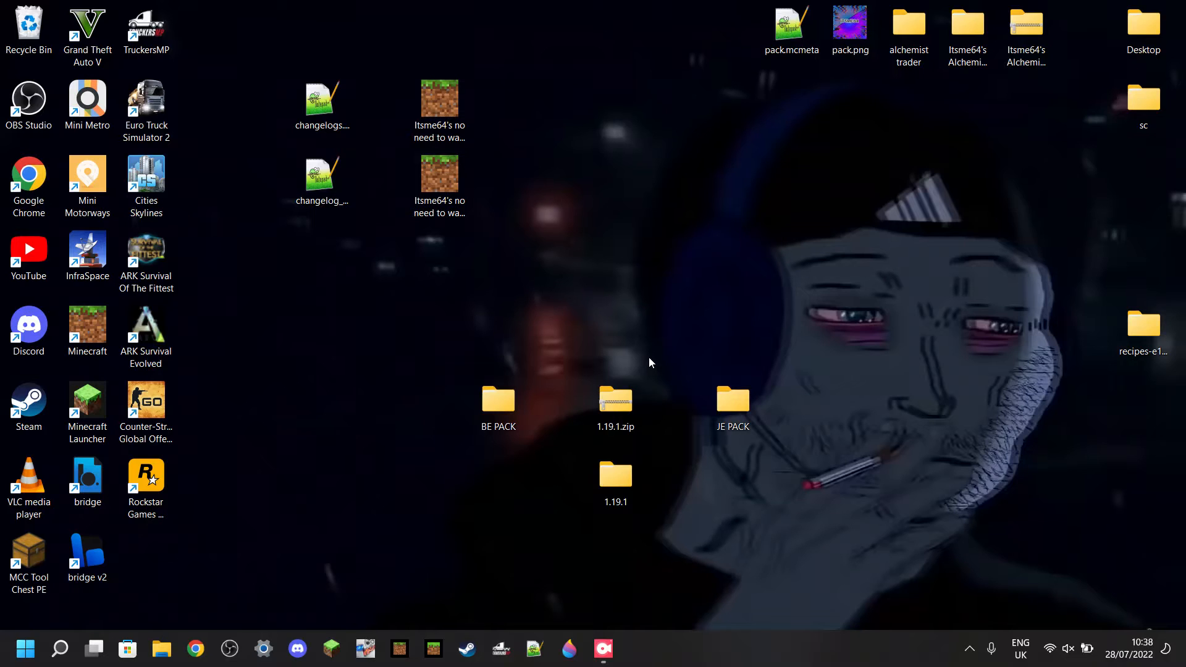
mouse_move(620, 382)
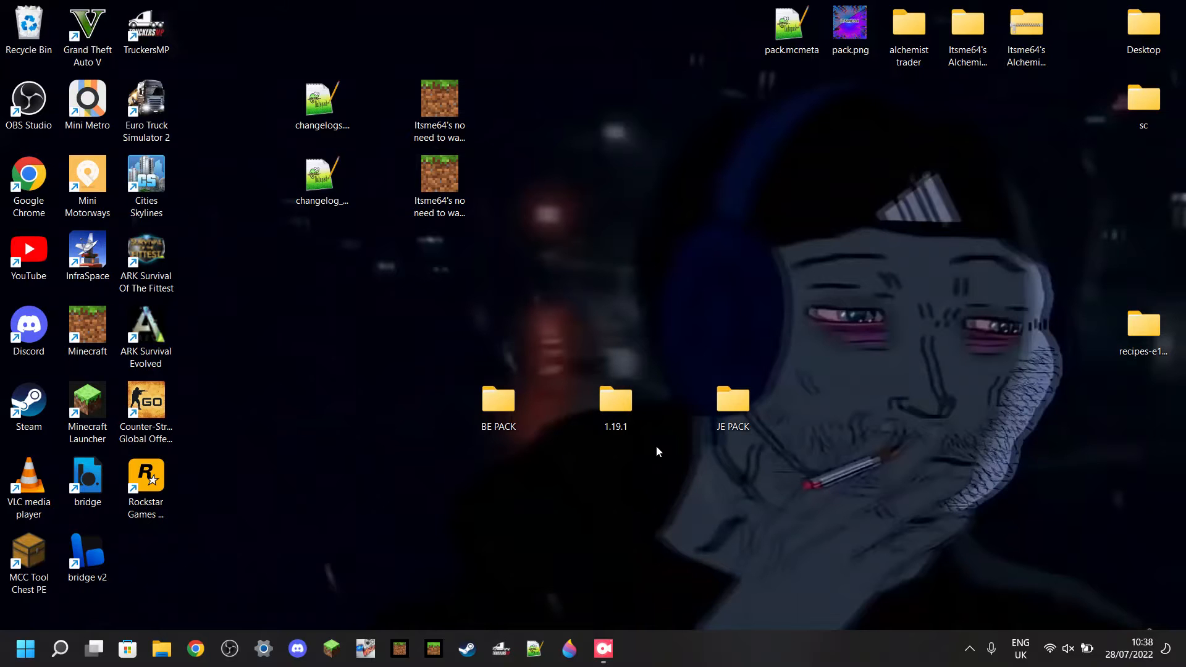
mouse_move(615, 399)
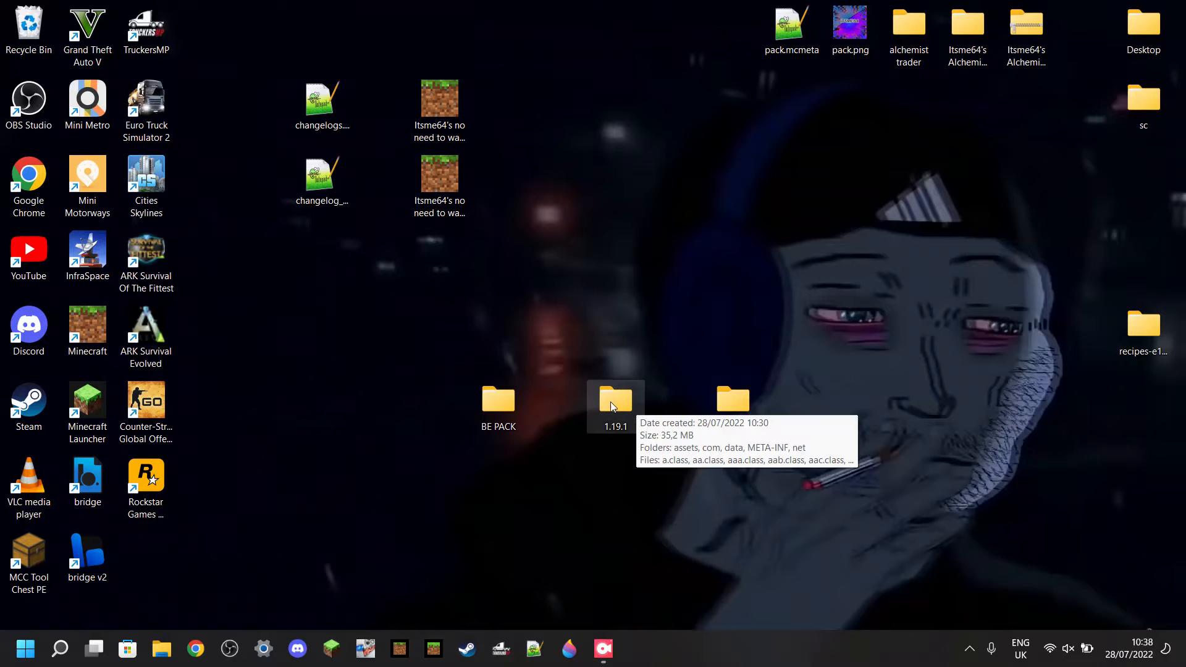
- Open the extracted 1.19.1 folder and select all its class files except assets
double_click(615, 399)
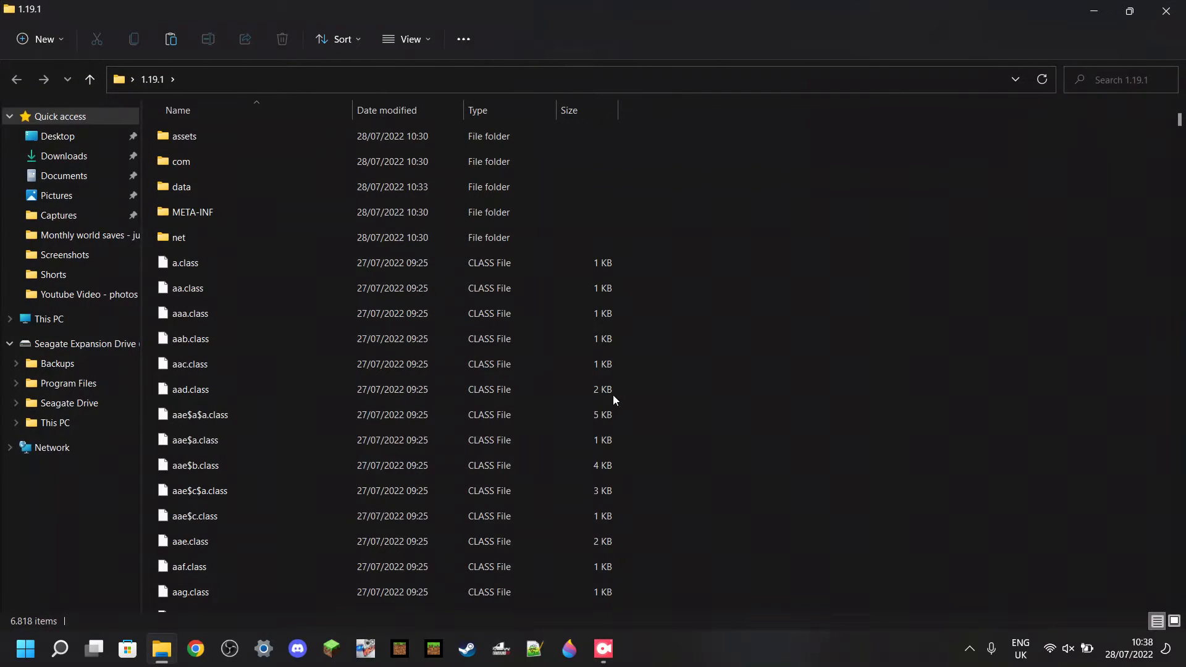
mouse_move(720, 368)
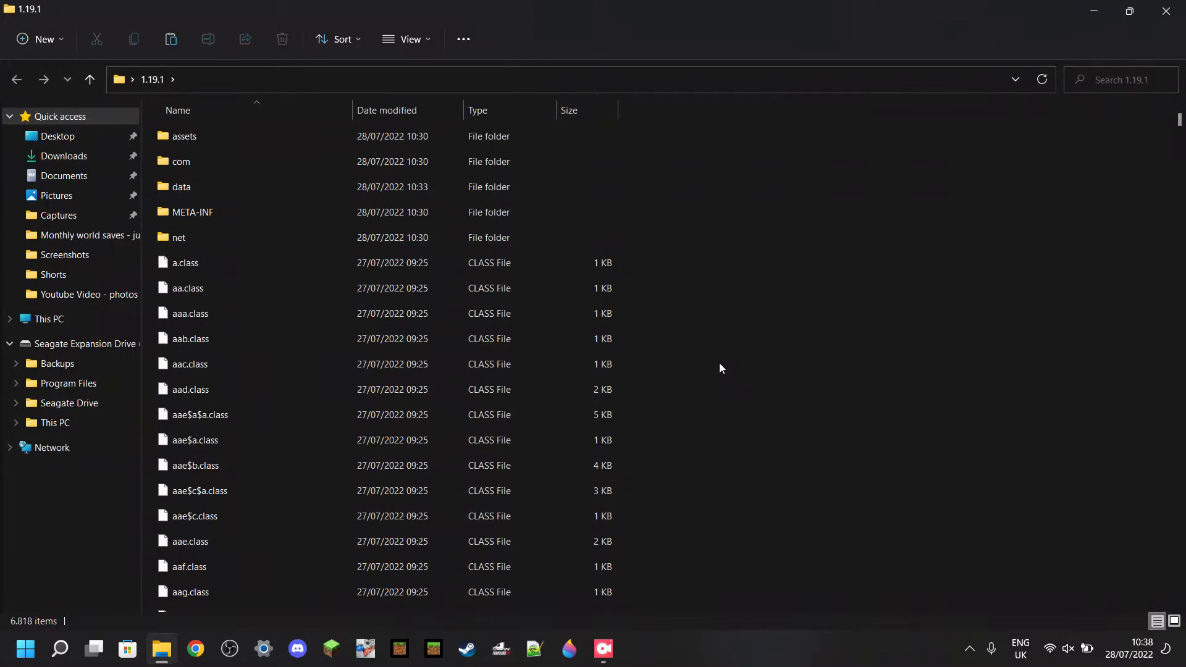
mouse_move(709, 280)
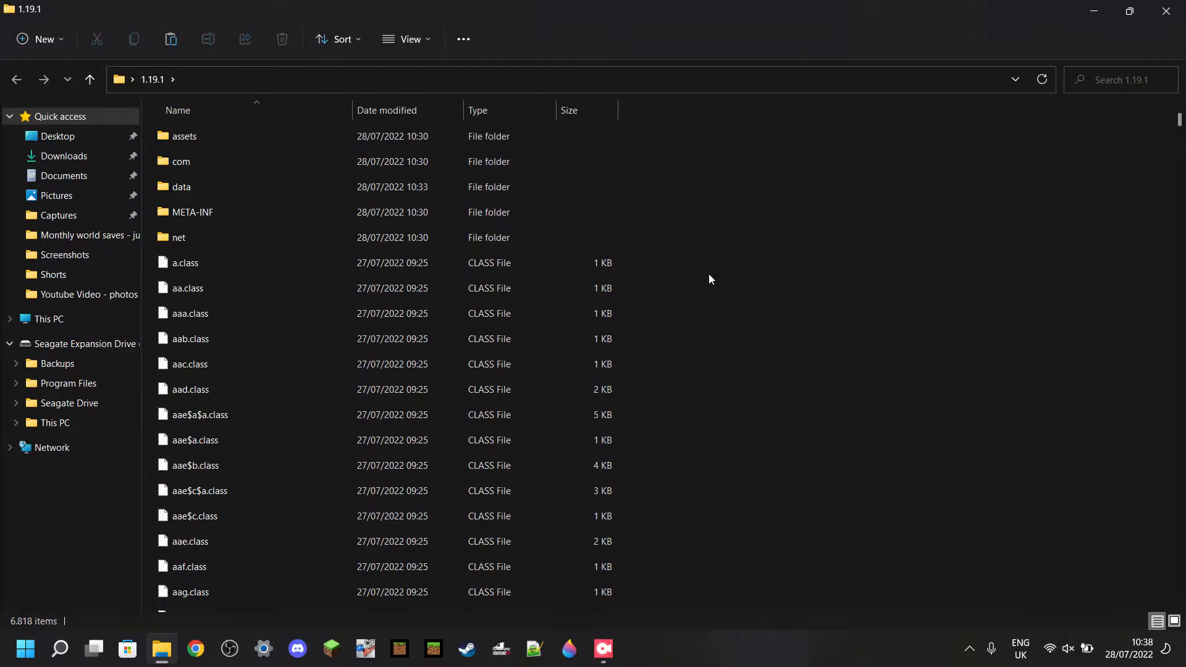
mouse_move(703, 285)
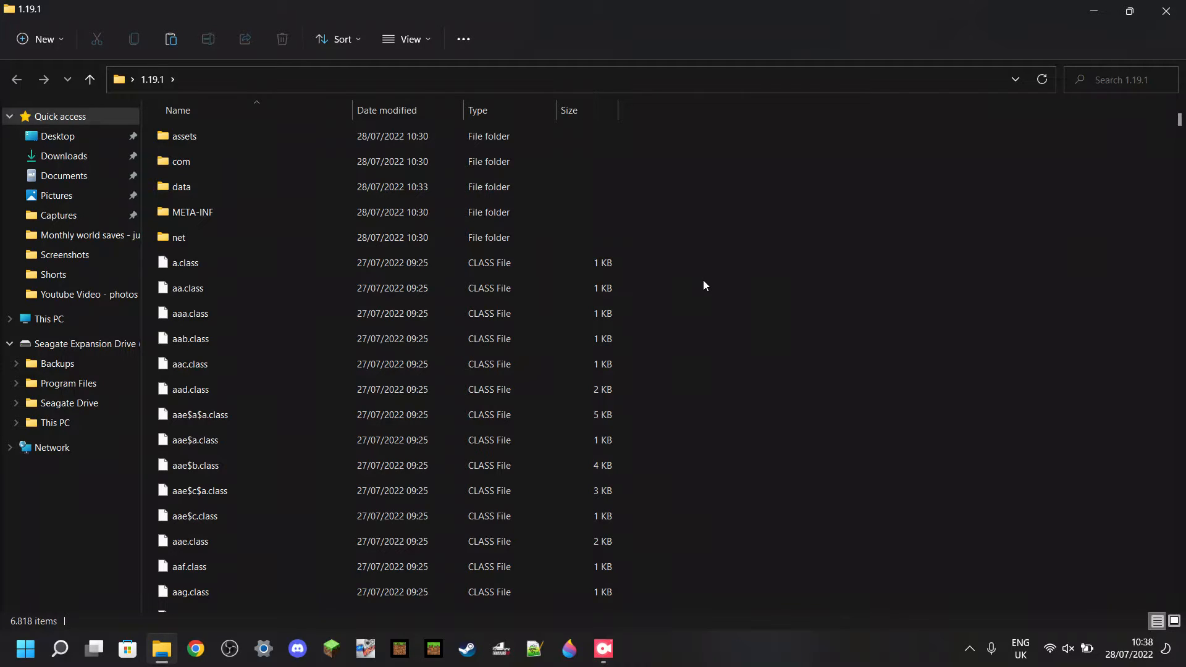
click(184, 136)
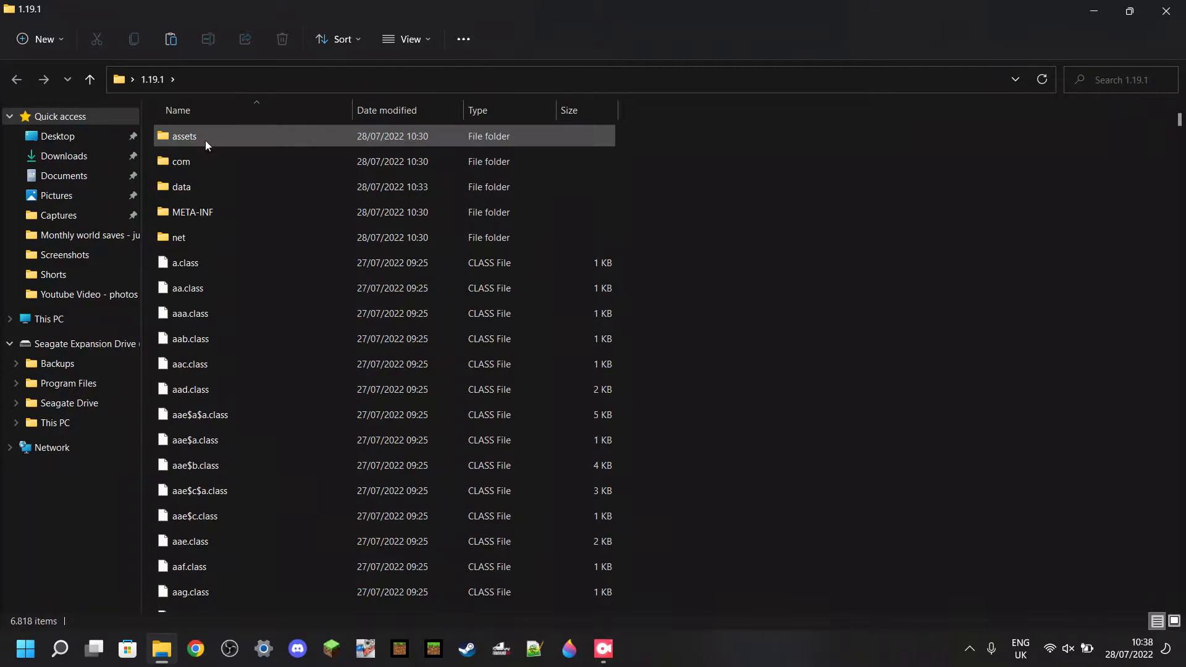
mouse_move(204, 145)
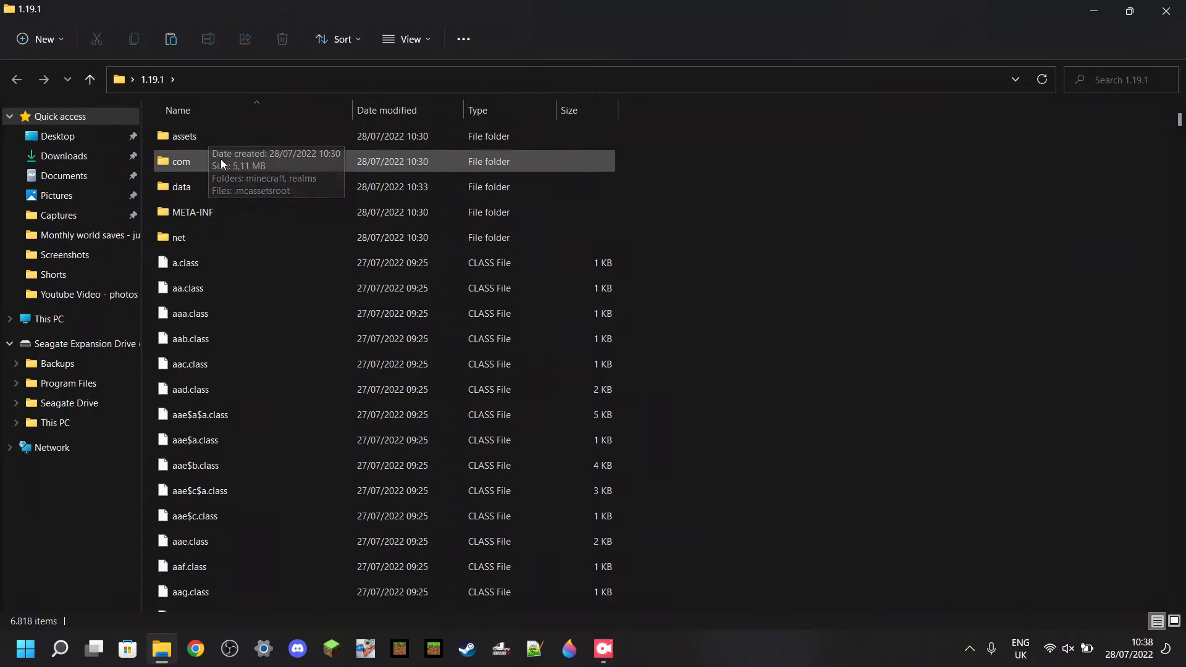
click(180, 161)
text(ec.class)
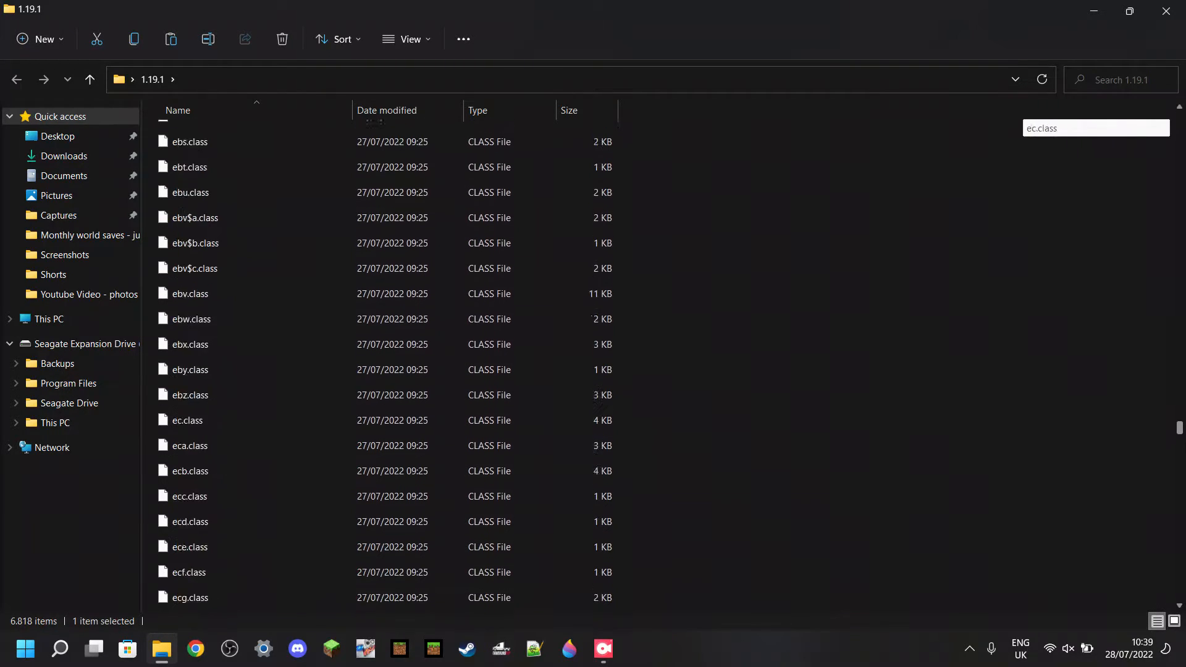
scroll(down, 3)
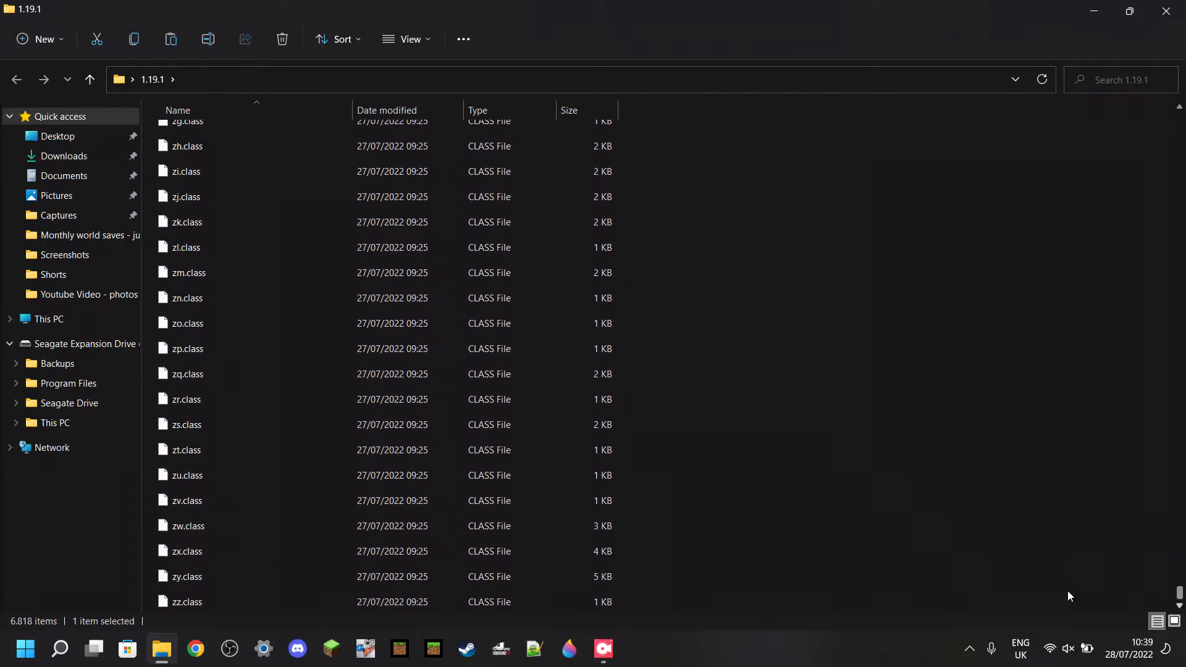
mouse_move(797, 545)
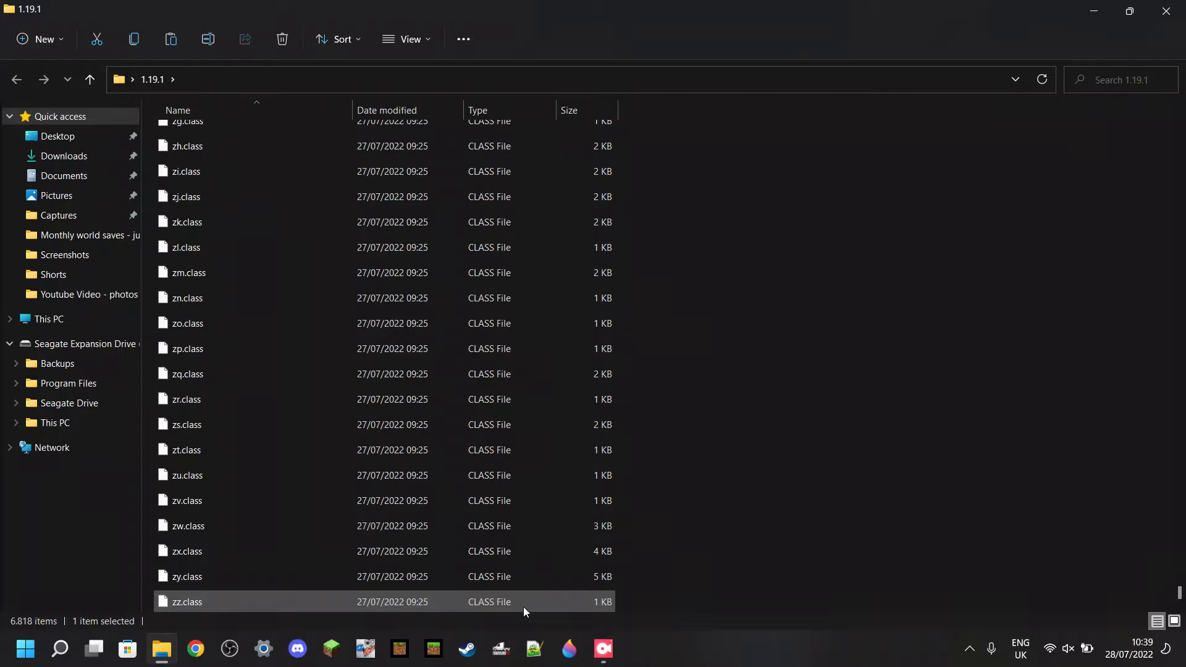
key(ctrl+a)
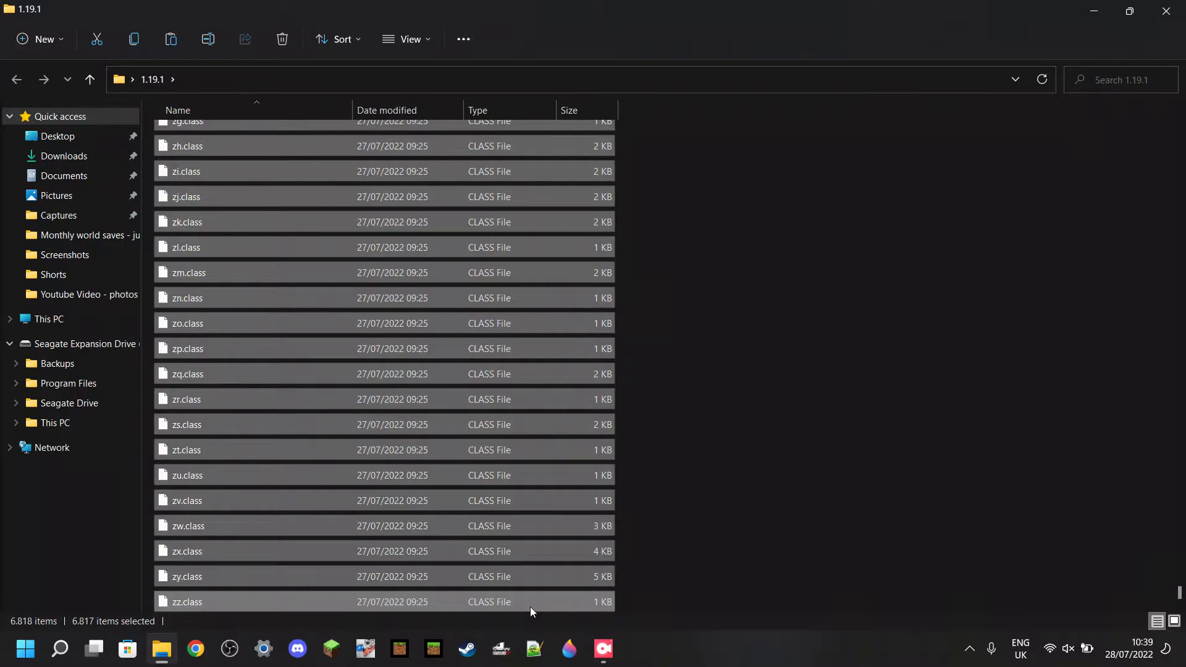
scroll(up, 3)
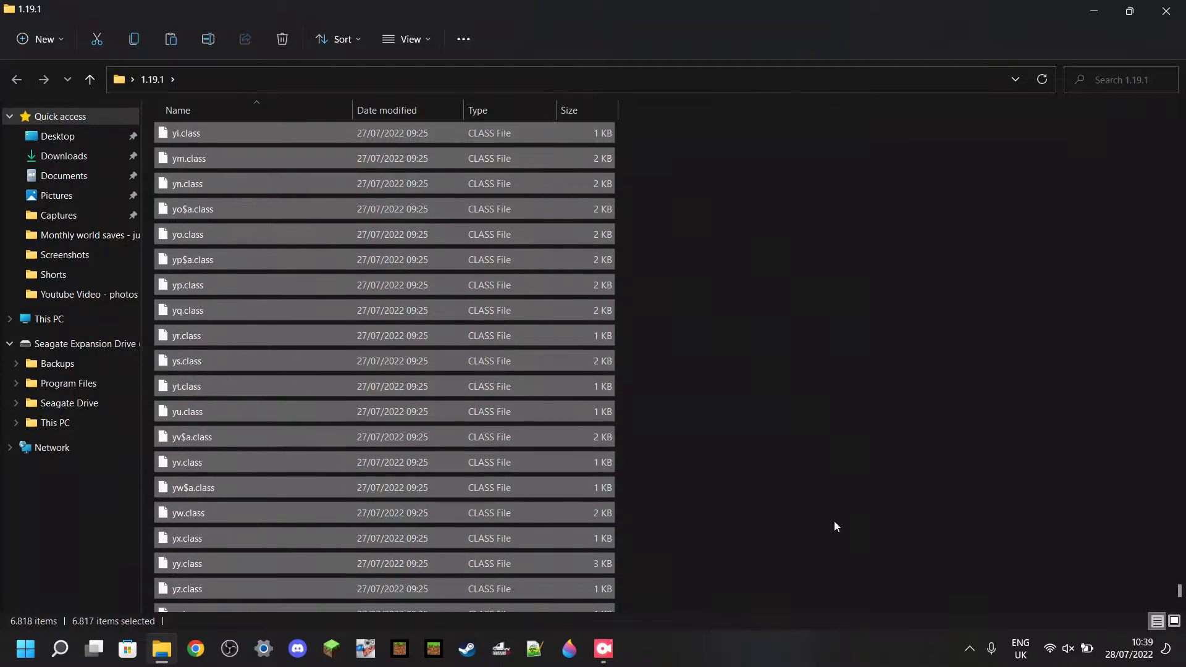
scroll(up, 3)
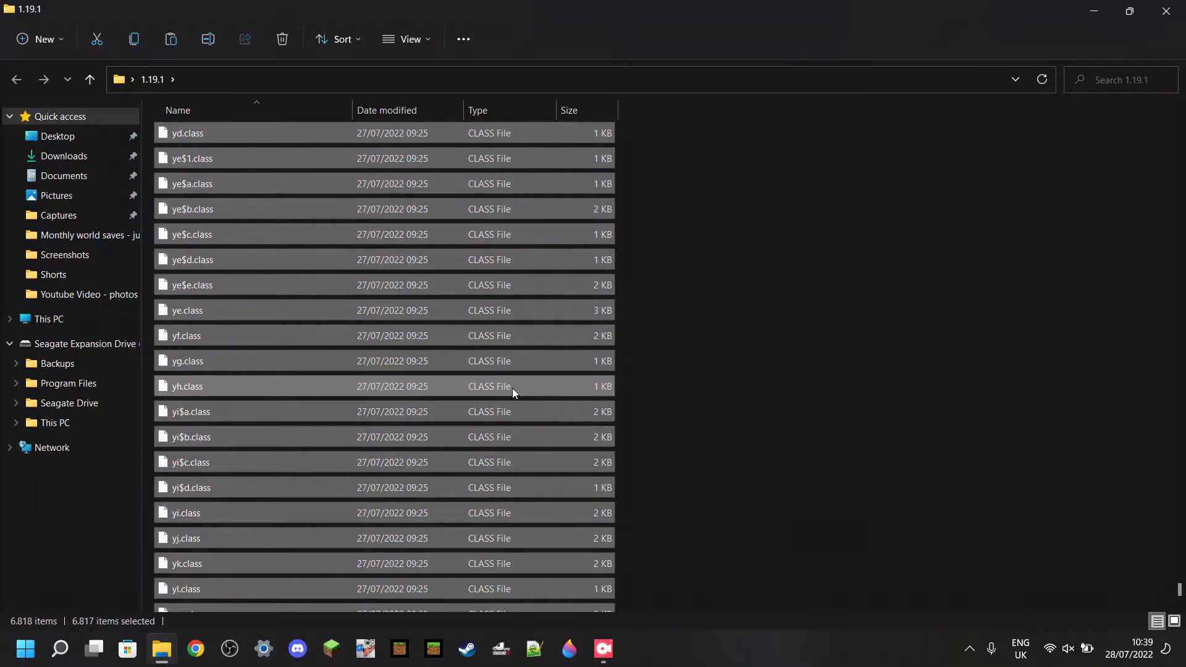
- Delete the selected class files so only the assets folder remains
right_click(513, 392)
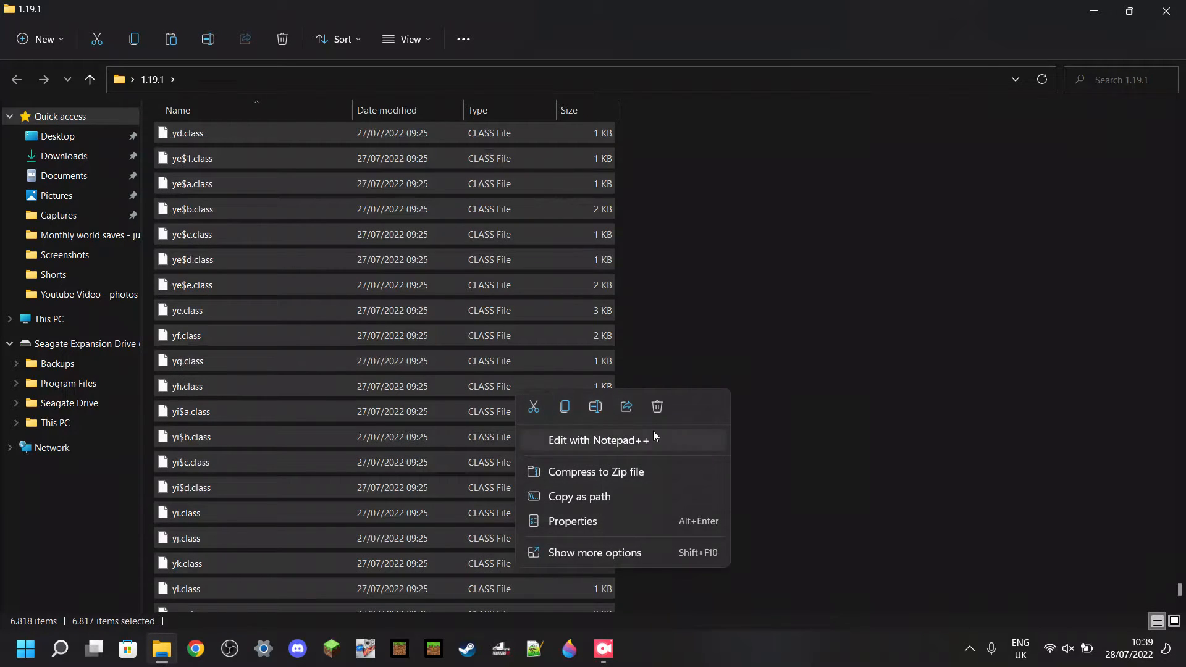
click(656, 416)
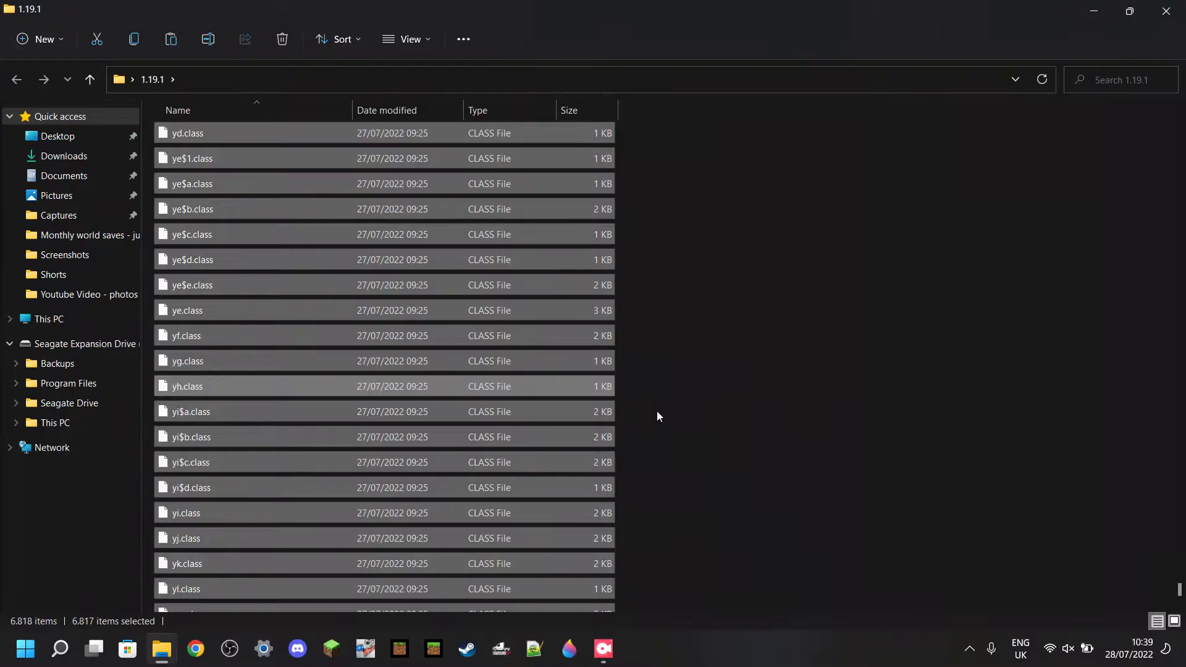
mouse_move(655, 352)
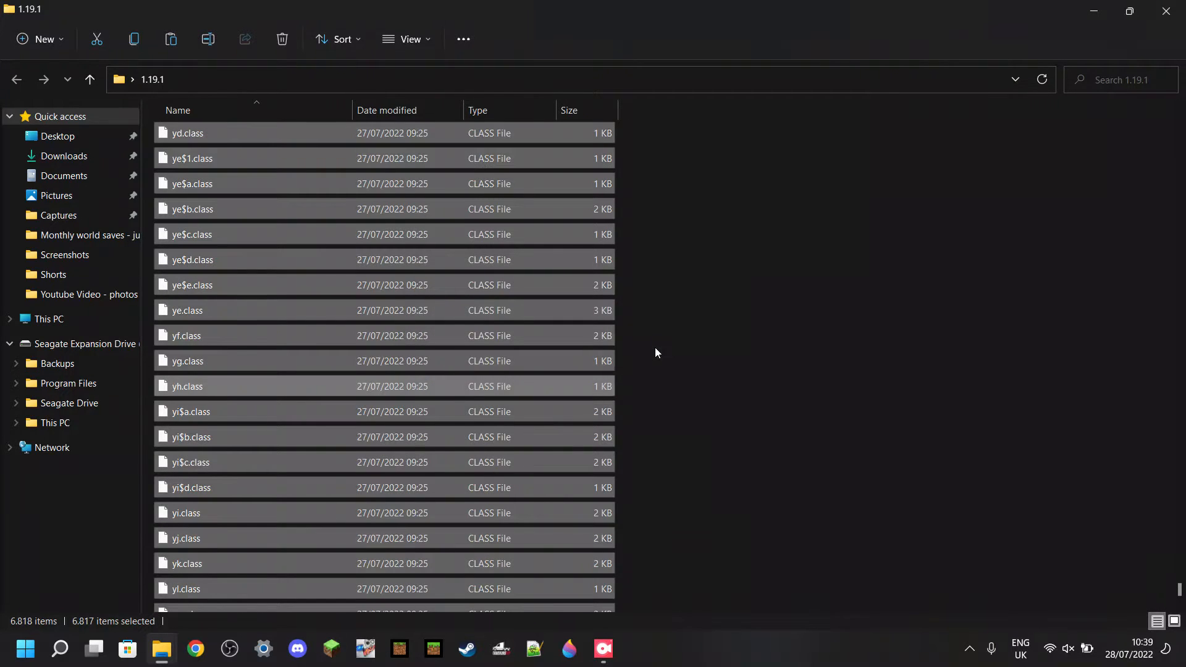
click(282, 39)
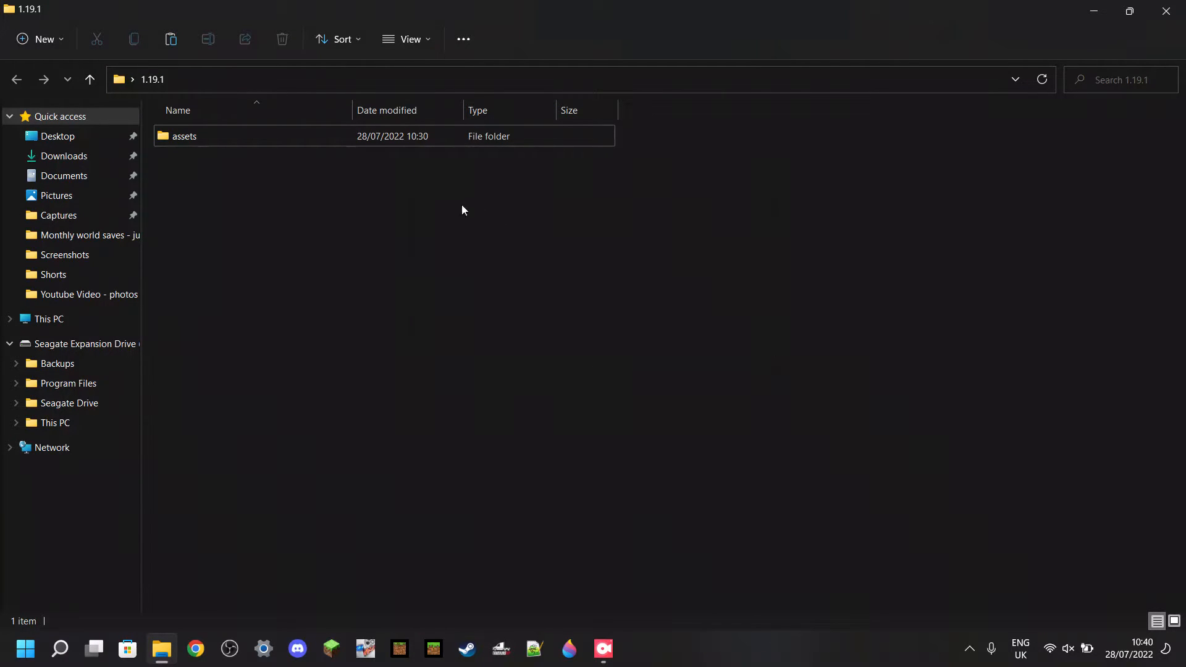
- Delete realms and .mcassetsroot from assets, leaving only the minecraft folder
click(184, 136)
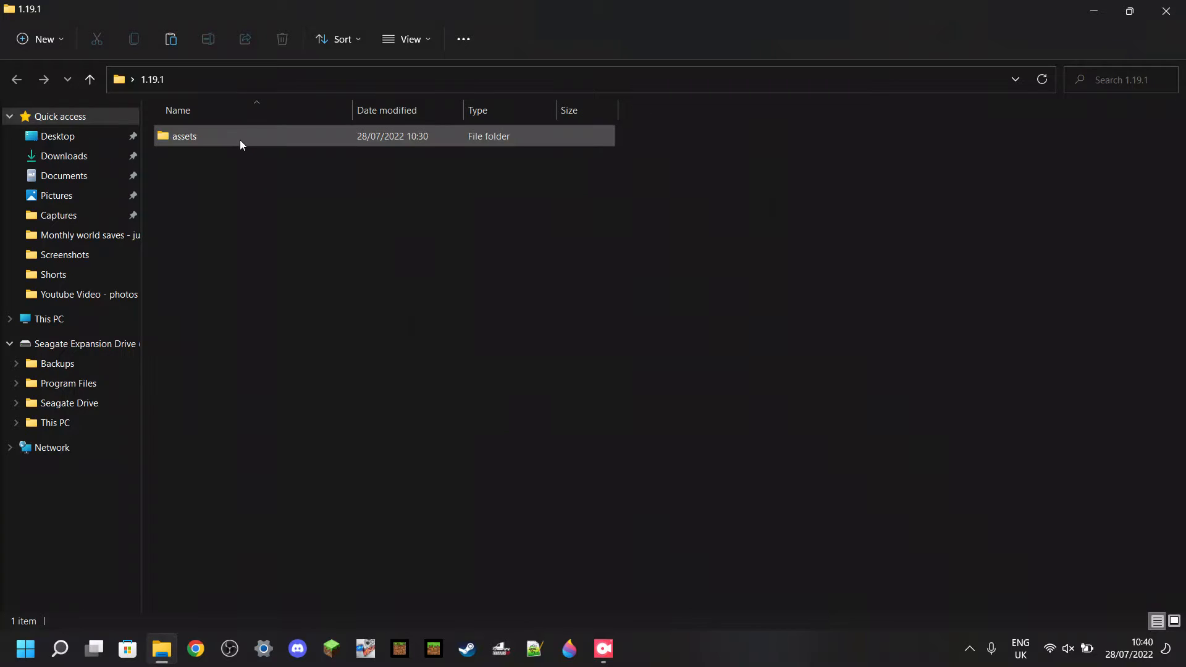
double_click(184, 136)
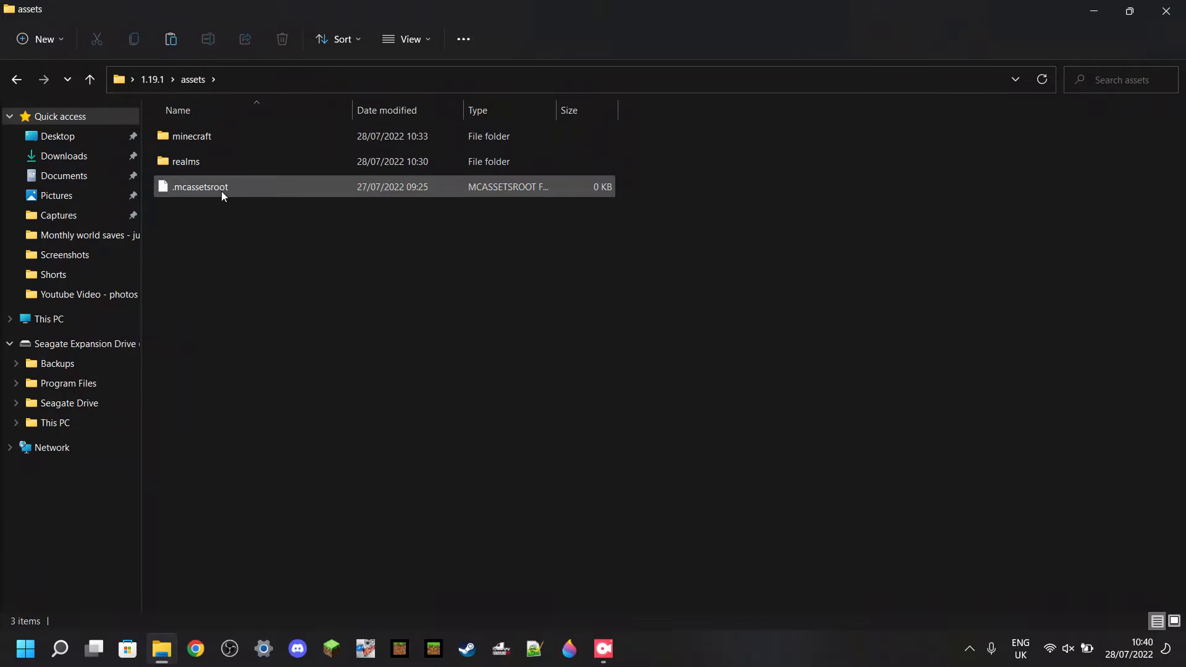
click(185, 161)
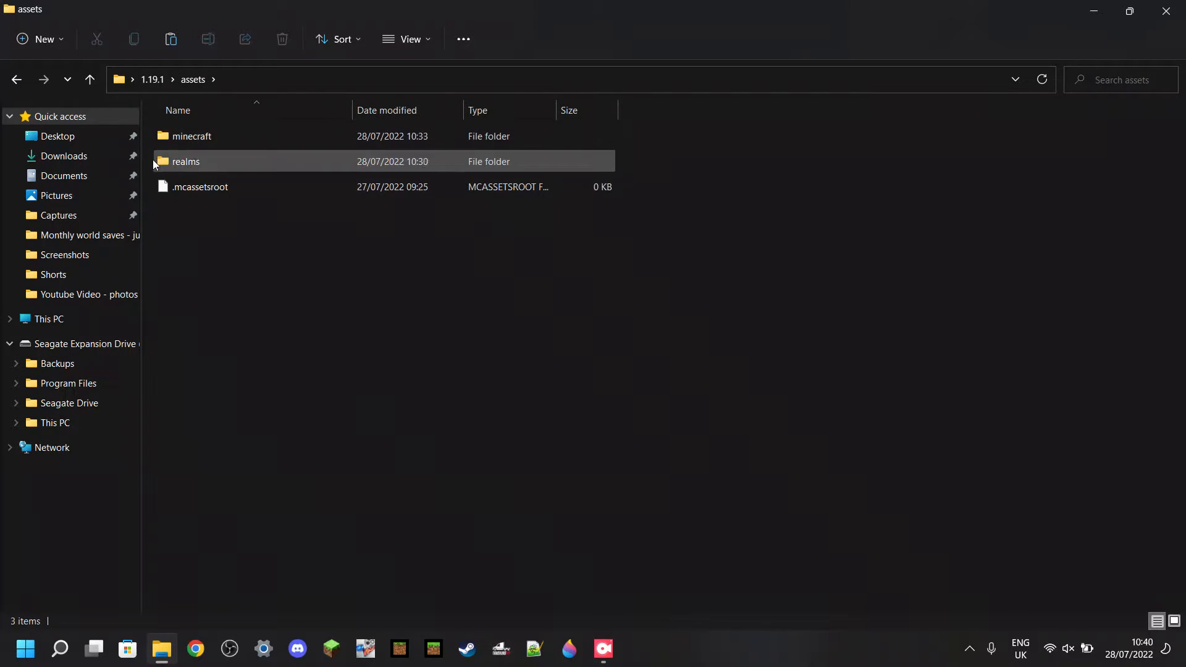
right_click(186, 160)
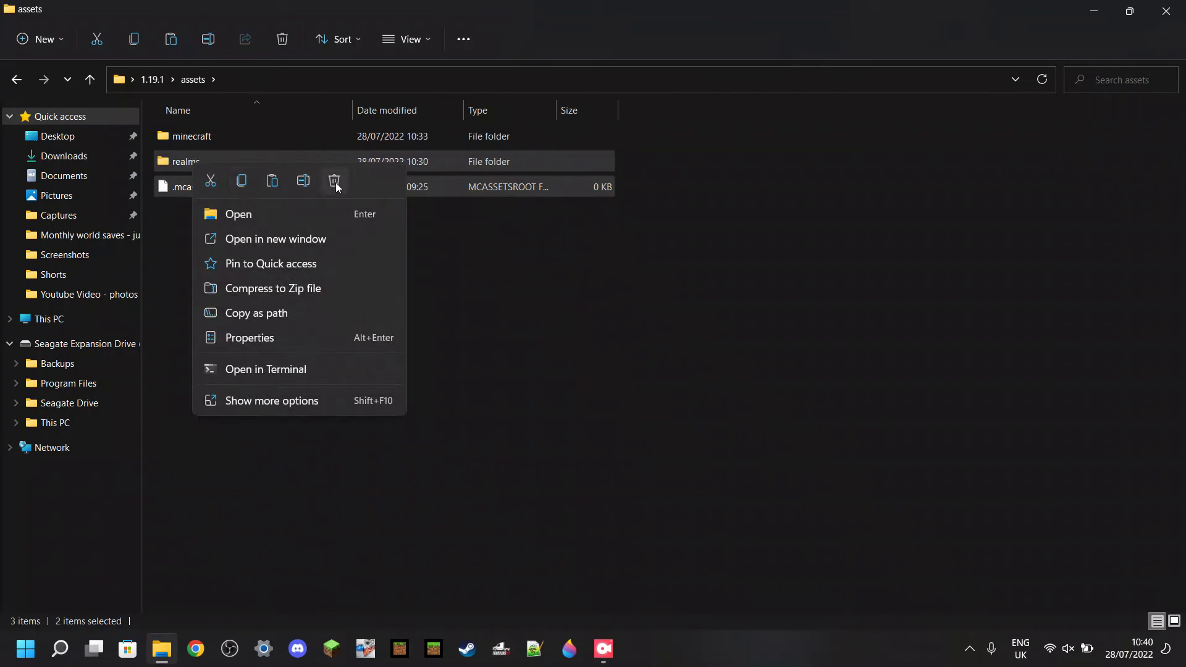
click(335, 180)
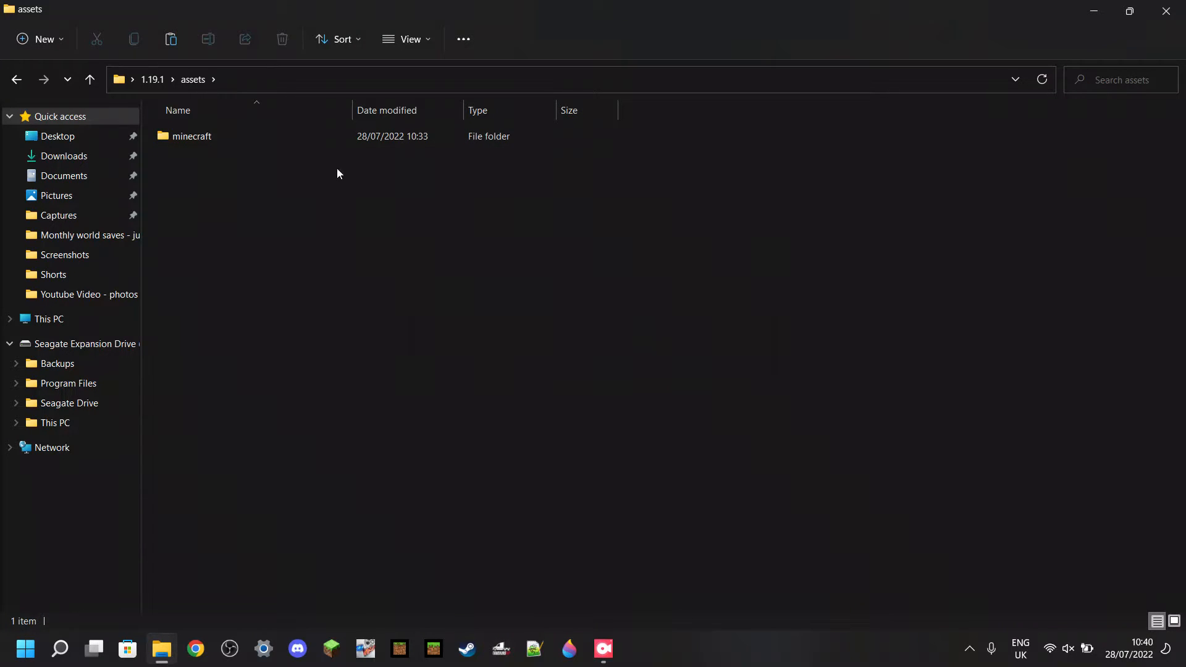
- Browse into minecraft > textures > item to check the 505 item textures, then close the window
click(192, 136)
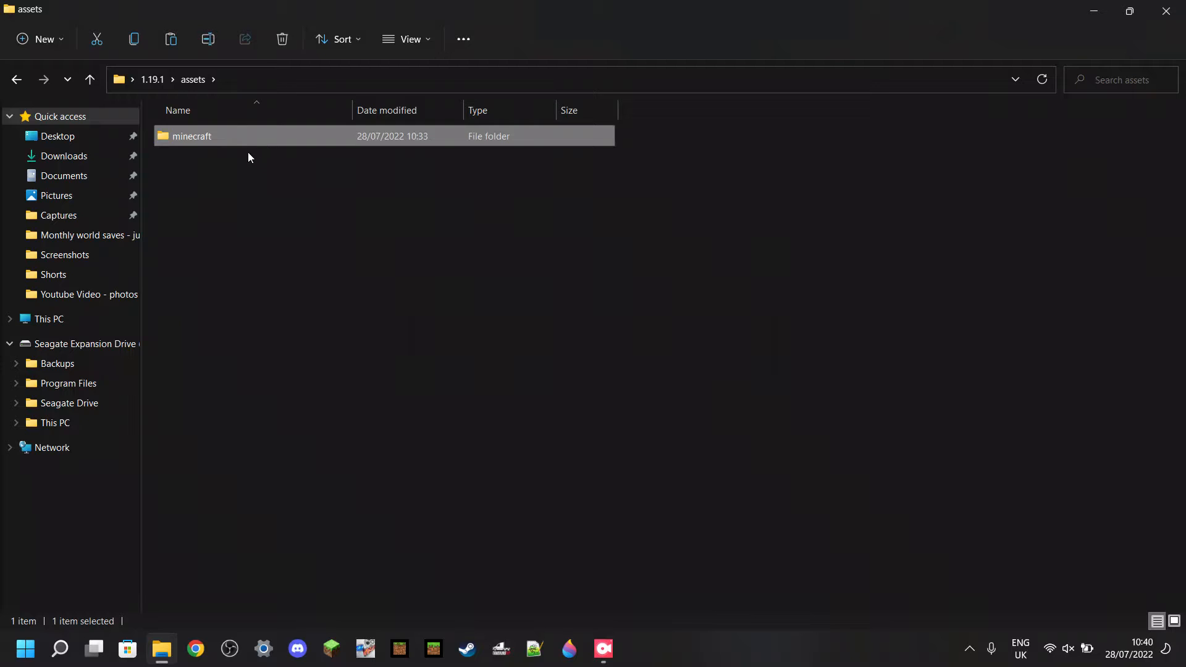
mouse_move(225, 150)
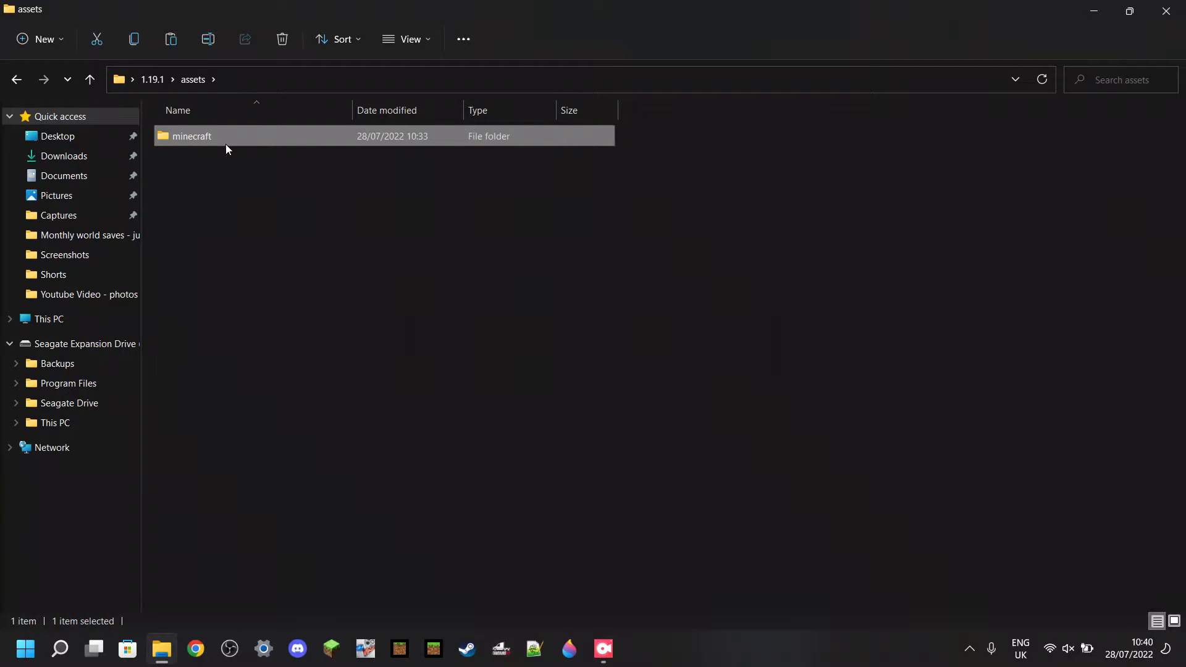
double_click(190, 136)
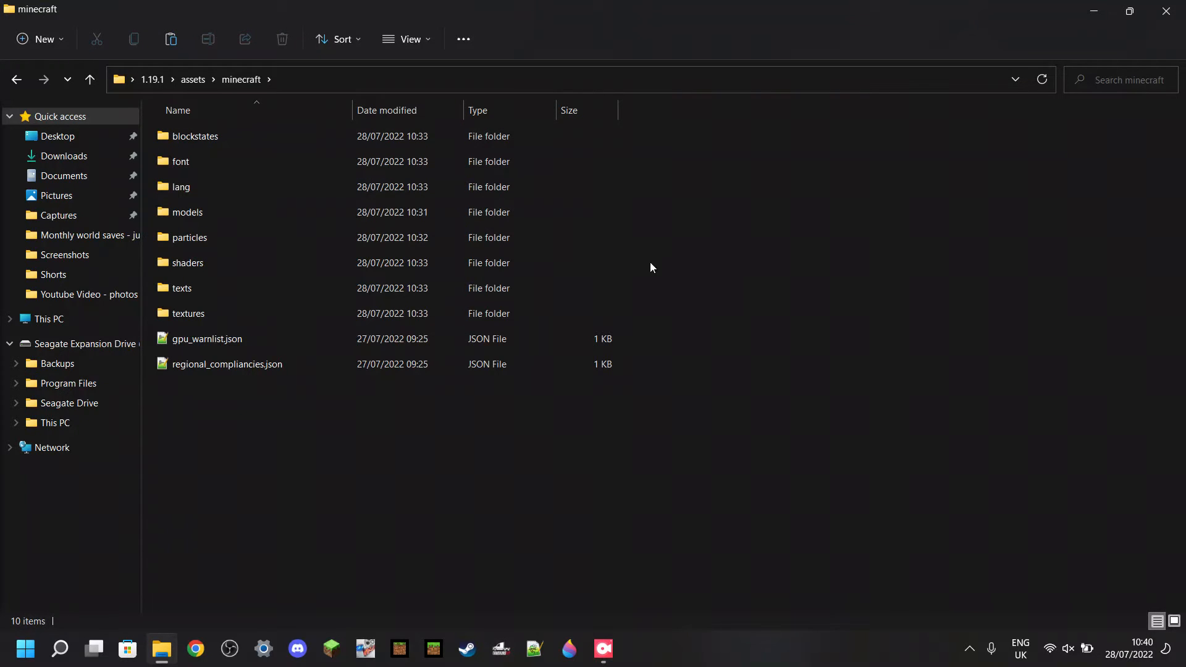
click(188, 313)
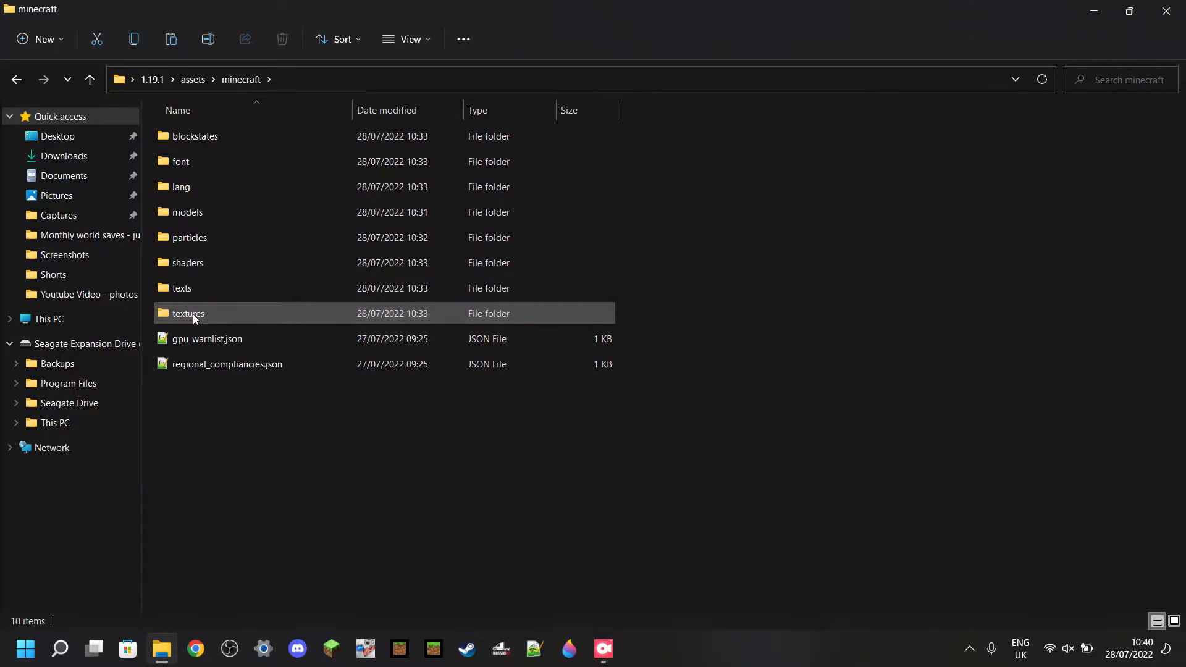
double_click(188, 312)
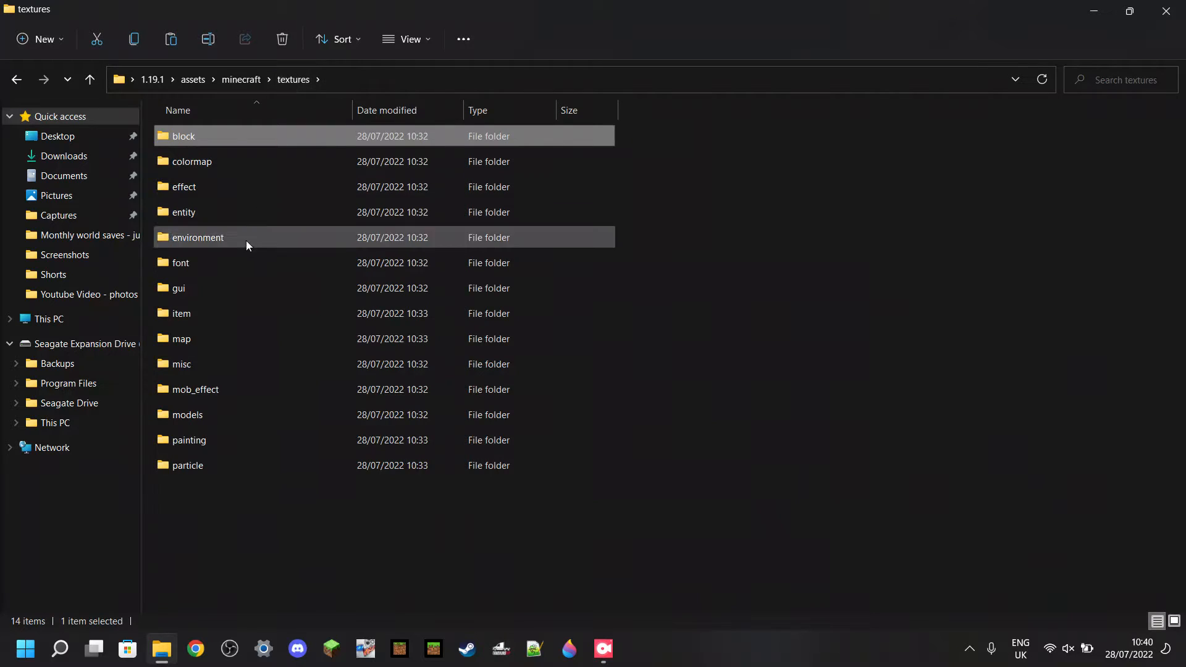
double_click(180, 313)
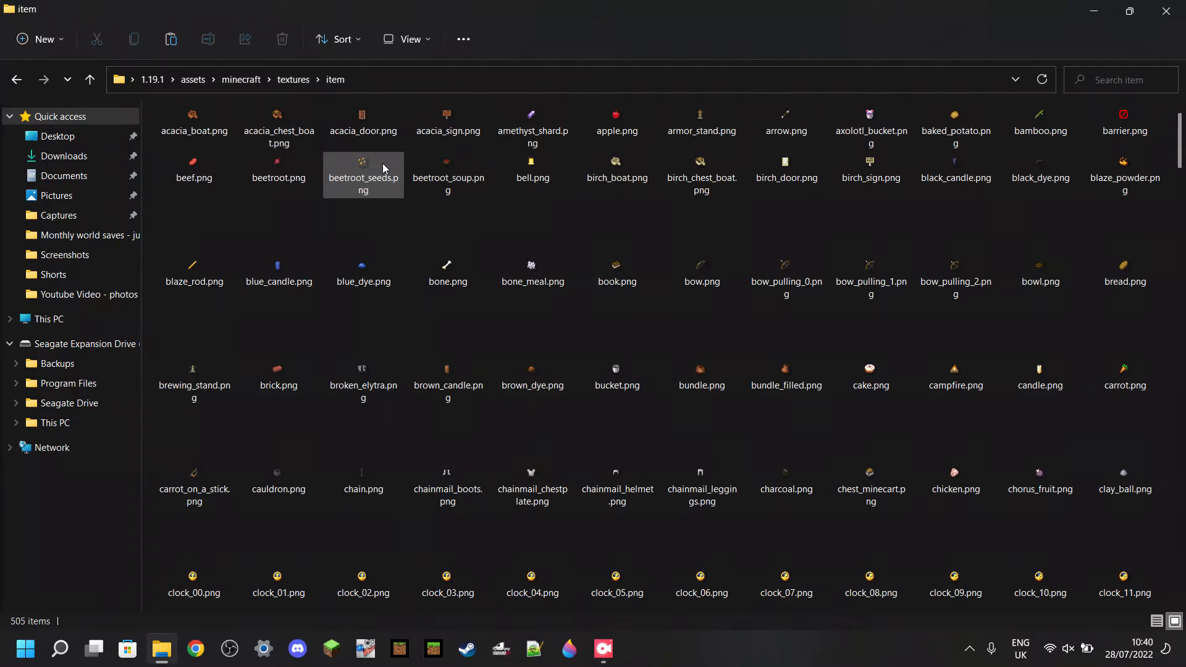
mouse_move(1168, 11)
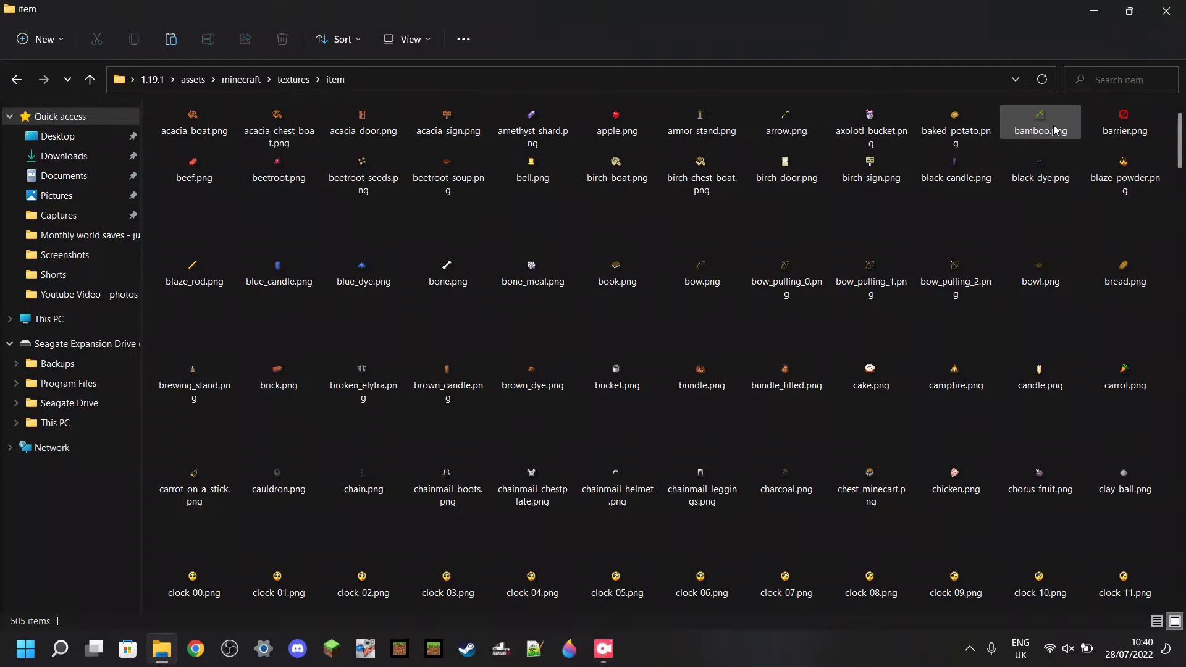
mouse_move(1040, 121)
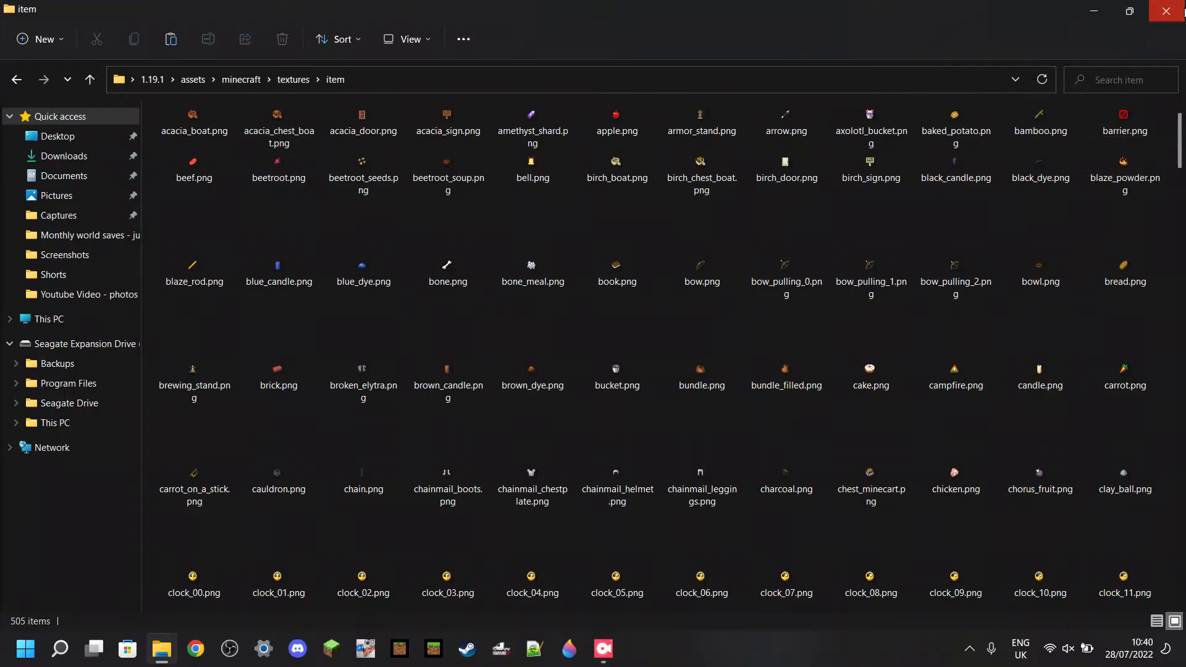
click(1171, 11)
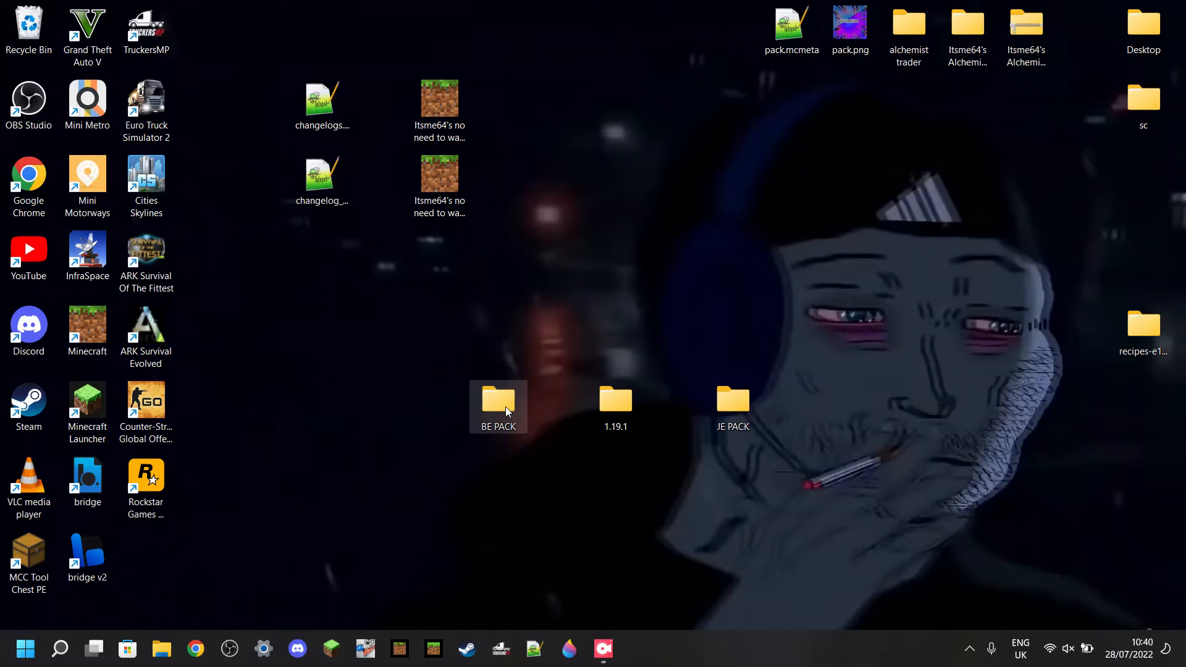
- Open BE PACK snapped to the left half and open the 1.19.1 folder alongside it
double_click(498, 399)
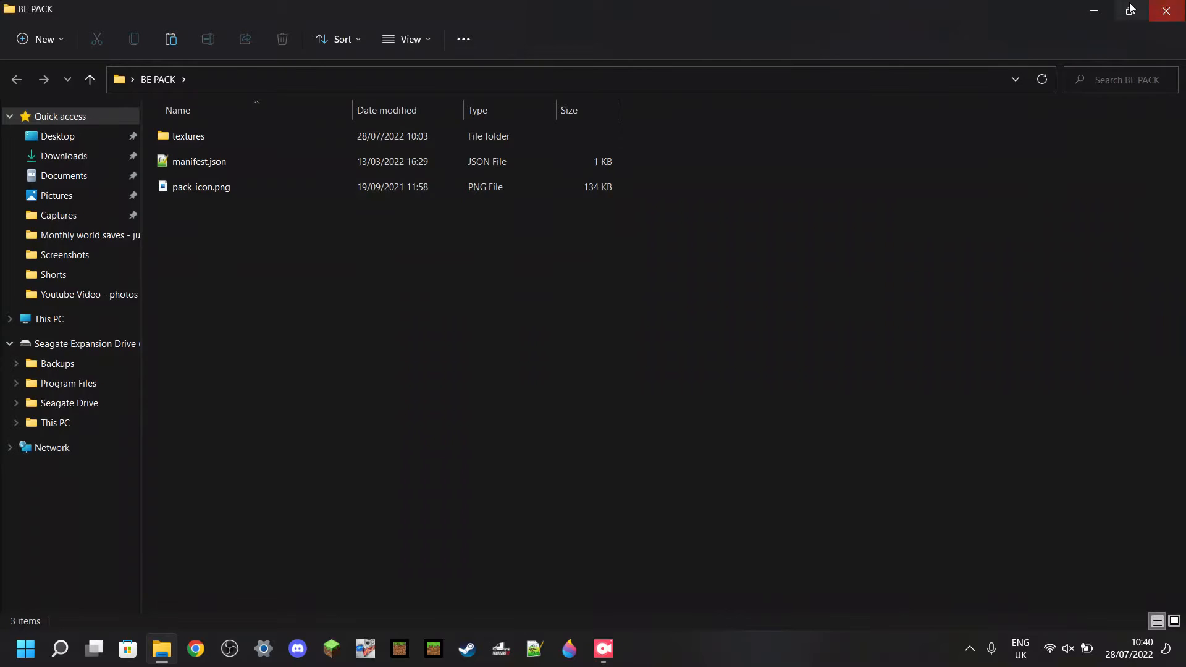
click(1127, 11)
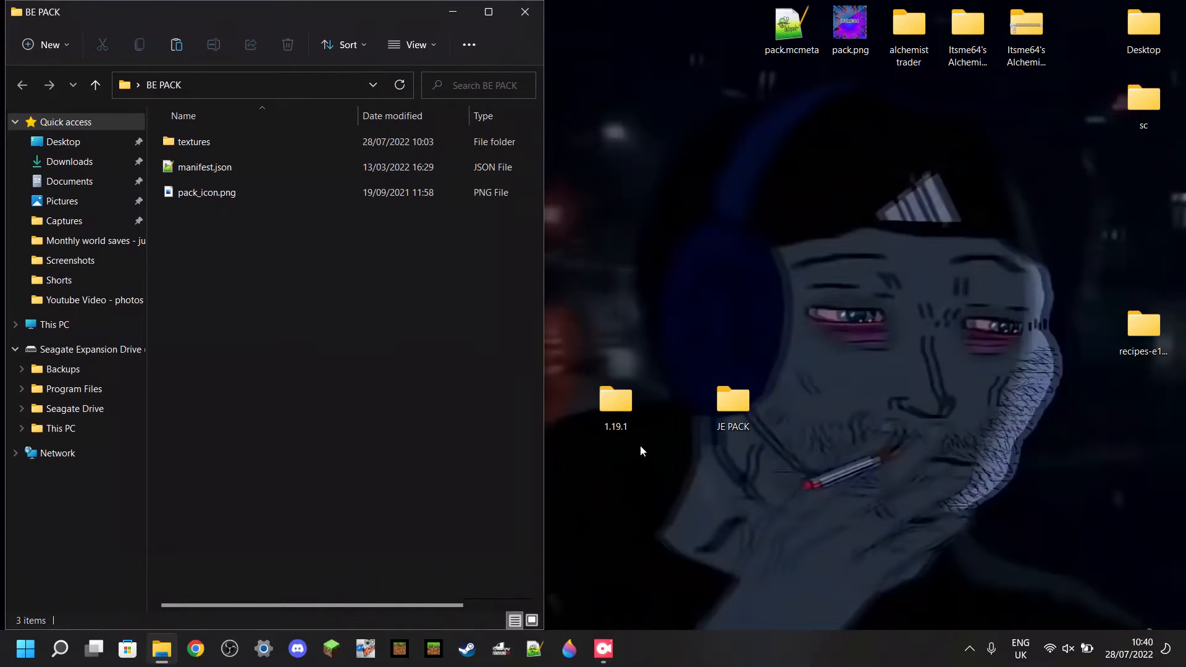
double_click(615, 399)
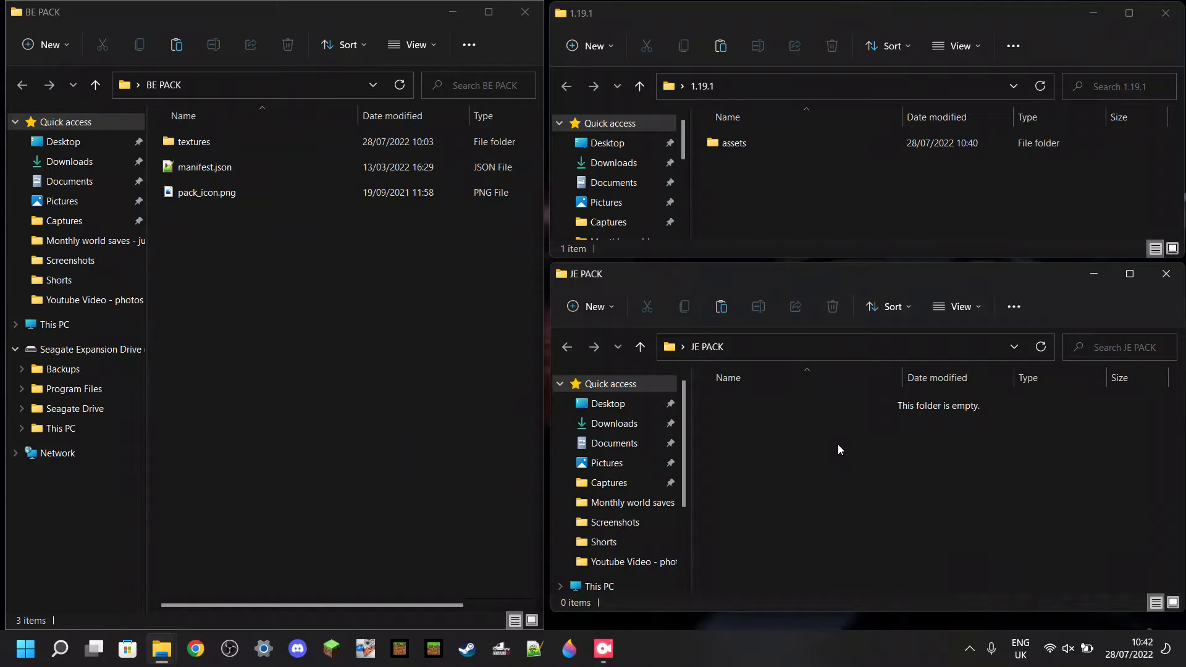
mouse_move(785, 166)
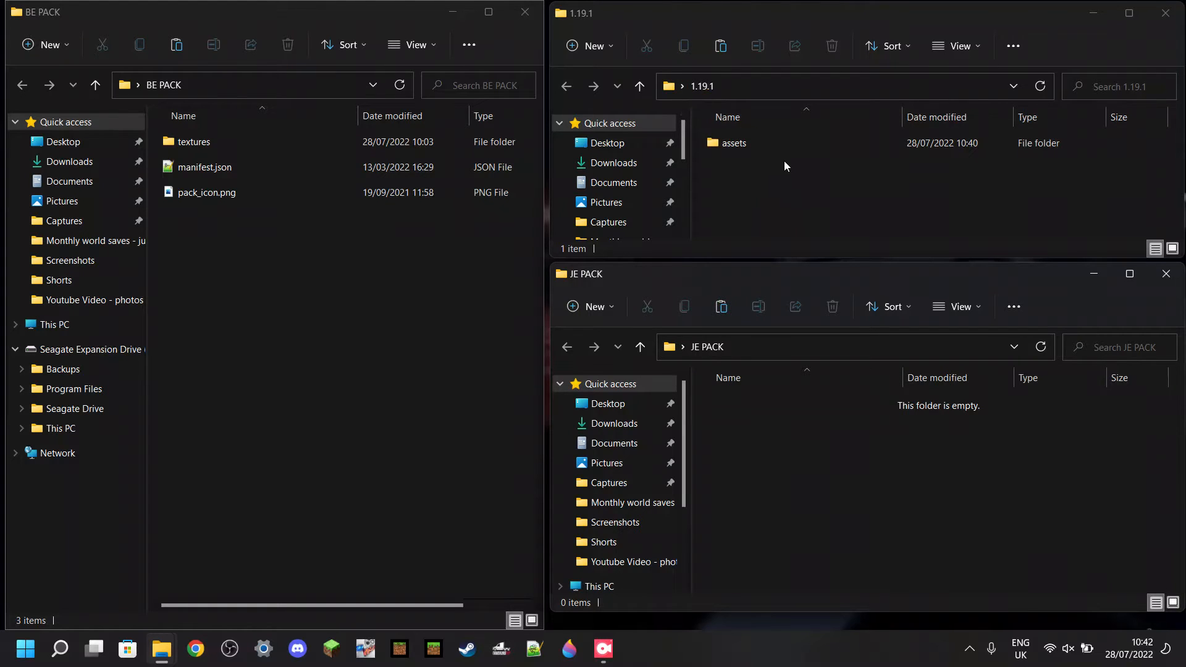
mouse_move(837, 443)
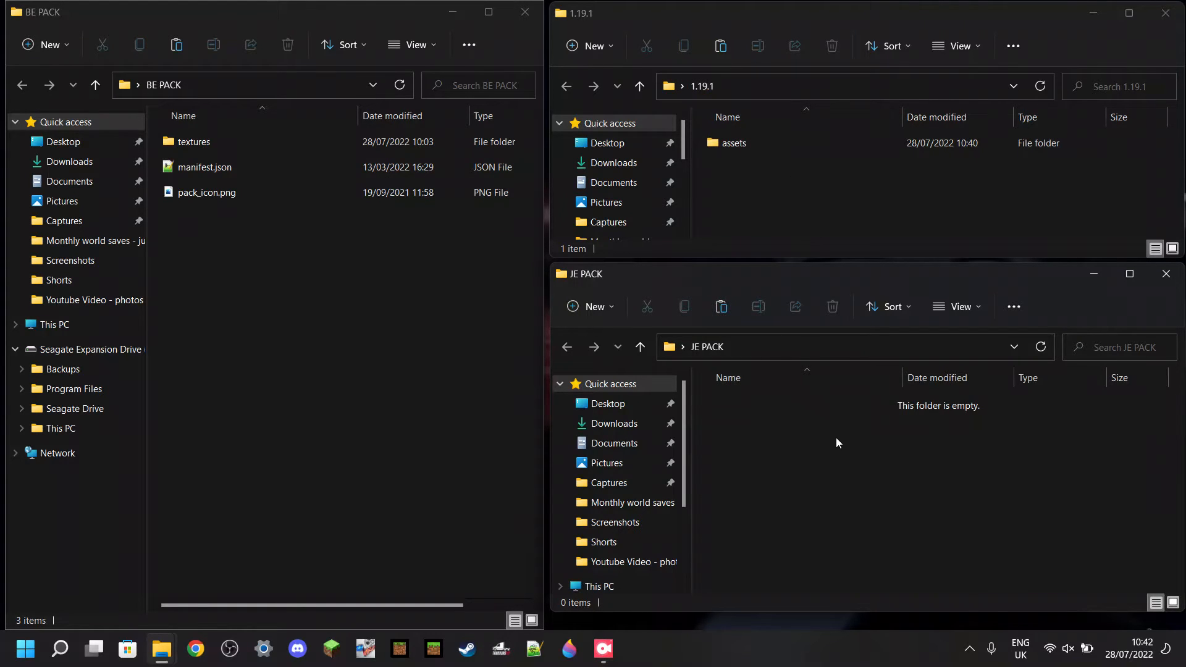
- Copy BE PACK's pack_icon.png into JE PACK as pack.png, then look at manifest.json
click(207, 192)
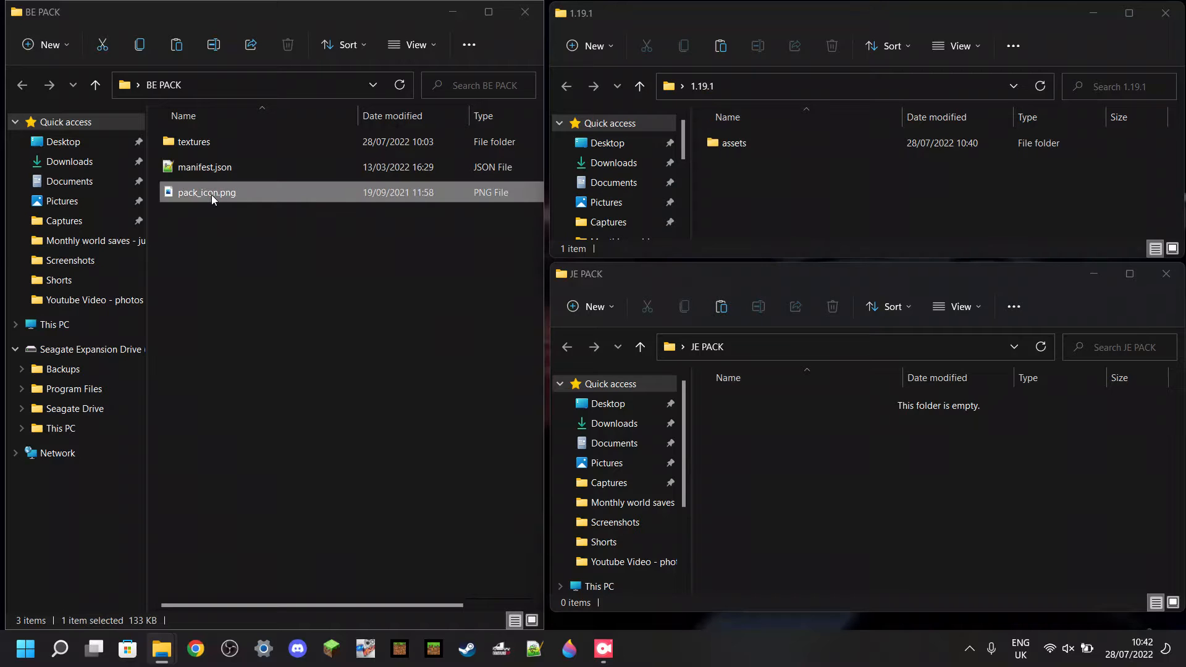
right_click(206, 193)
text(pack.png)
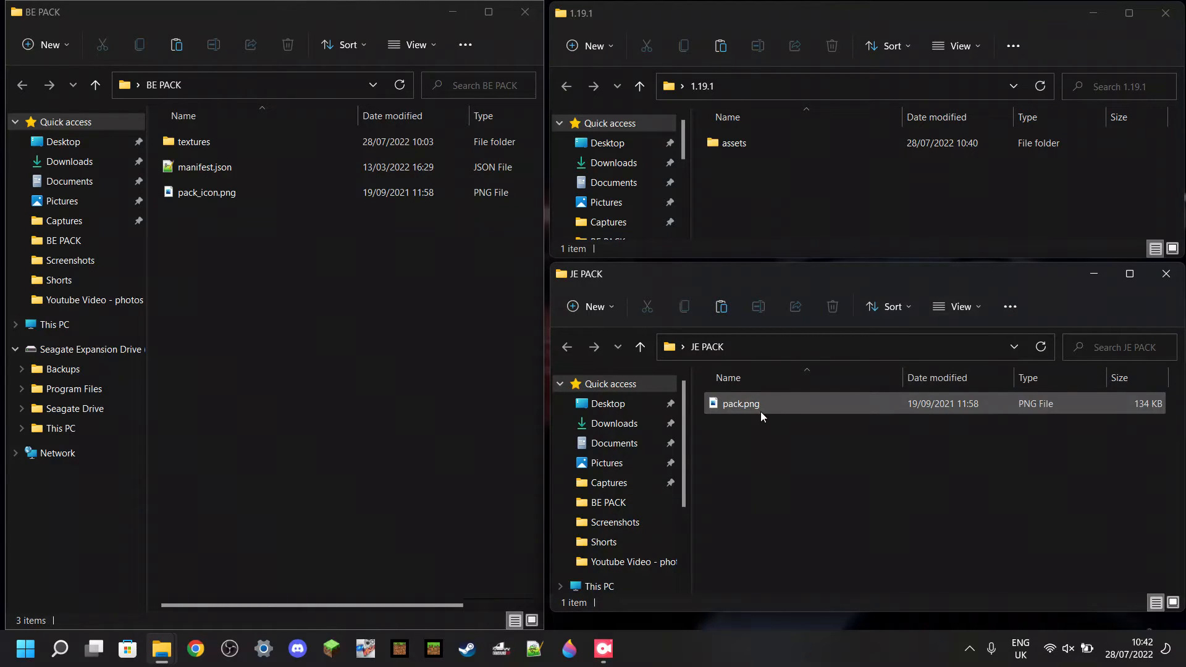
click(998, 506)
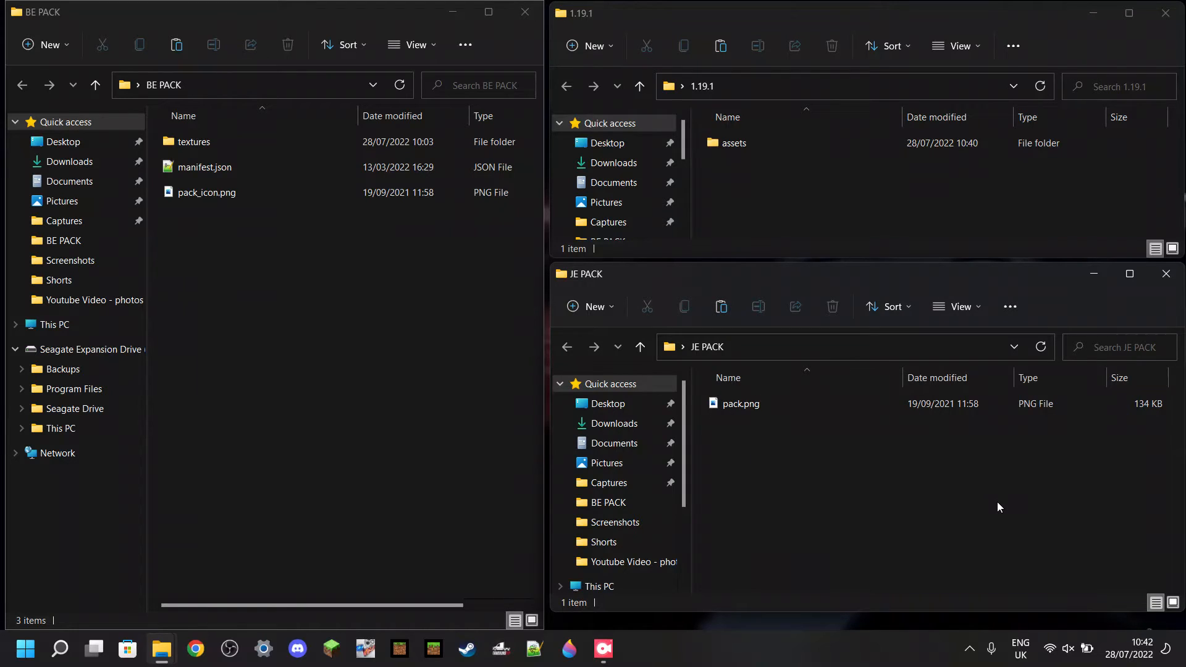
click(732, 142)
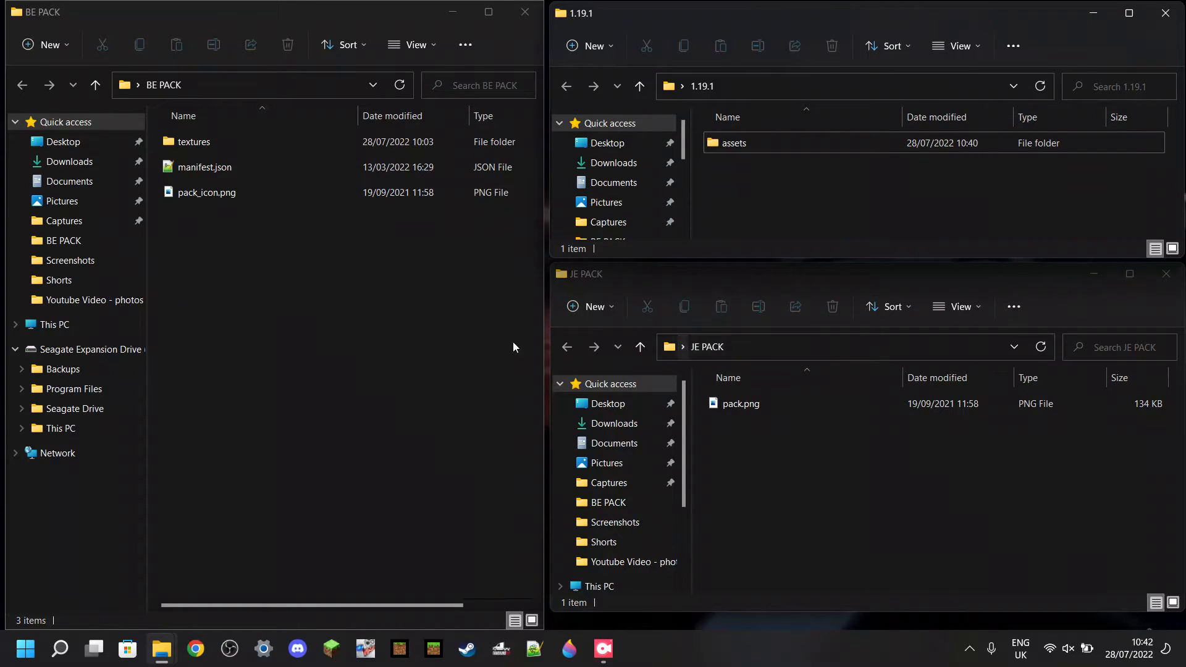
click(202, 167)
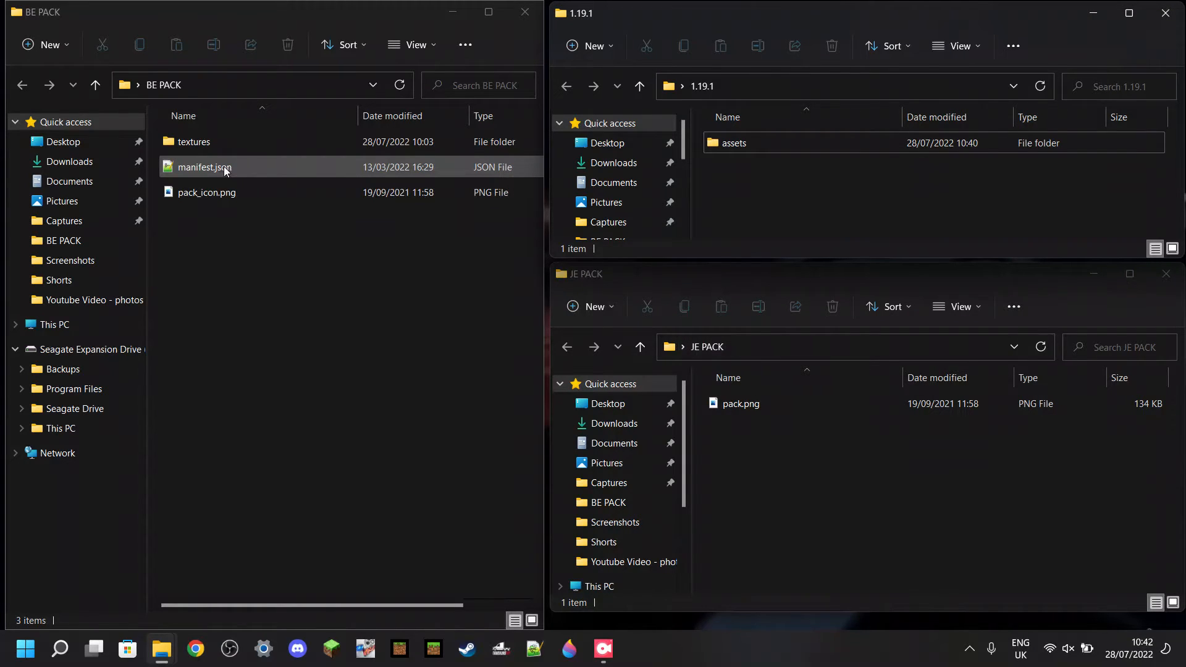
click(422, 295)
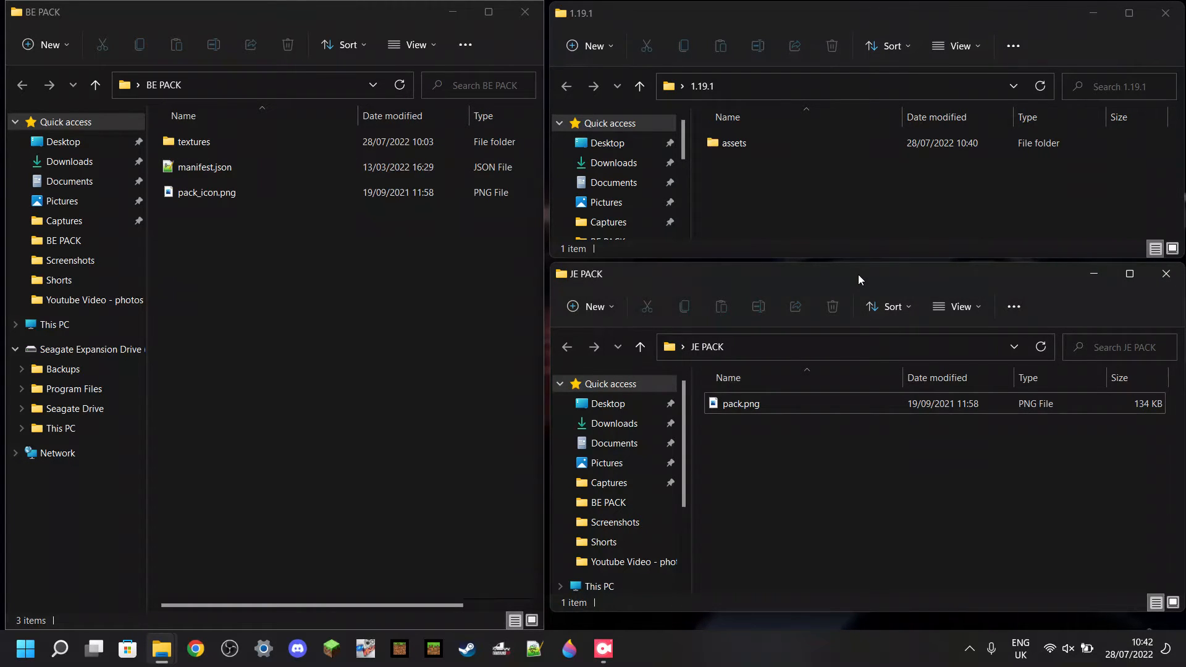
mouse_move(785, 470)
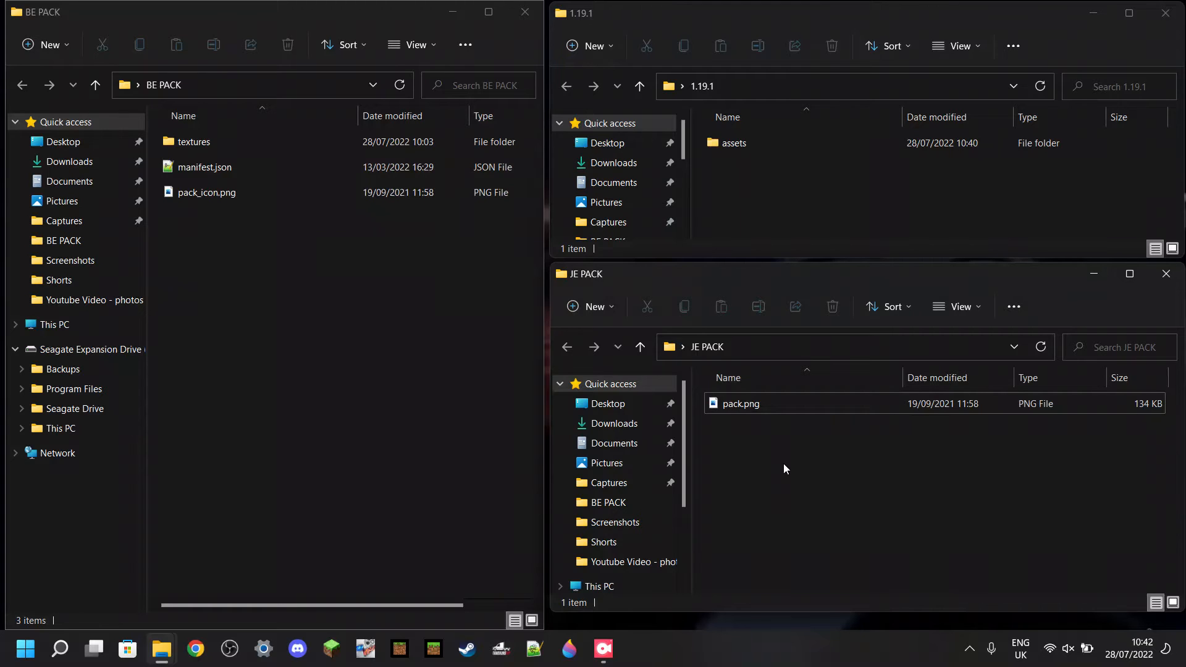
mouse_move(772, 450)
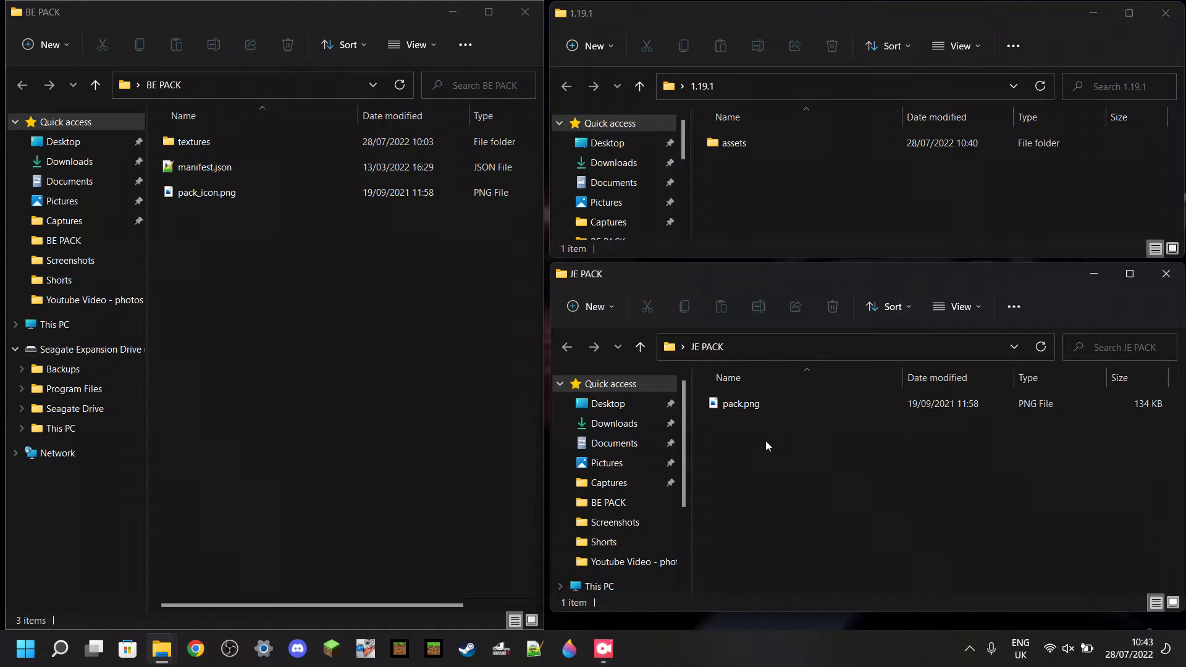
- Create a new text document named pack.txt in JE PACK beside pack.png
right_click(767, 446)
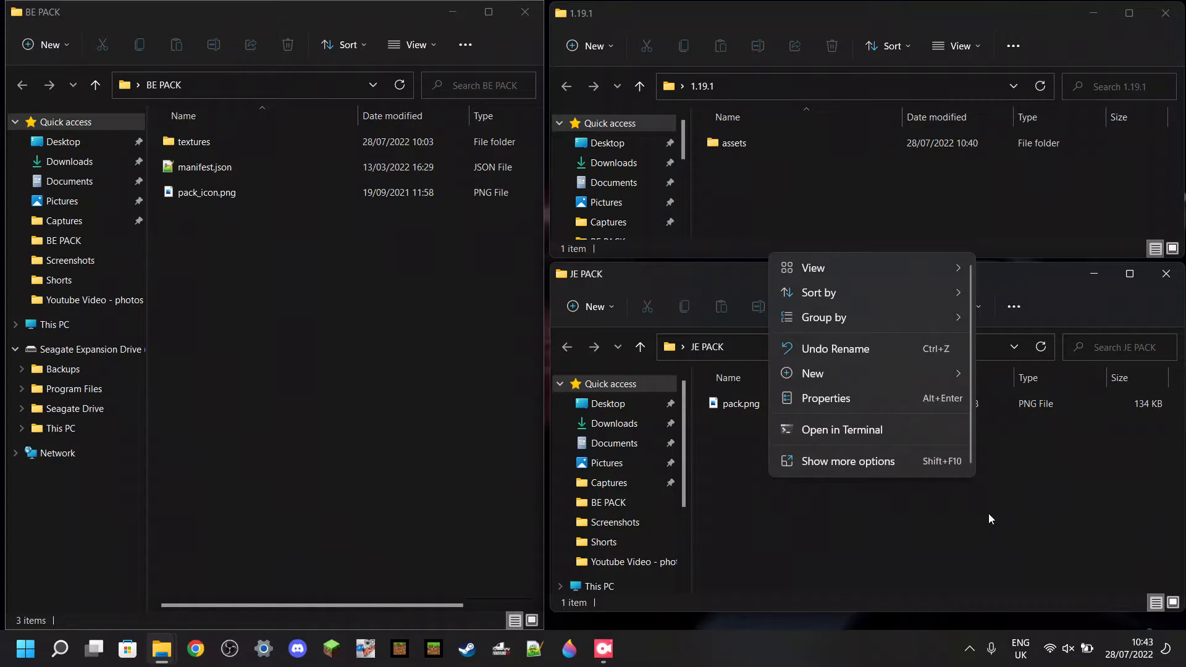
click(813, 373)
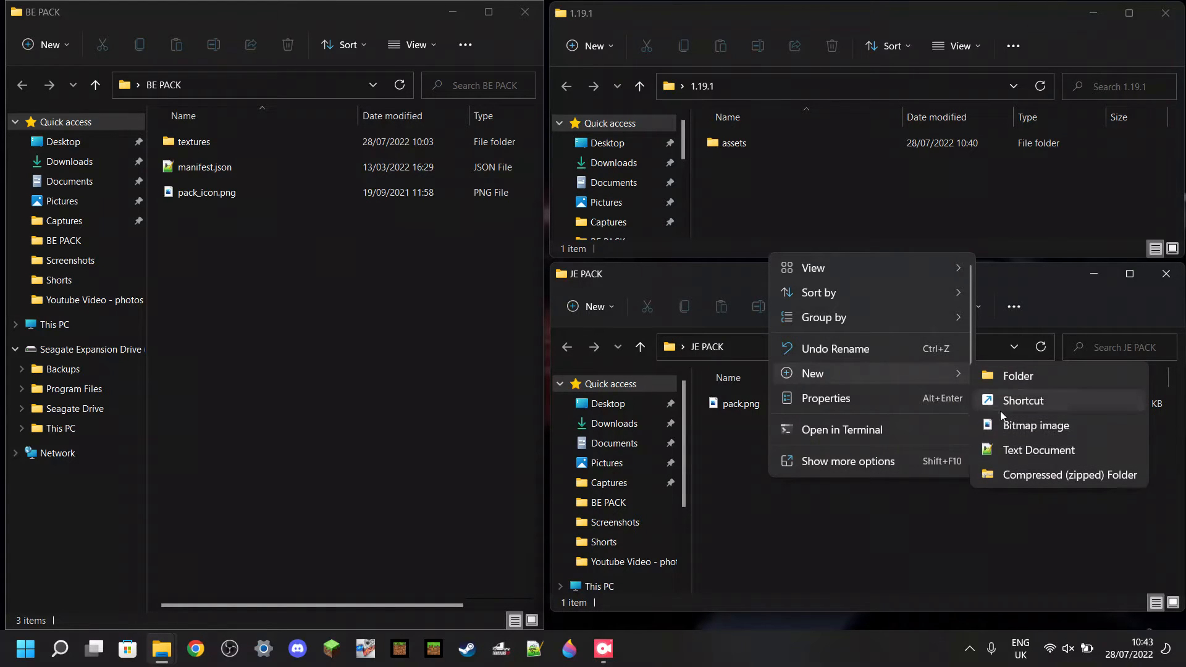
click(1039, 449)
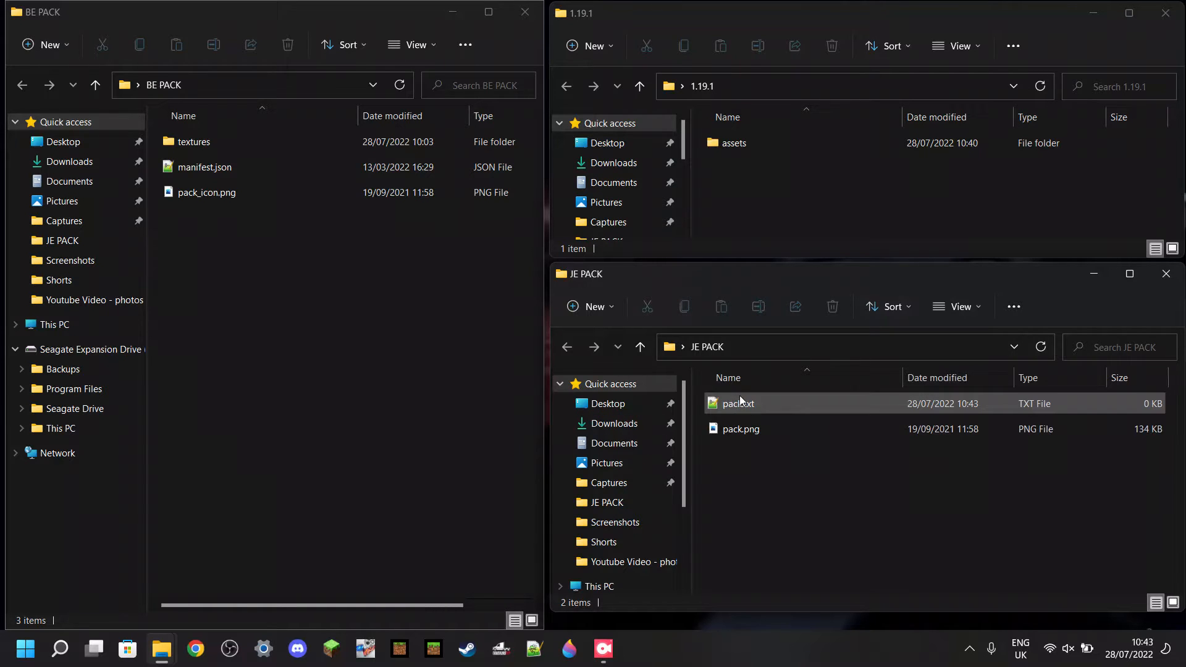
- Open pack.txt in Notepad++ and replace its contents with the pack.mcmeta JSON using pack_format 9
double_click(737, 403)
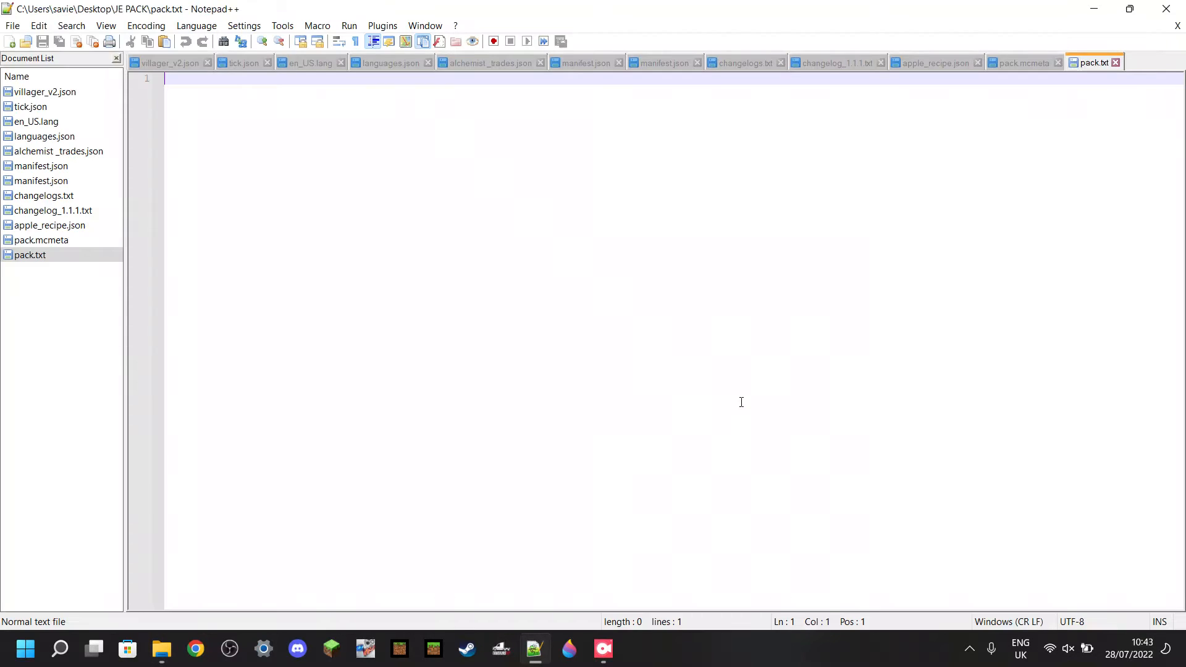
mouse_move(615, 294)
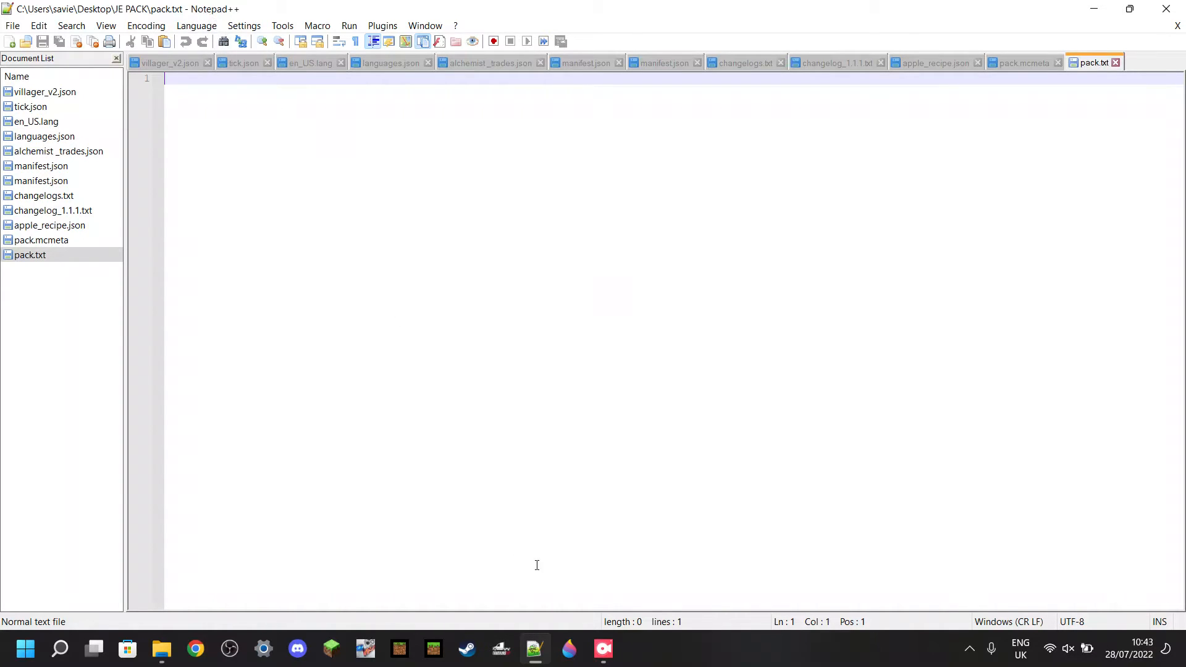
mouse_move(126, 648)
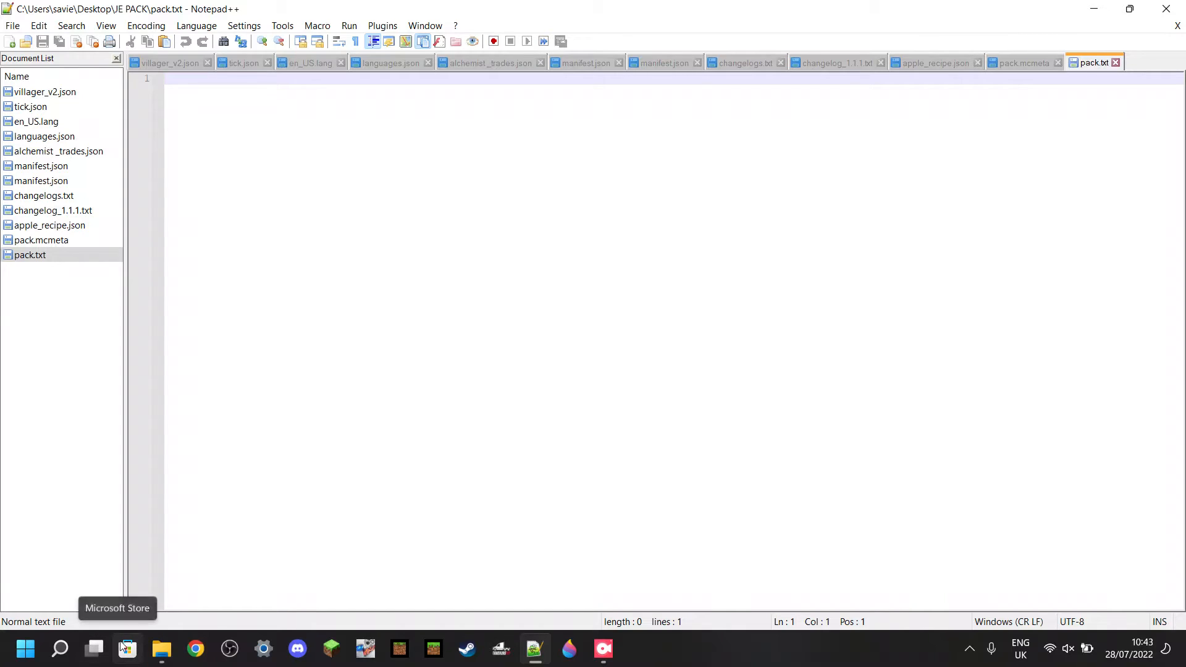
mouse_move(411, 164)
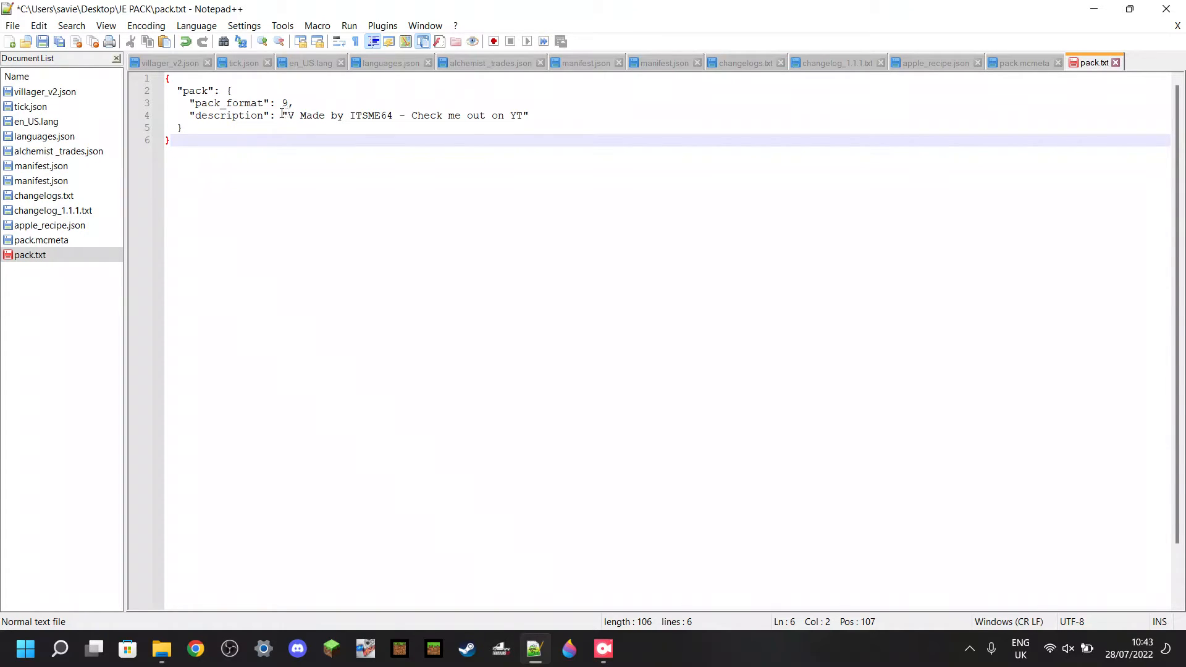
click(170, 77)
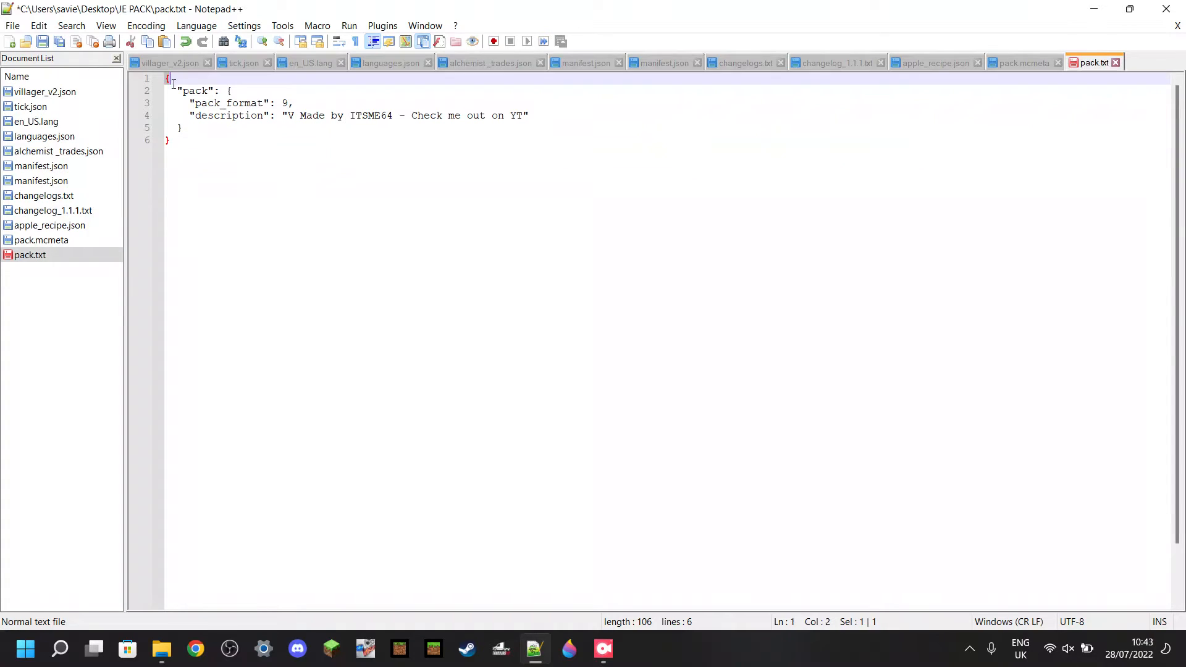
key(ctrl+a)
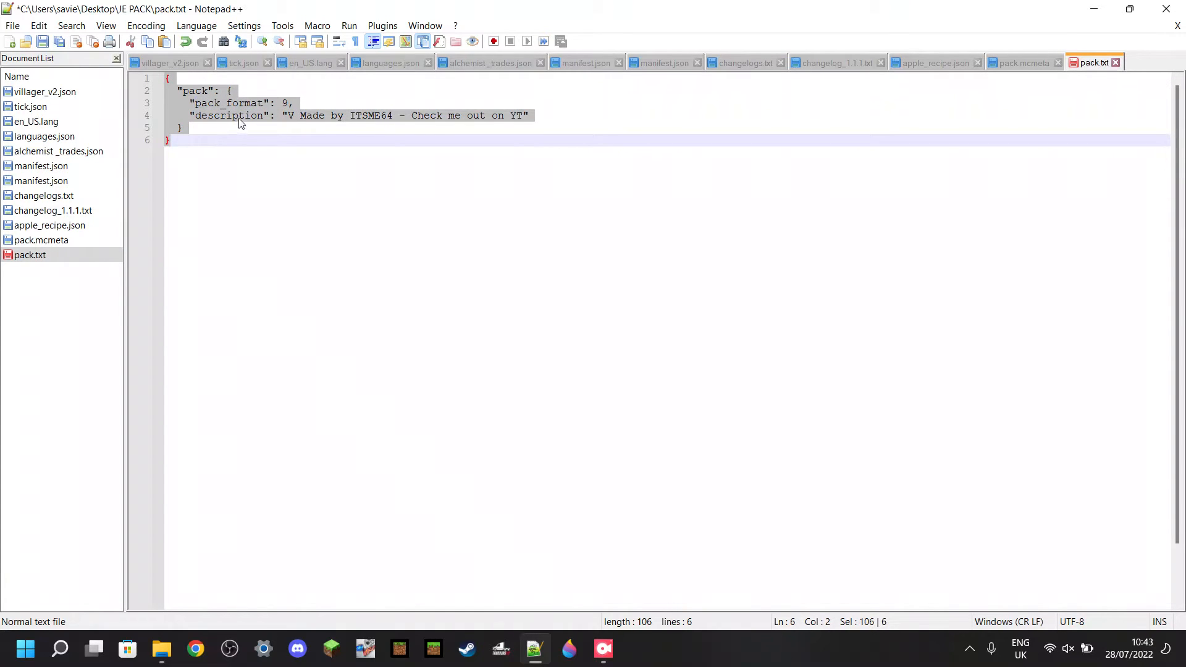
- Delete the stray V so the description reads 'Made by ITSME64 - Check me out on YT' and save
click(286, 115)
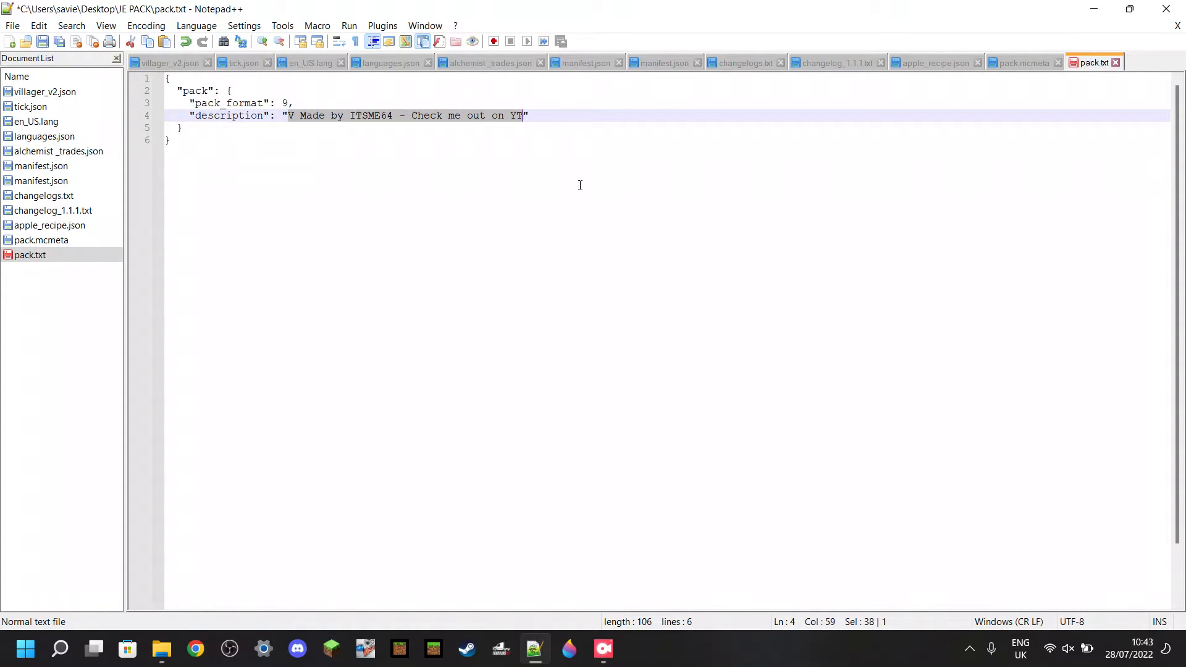
click(295, 115)
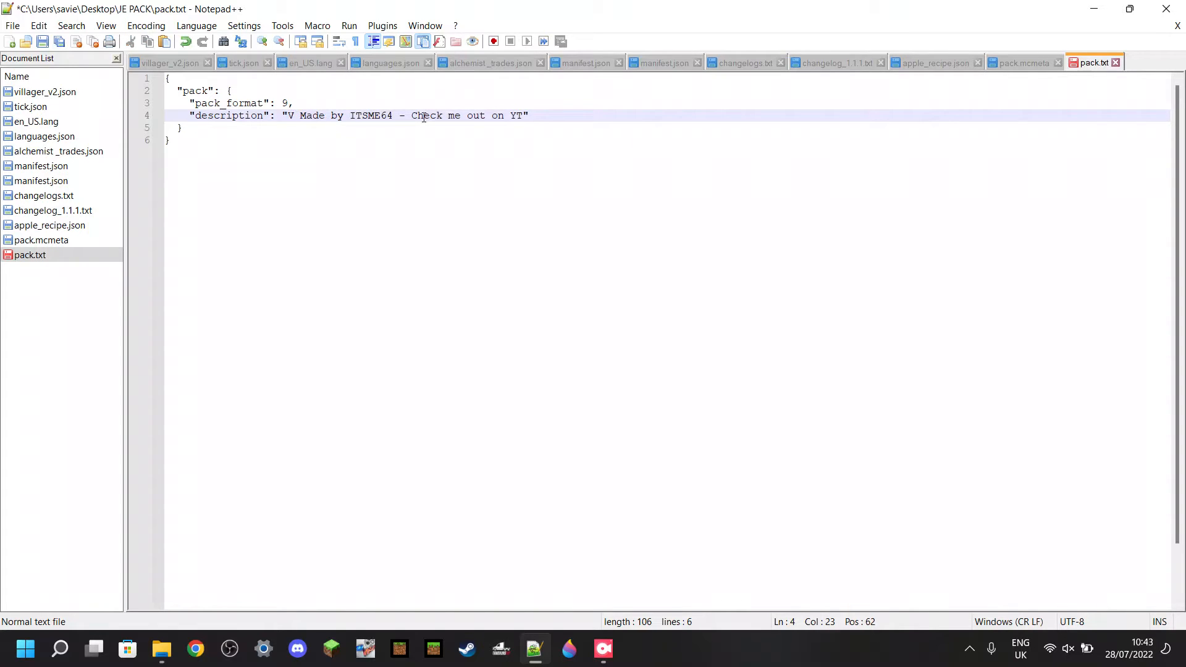
key(Backspace)
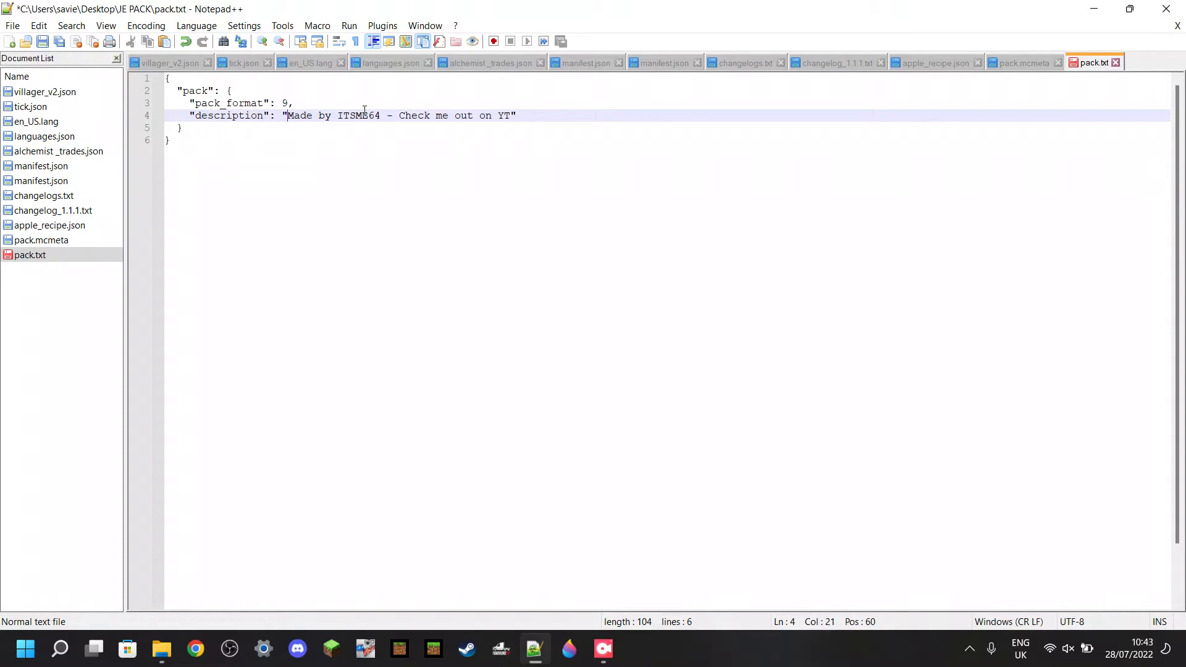
click(450, 115)
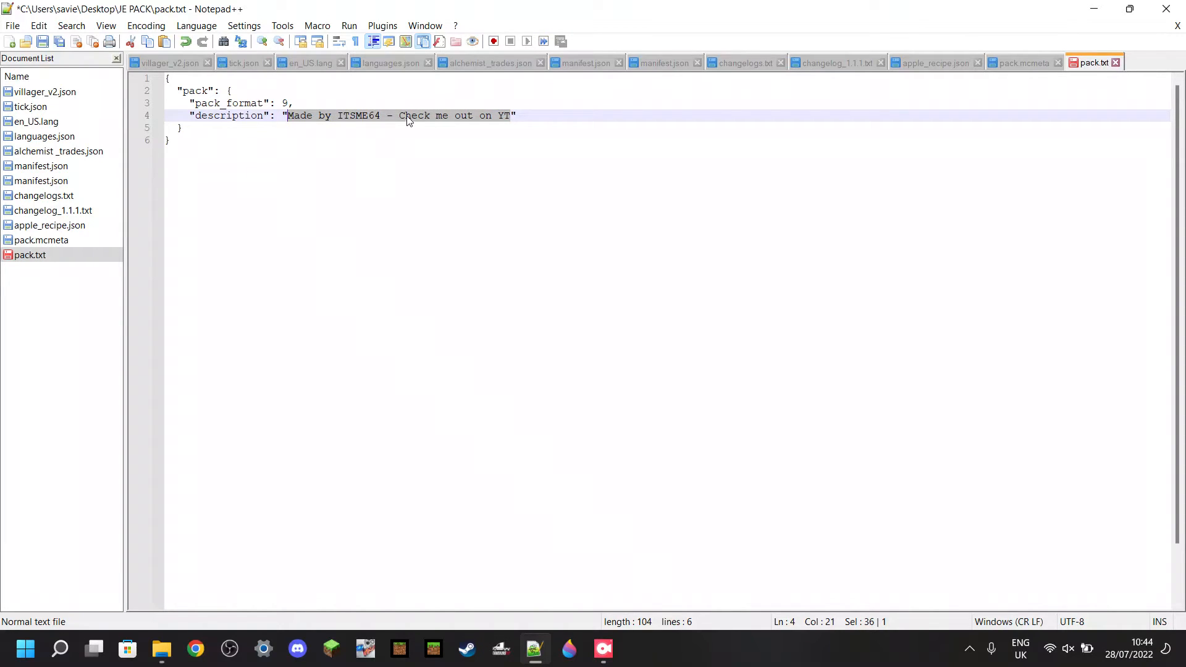
click(406, 114)
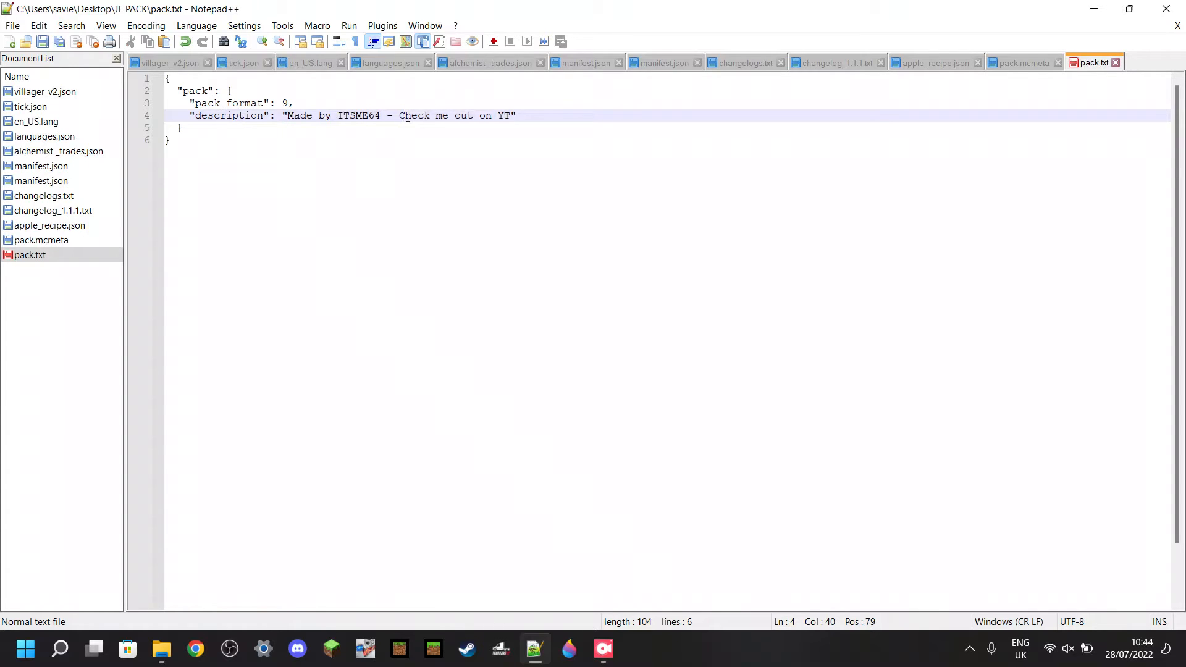
click(12, 25)
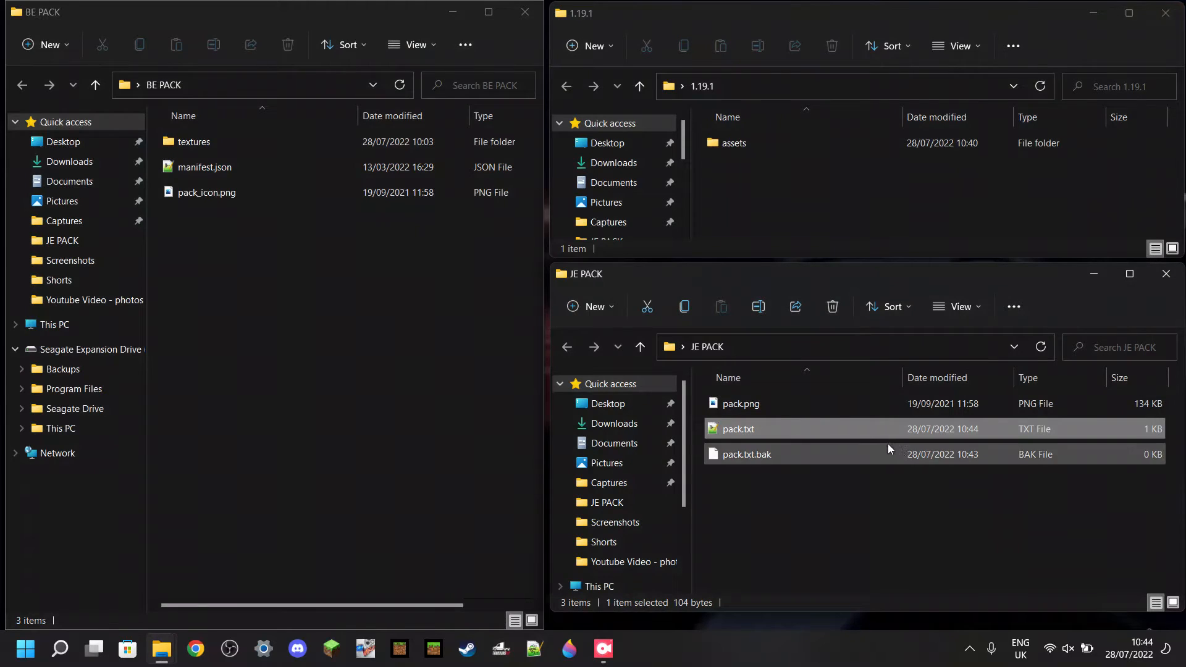
- Delete pack.txt.bak and rename pack.txt to pack.mcmeta, confirming the extension change
right_click(747, 454)
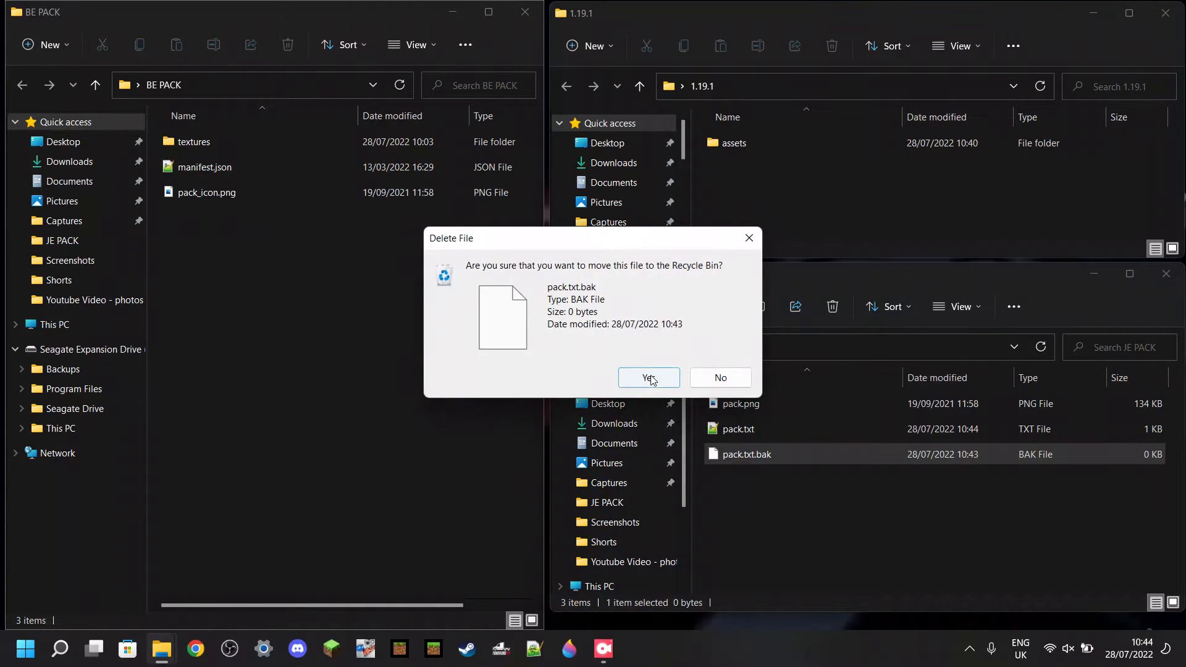
click(649, 378)
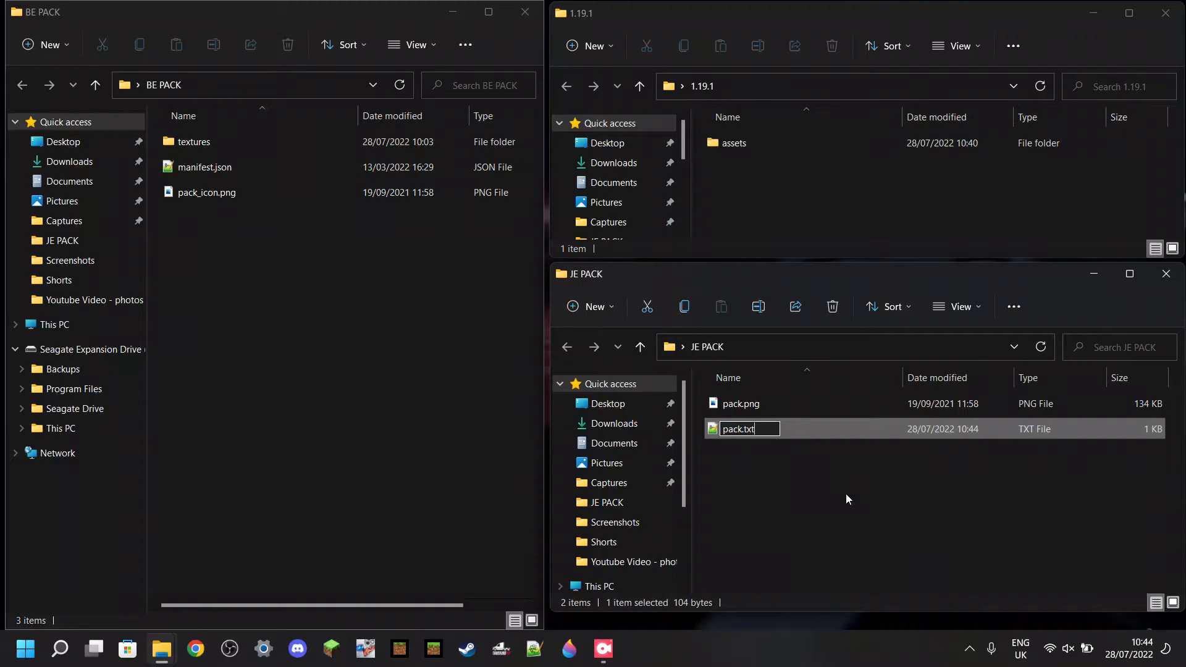
key(Backspace)
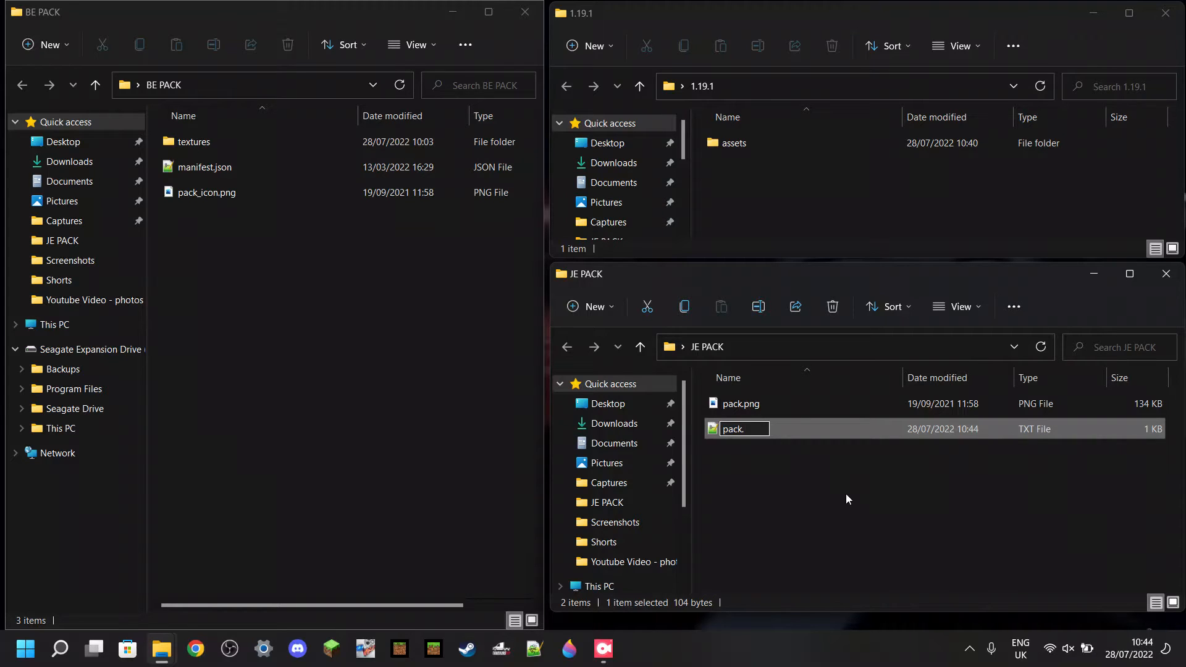
text(mcm)
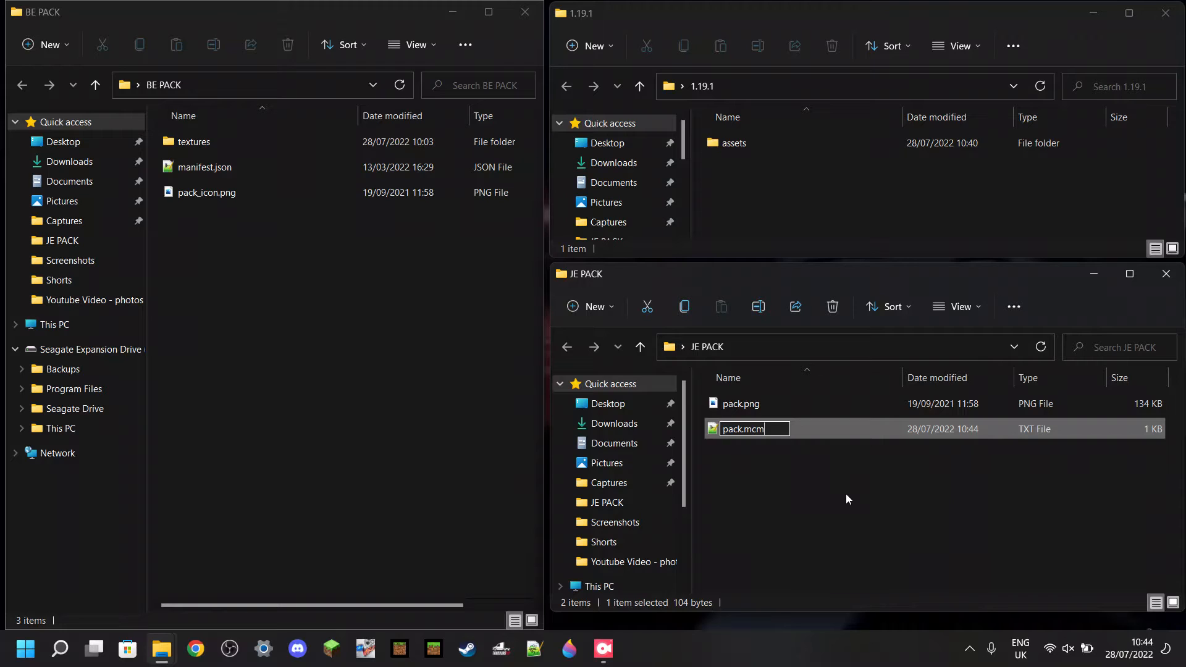
text(meta)
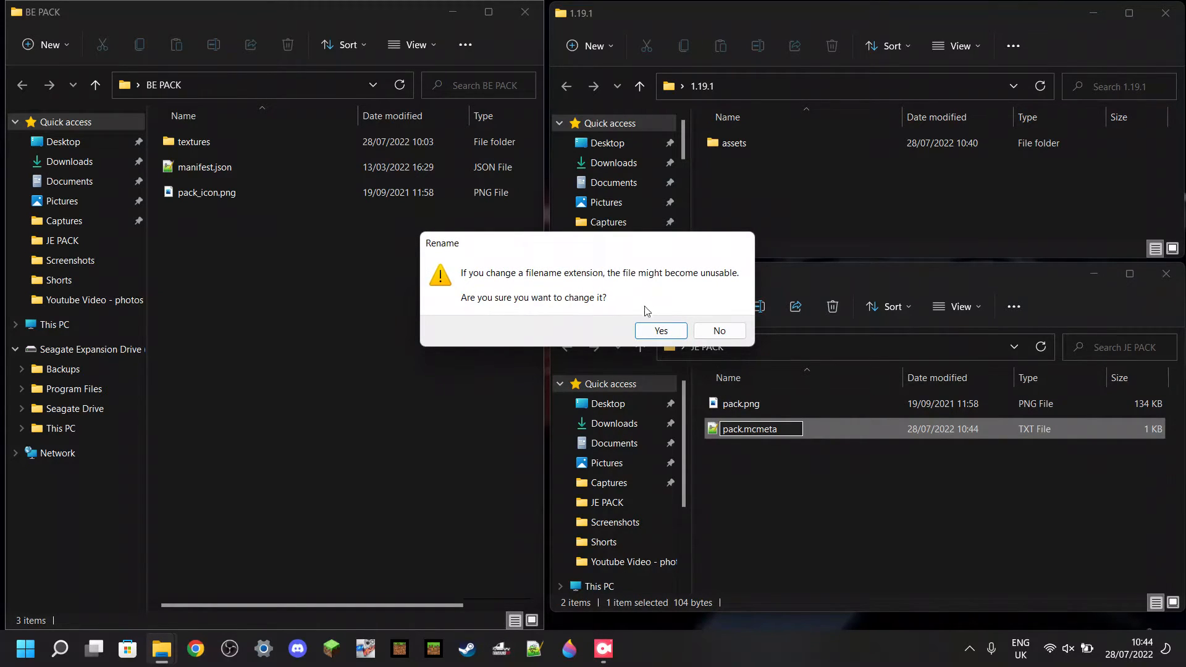
click(659, 331)
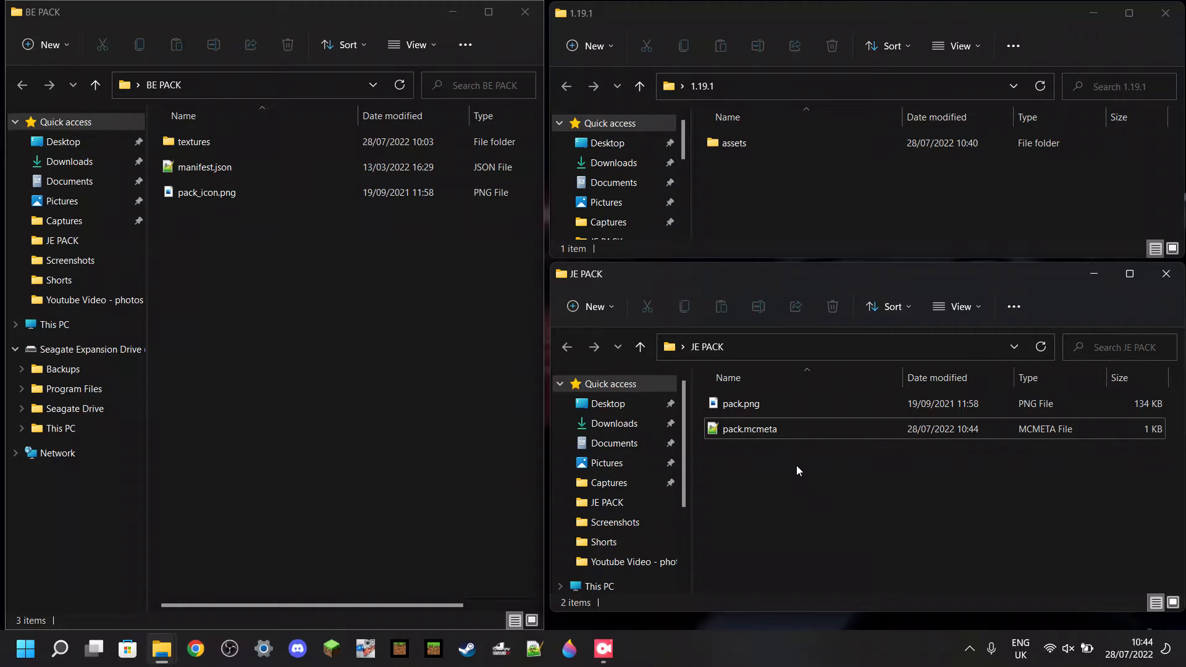
mouse_move(814, 460)
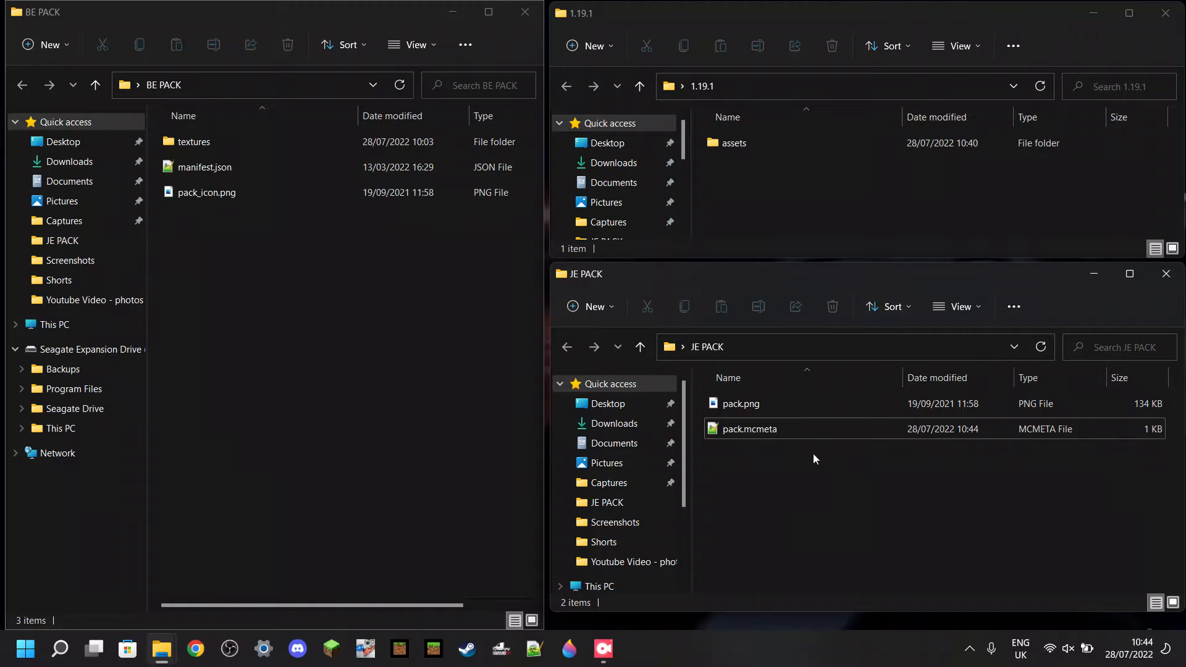
mouse_move(762, 158)
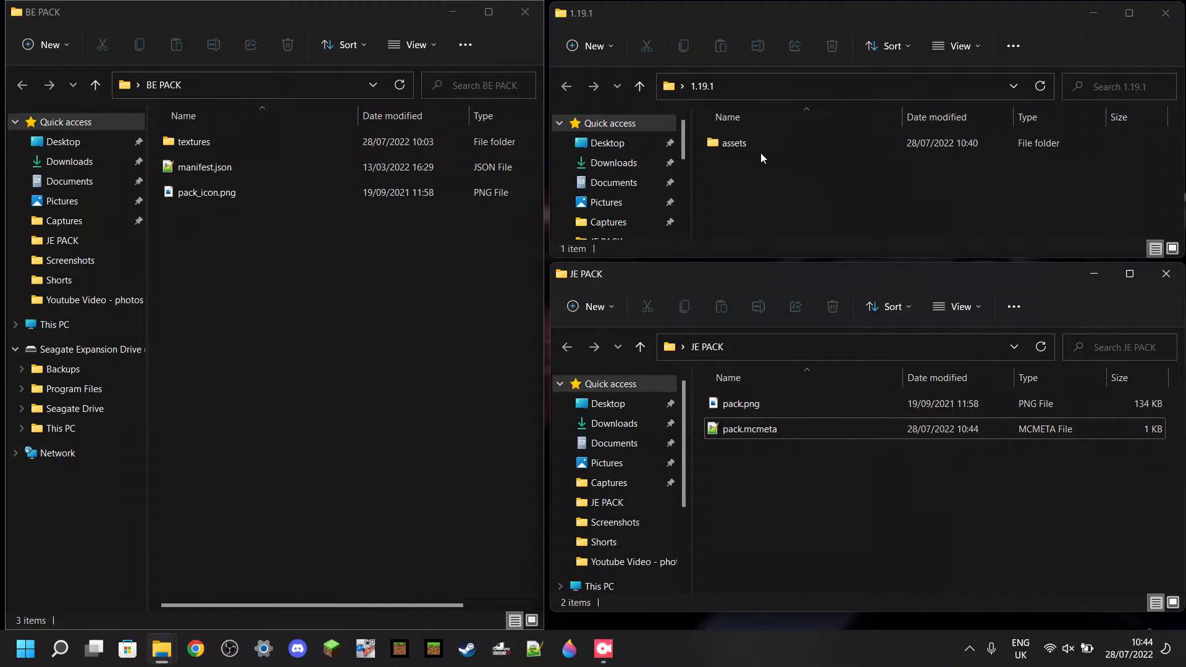
- Create an assets folder in JE PACK matching the 1.19.1 reference and open it
click(733, 143)
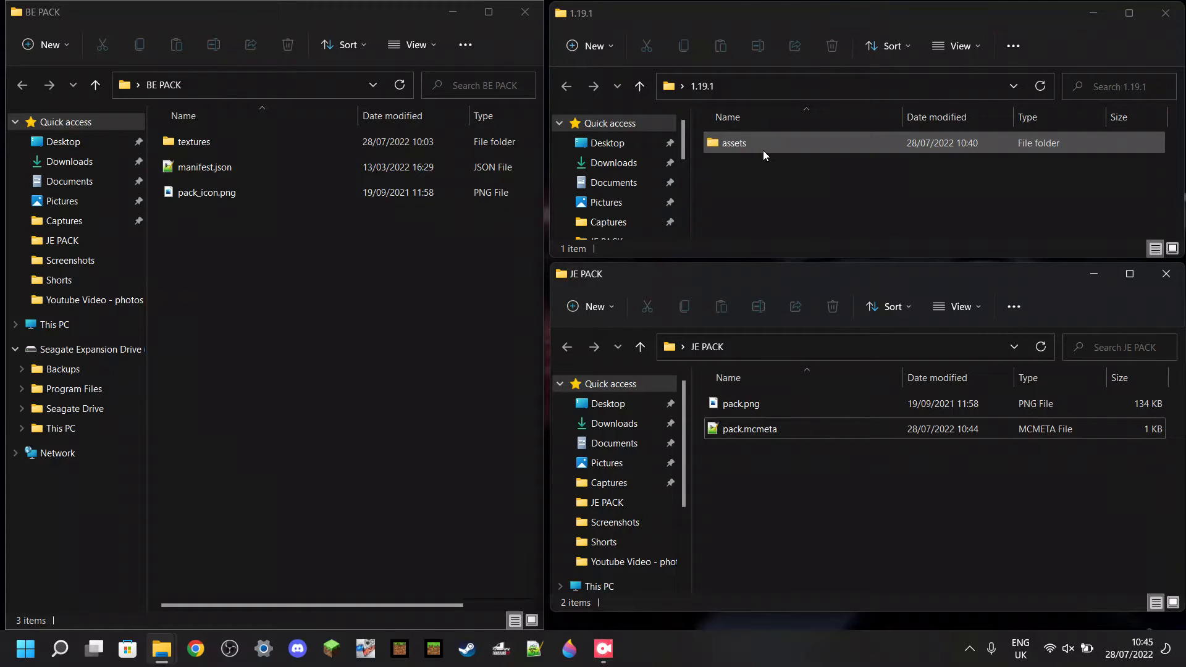
click(194, 140)
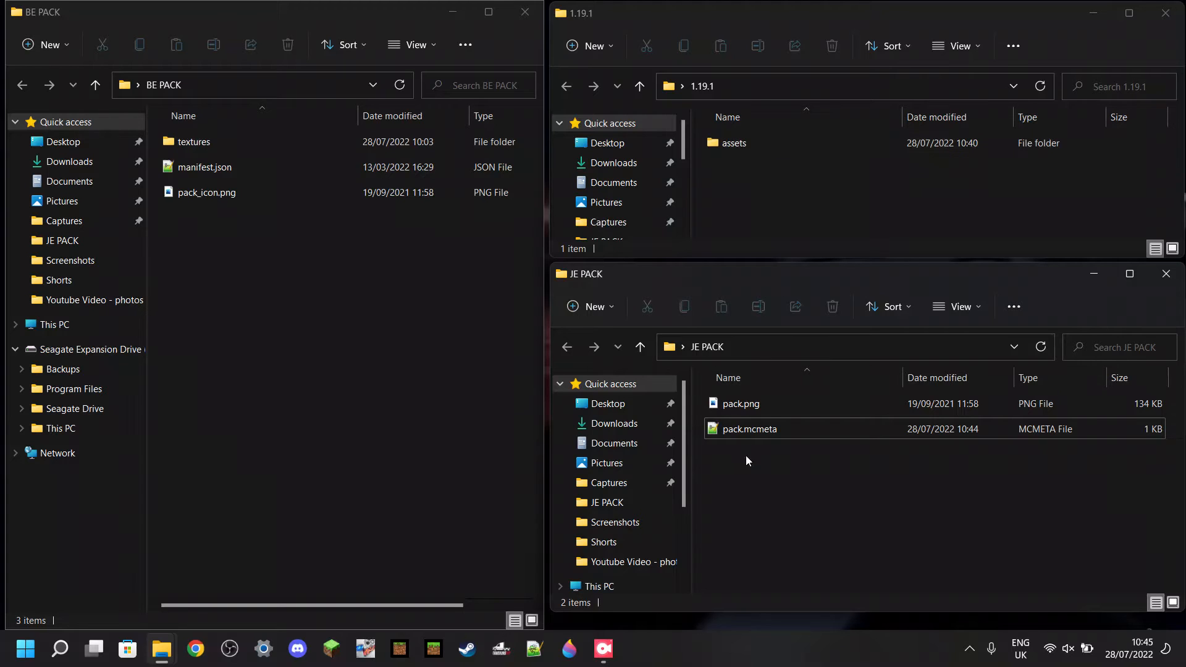
right_click(747, 461)
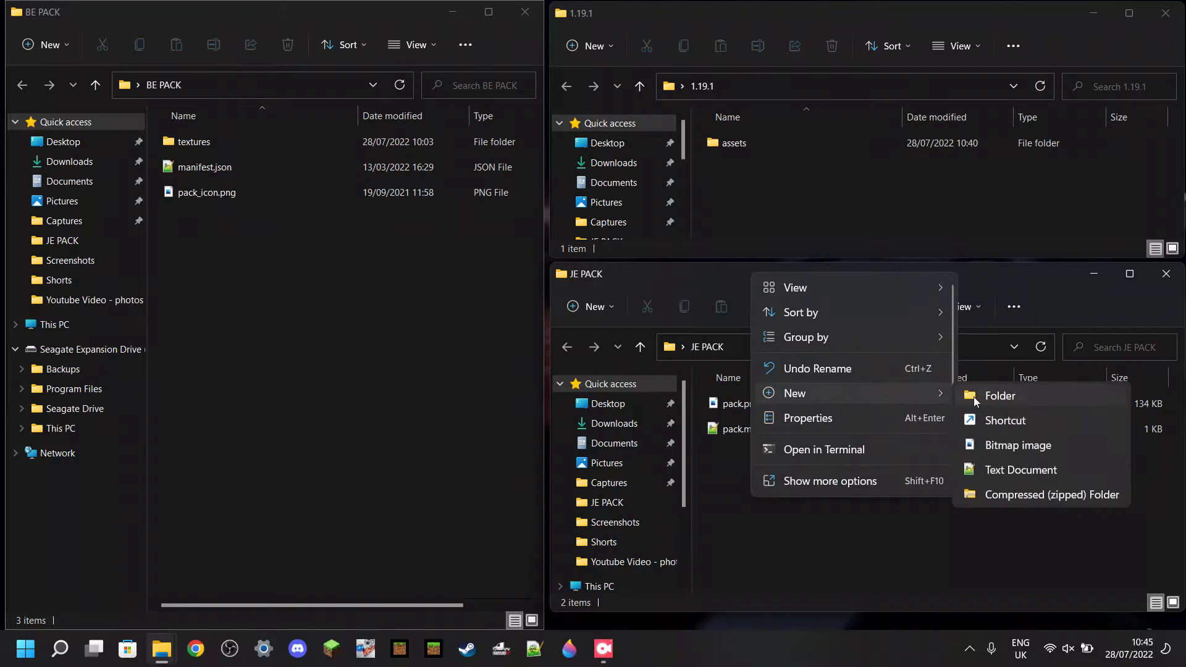
click(1000, 395)
text(assets)
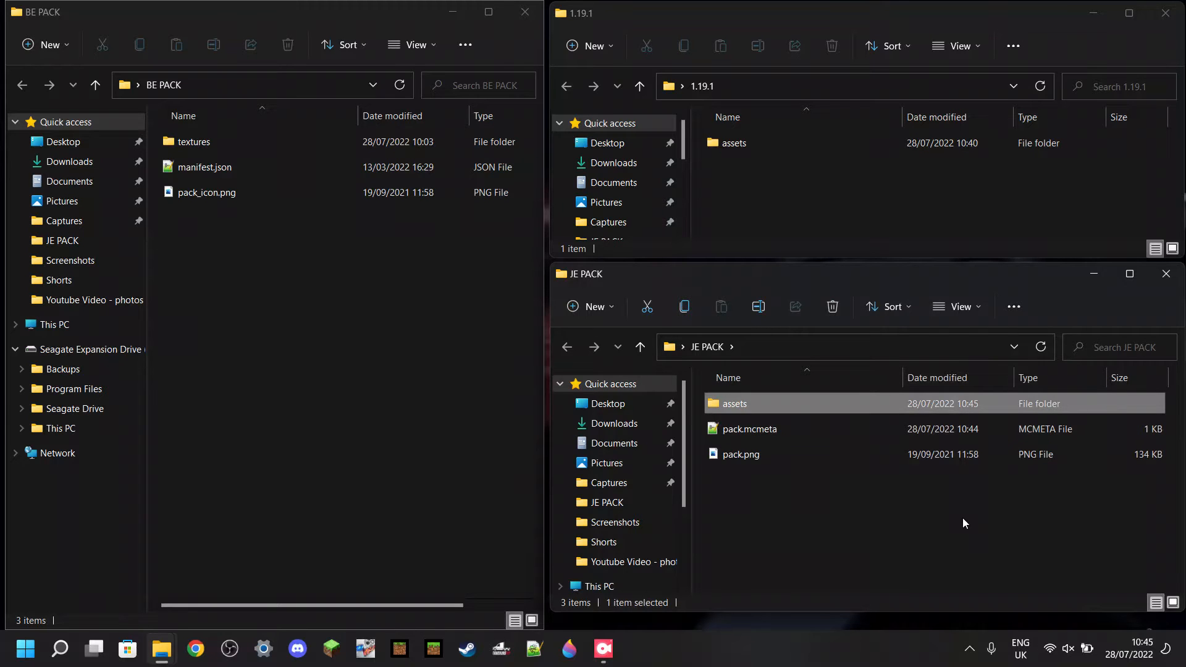
double_click(731, 143)
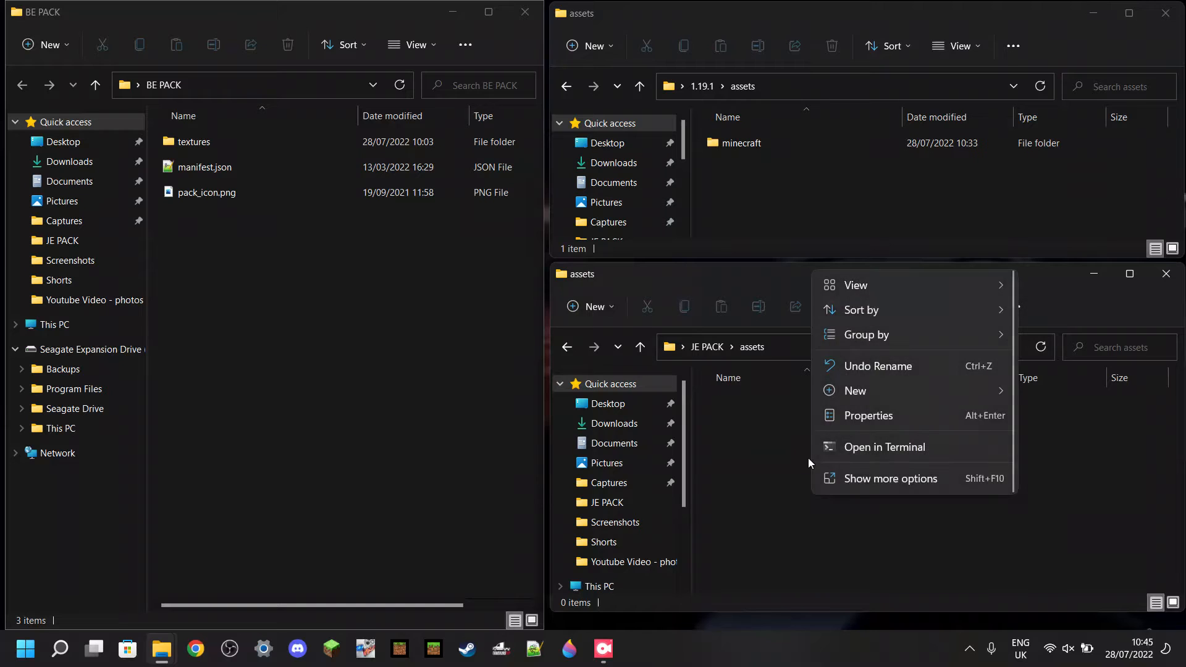
- Create a minecraft folder inside JE PACK's assets, checked against the reference pack's minecraft folder
click(855, 391)
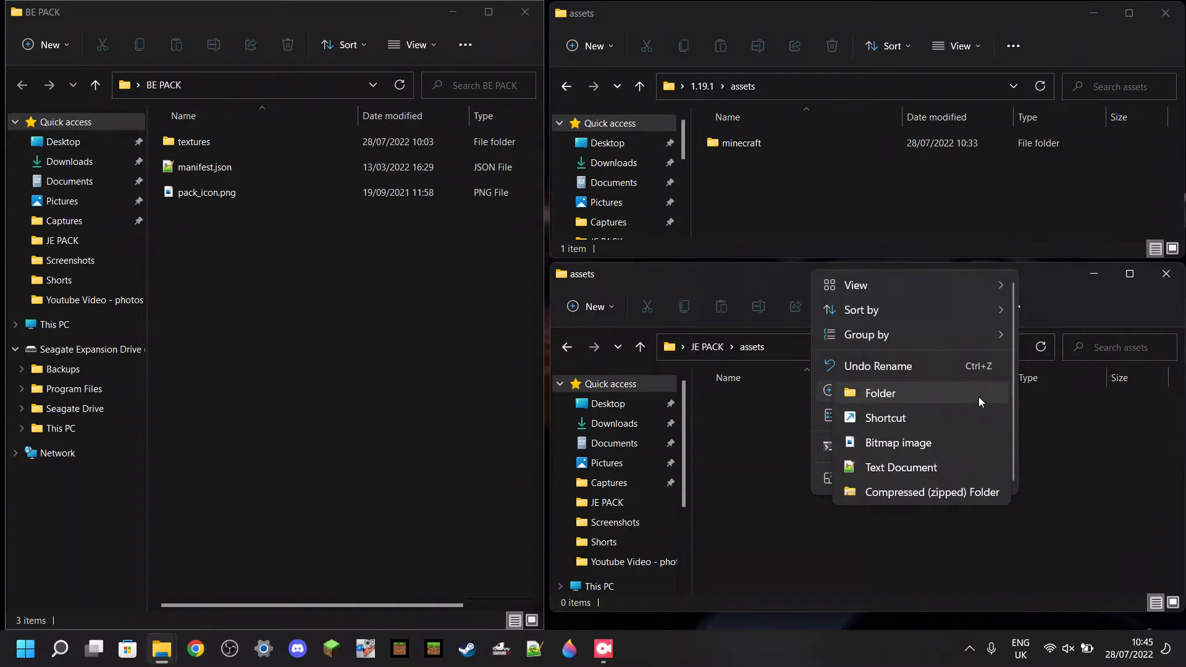
click(879, 393)
text(minecraft)
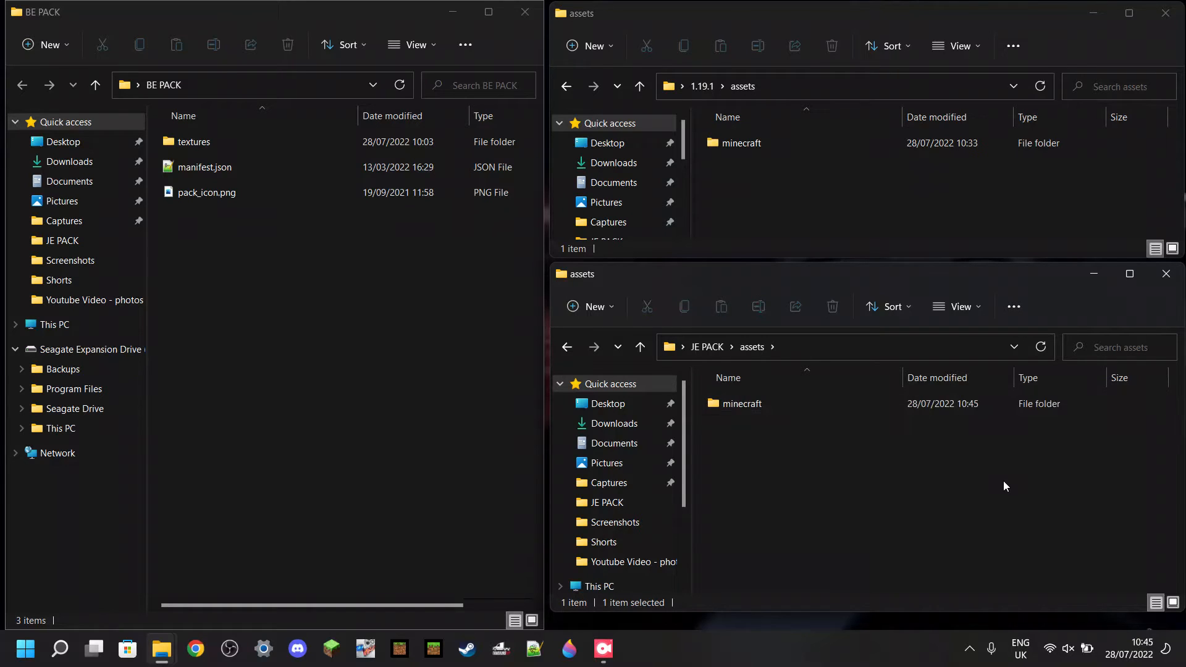
click(740, 144)
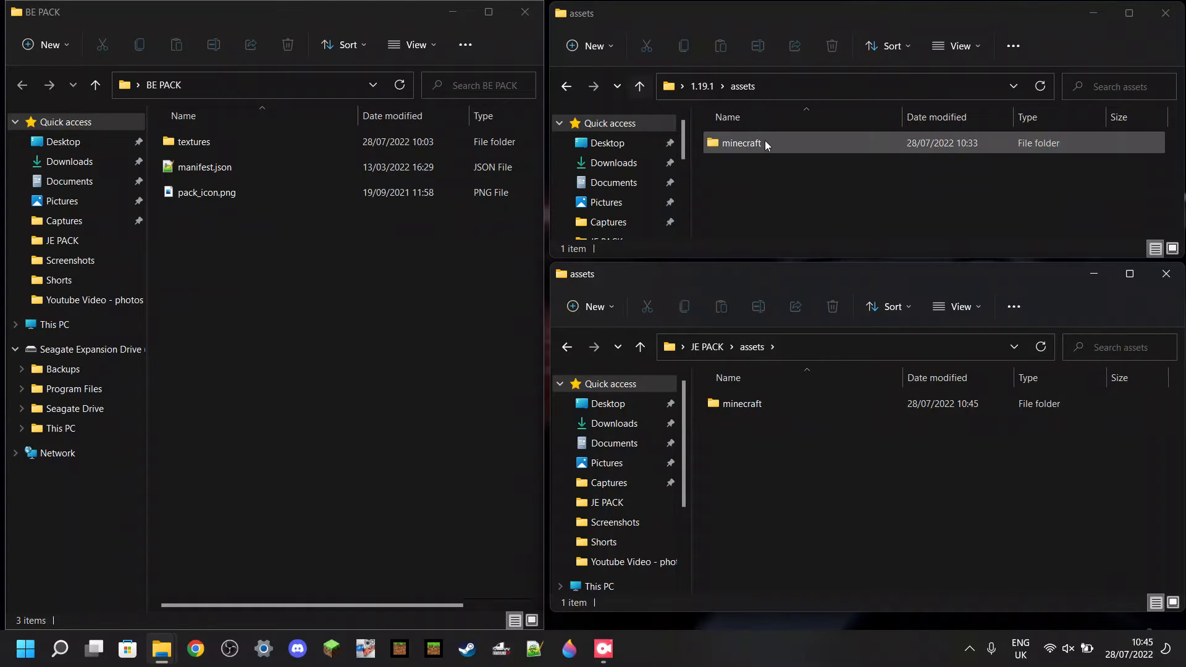
double_click(741, 144)
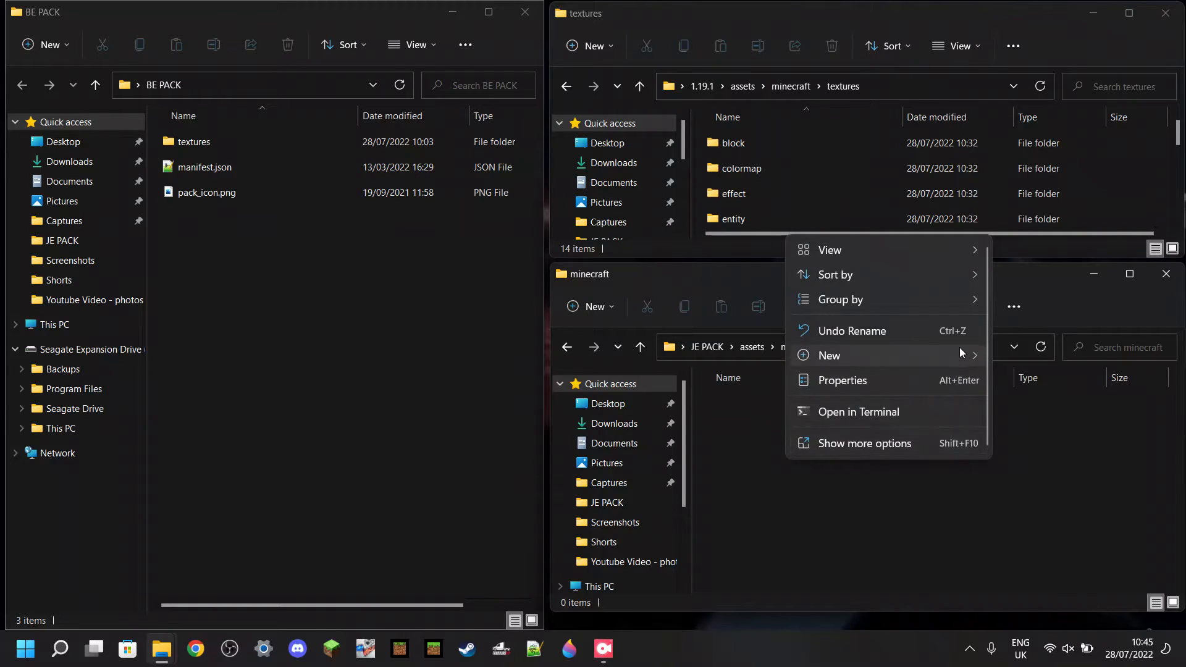
- Create a textures folder inside minecraft and open it beside BE PACK's textures folder
click(829, 356)
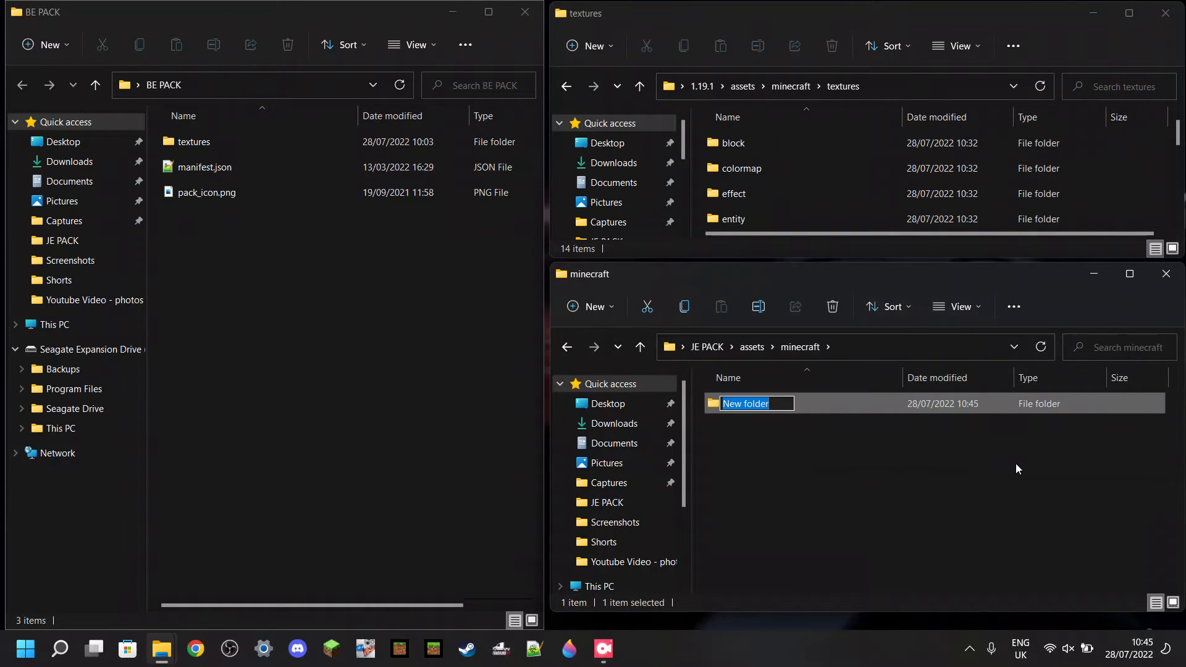
text(textures)
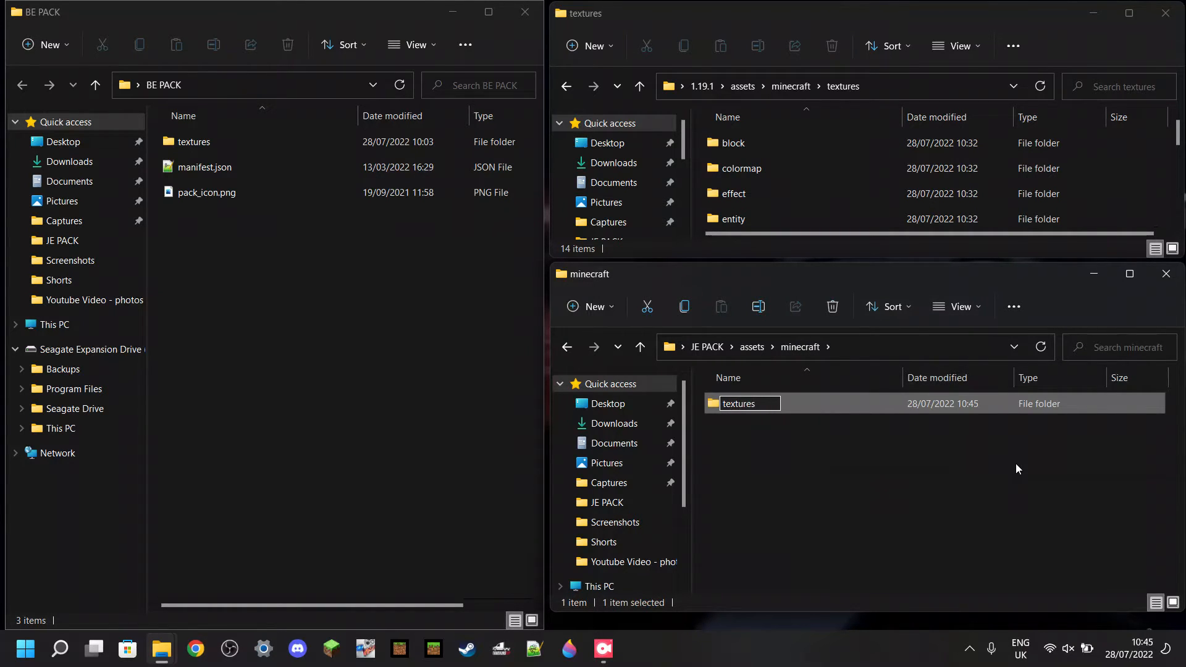
double_click(738, 402)
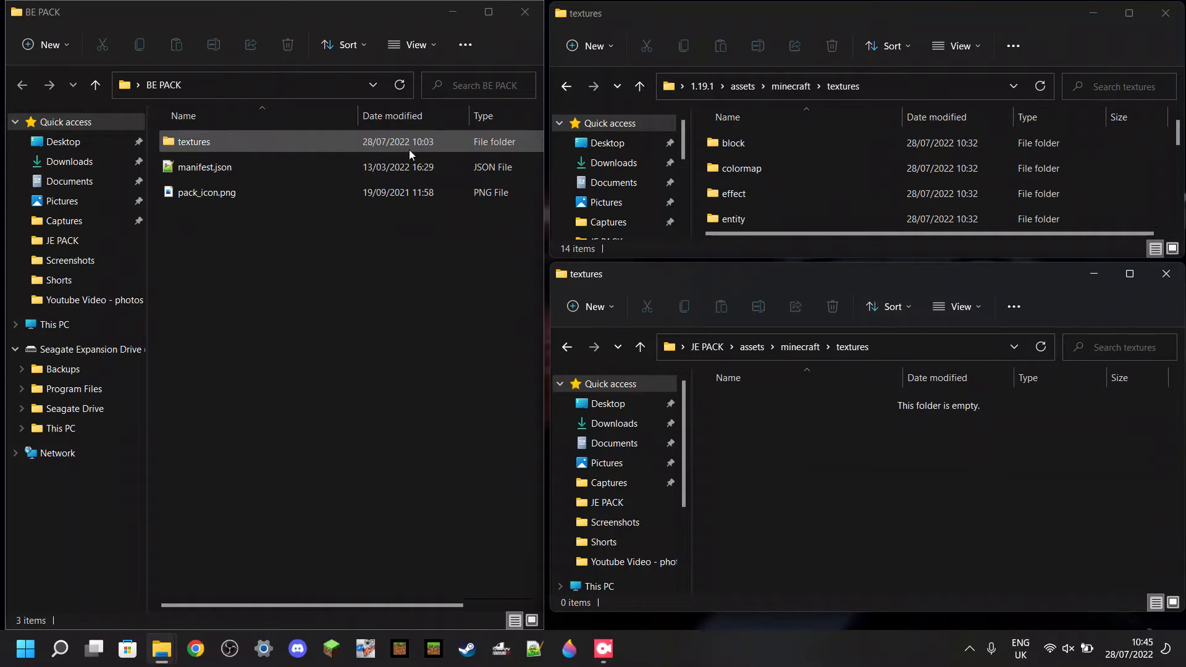
double_click(194, 141)
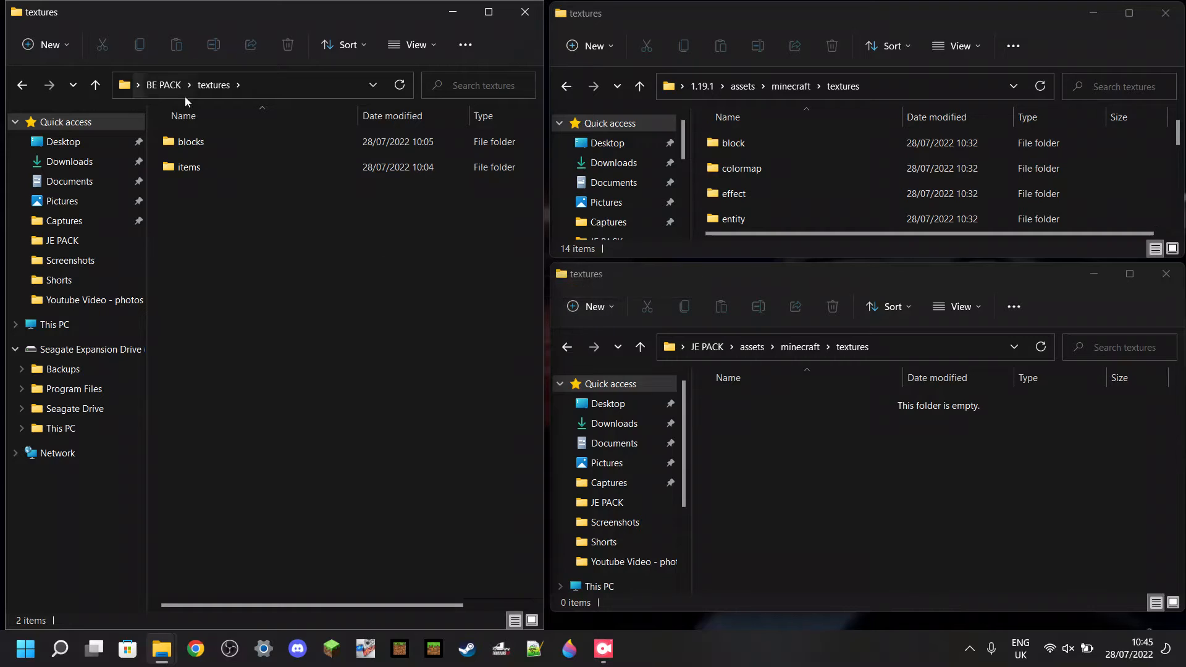
mouse_move(327, 196)
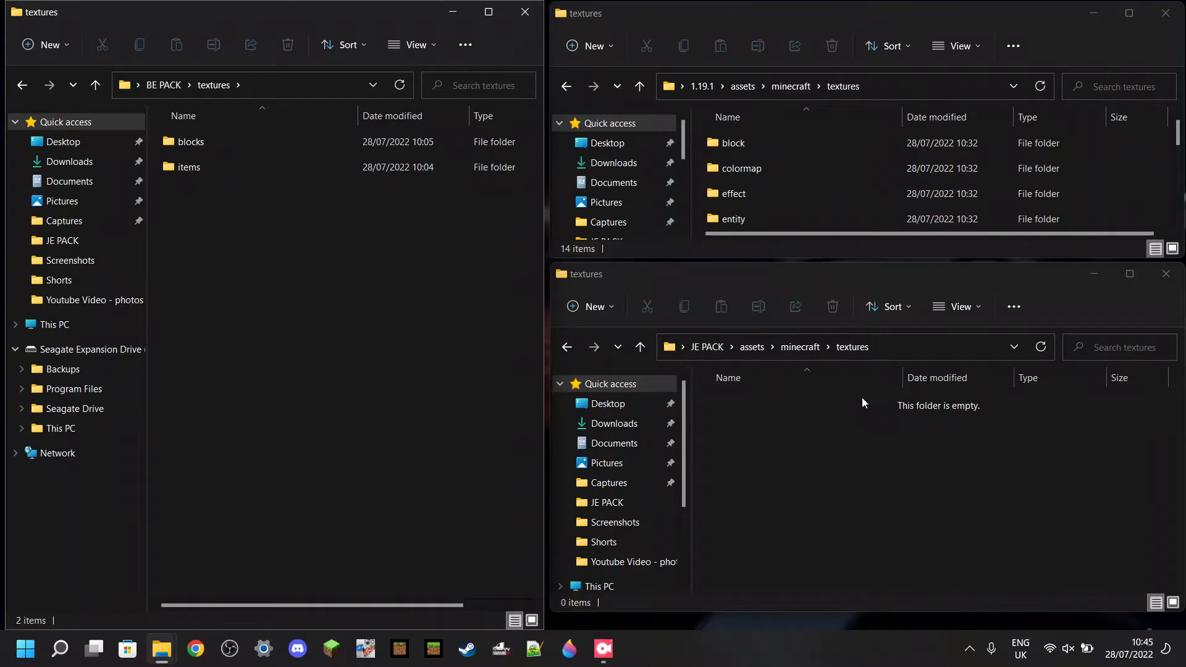
mouse_move(848, 434)
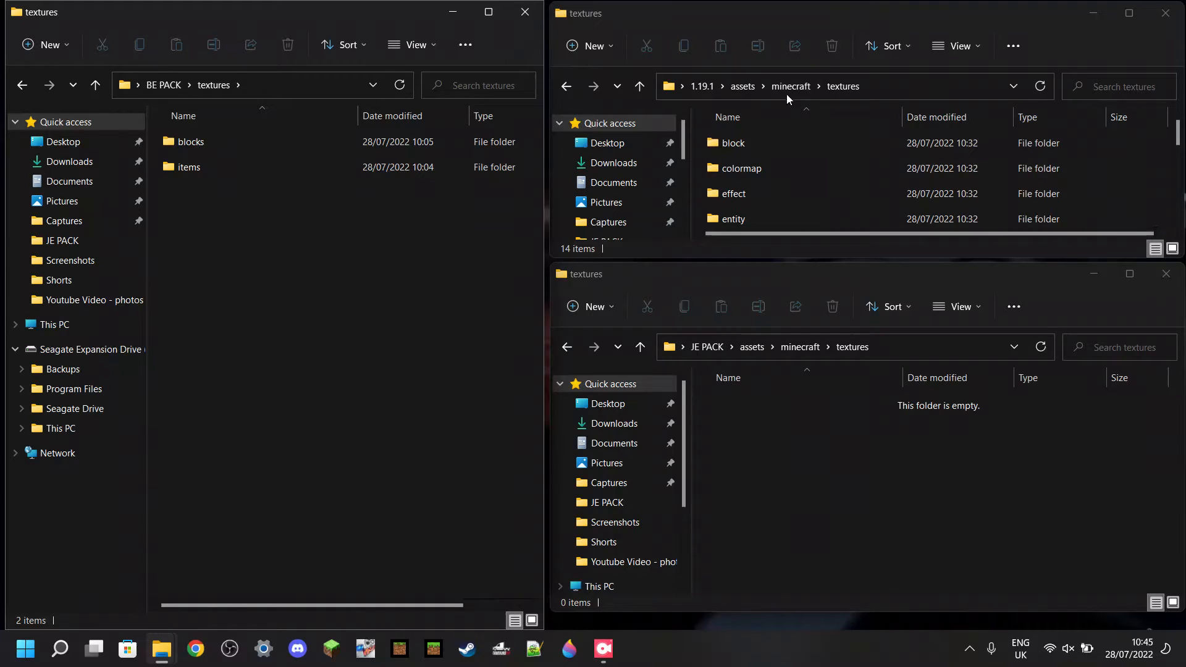
mouse_move(720, 159)
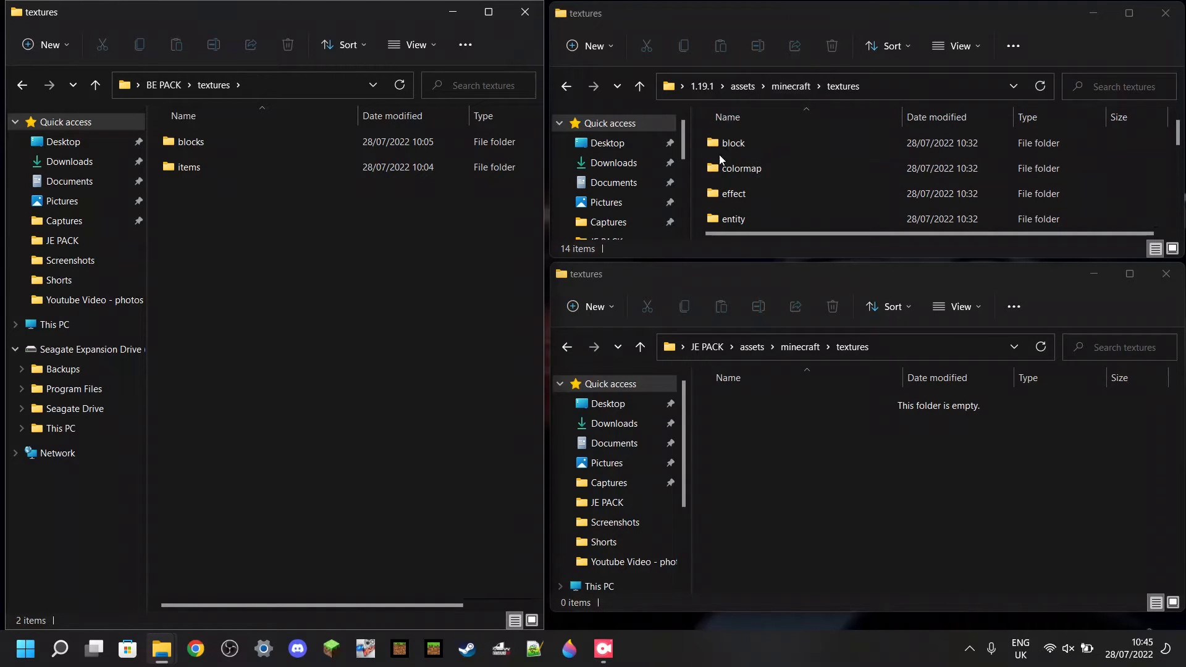
- Create a block folder in JE PACK textures, named after the 1.19.1 reference rather than BE's blocks
click(190, 141)
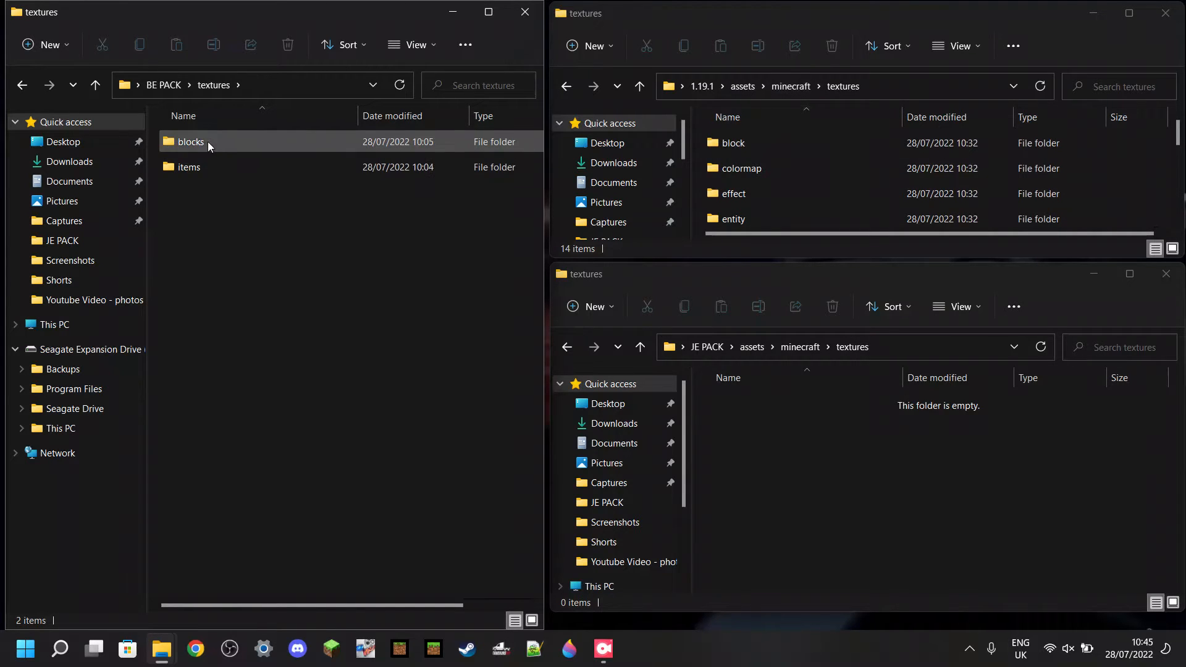
double_click(191, 141)
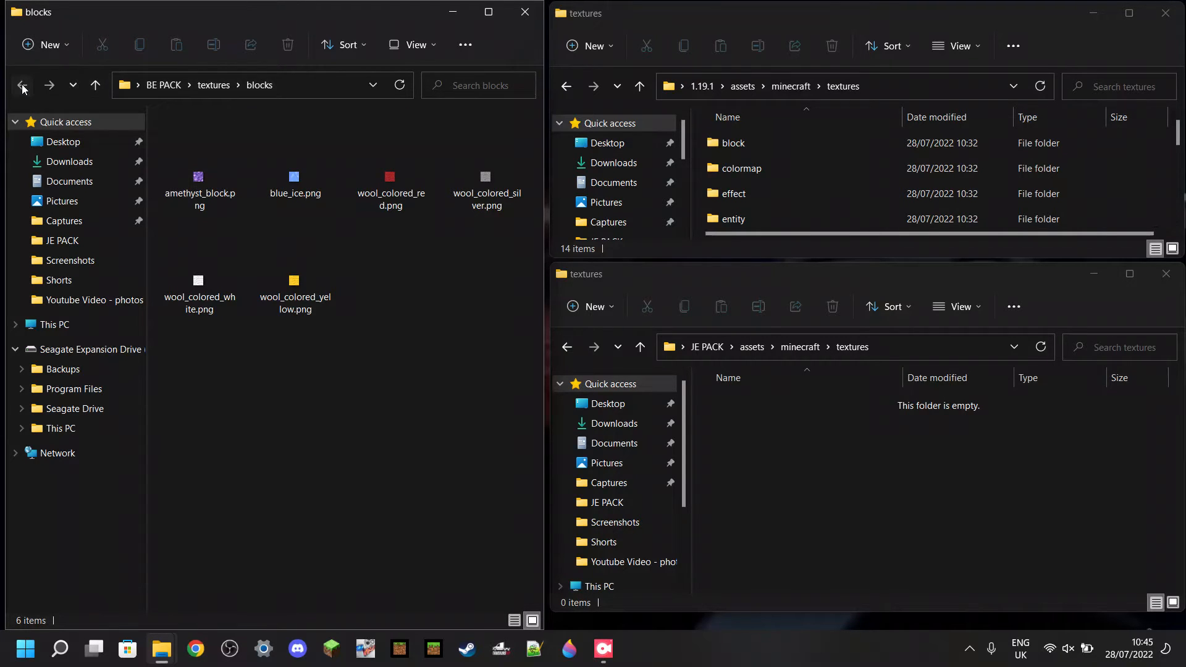
click(22, 85)
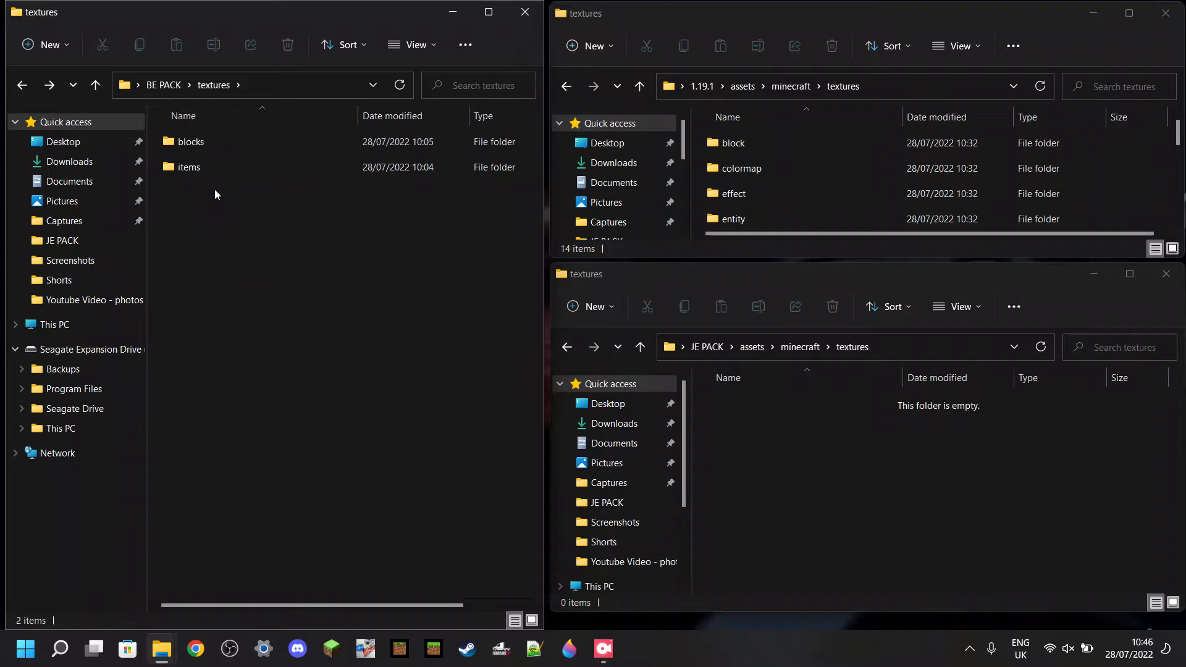
mouse_move(725, 237)
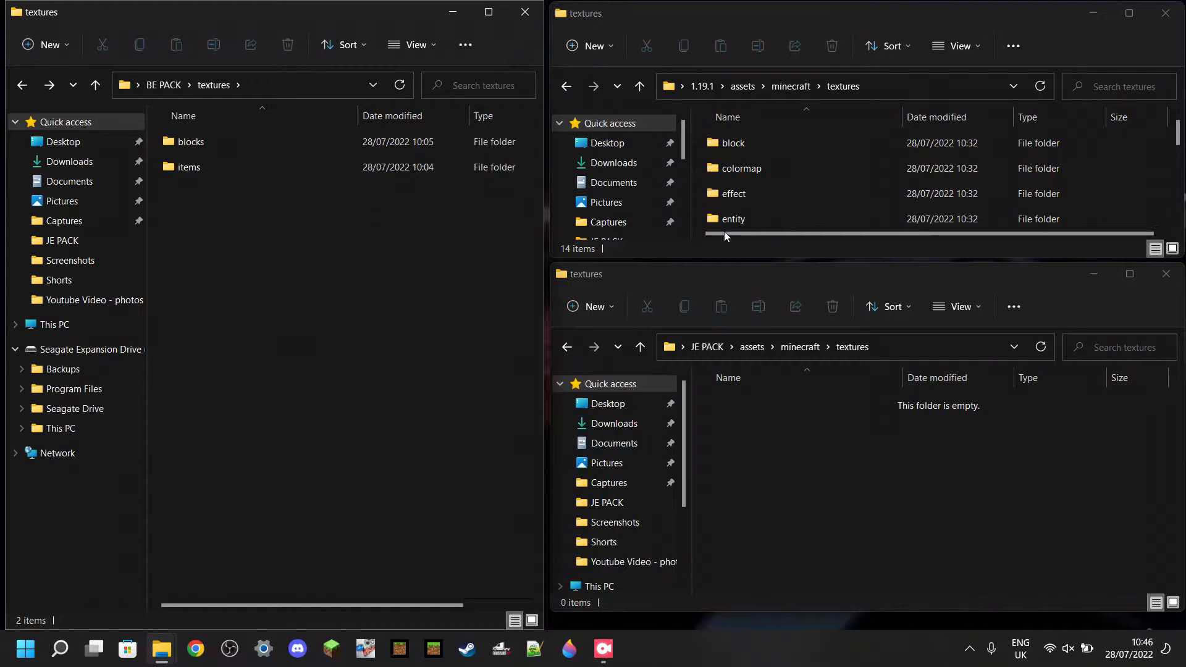
click(733, 144)
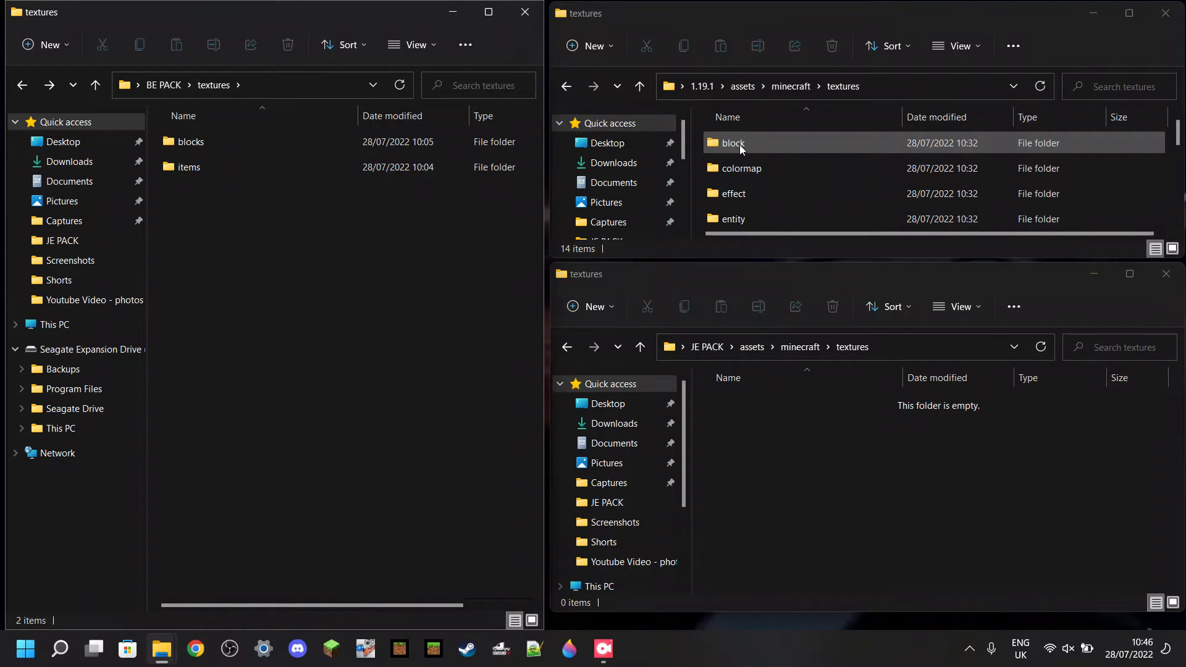
mouse_move(747, 325)
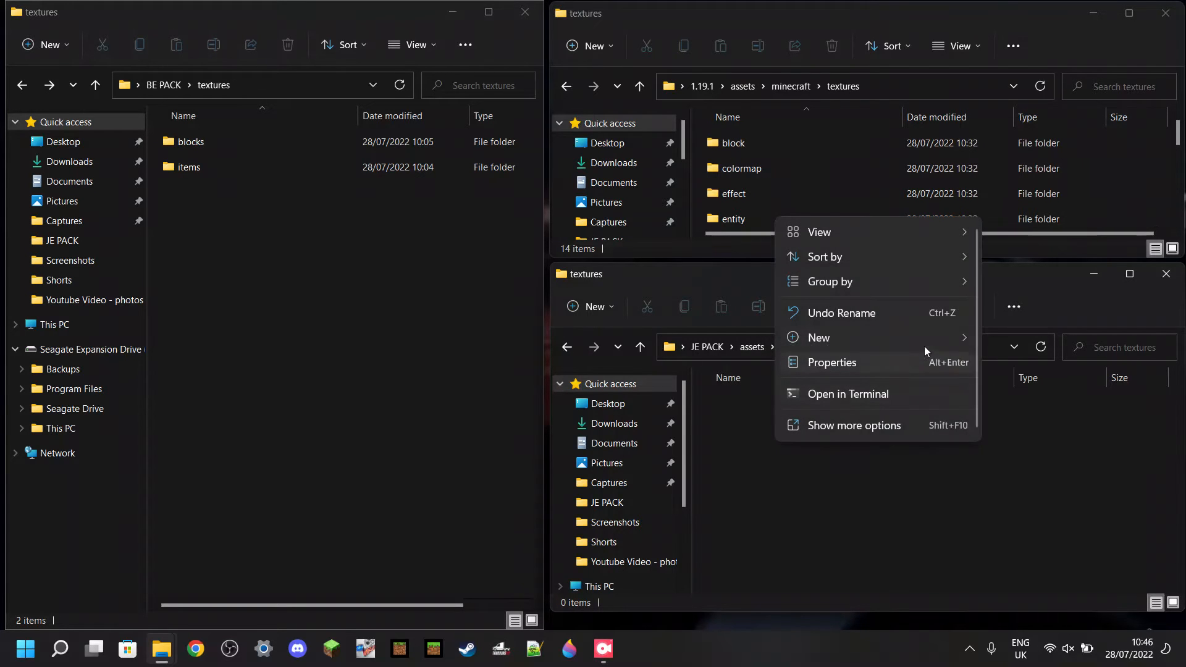
click(818, 337)
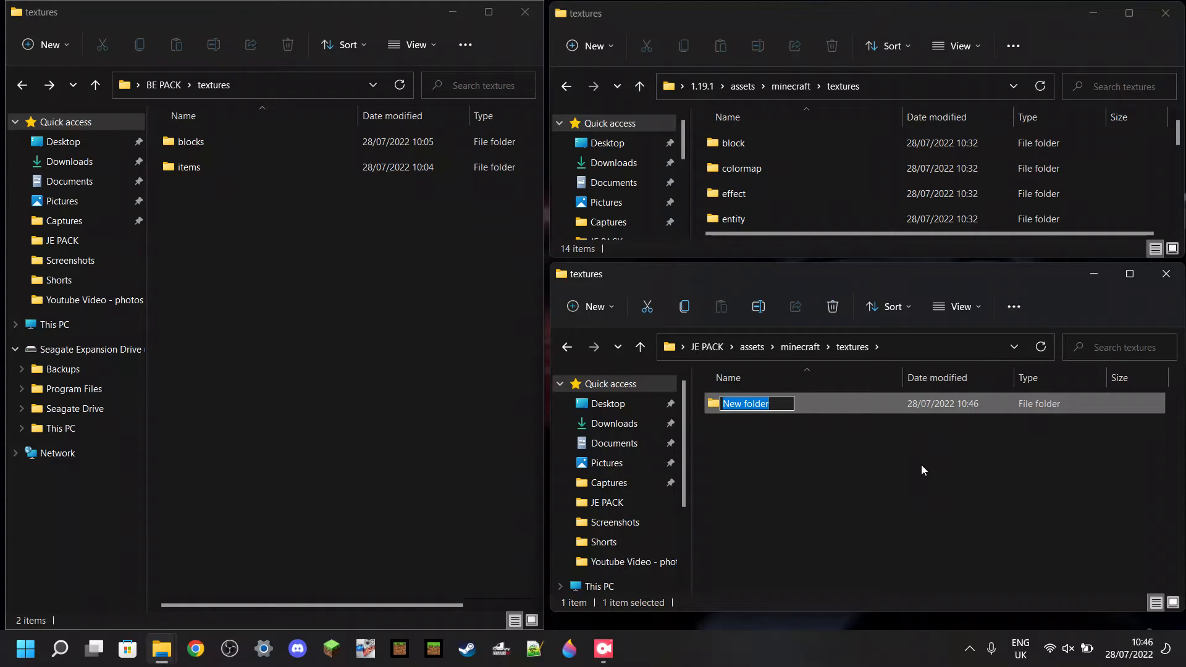
text(block)
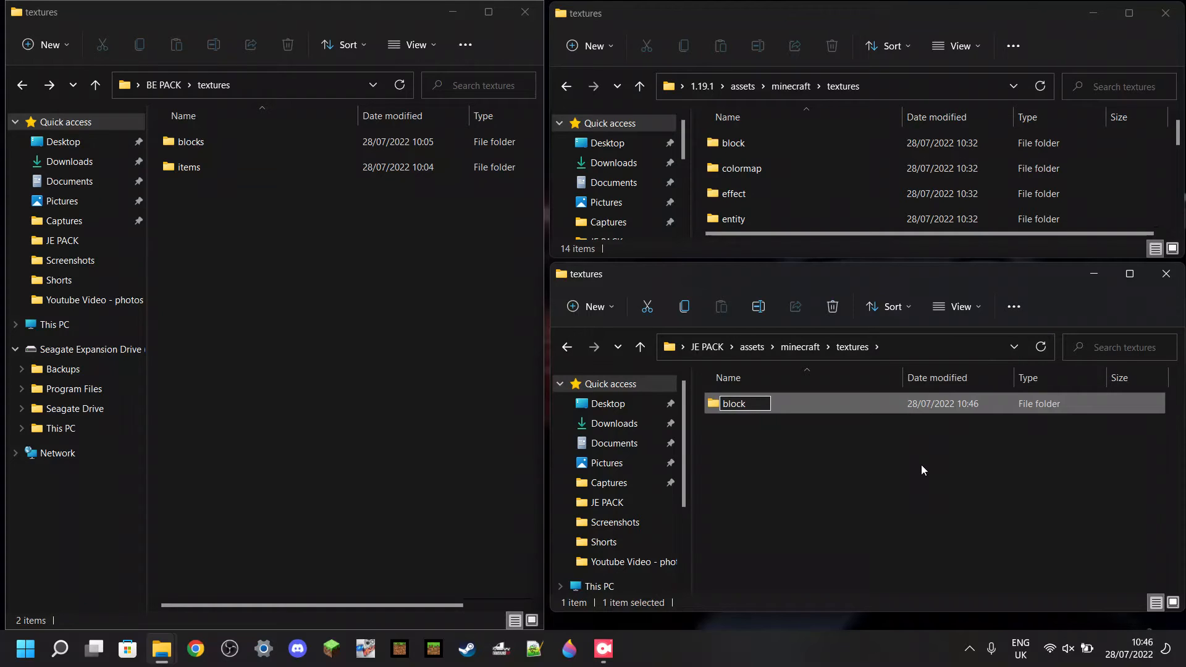
key(Return)
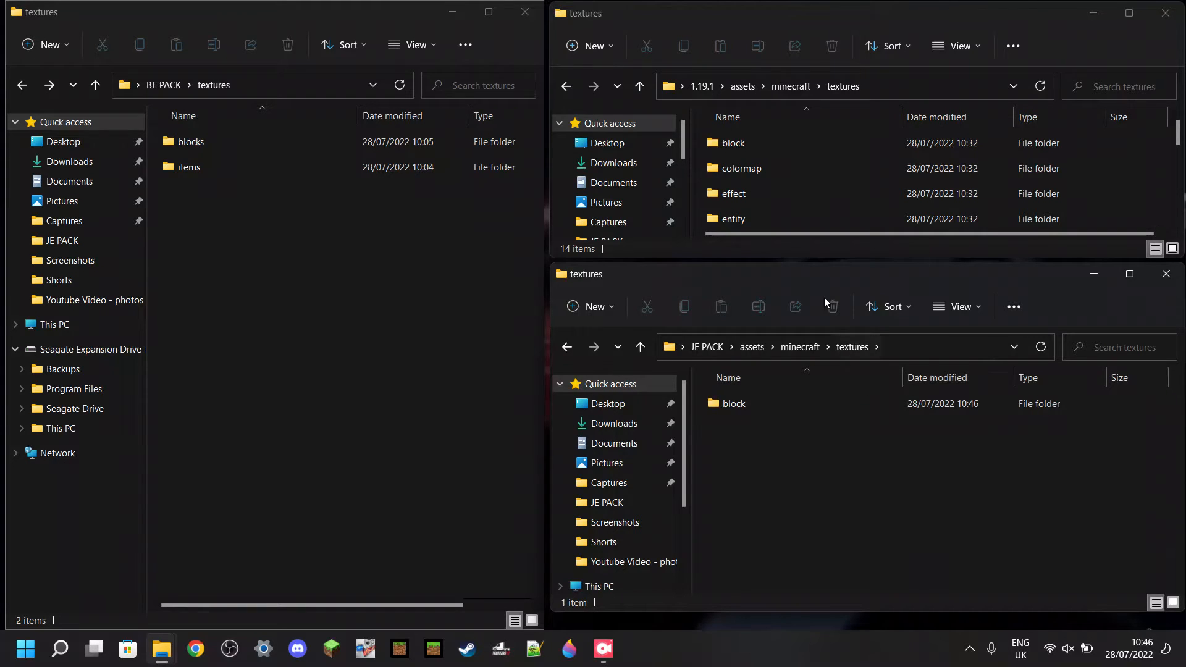
- Create an item folder in JE PACK textures to match BE PACK's items folder
click(189, 166)
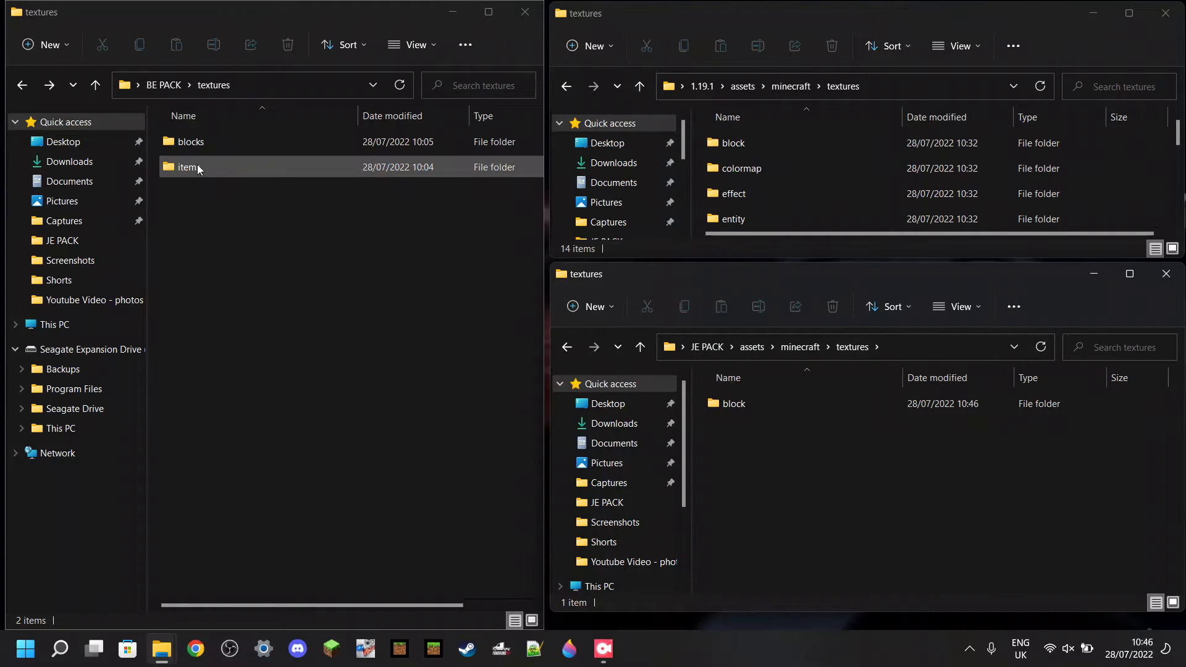
scroll(down, 3)
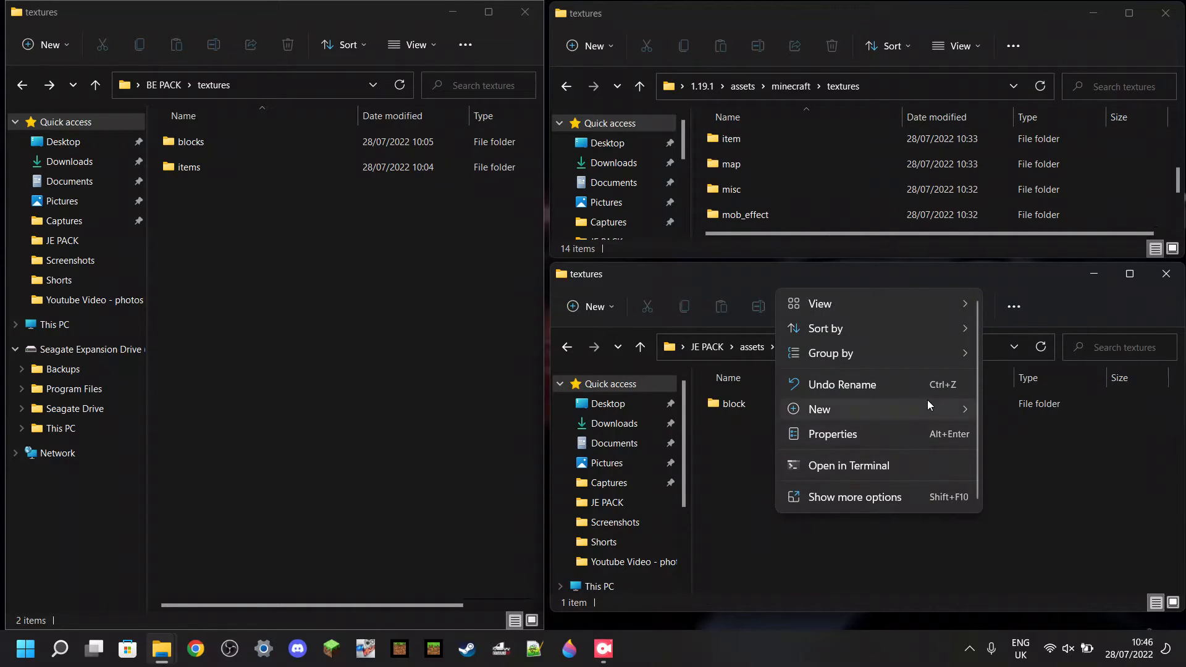
click(818, 409)
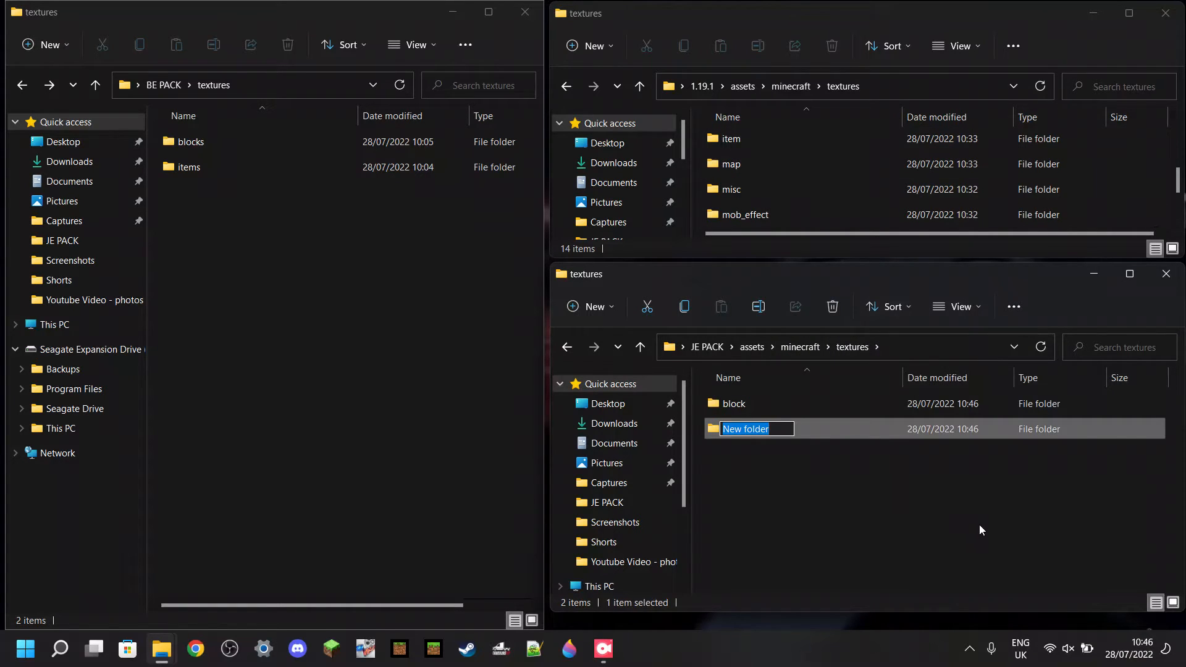
text(item)
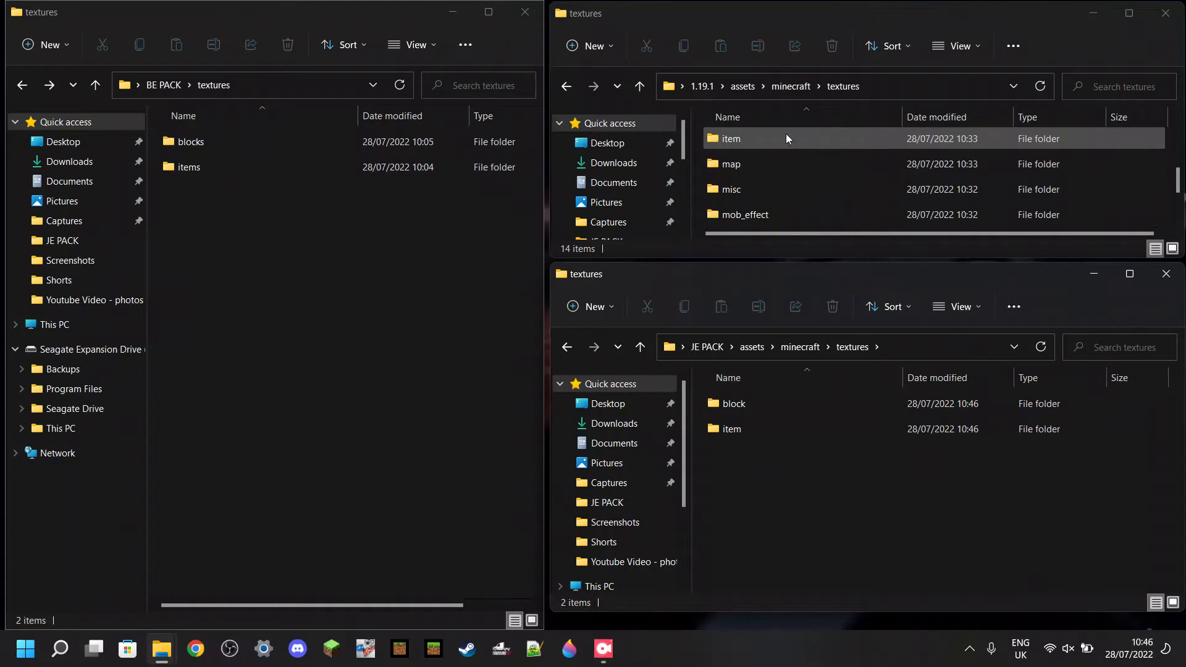
scroll(up, 3)
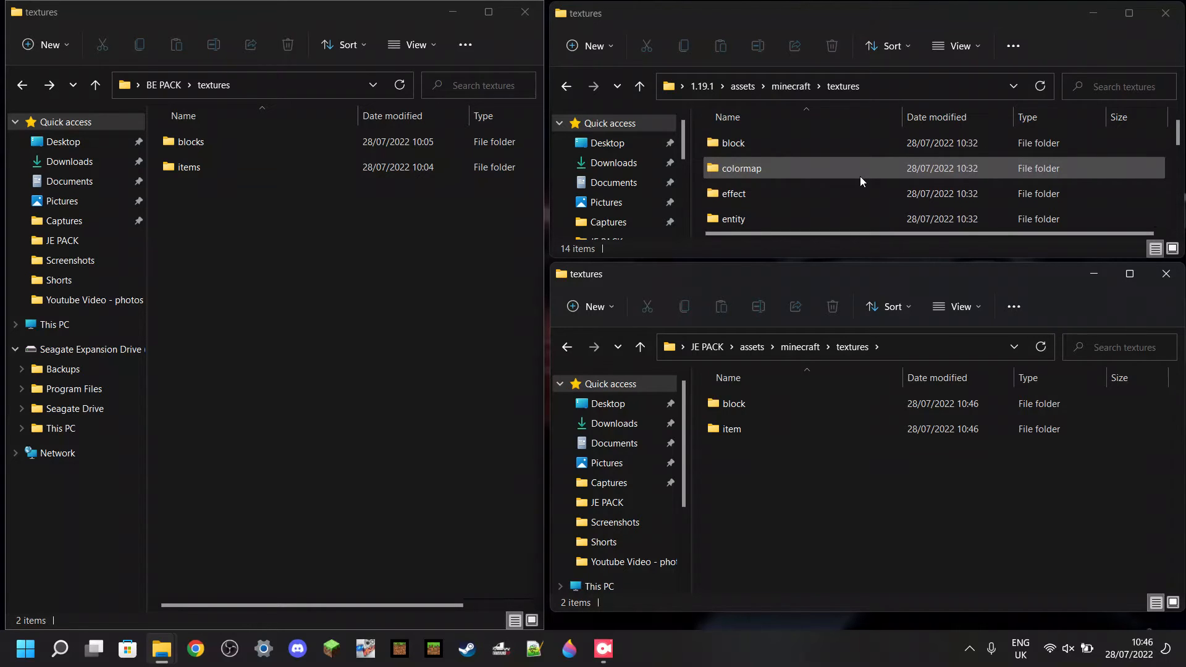
scroll(down, 3)
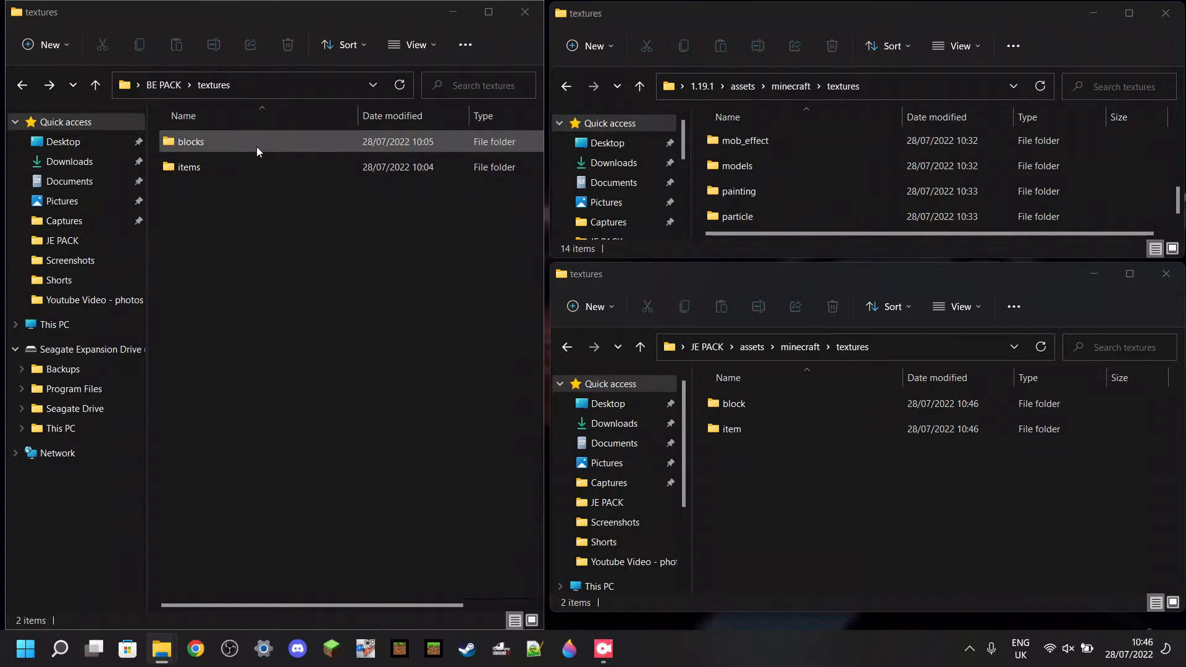
- Open BE PACK's blocks folder beside JE PACK's empty block folder and start selecting the textures
double_click(190, 141)
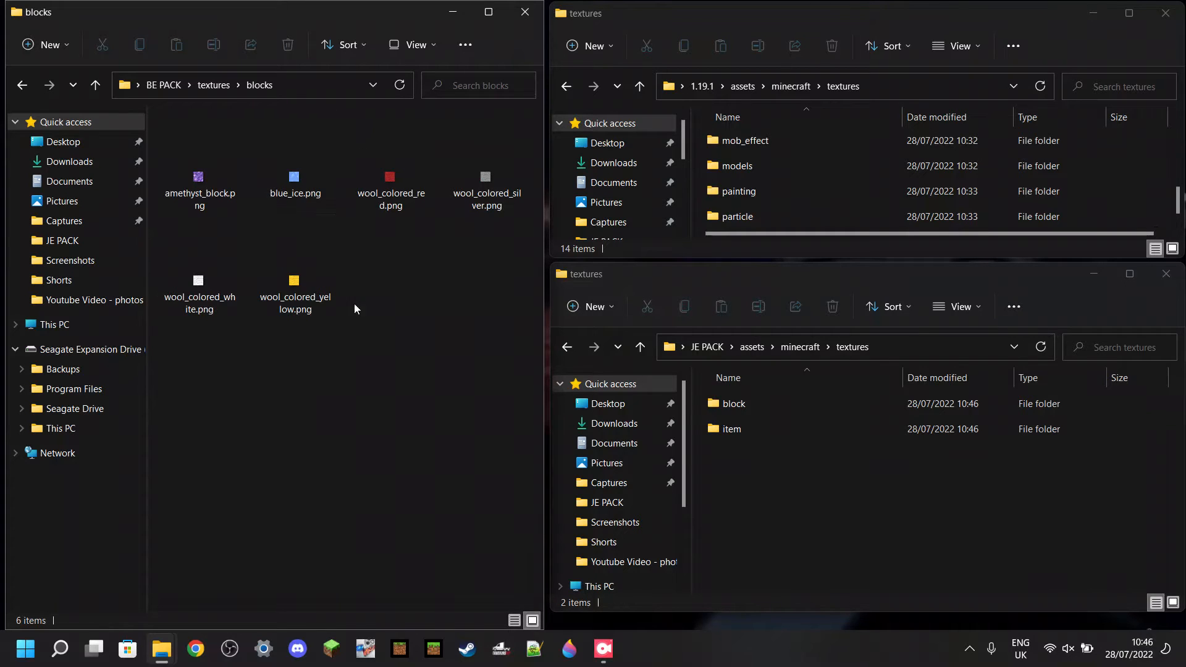
double_click(733, 403)
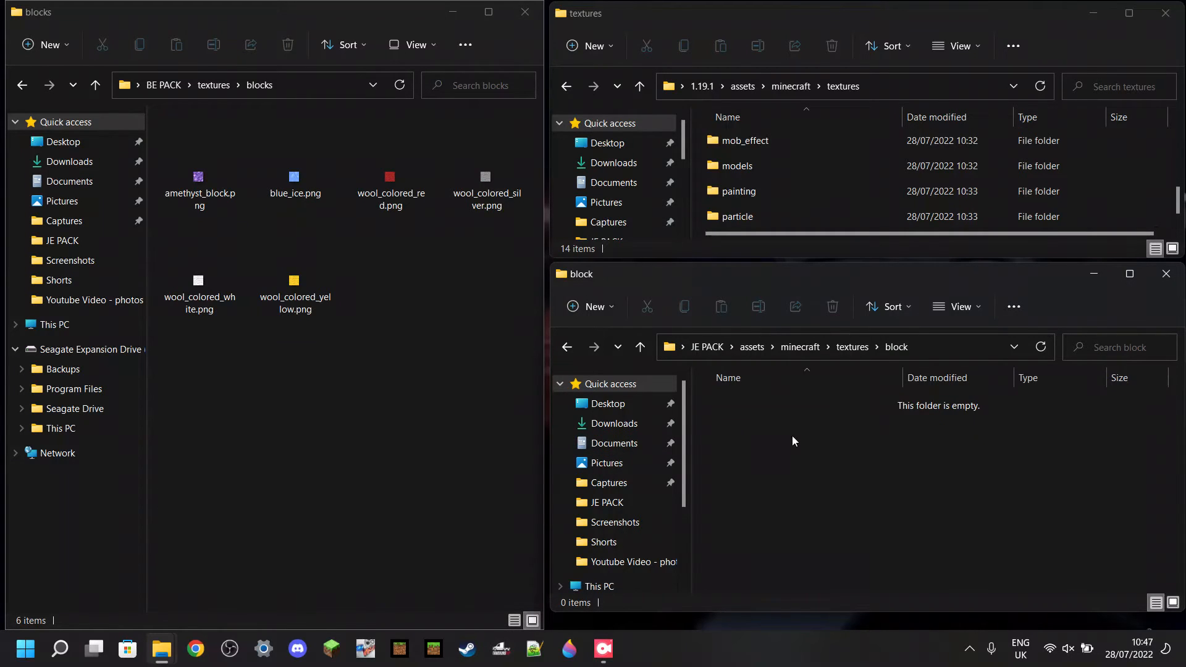
click(389, 181)
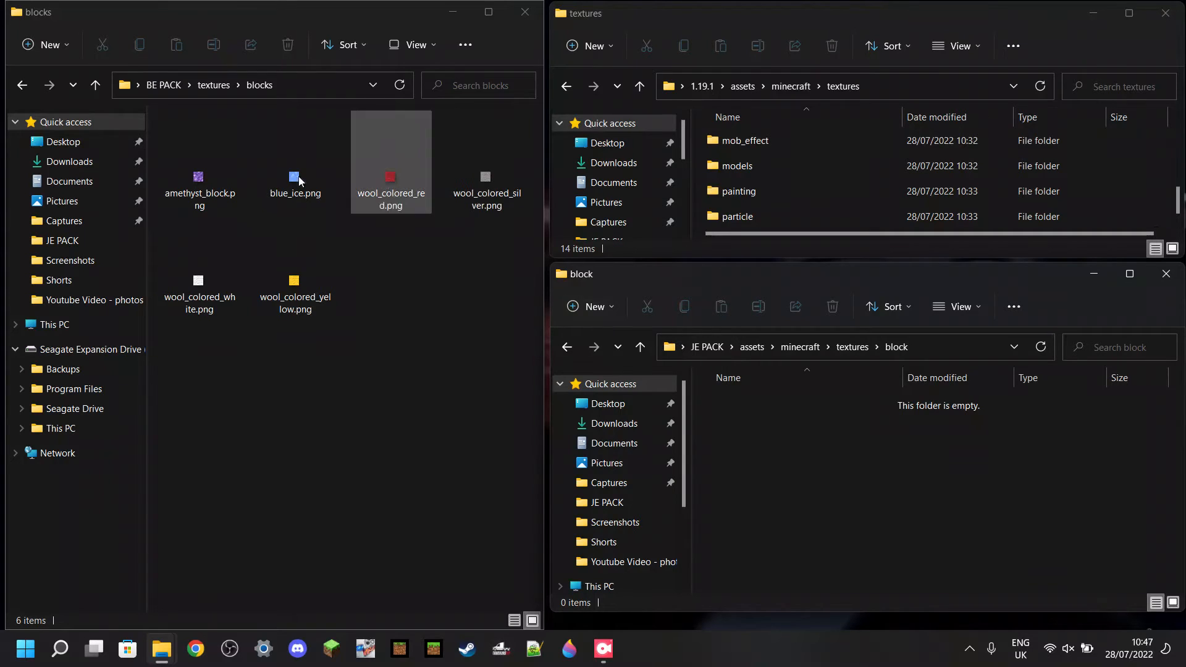
- Copy the six BE block textures into JE PACK's block folder and scroll the 1.19.1 block folder into view
right_click(294, 281)
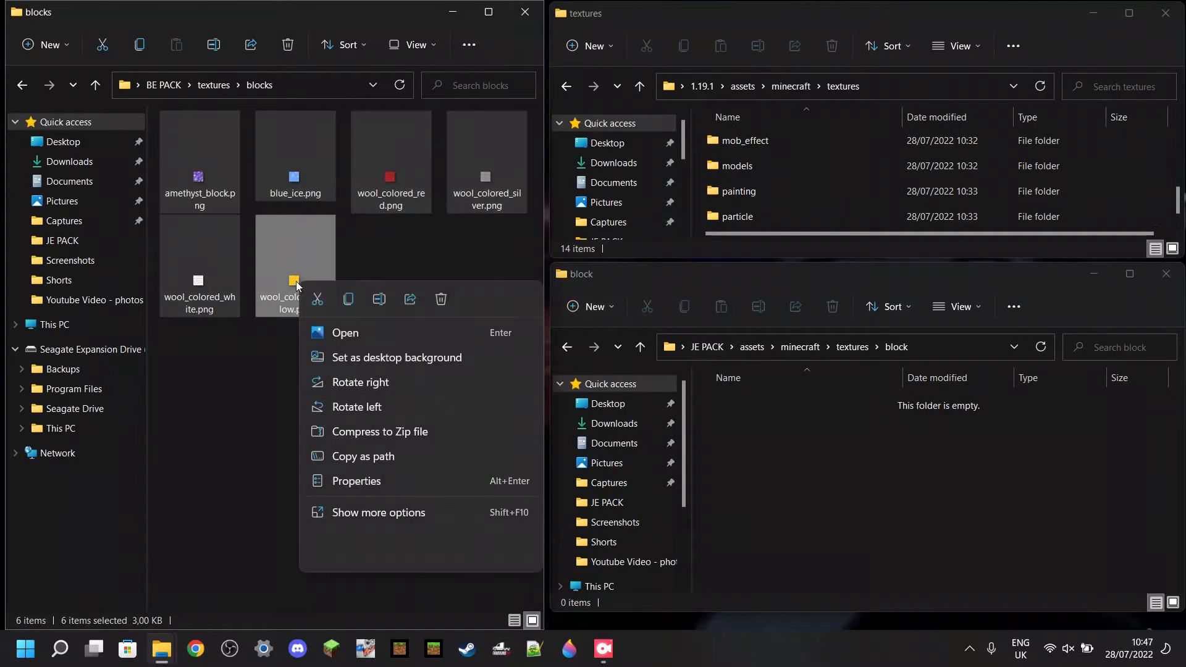
click(811, 456)
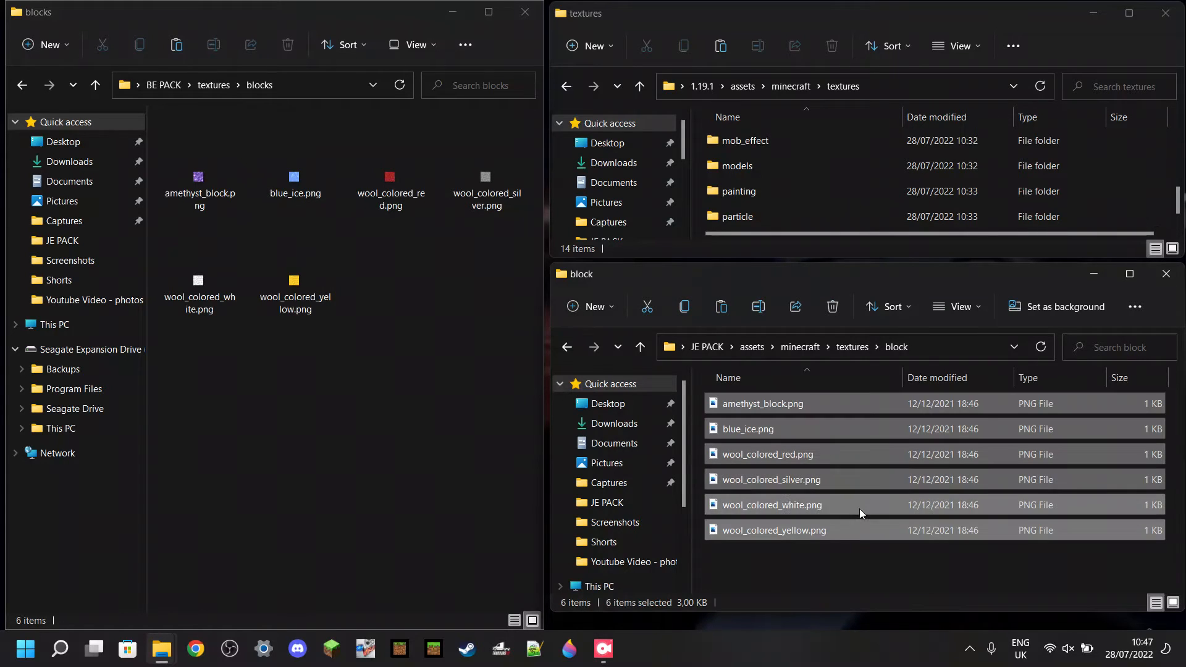
click(773, 530)
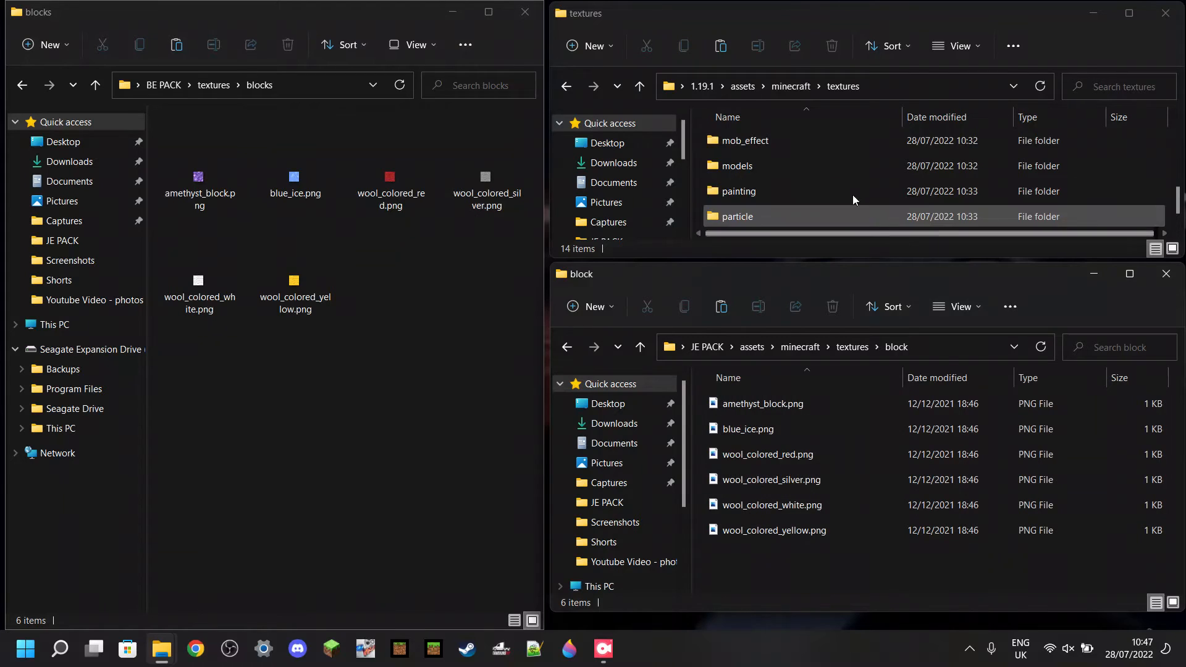
scroll(up, 3)
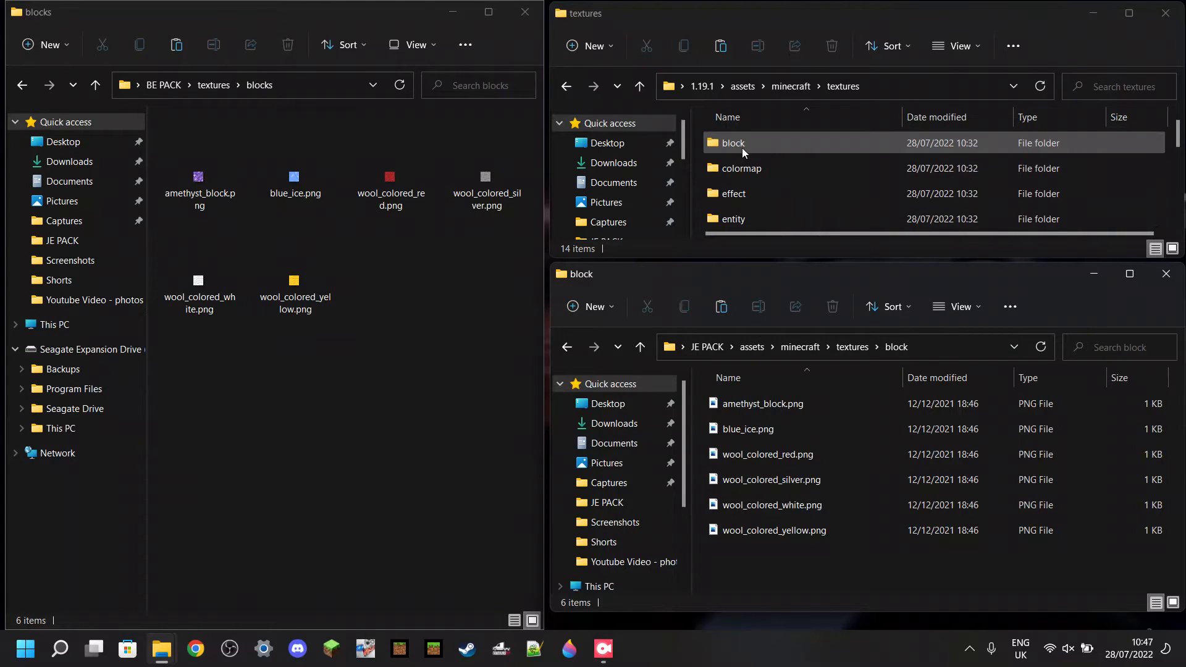
- Search the 1.19.1 block textures for 'ame' to find the amethyst_block name
click(733, 143)
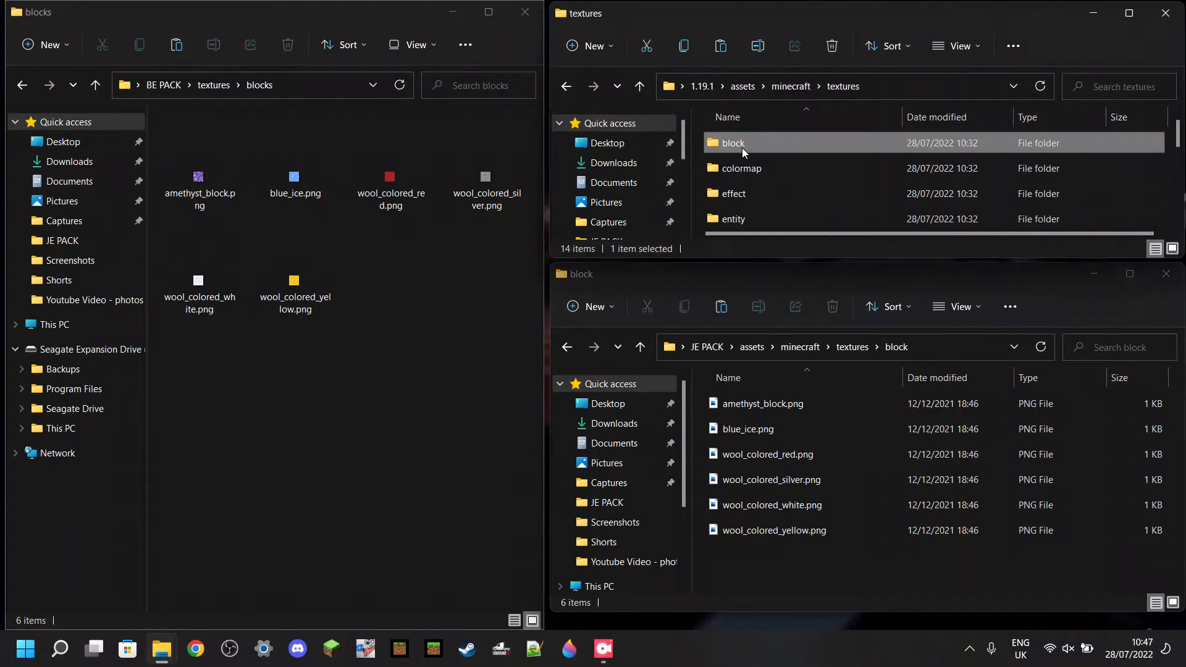
double_click(731, 144)
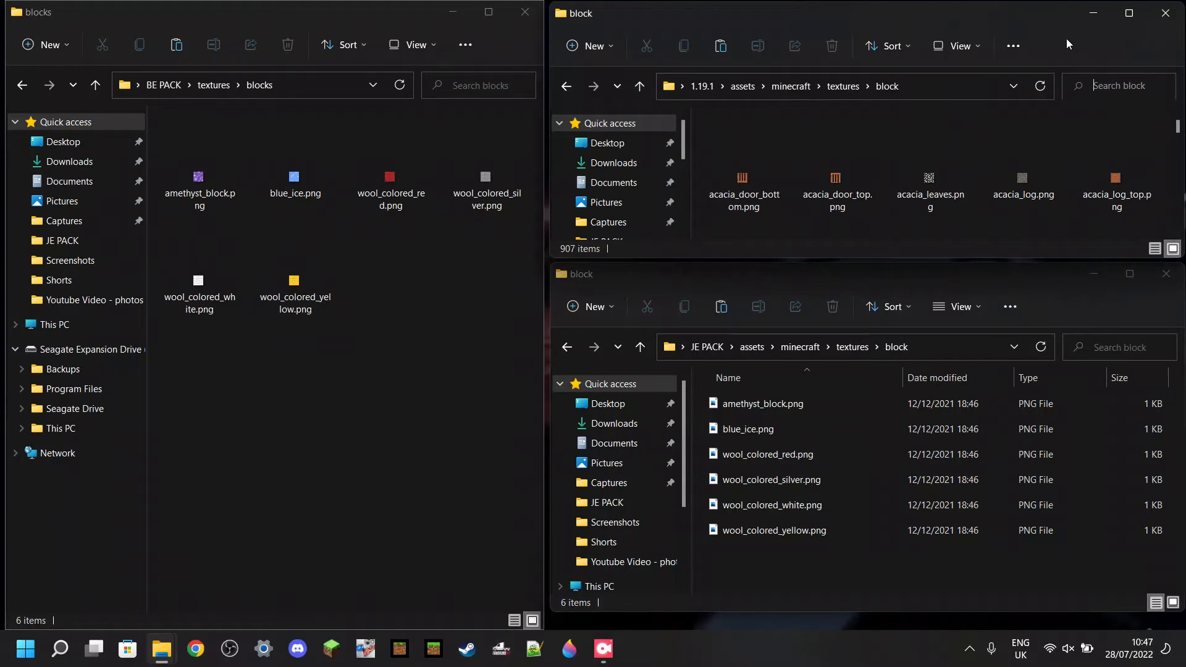
click(1120, 85)
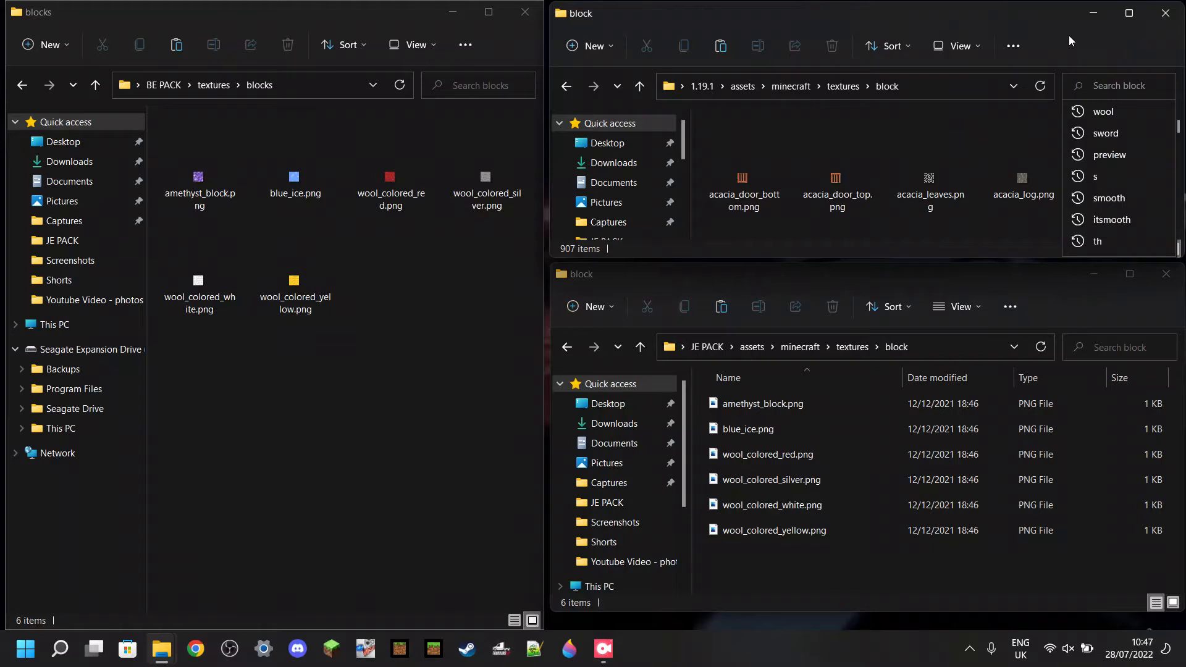
text(amethyst)
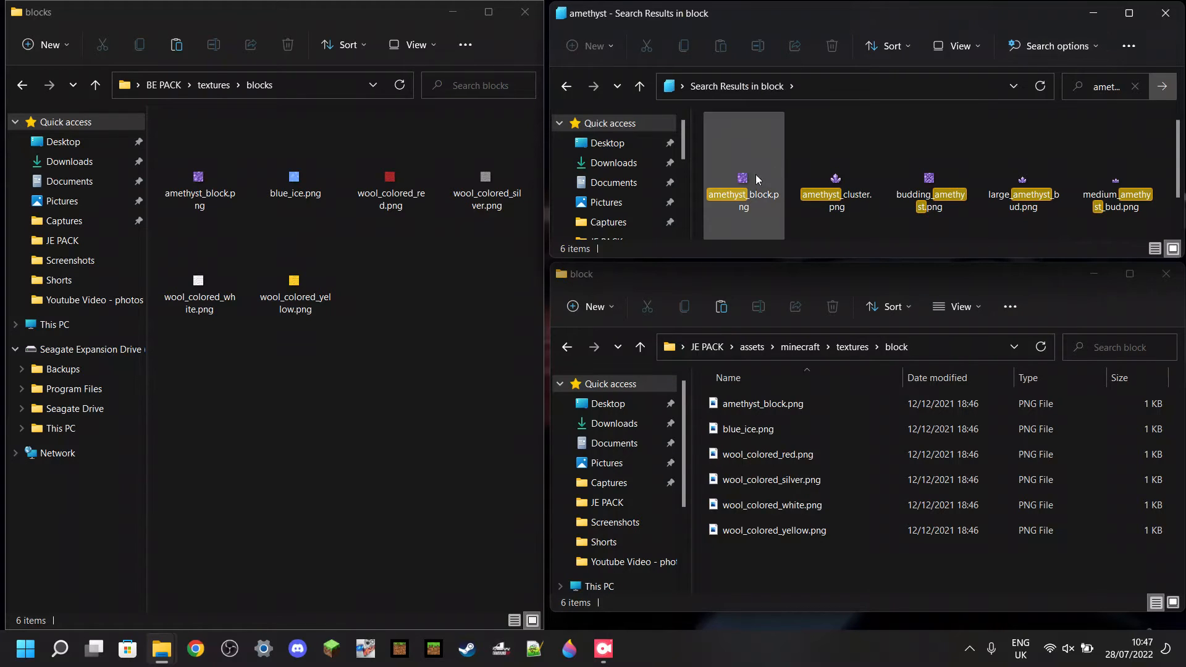
click(800, 392)
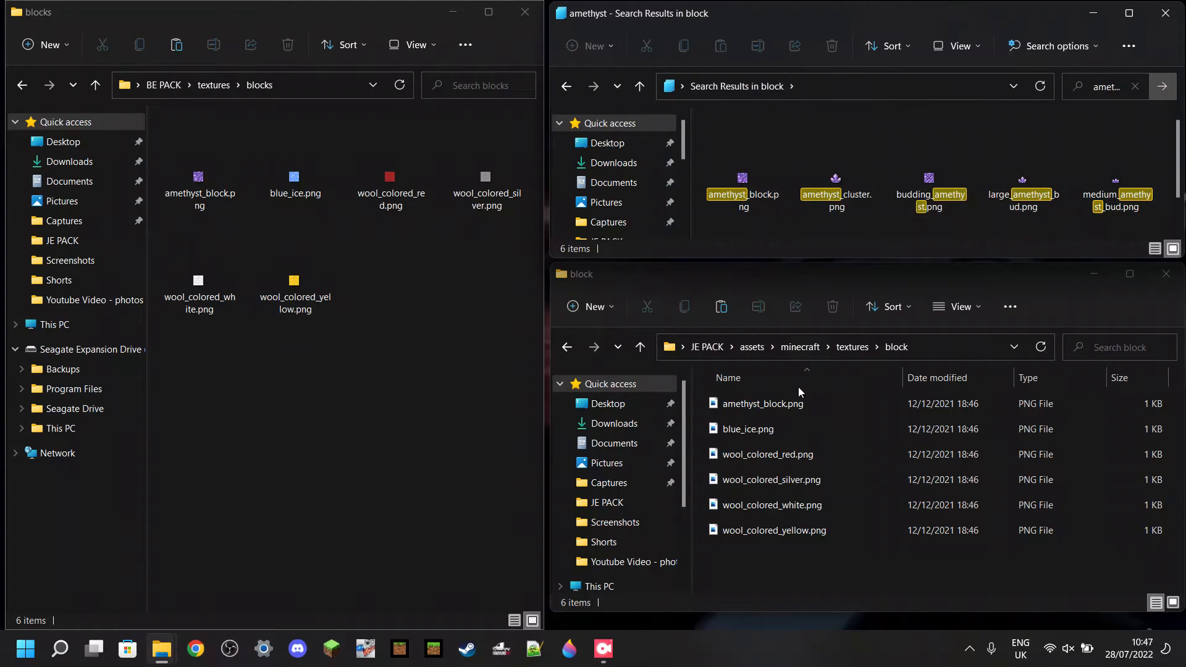
- Show the JE PACK block textures as large icons and compare the Bedrock amethyst_block texture
click(962, 307)
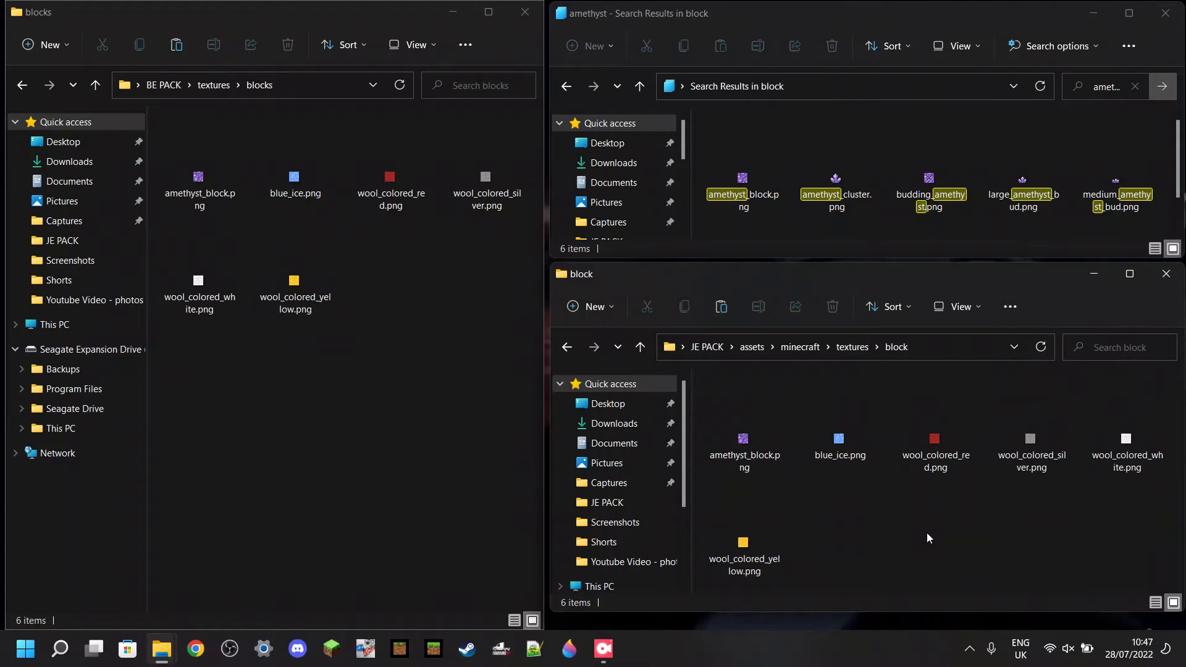
click(744, 439)
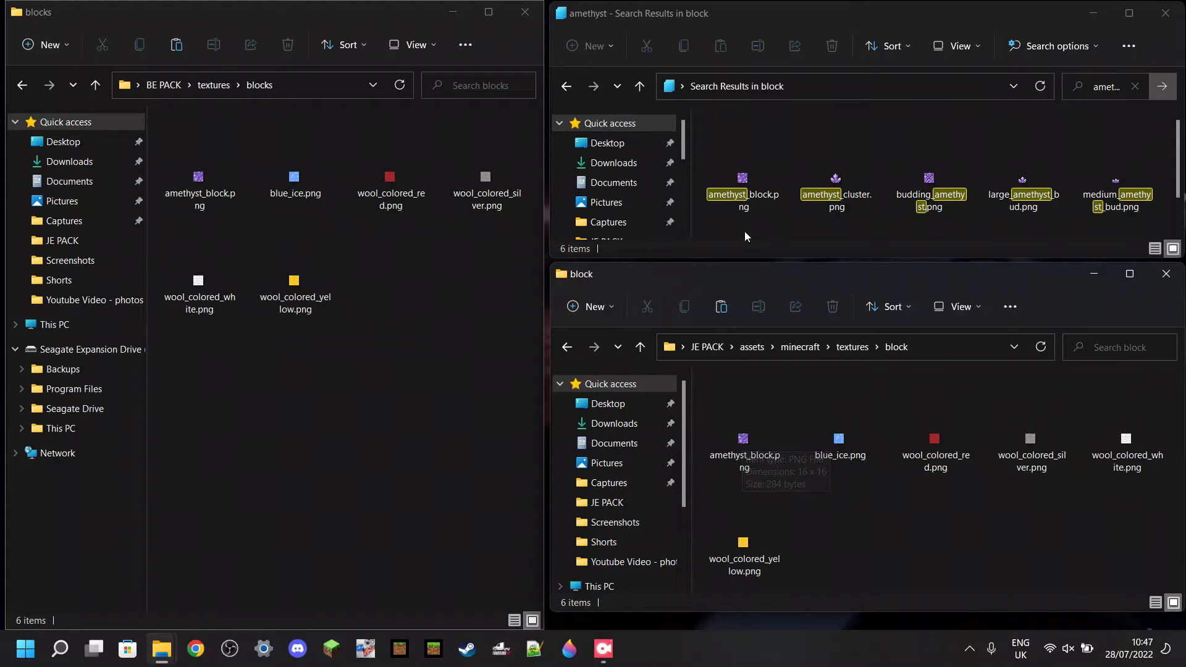
click(198, 182)
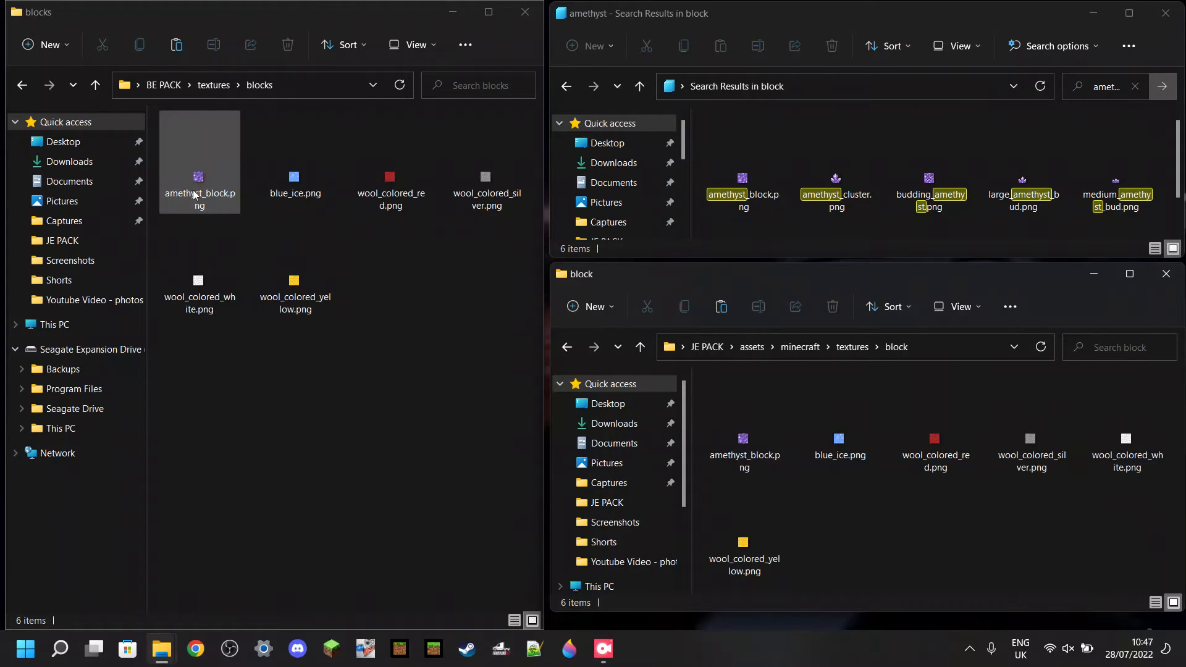
click(744, 438)
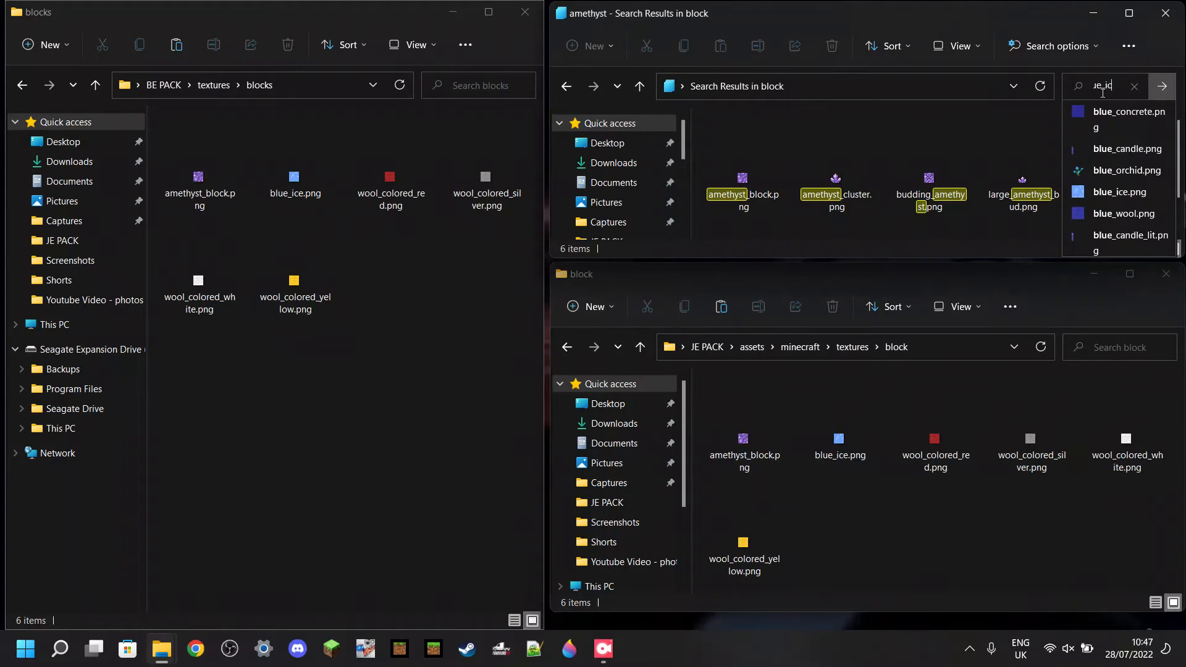
- Search the 1.19.1 block textures for blue_ice and then for wool
click(1121, 192)
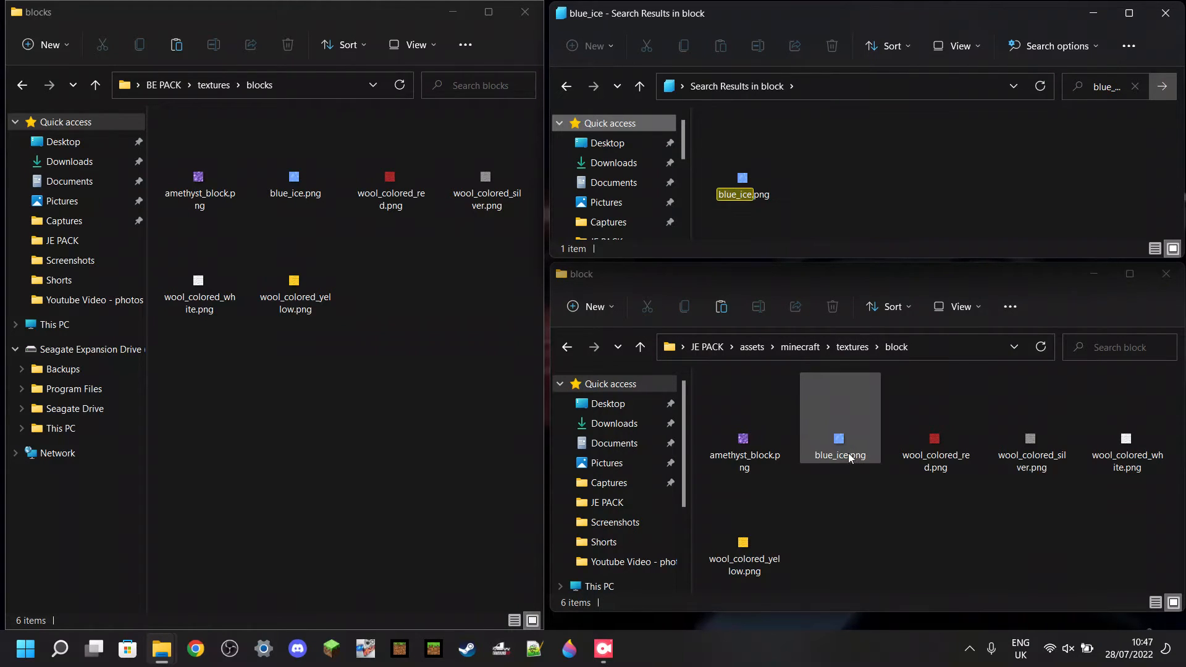
mouse_move(826, 435)
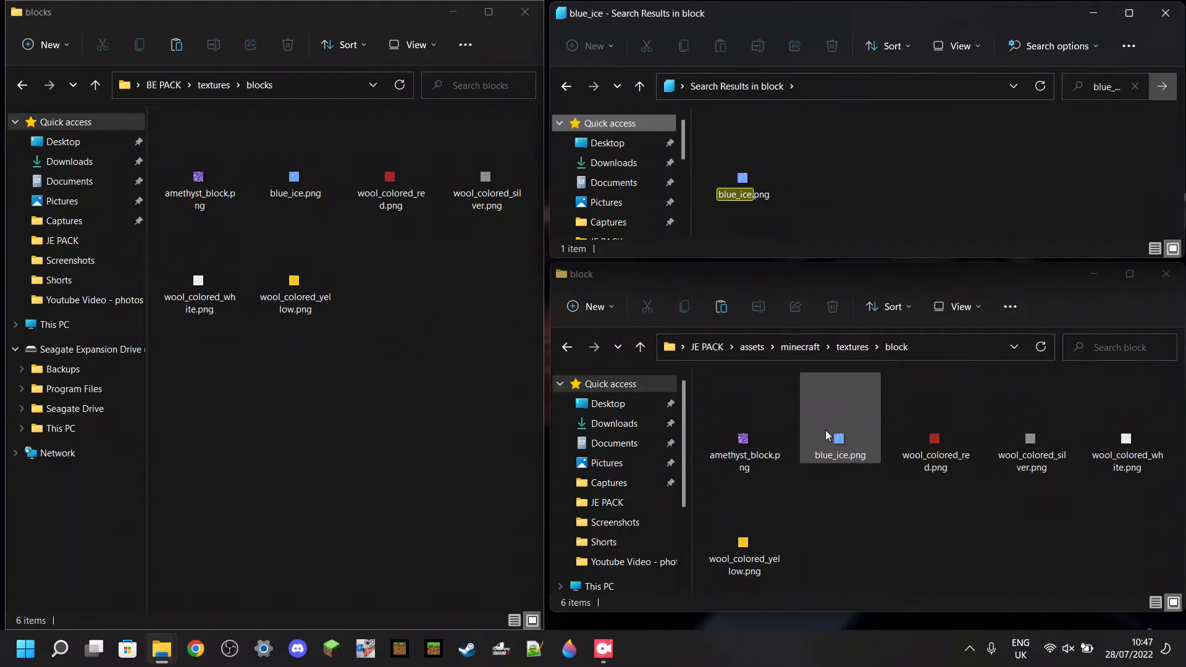
text(w)
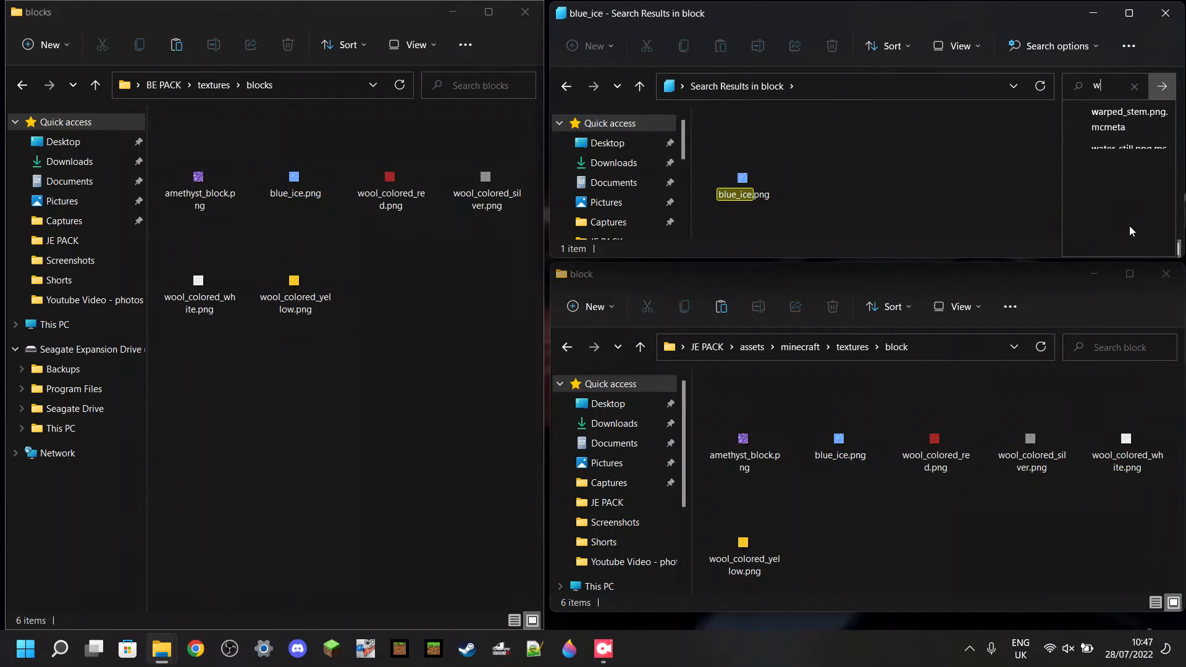
text(ool)
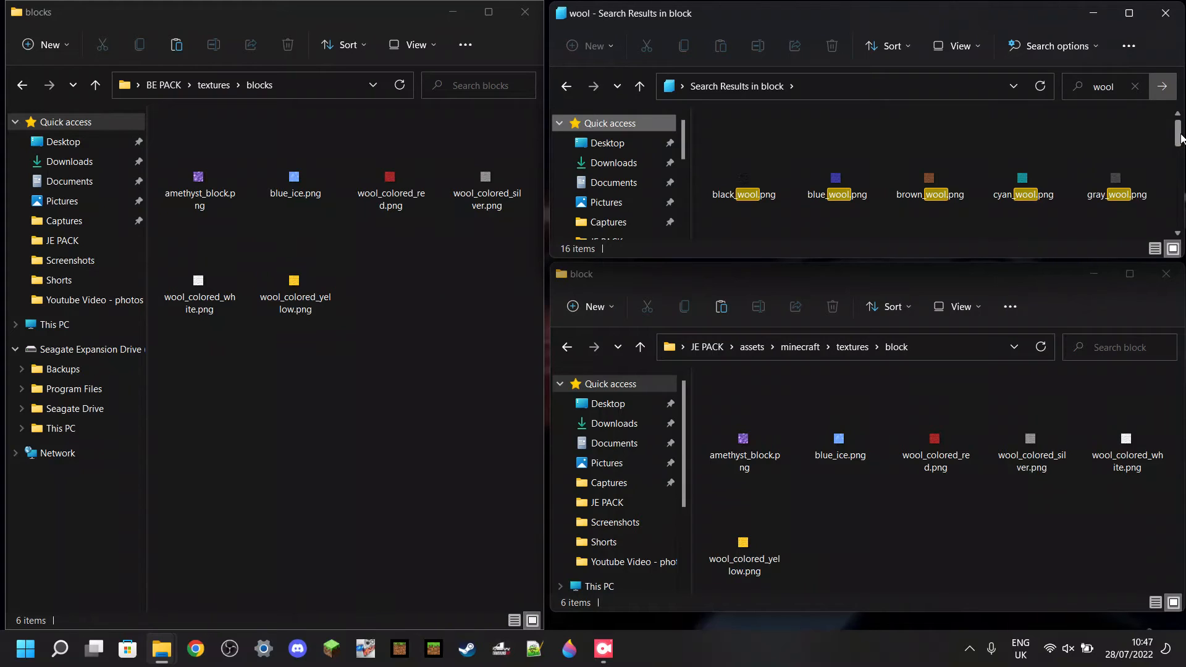
- Rename the red wool texture in JE PACK block to red_wool.png
click(935, 453)
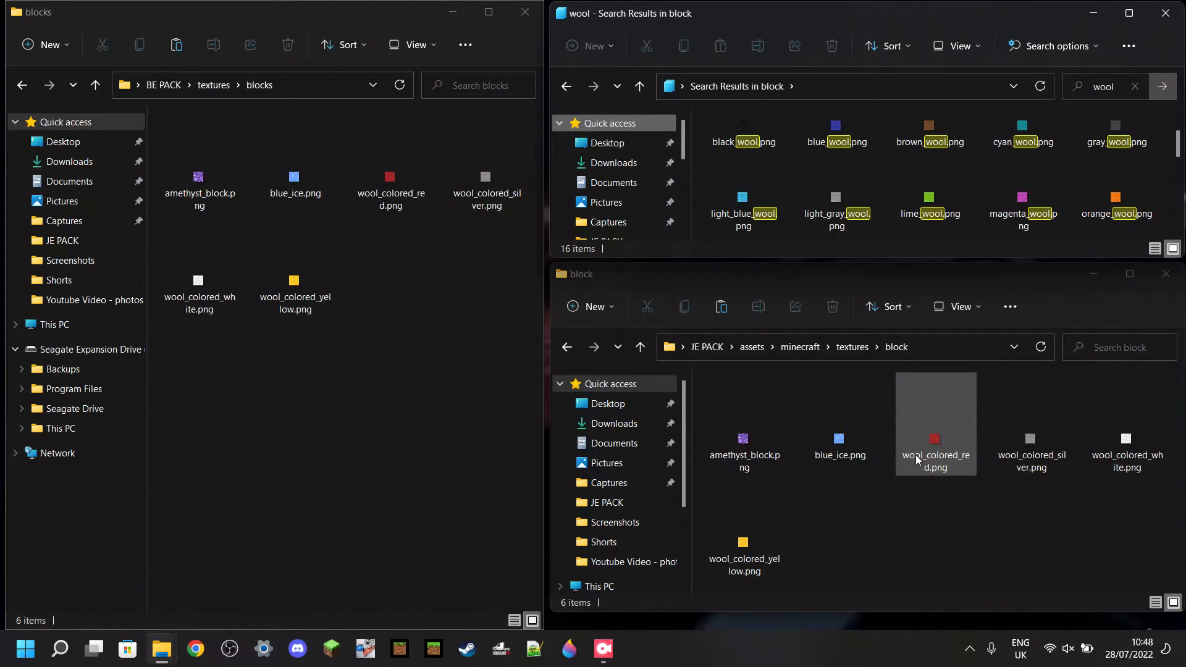
mouse_move(1144, 189)
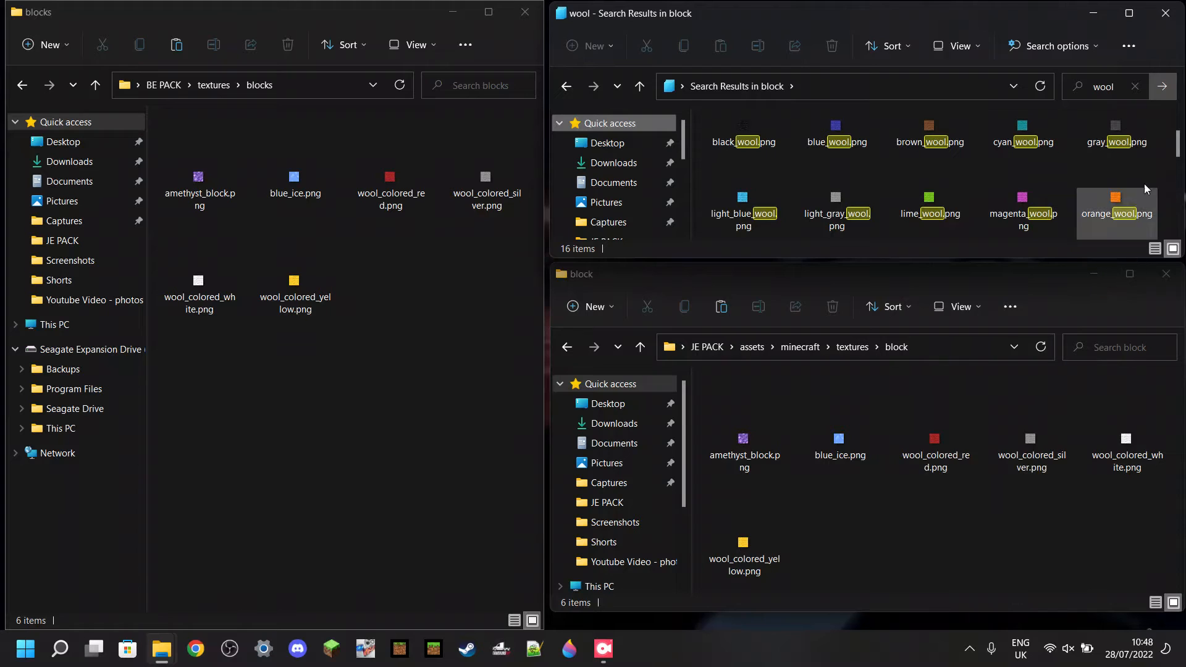
scroll(down, 3)
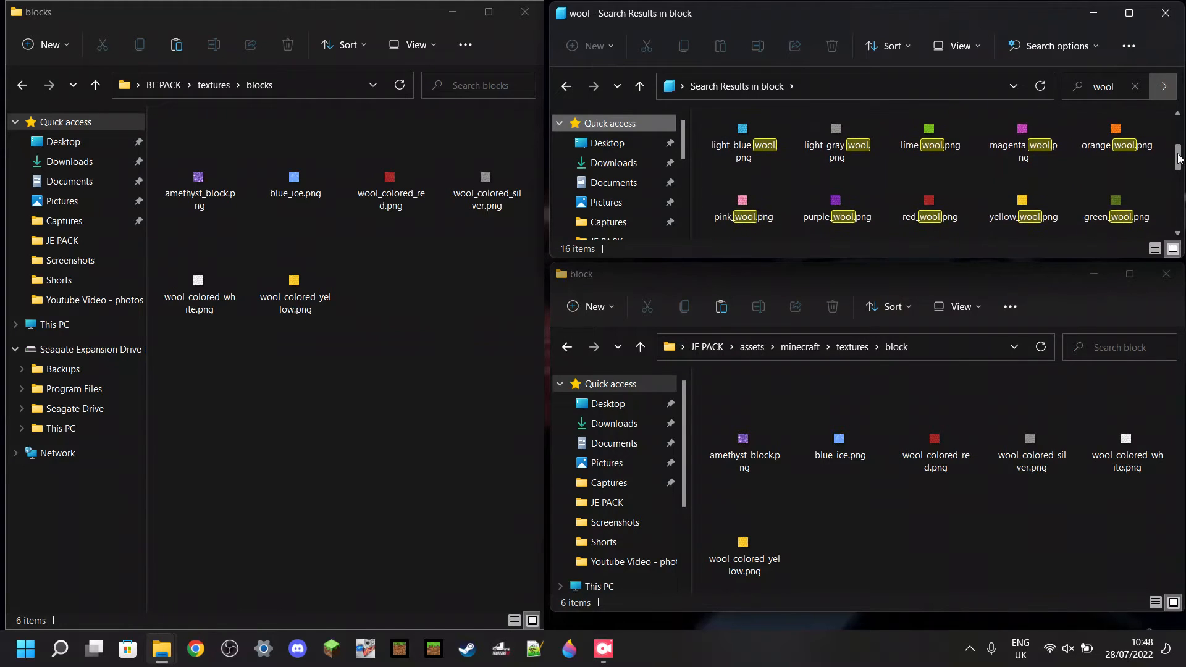
mouse_move(929, 195)
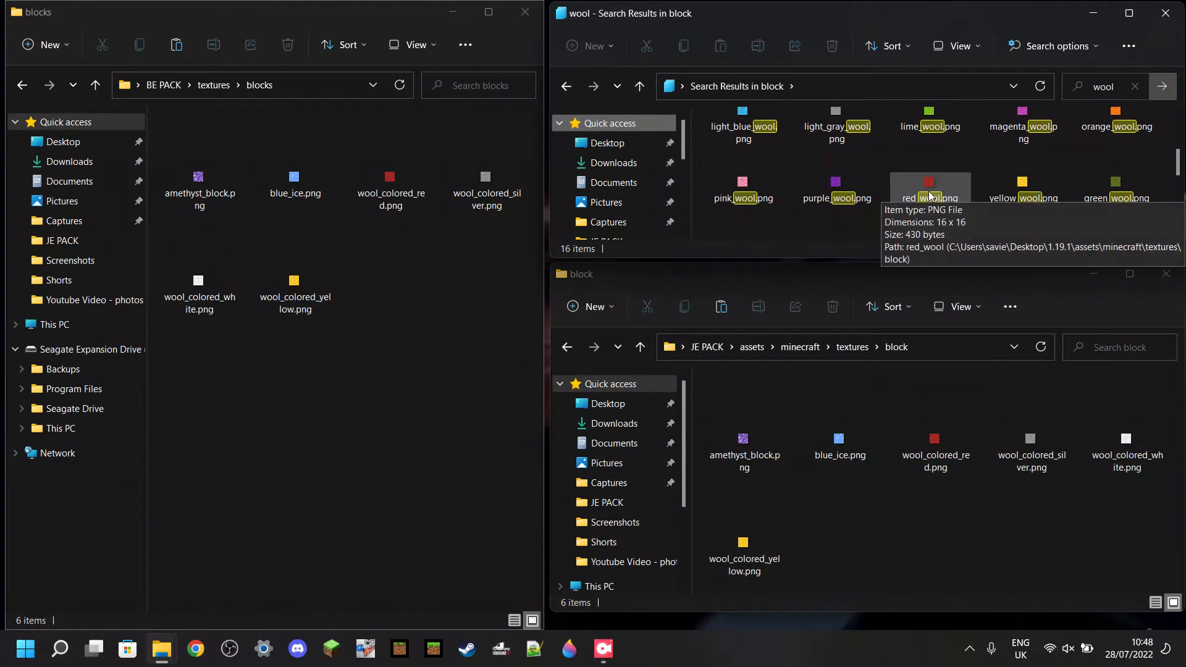
click(934, 424)
text(red_wool)
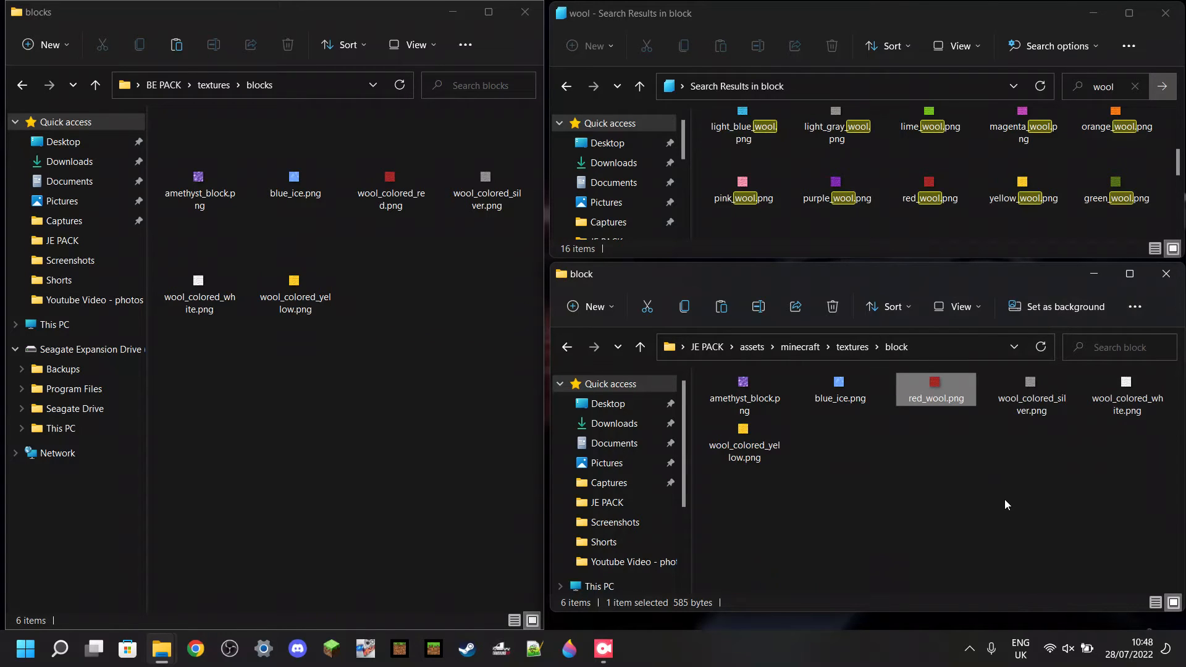
click(1009, 497)
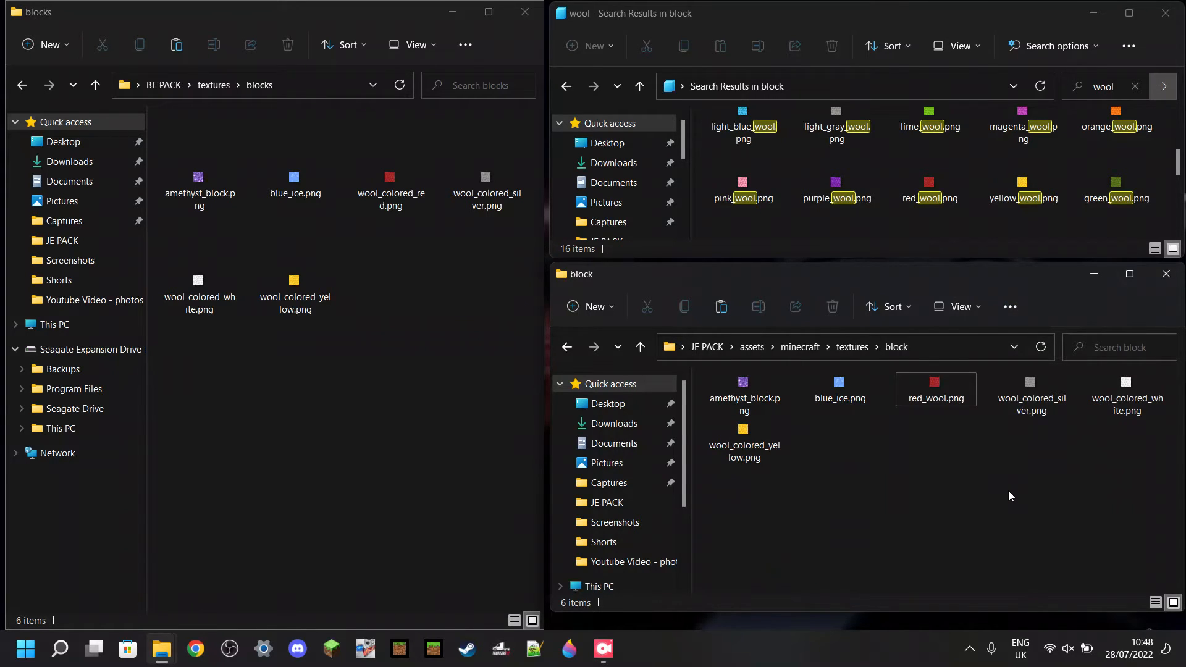
- Rename the yellow, white and silver textures to yellow_wool.png, white_wool.png and light_gray_wool.png
click(744, 438)
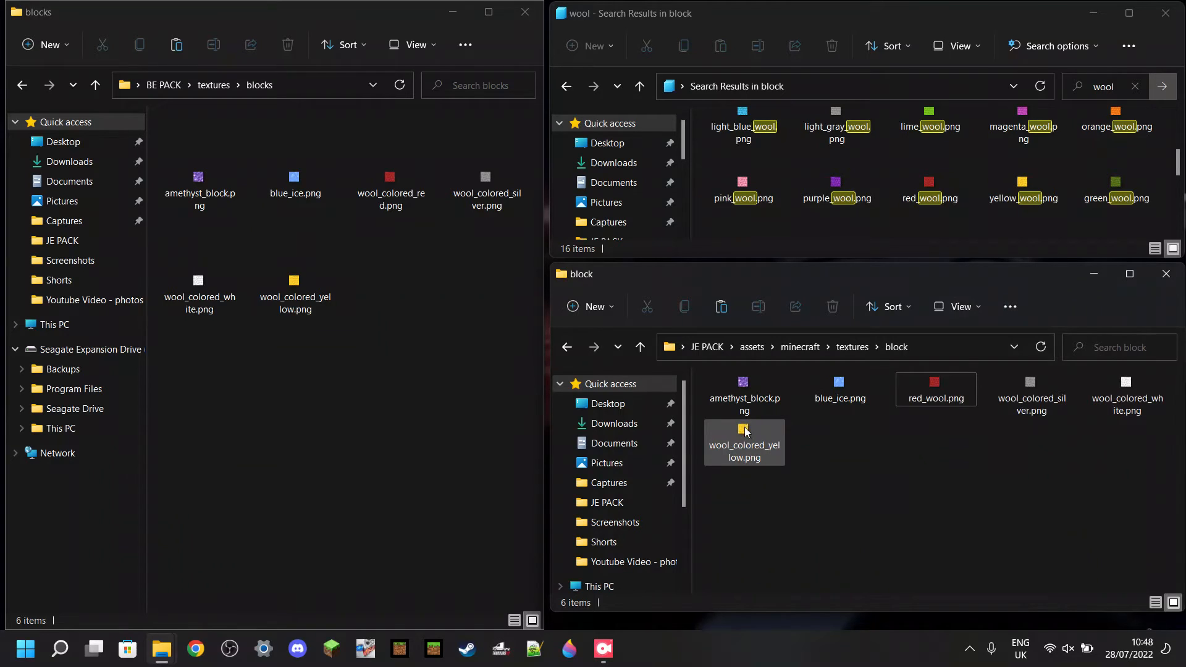
mouse_move(745, 434)
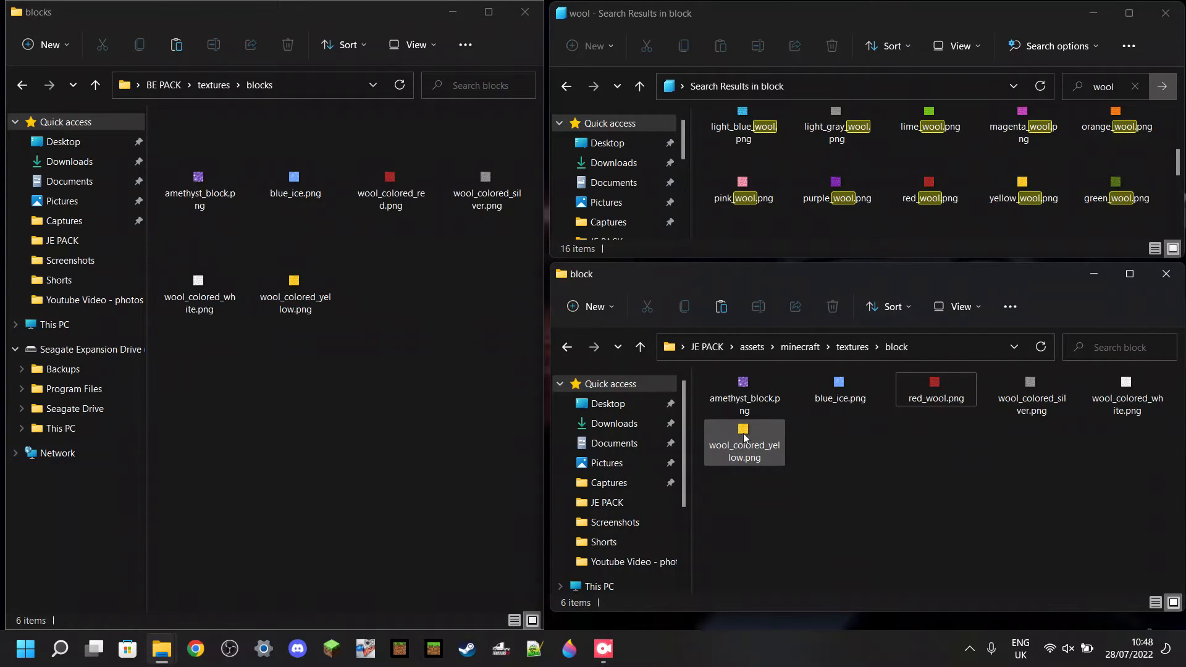
click(742, 429)
text(yellow_wool)
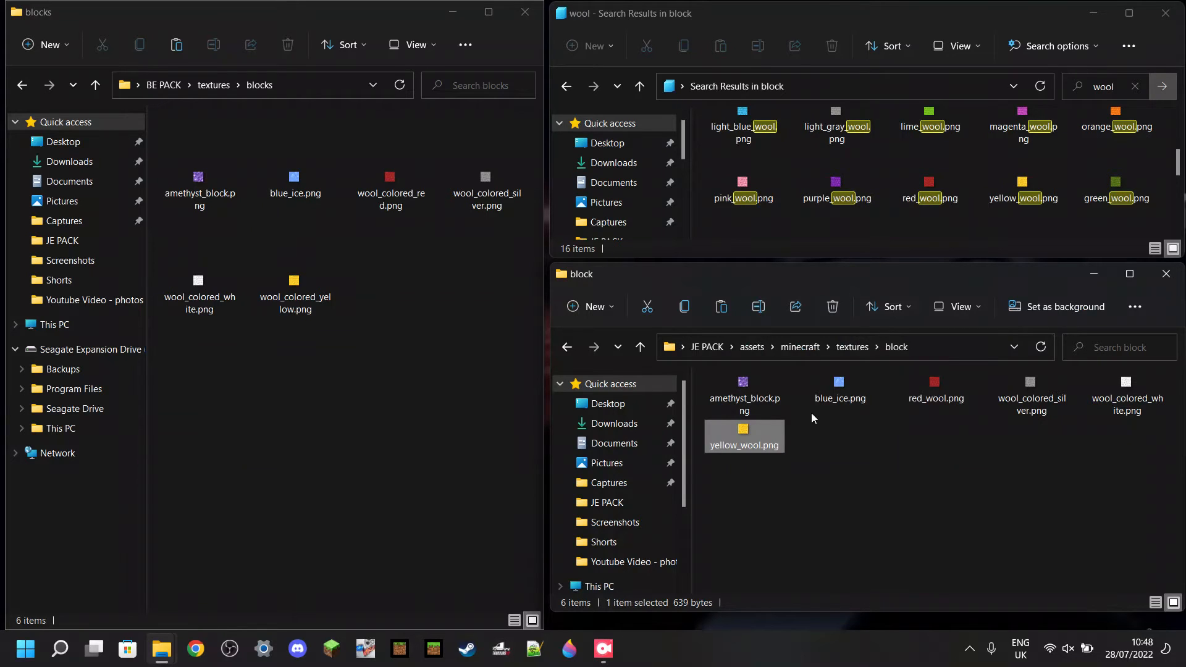
click(1127, 397)
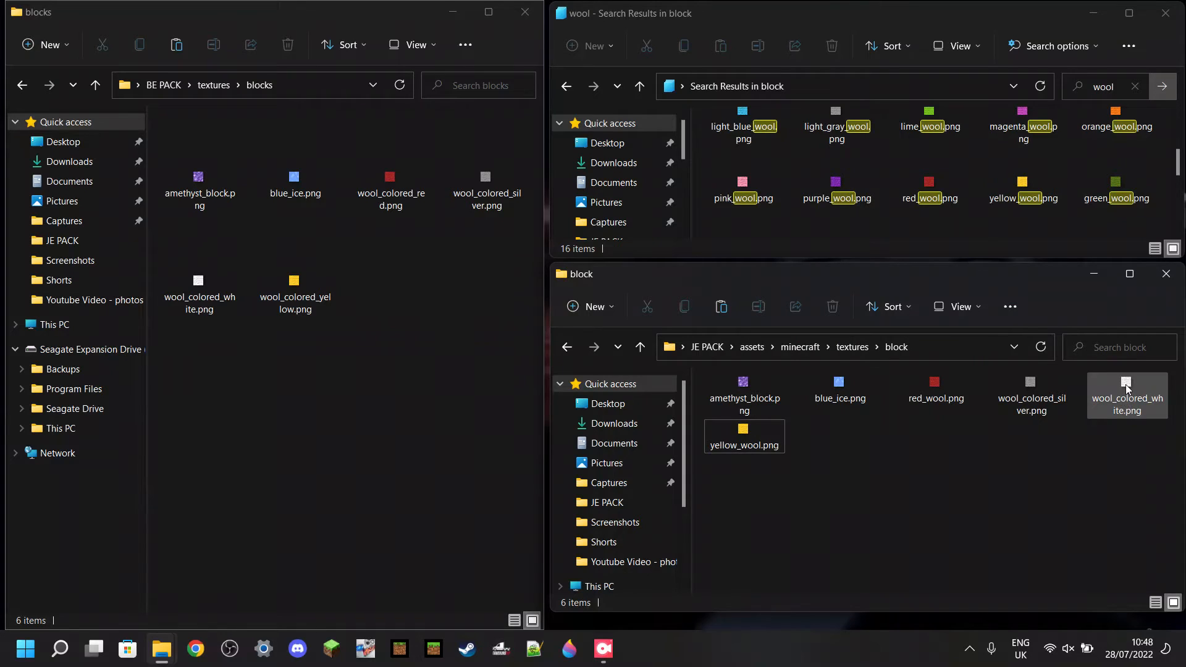
click(1127, 393)
text(white_wool)
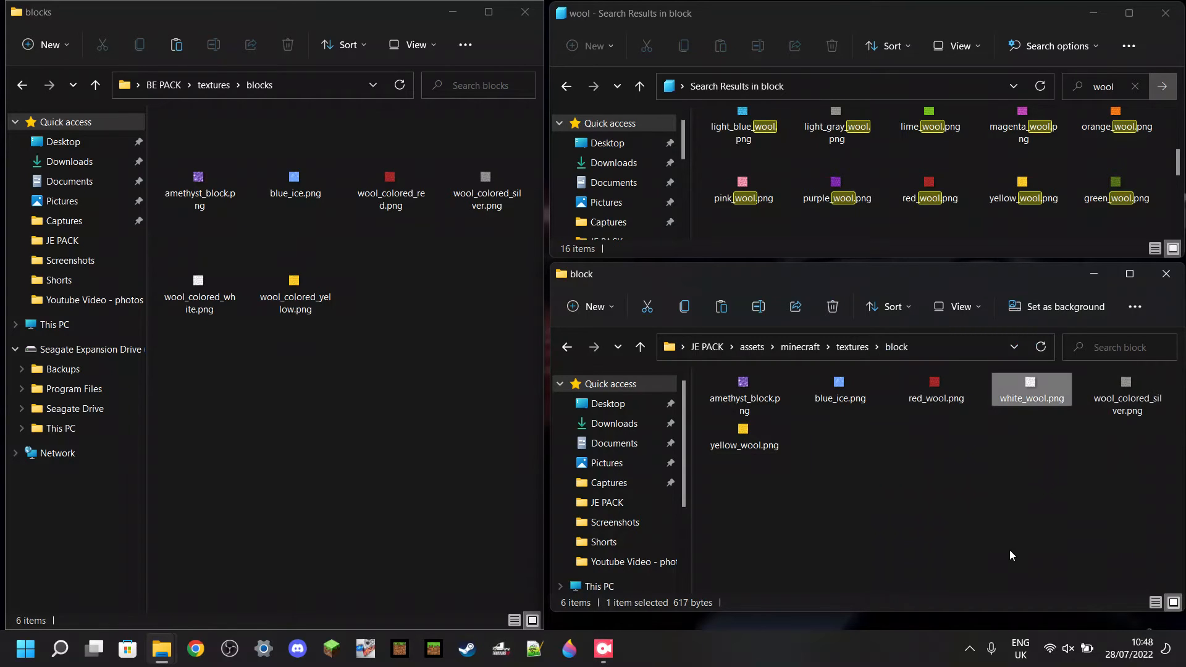
click(1105, 502)
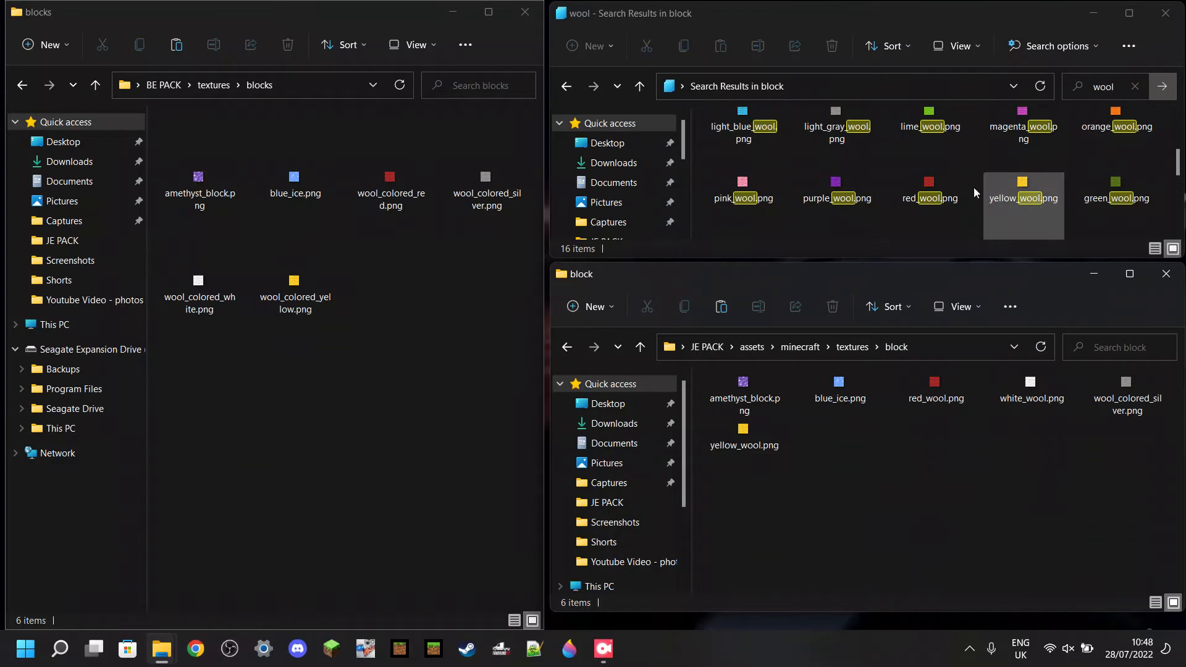
click(1134, 459)
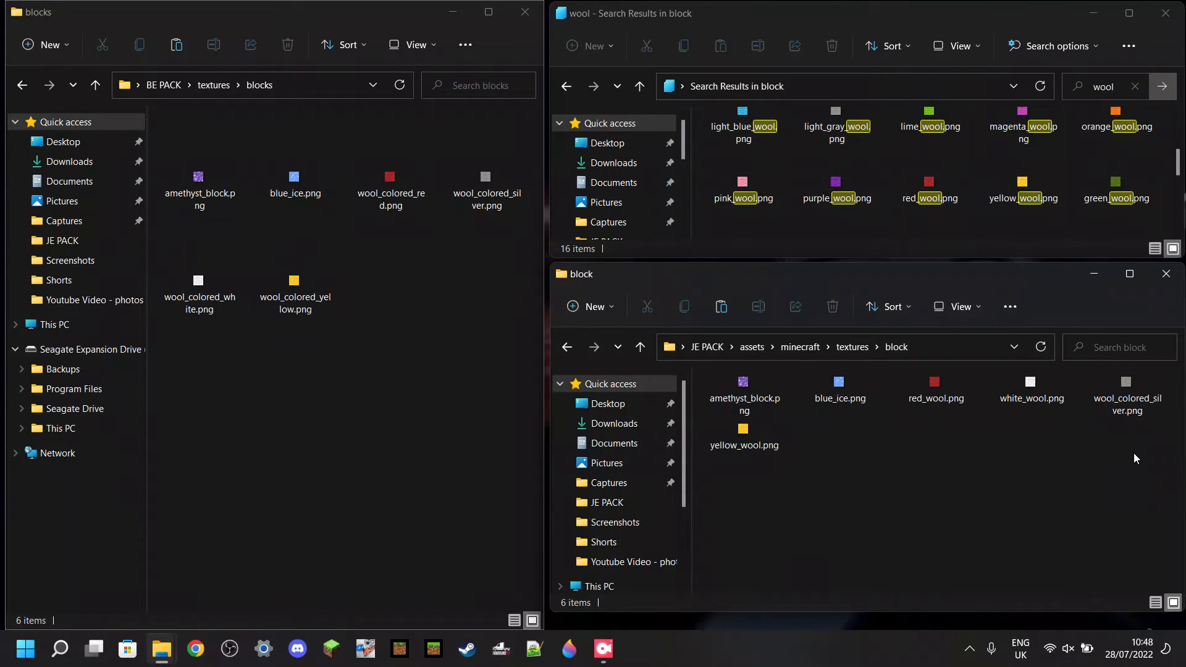
mouse_move(1144, 385)
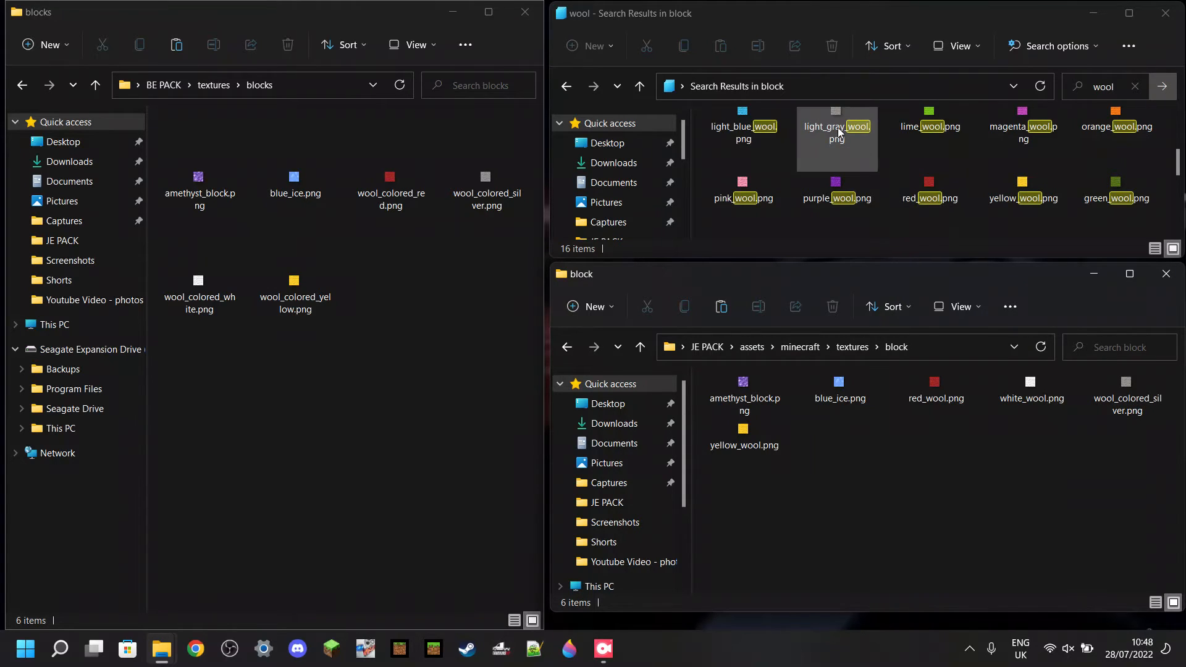
mouse_move(851, 145)
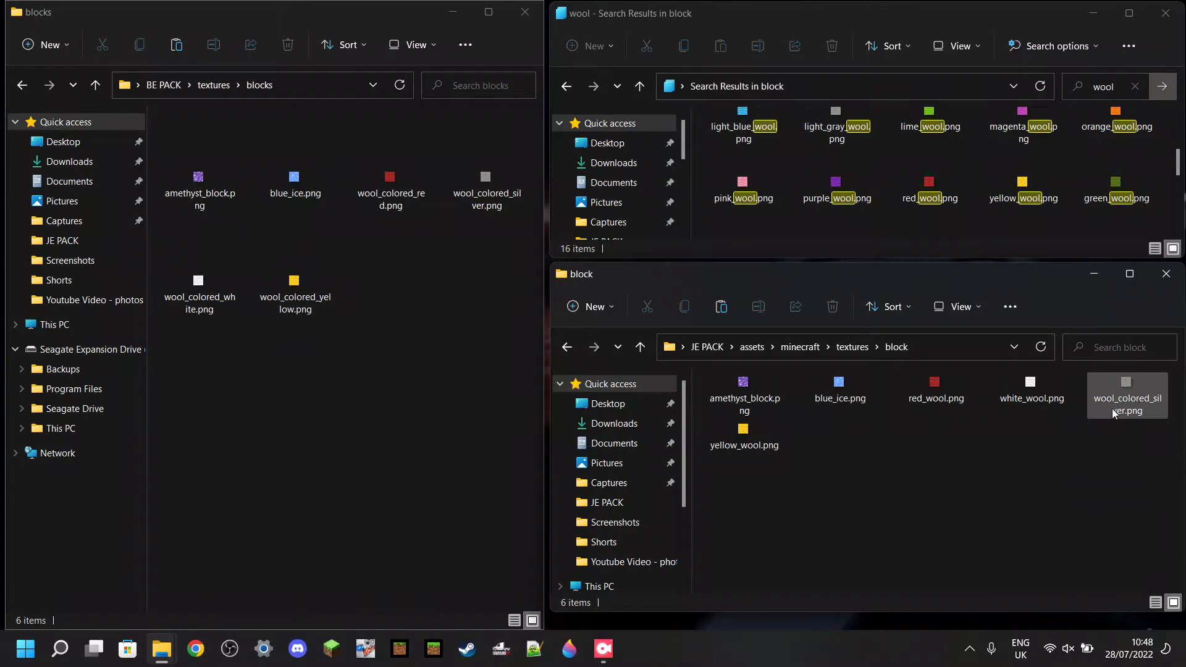
mouse_move(1127, 402)
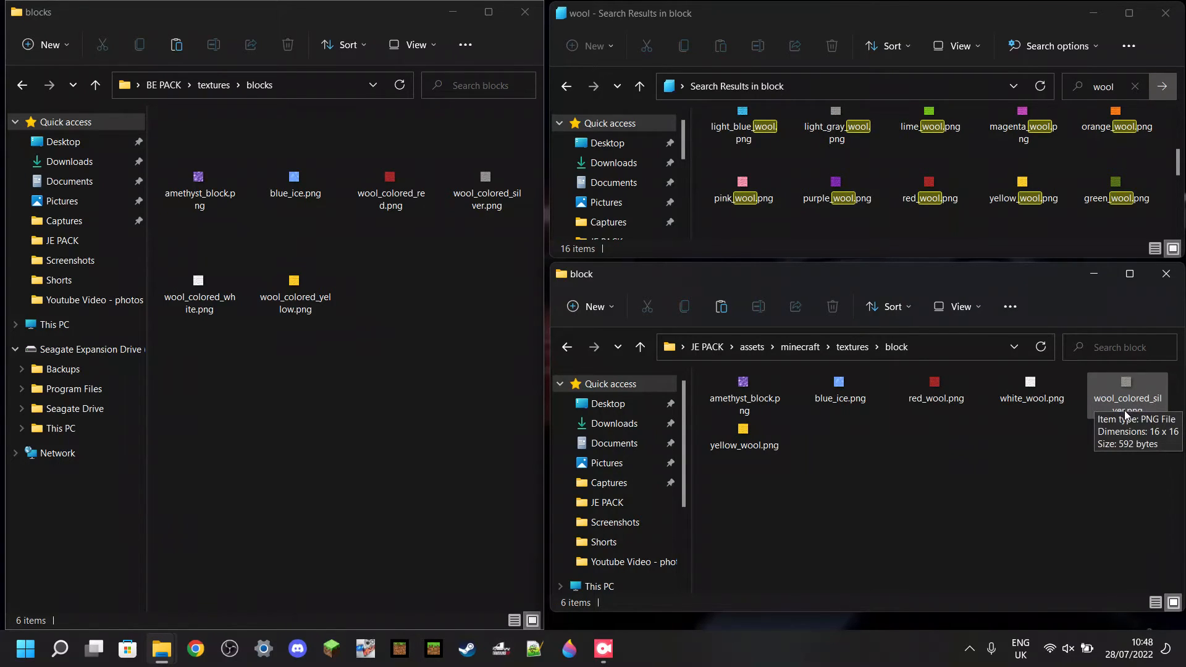
mouse_move(836, 137)
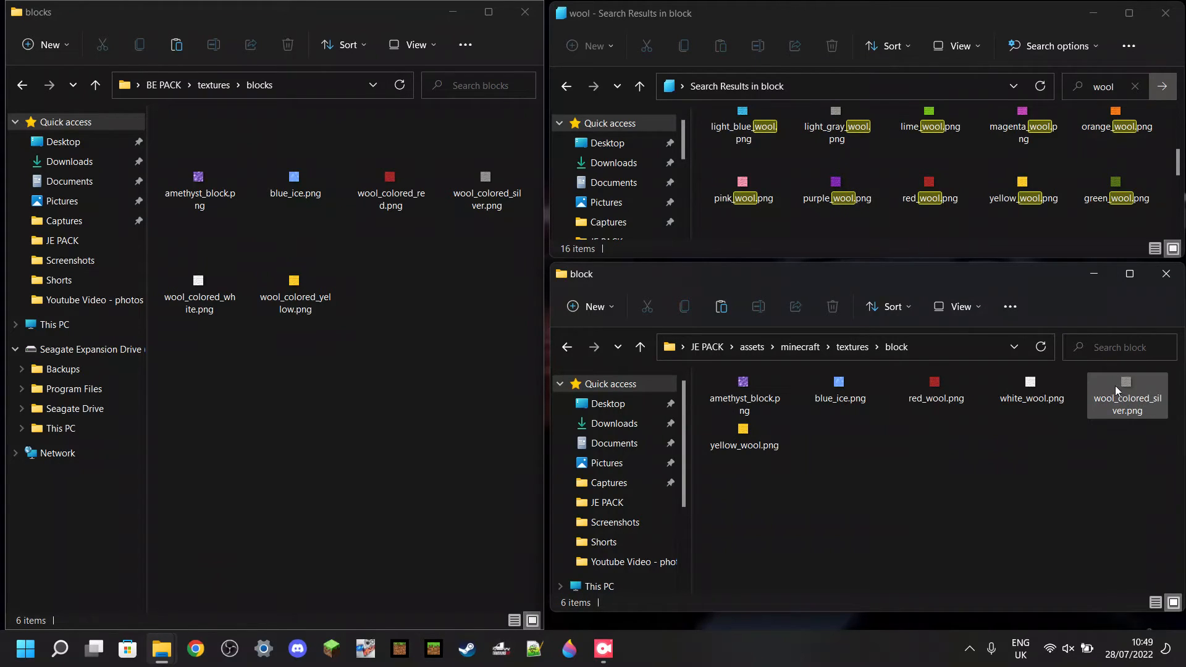
mouse_move(1132, 410)
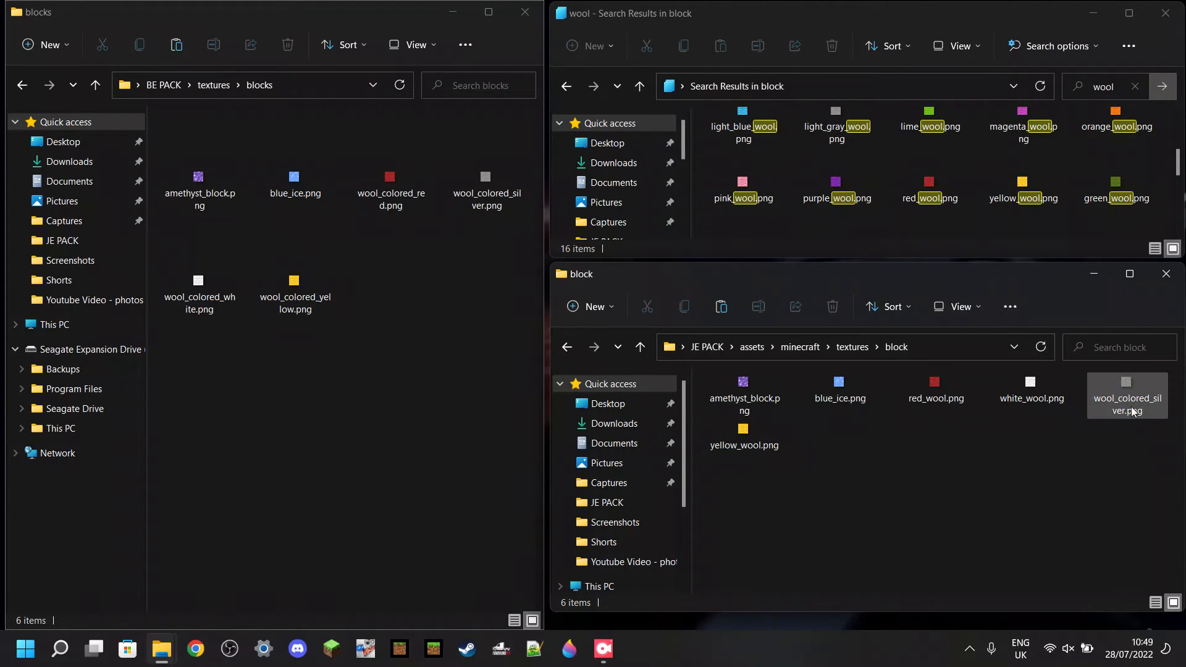
right_click(1126, 395)
text(light_gray_wool)
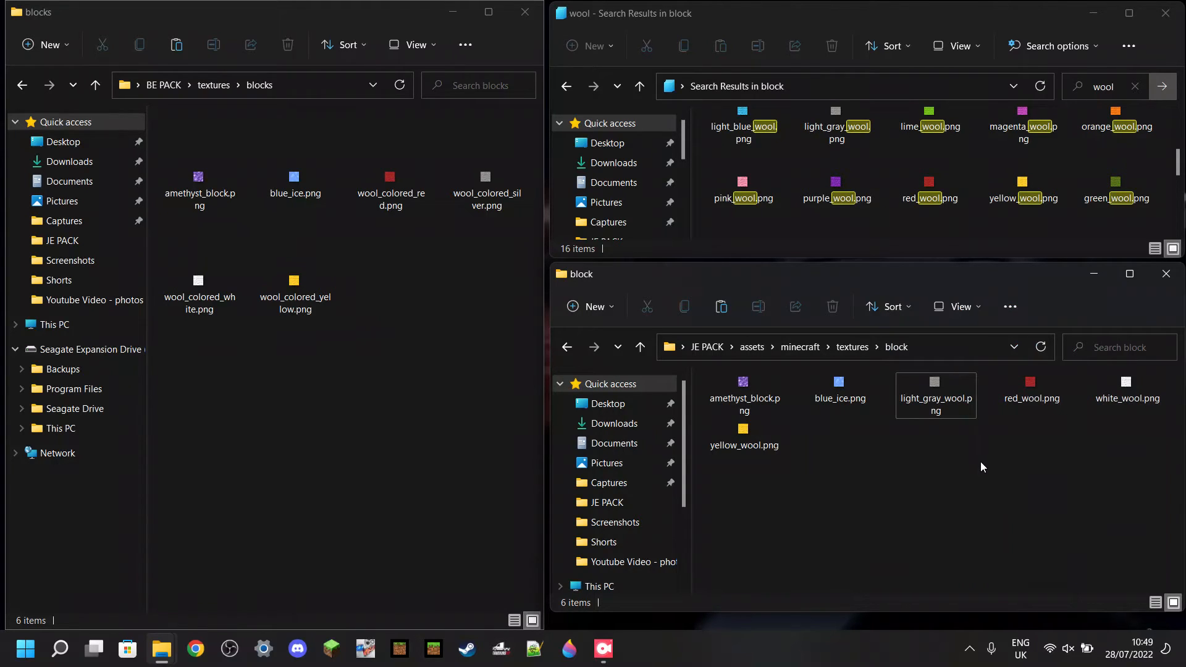
mouse_move(980, 456)
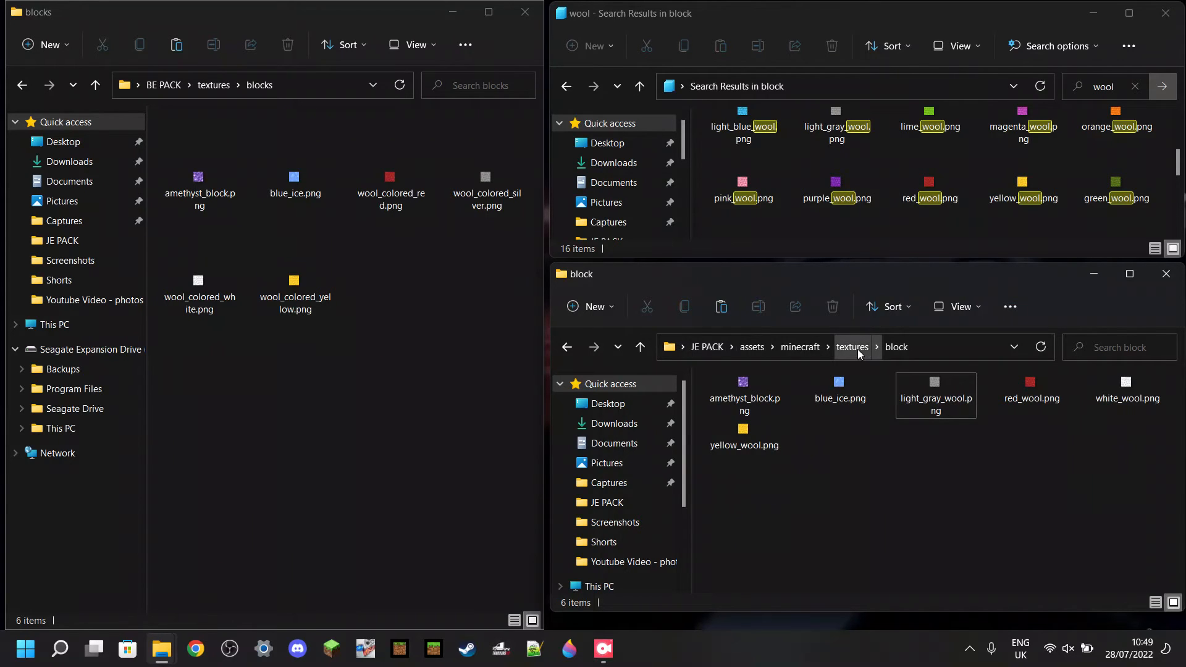
- Copy the three Bedrock sword textures from BE PACK items into JE PACK's item folder
click(852, 346)
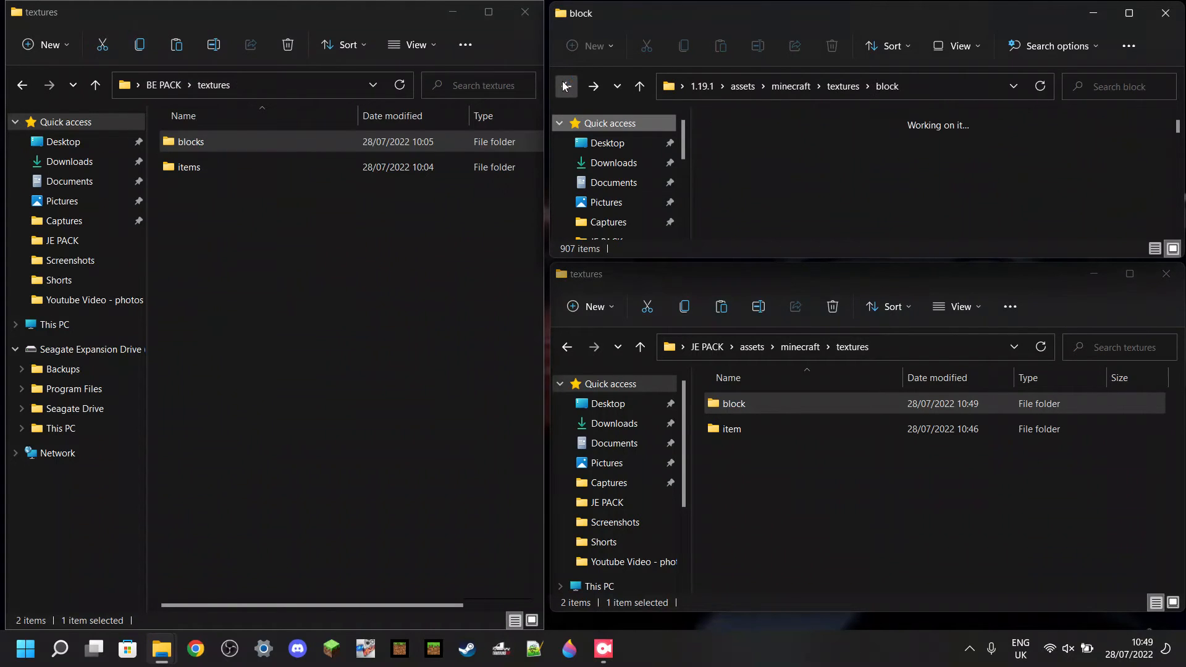
click(566, 86)
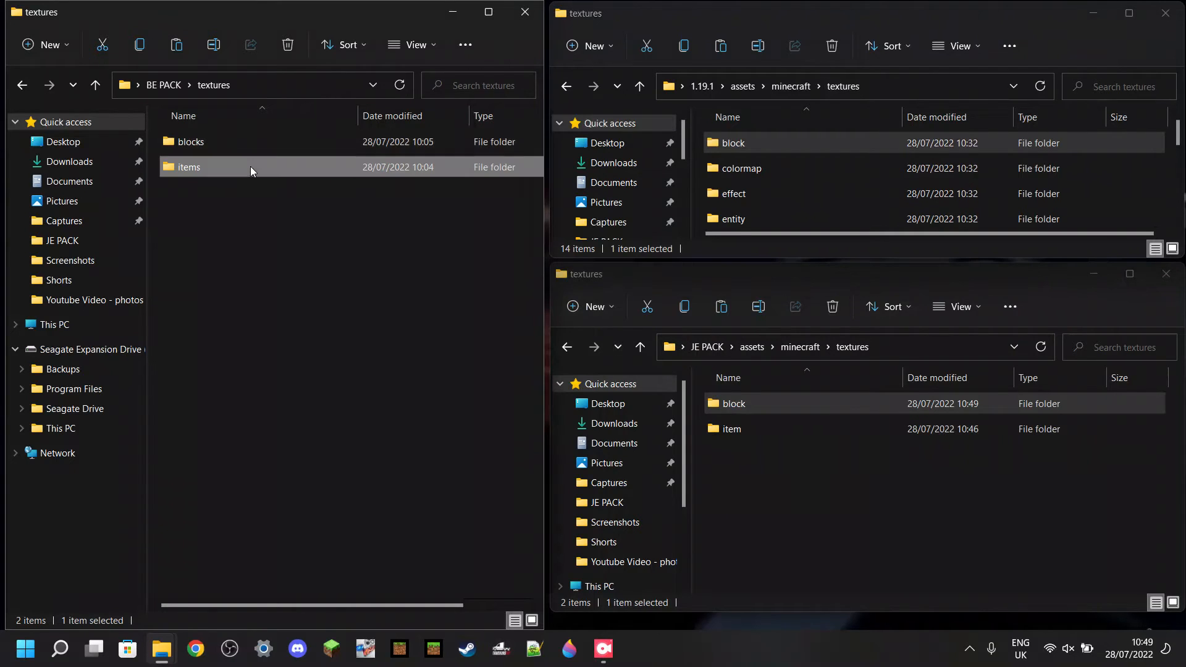
double_click(189, 167)
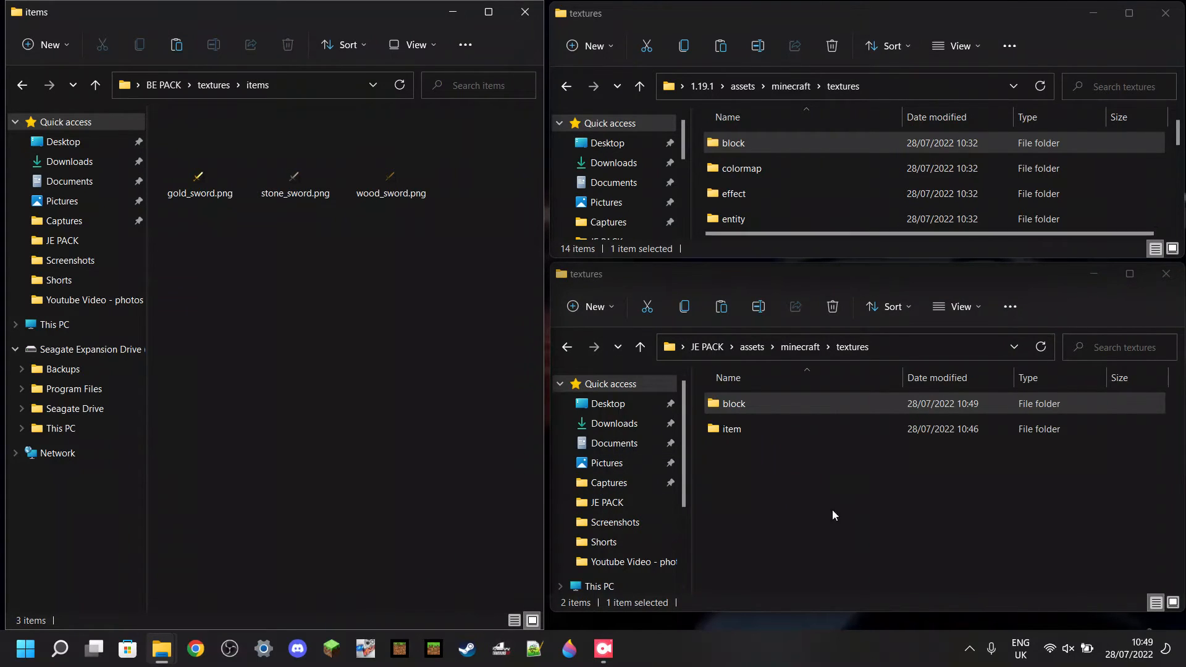
double_click(730, 429)
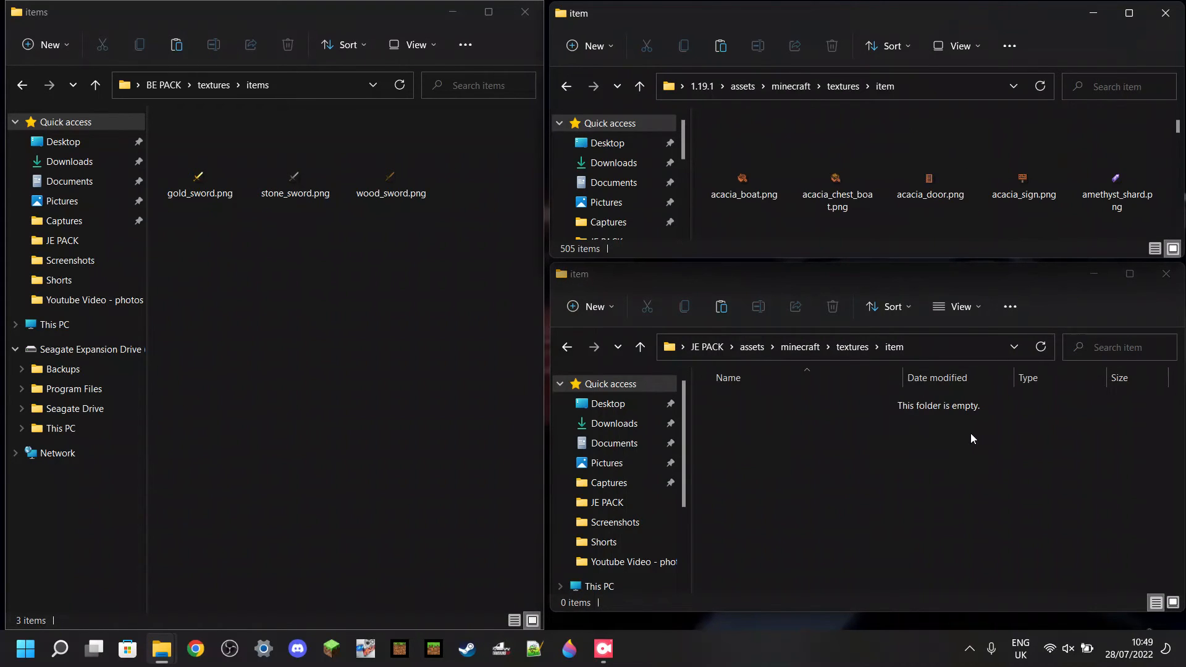
click(199, 157)
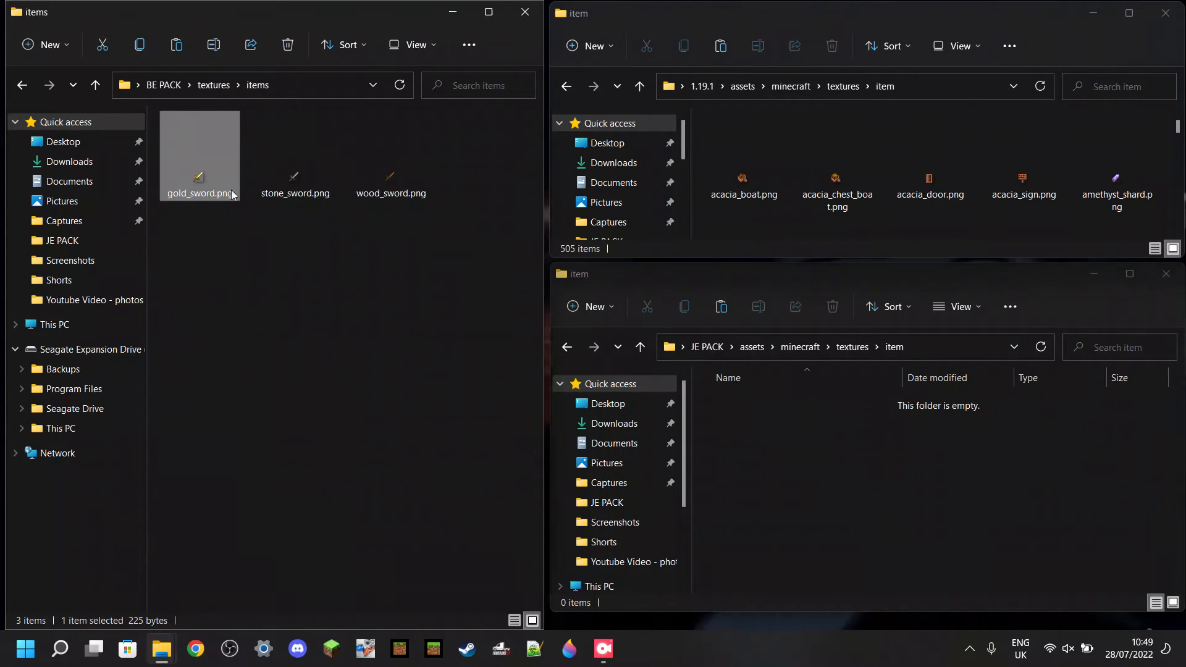
right_click(391, 156)
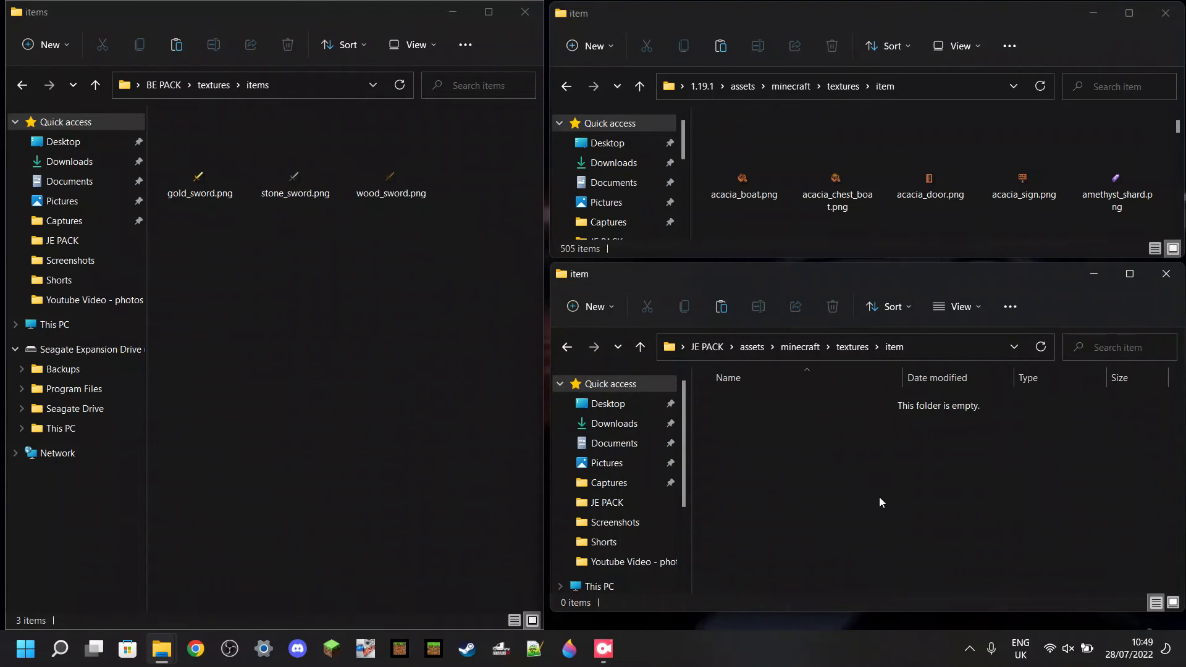
click(1040, 346)
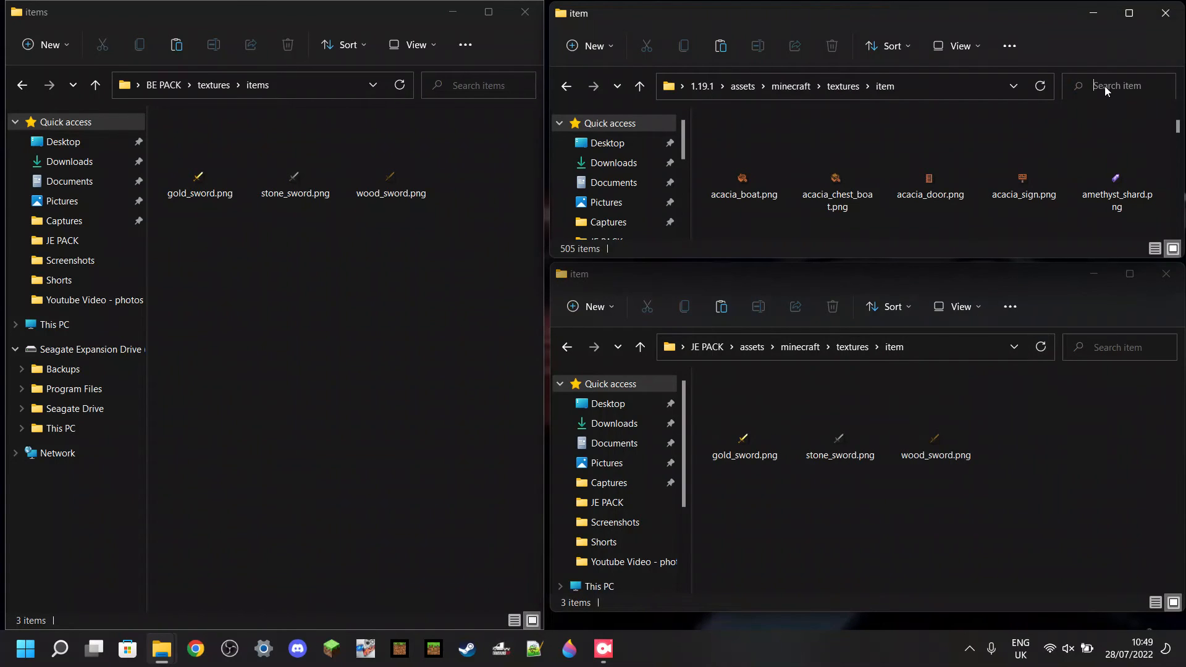
- Search the 1.19.1 items for 'sword' and rename gold_sword to golden_sword.png
text(sword)
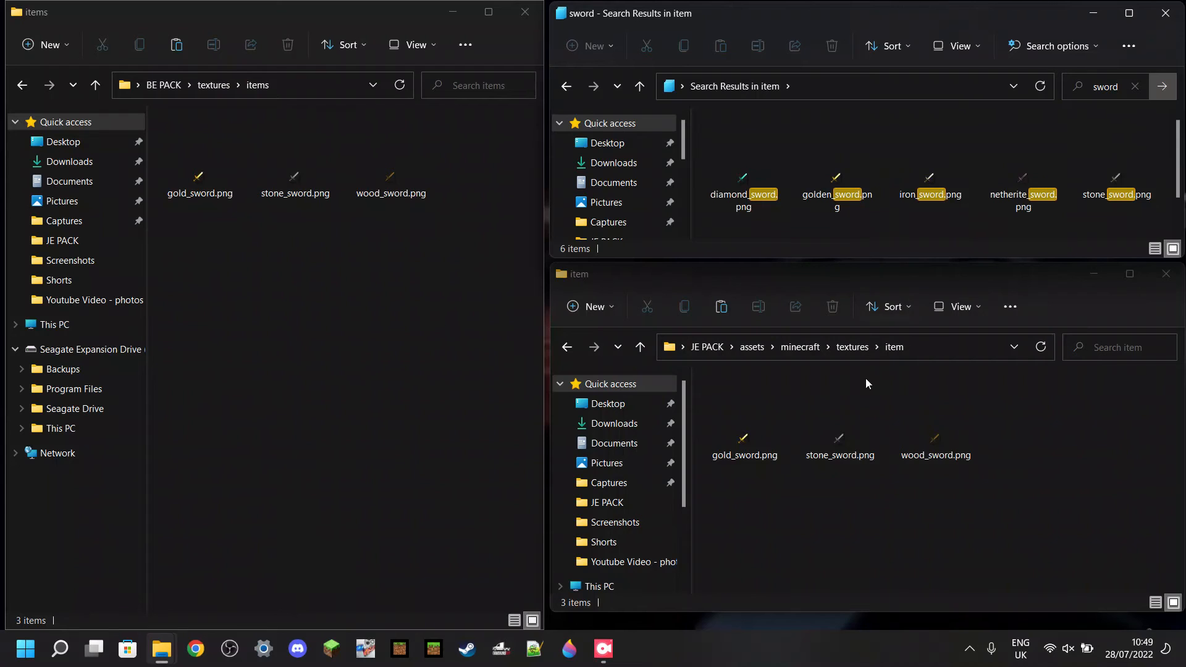
click(840, 440)
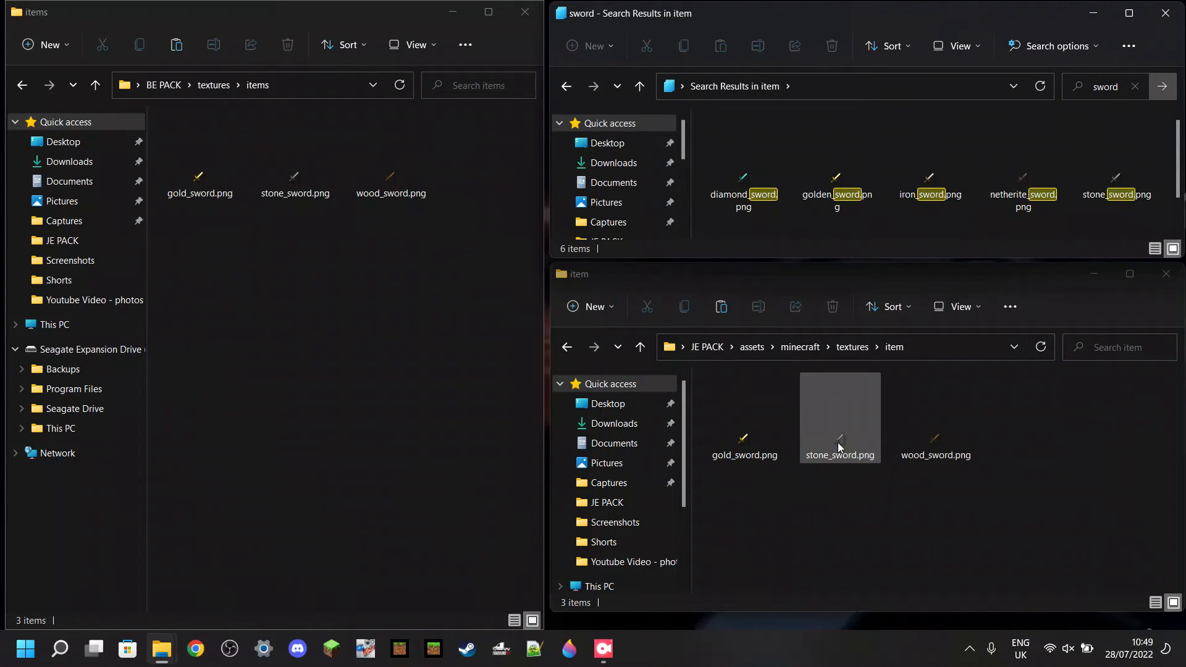
click(744, 416)
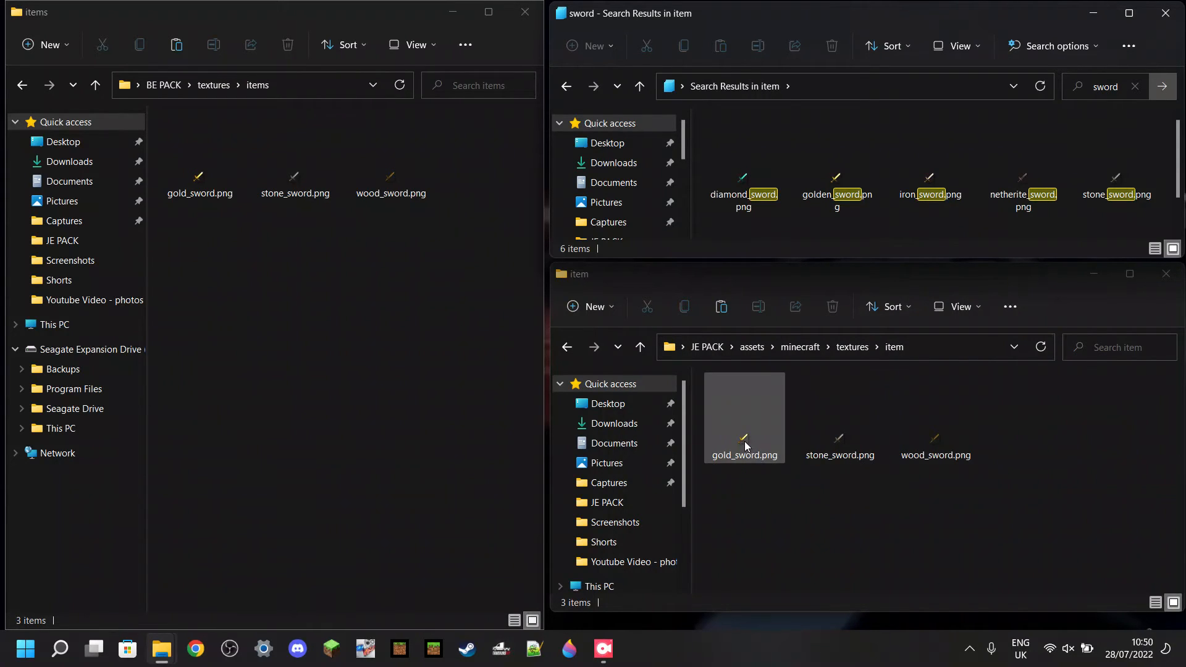
click(935, 417)
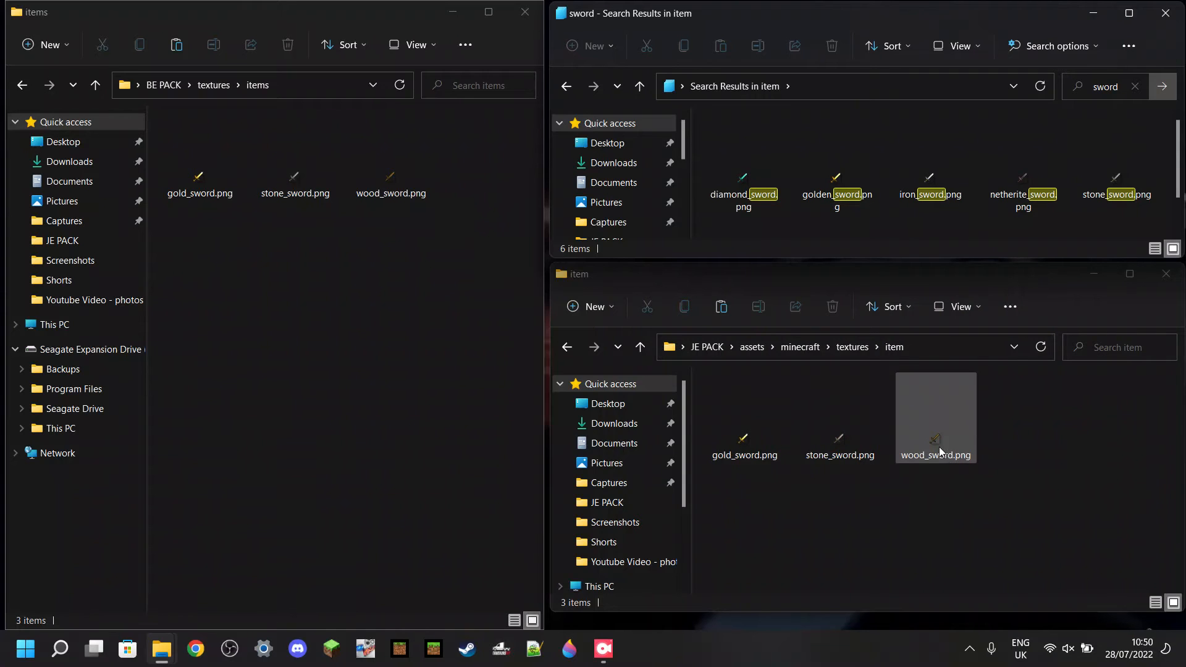
click(743, 417)
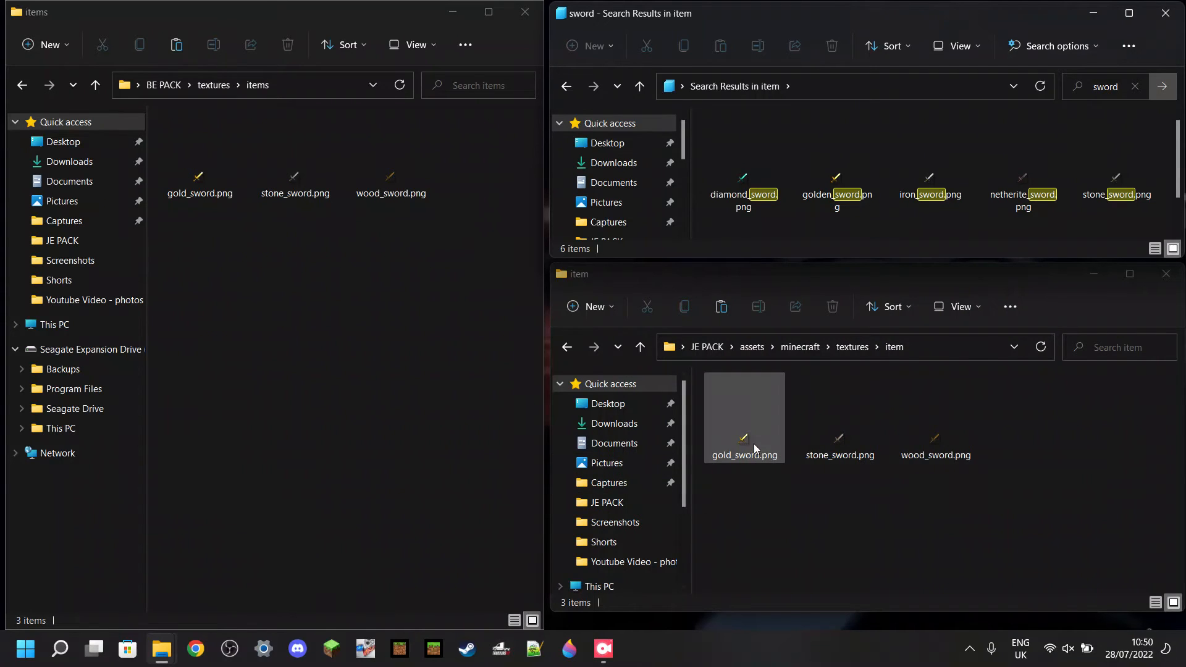
click(837, 185)
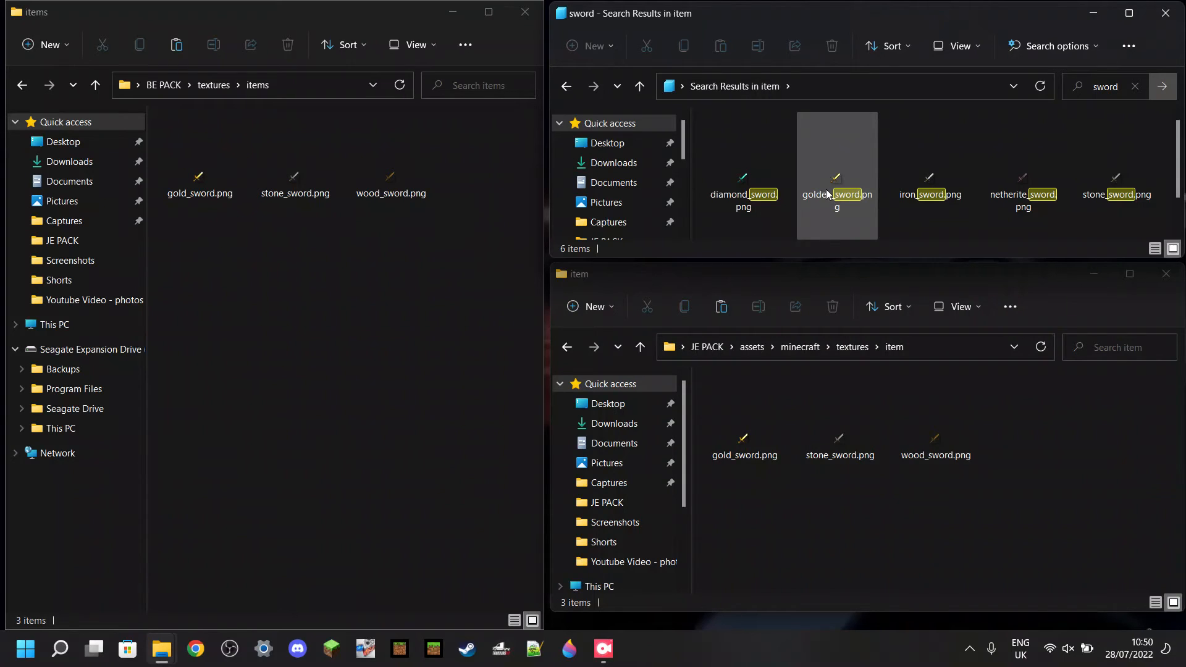
mouse_move(836, 181)
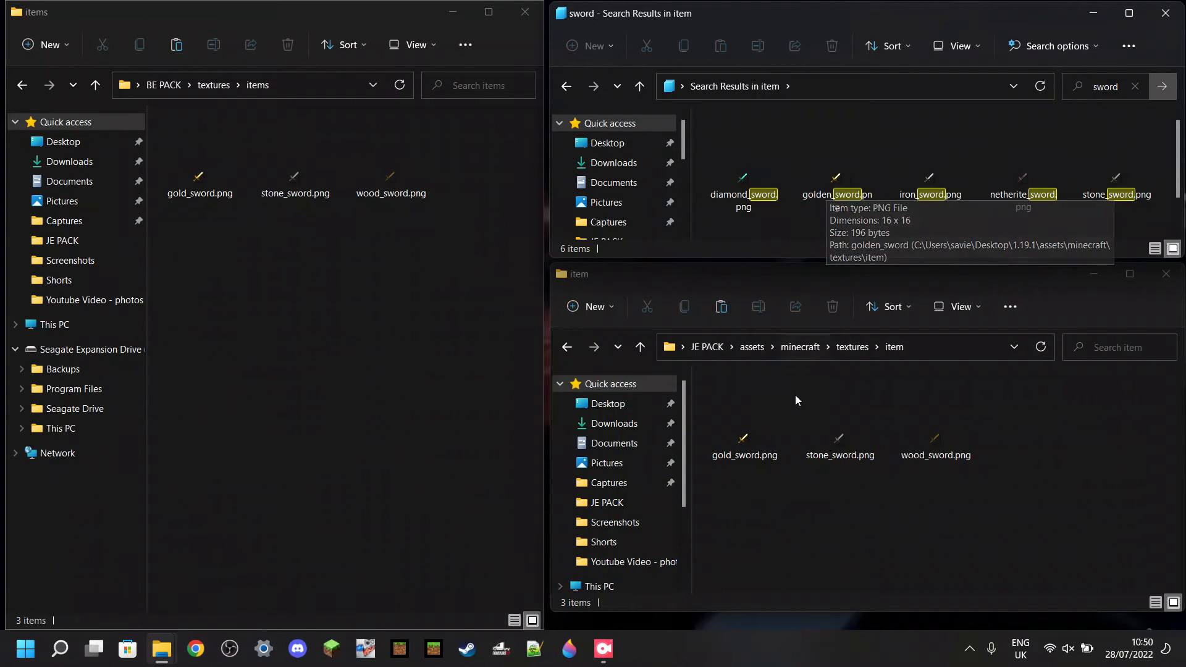
right_click(743, 441)
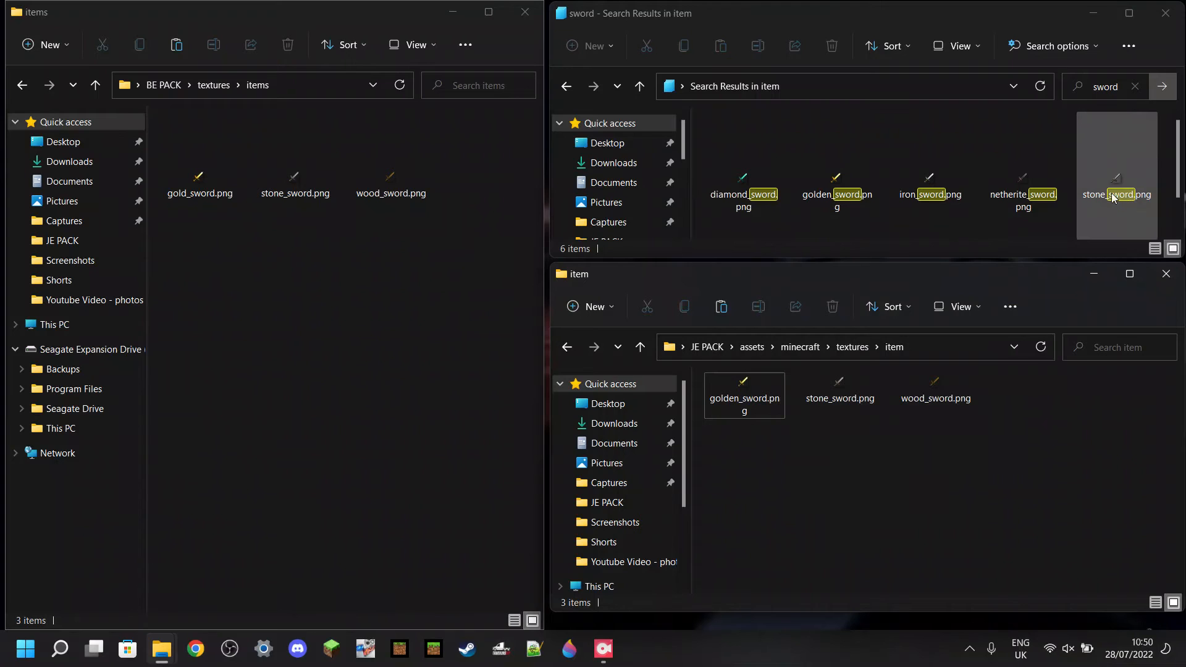
- Rename wood_sword to wooden_sword.png, leaving stone_sword unchanged
click(839, 393)
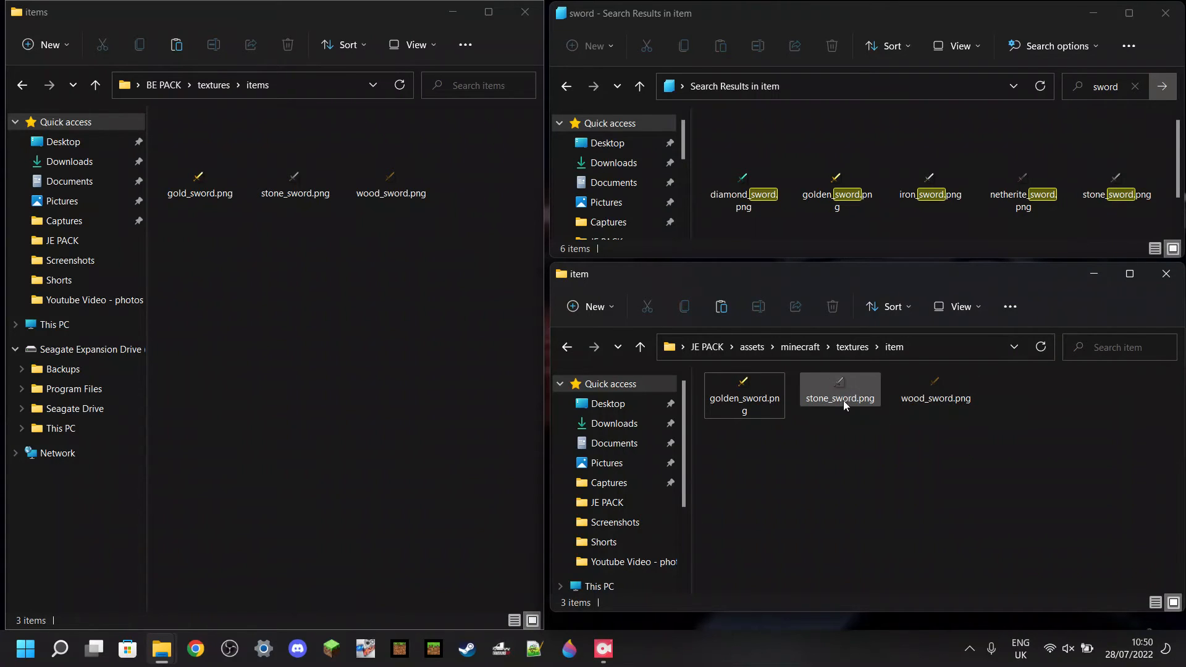
mouse_move(840, 393)
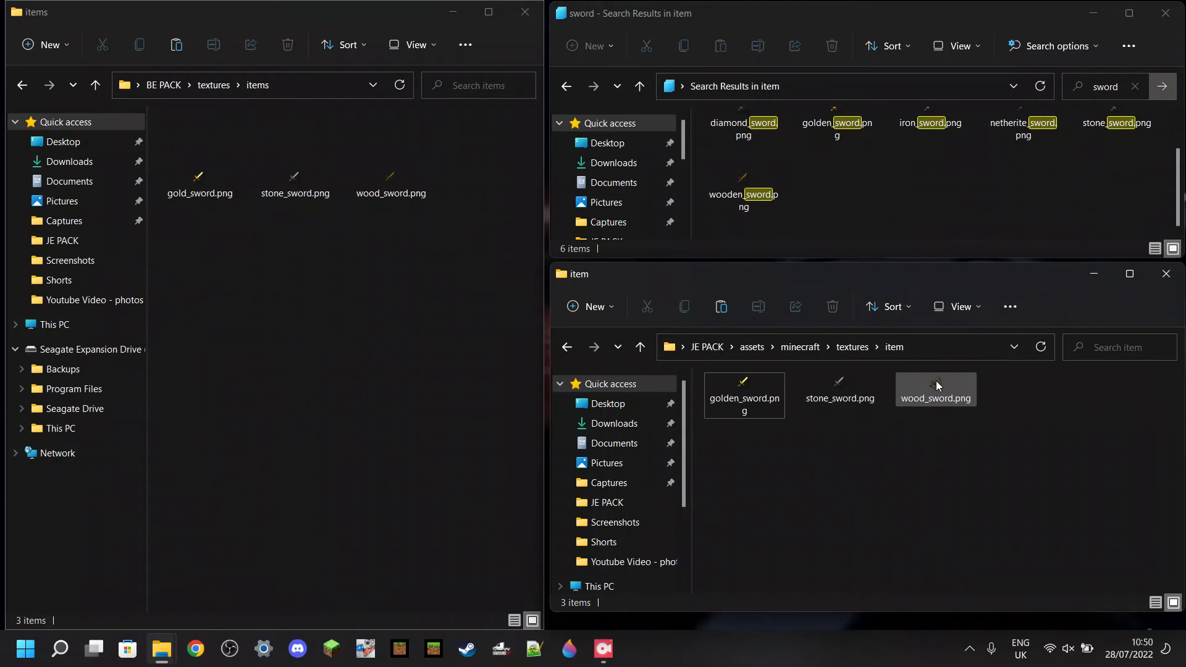
click(935, 389)
text(en)
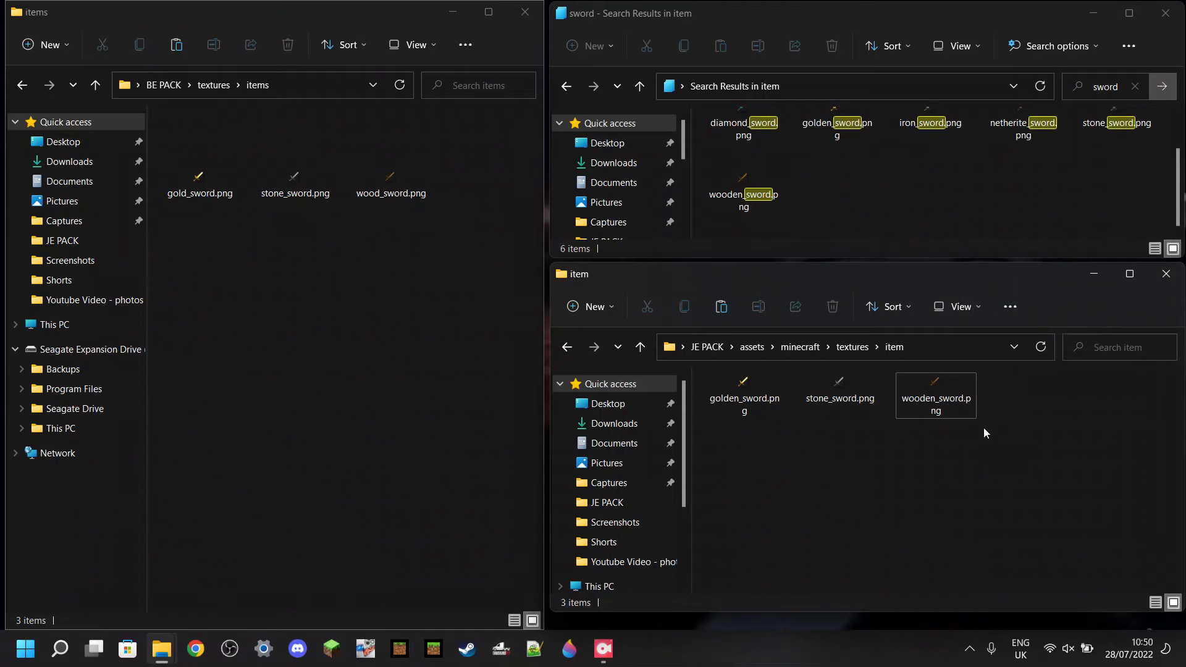
mouse_move(943, 411)
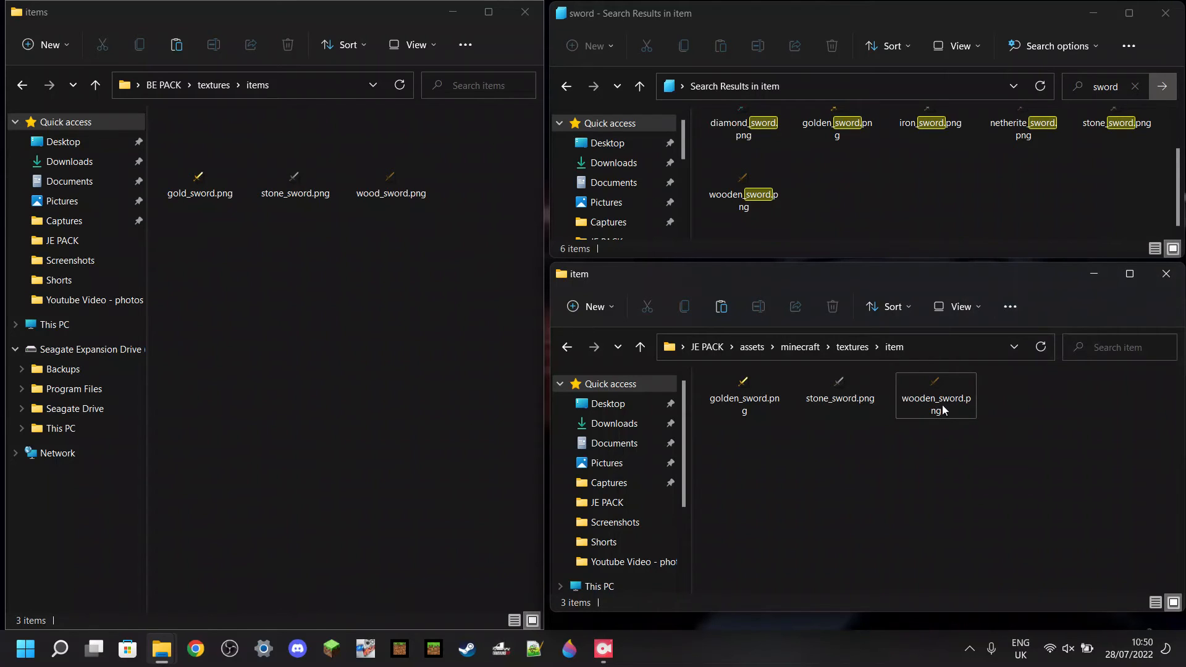
click(1024, 136)
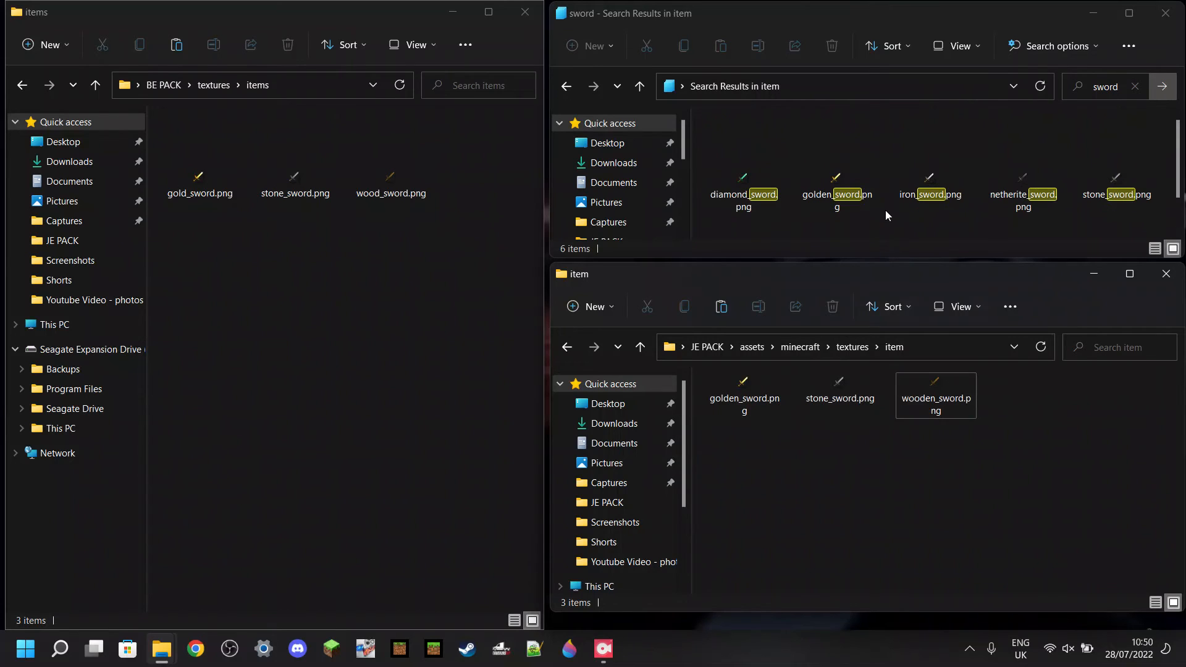
- Compare the reference golden_sword.png name with JE PACK's copied golden sword texture
click(836, 186)
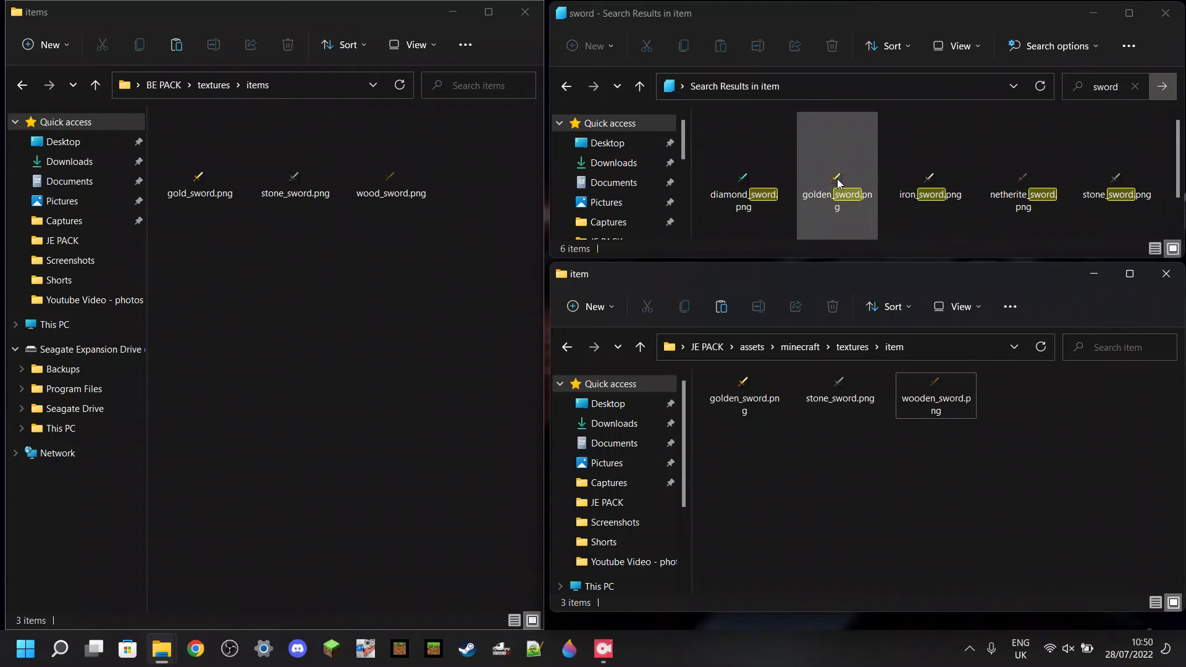
right_click(836, 182)
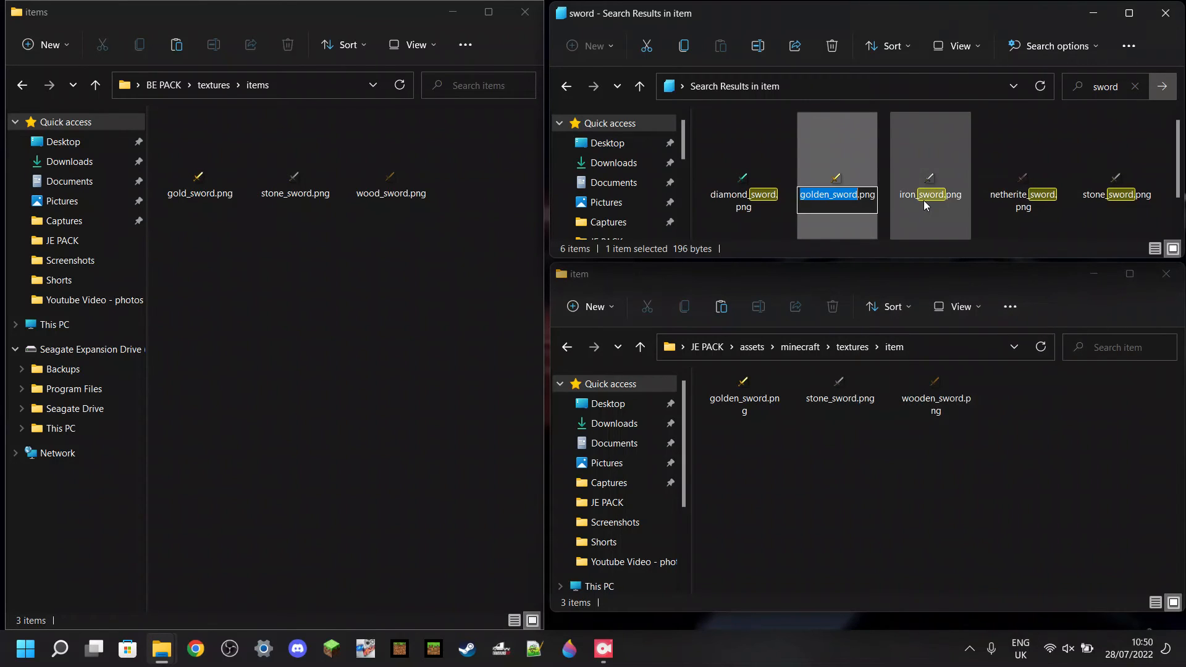
mouse_move(952, 260)
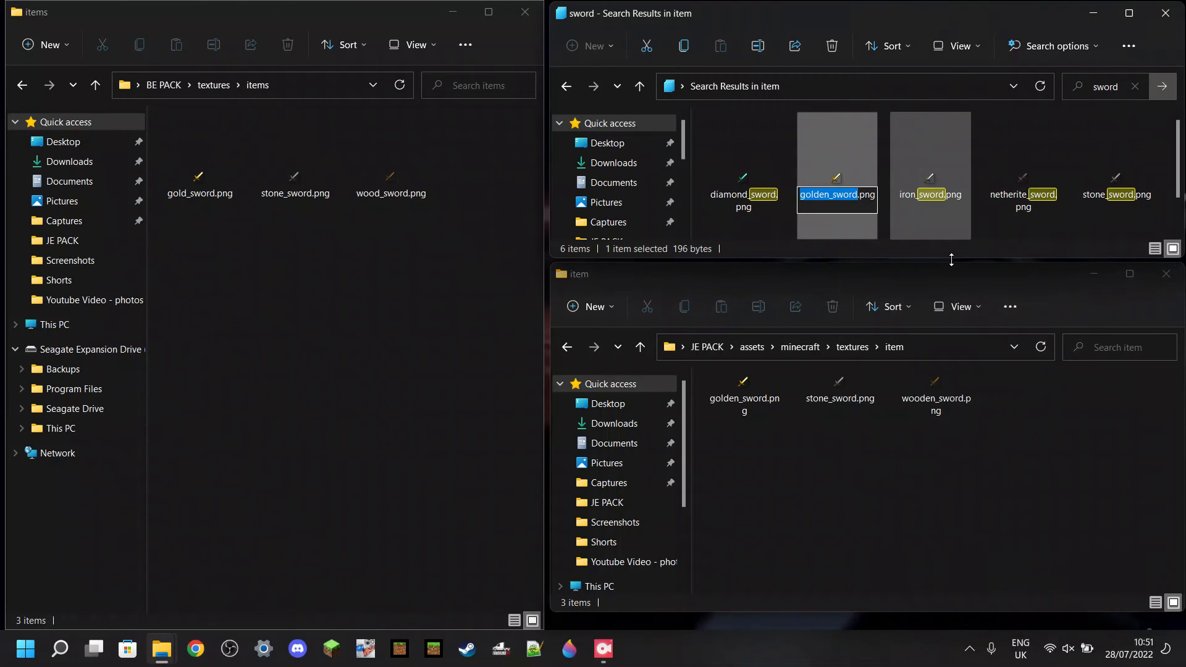
click(744, 385)
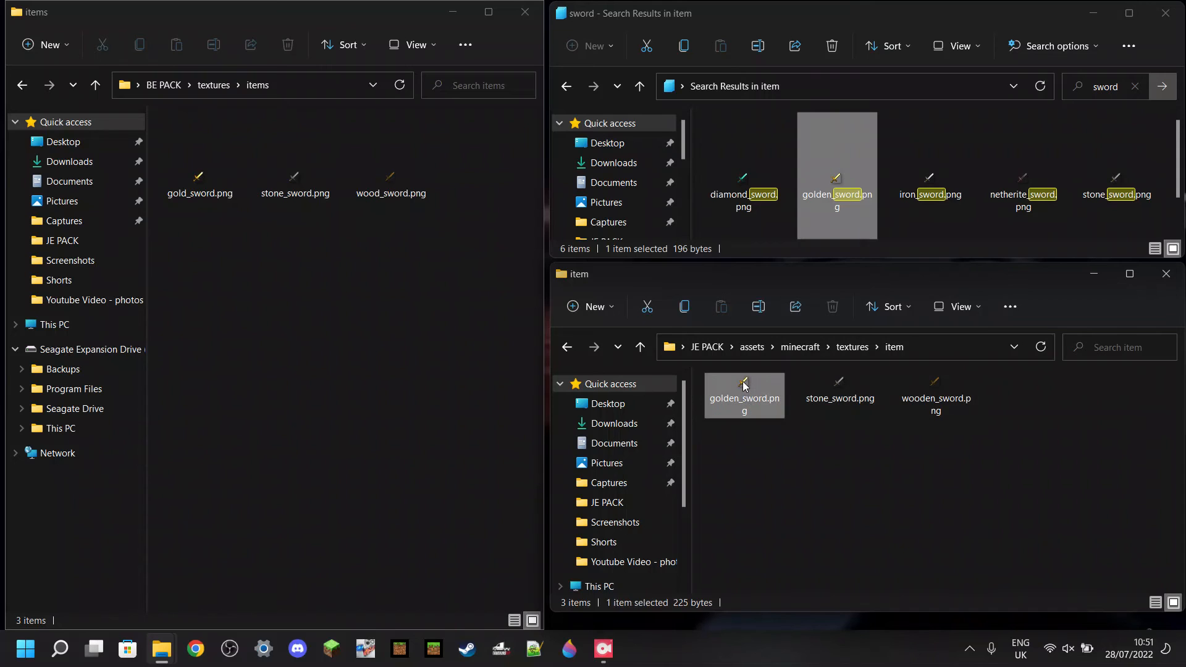
right_click(744, 394)
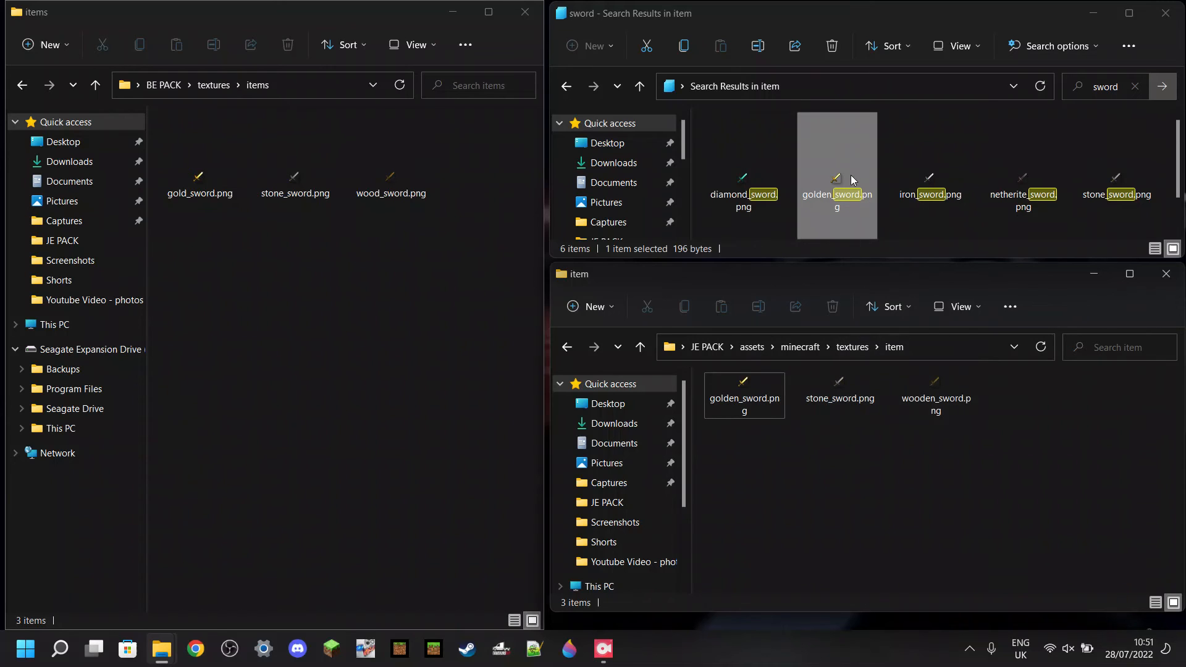
mouse_move(914, 456)
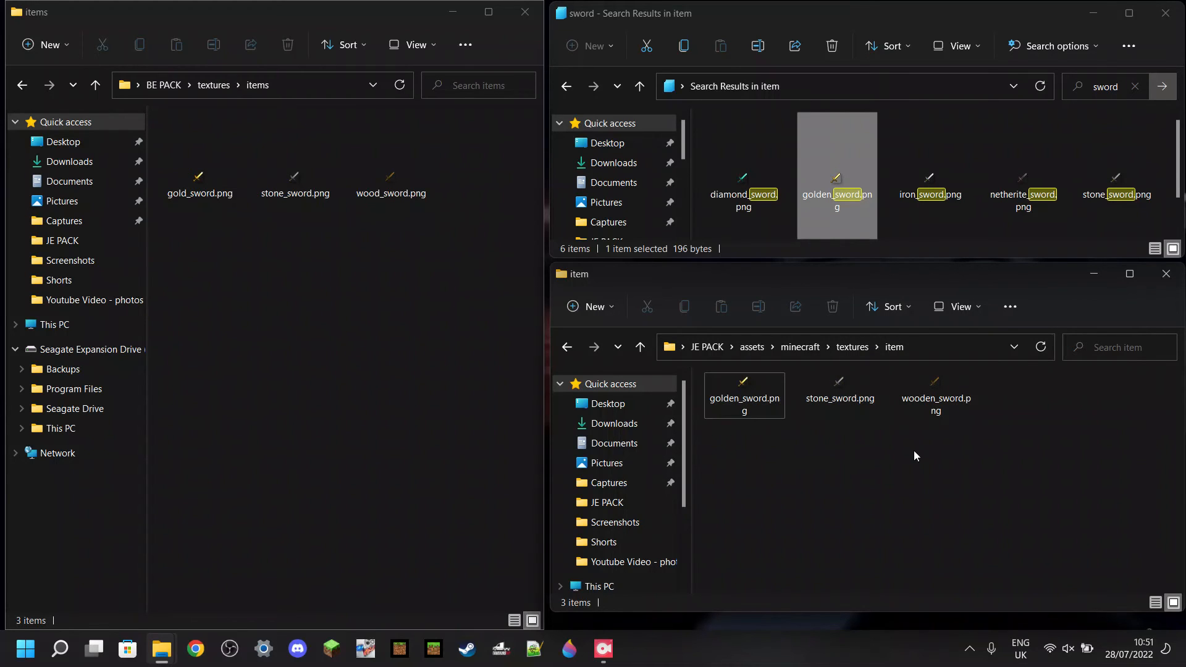
mouse_move(975, 477)
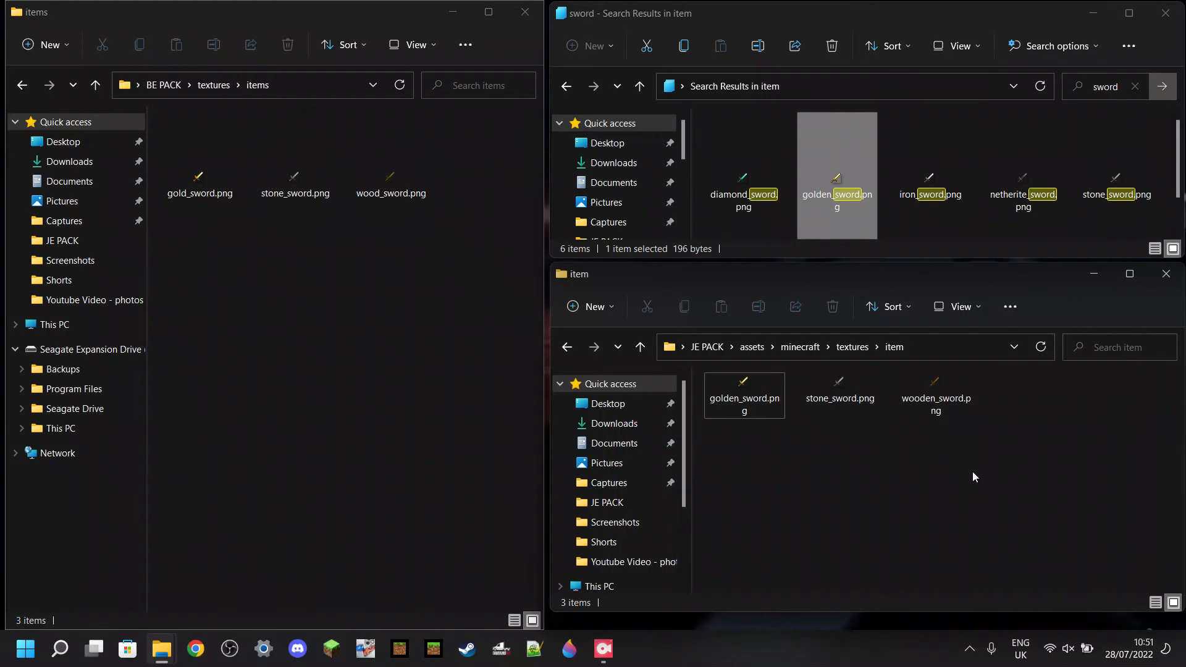
mouse_move(963, 450)
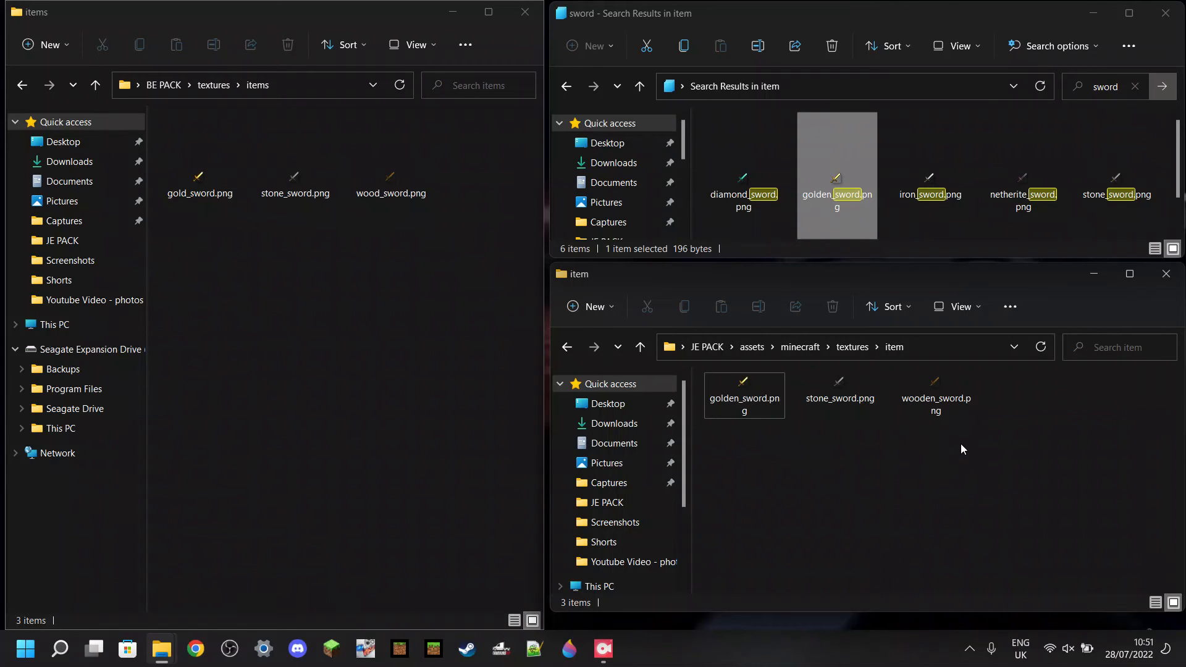
mouse_move(510, 45)
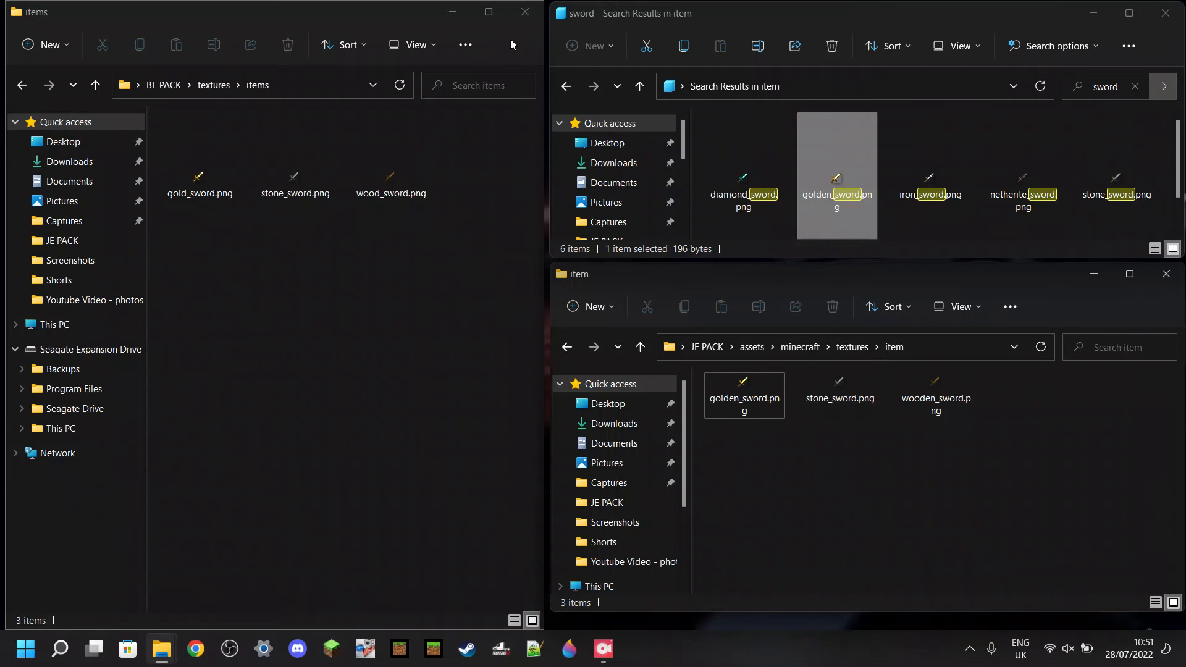
- Close the BE PACK items and sword search windows and maximize the JE PACK item window
click(524, 12)
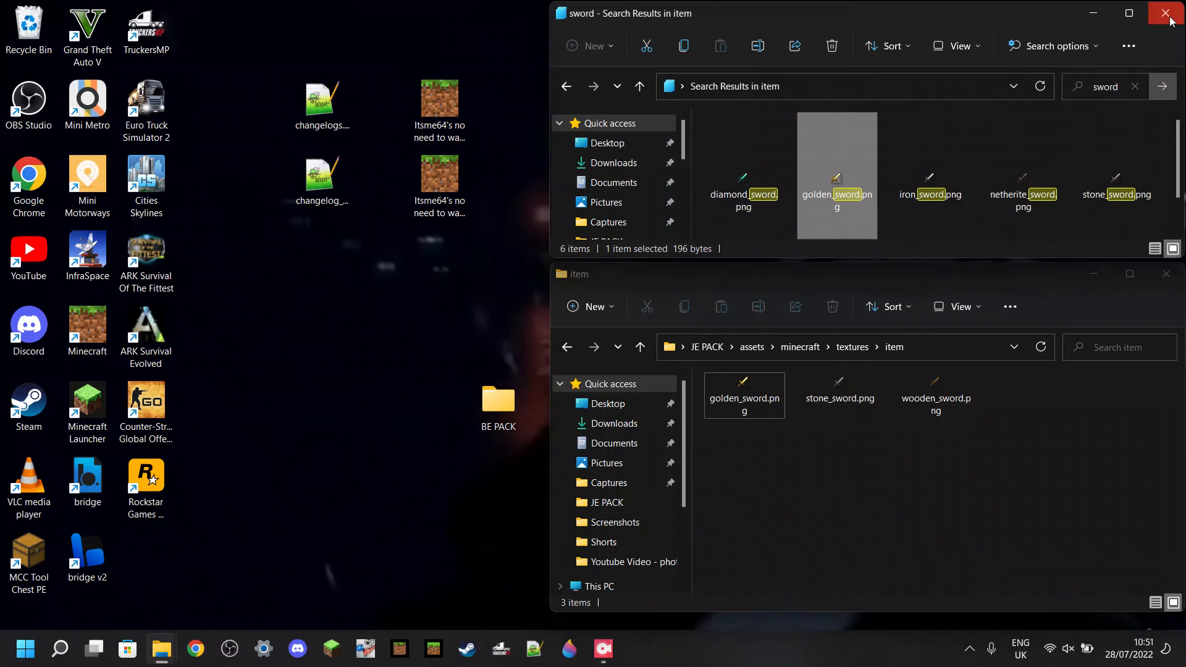
click(1165, 13)
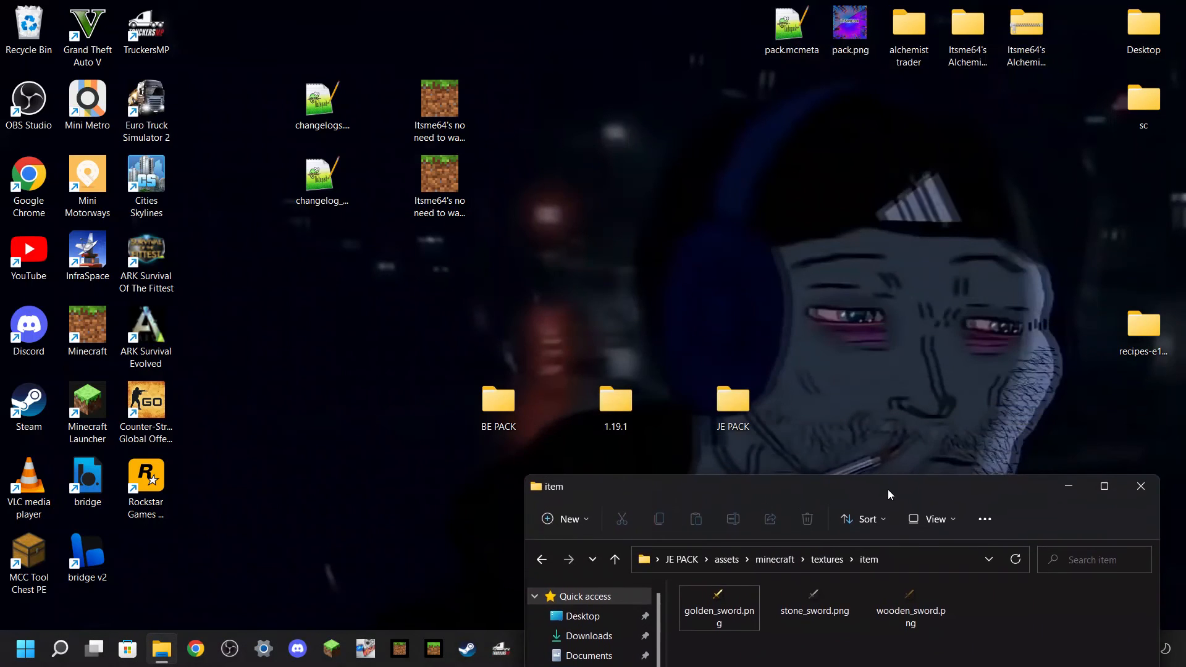
click(615, 399)
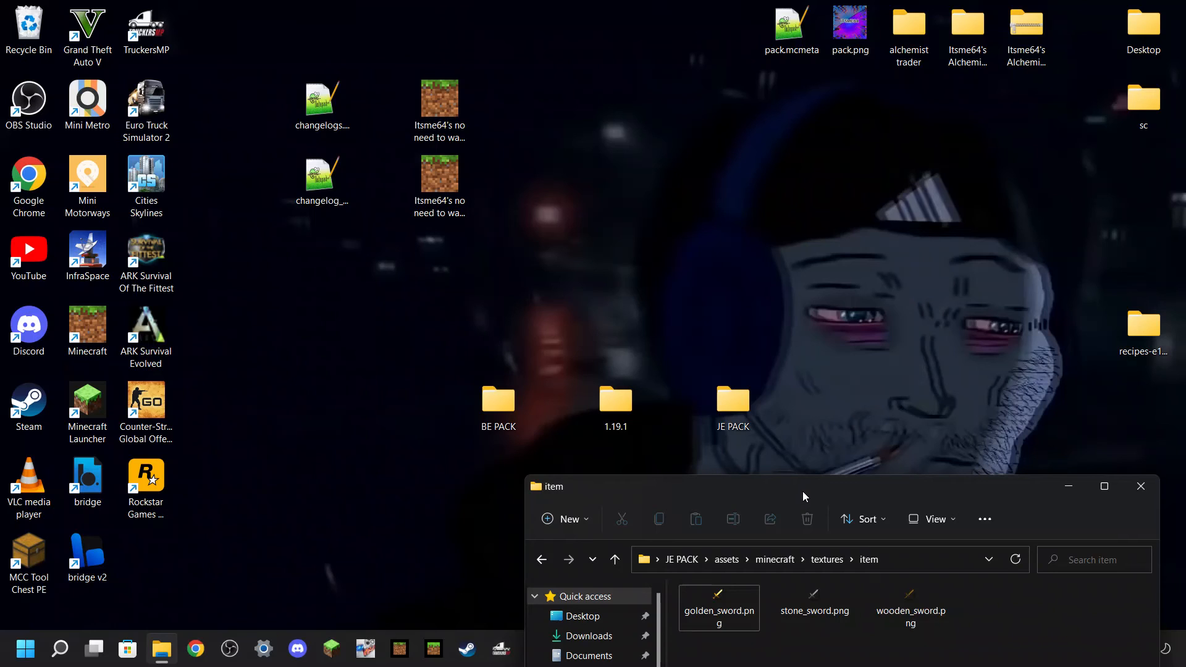
mouse_move(783, 499)
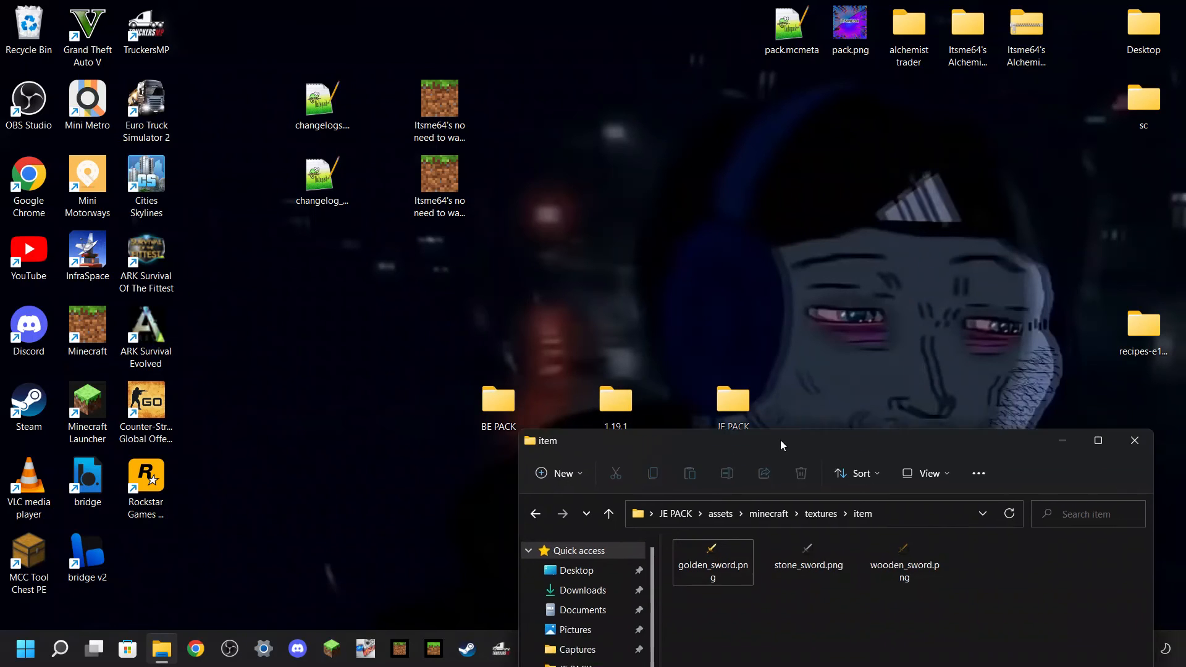
click(1097, 439)
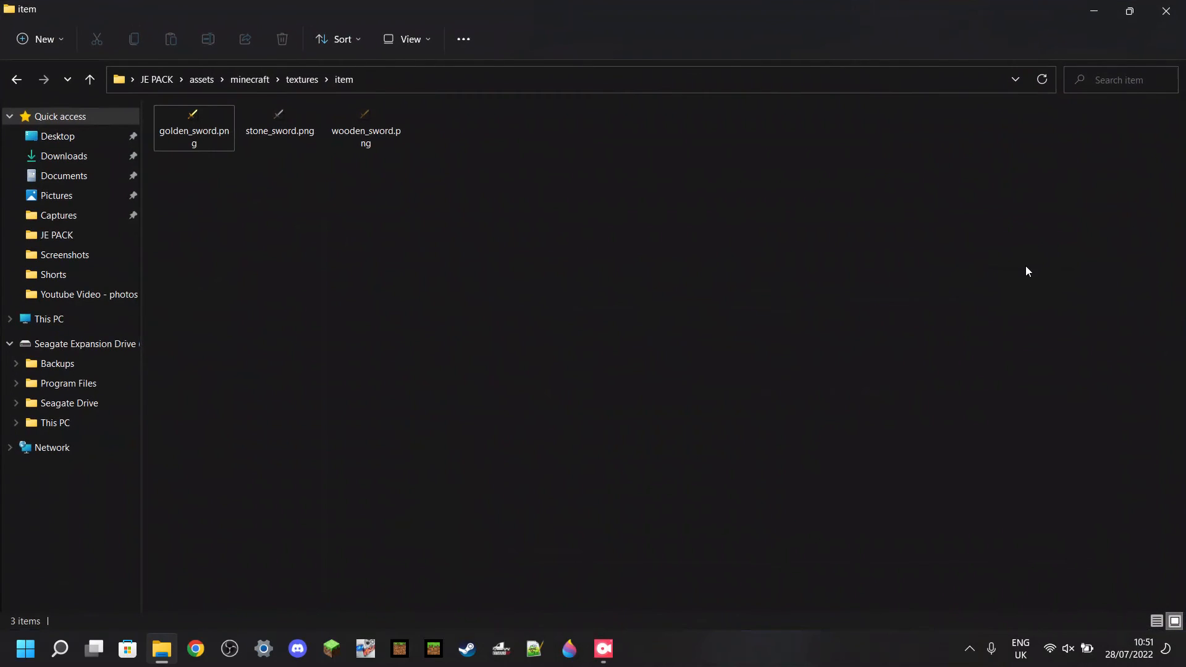
- Return to the JE PACK root showing assets, pack.mcmeta and pack.png, with nothing selected
click(157, 80)
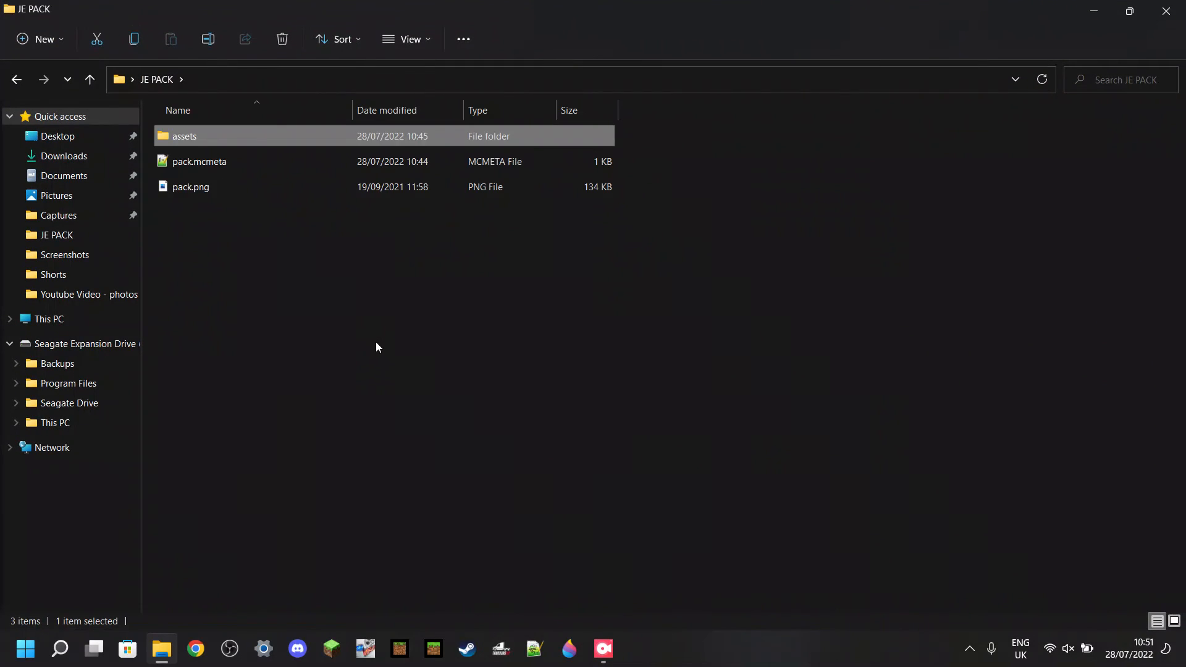
click(190, 187)
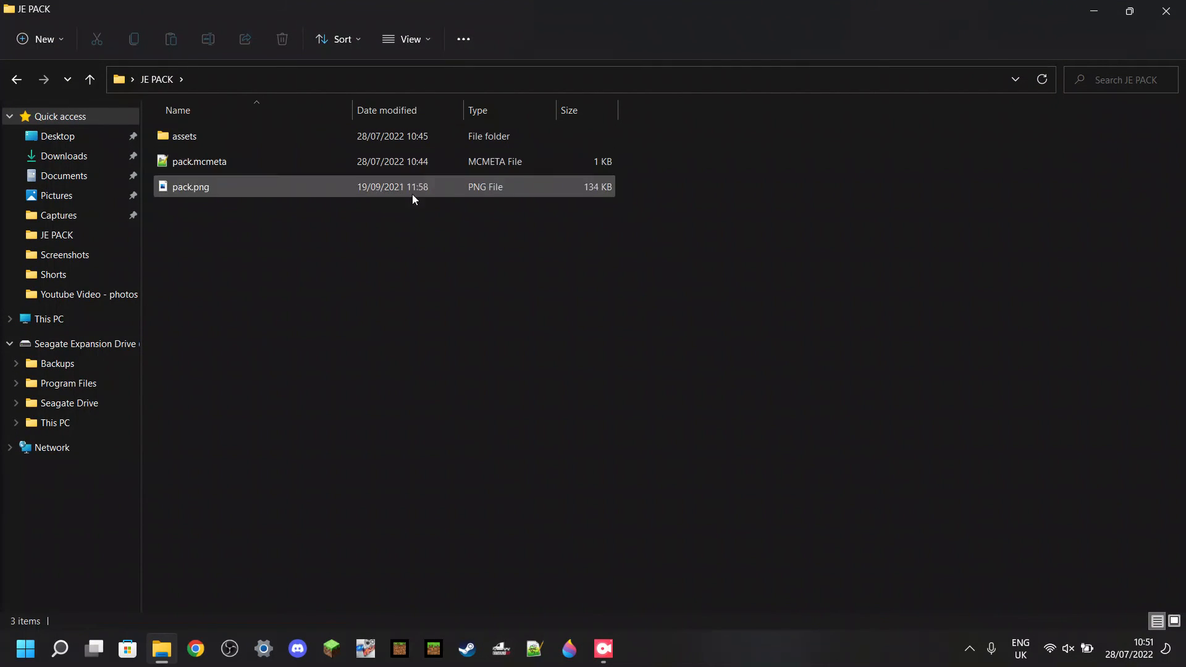
click(718, 257)
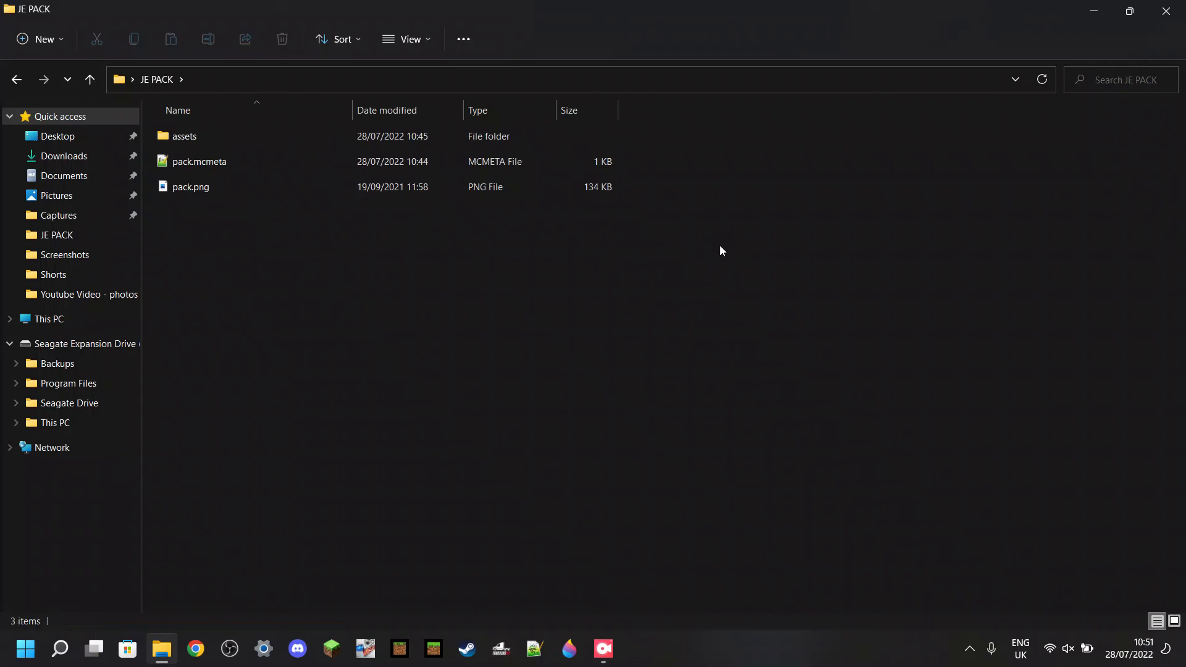
mouse_move(473, 326)
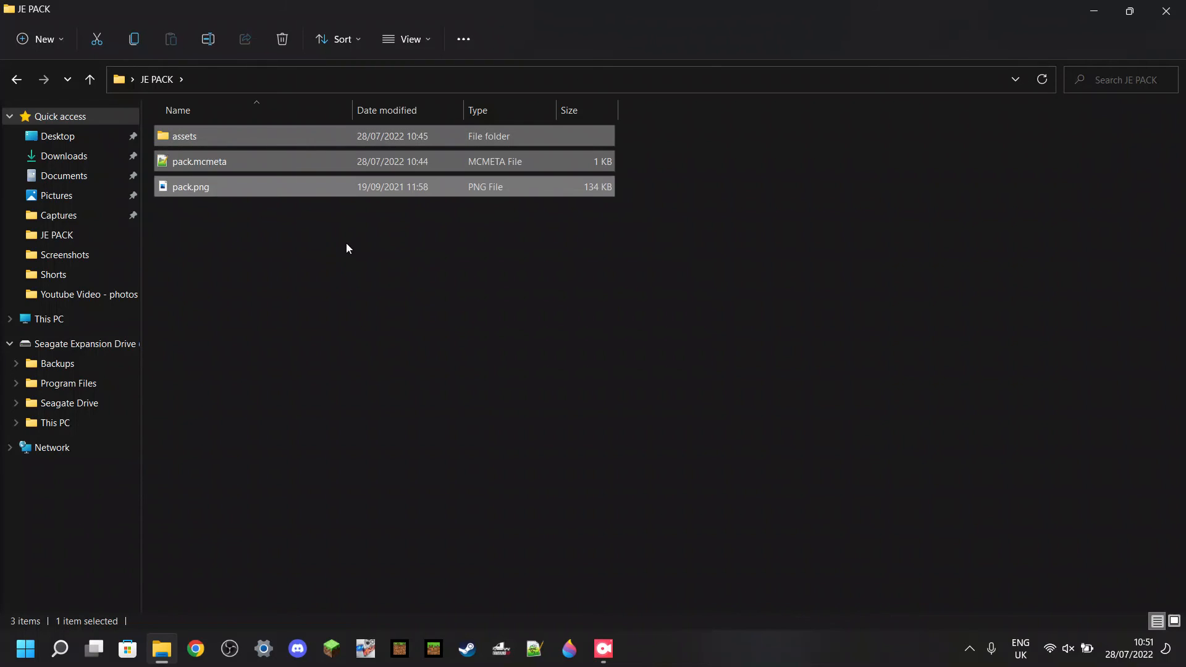
- Compress assets, pack.mcmeta and pack.png into a zip archive named SUBSCRIBE.zip
key(ctrl+a)
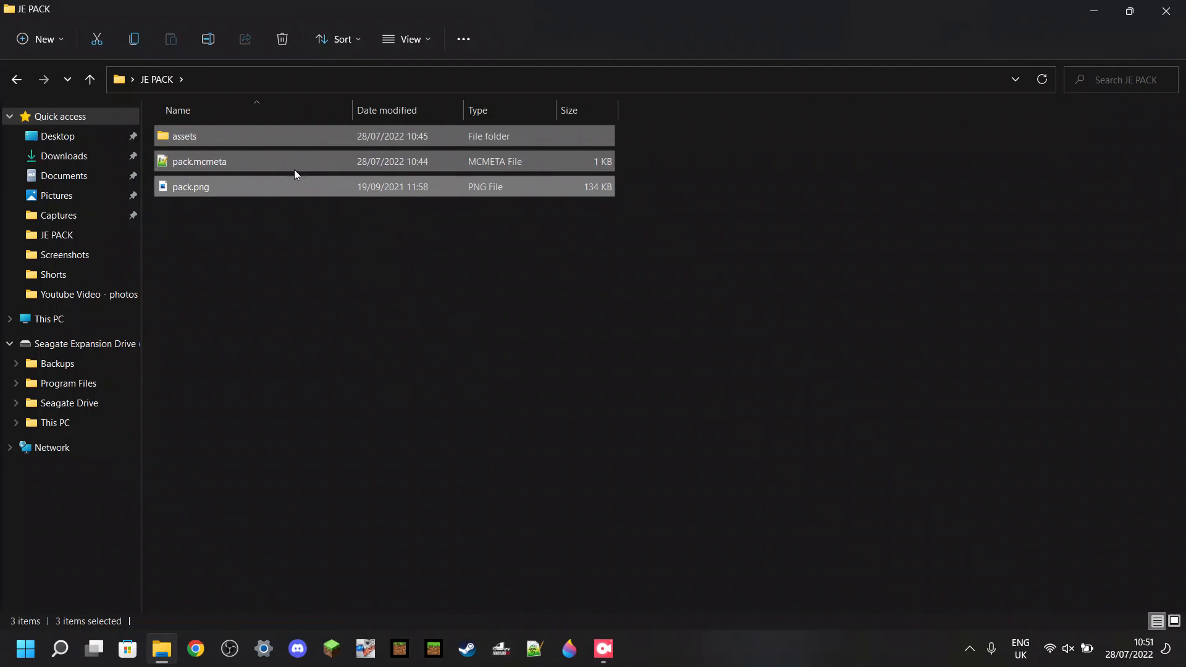
right_click(294, 175)
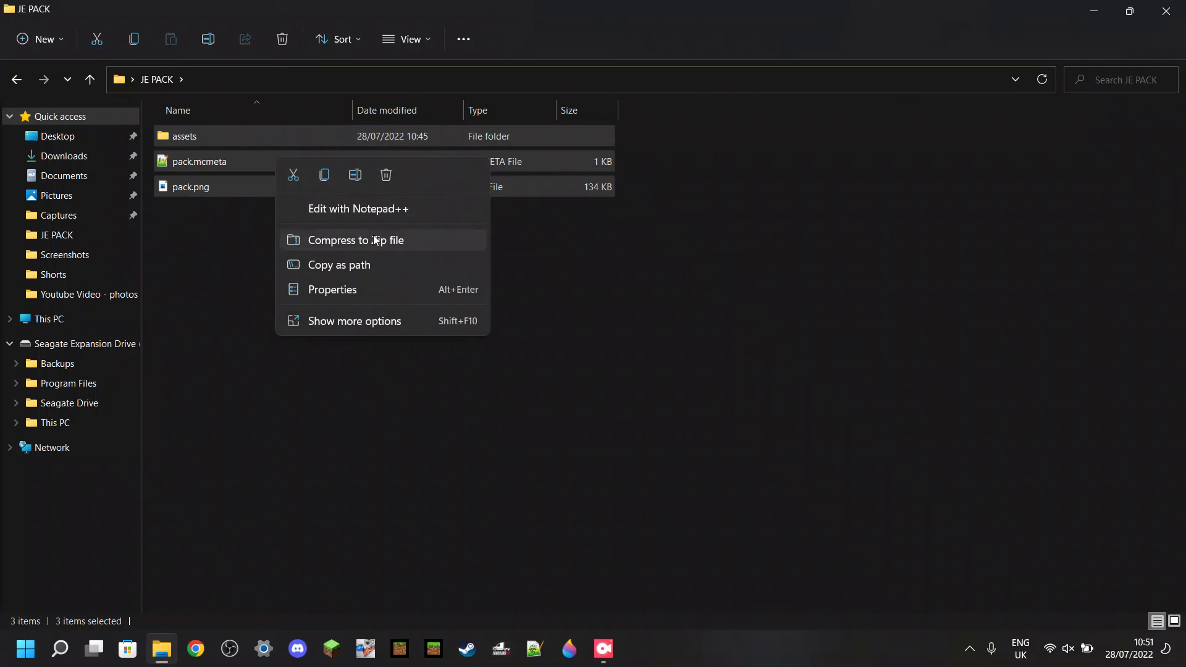
mouse_move(372, 244)
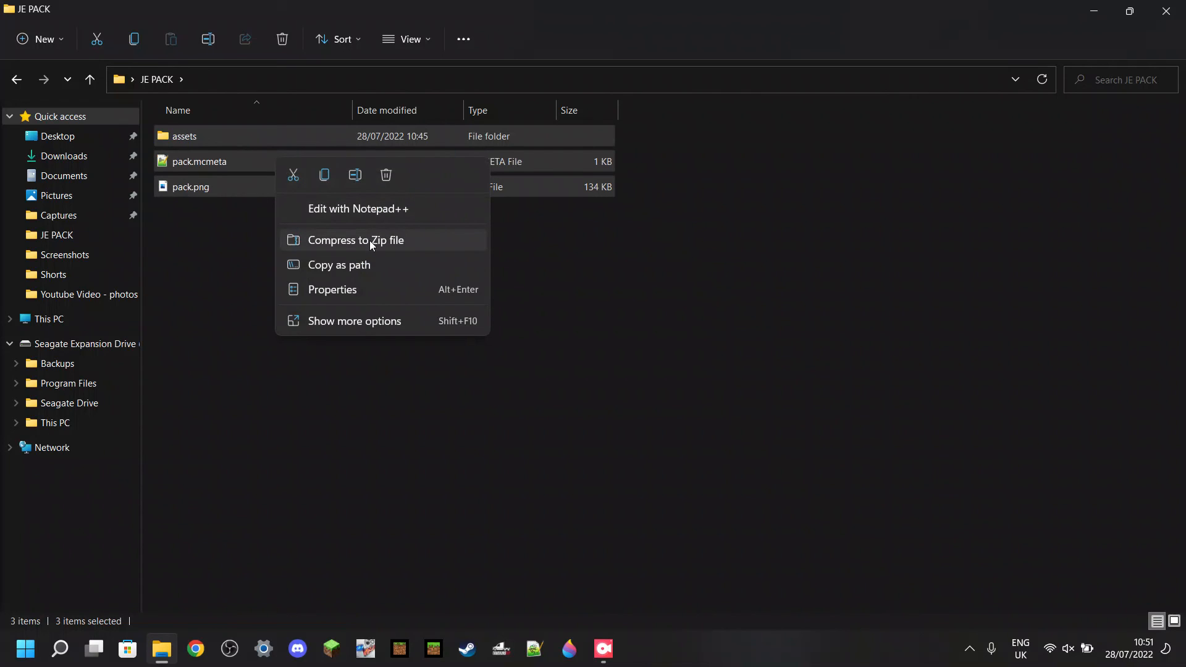
click(356, 239)
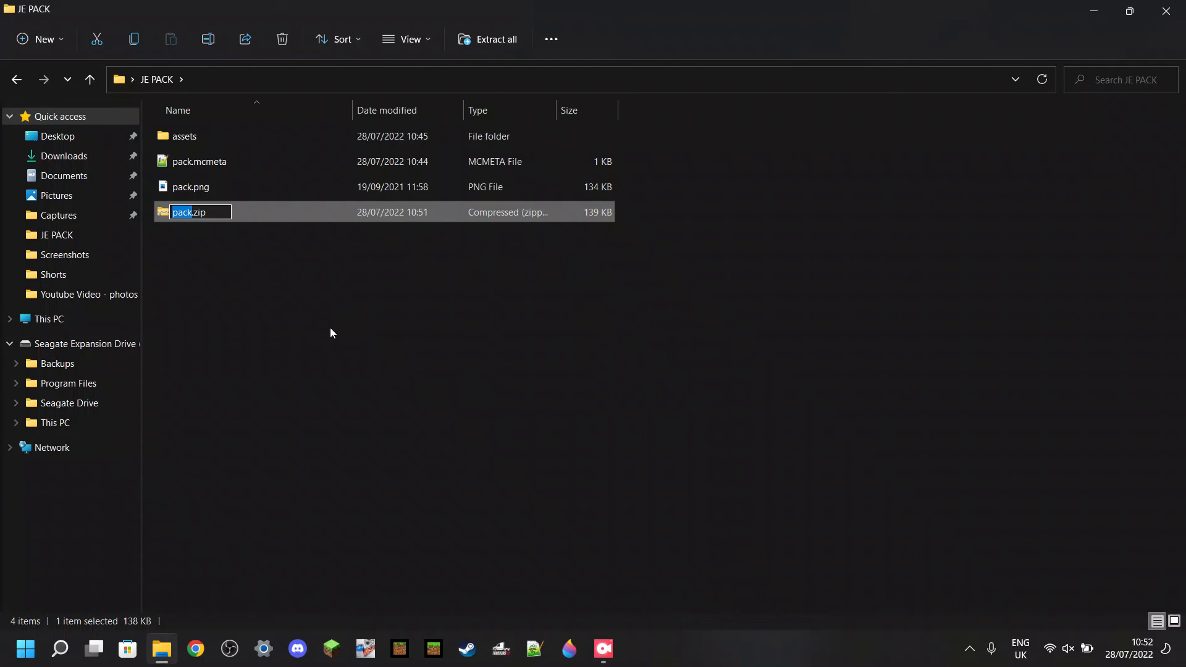
text(SUBSCRUB)
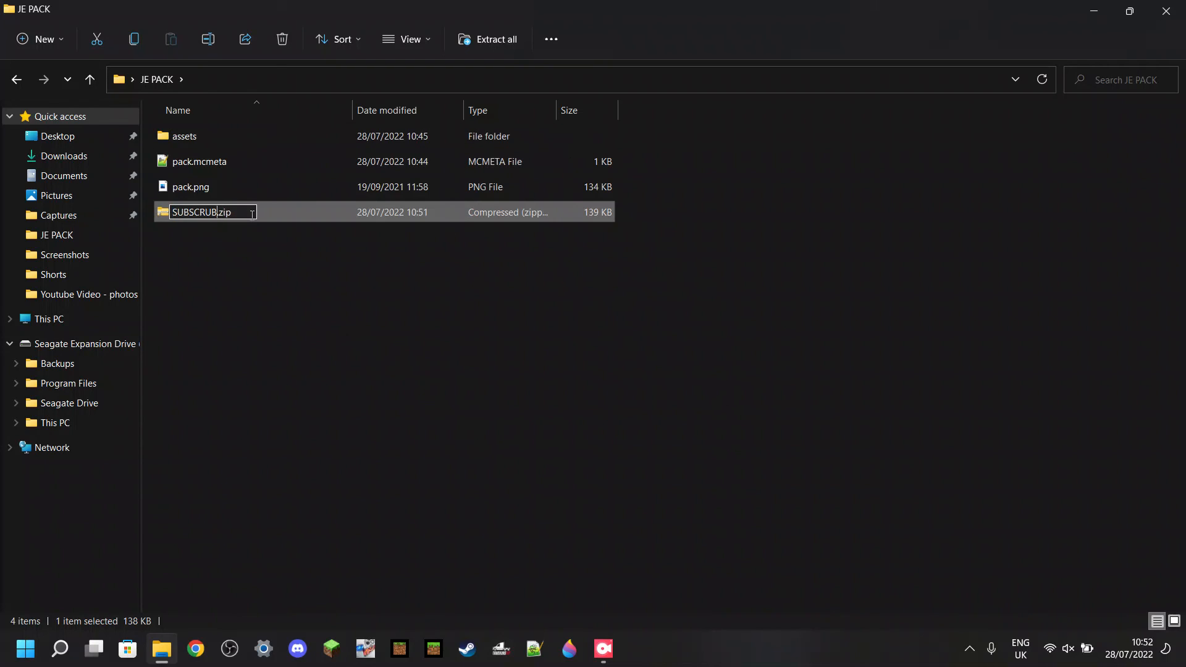
text(SUBSCRIBE)
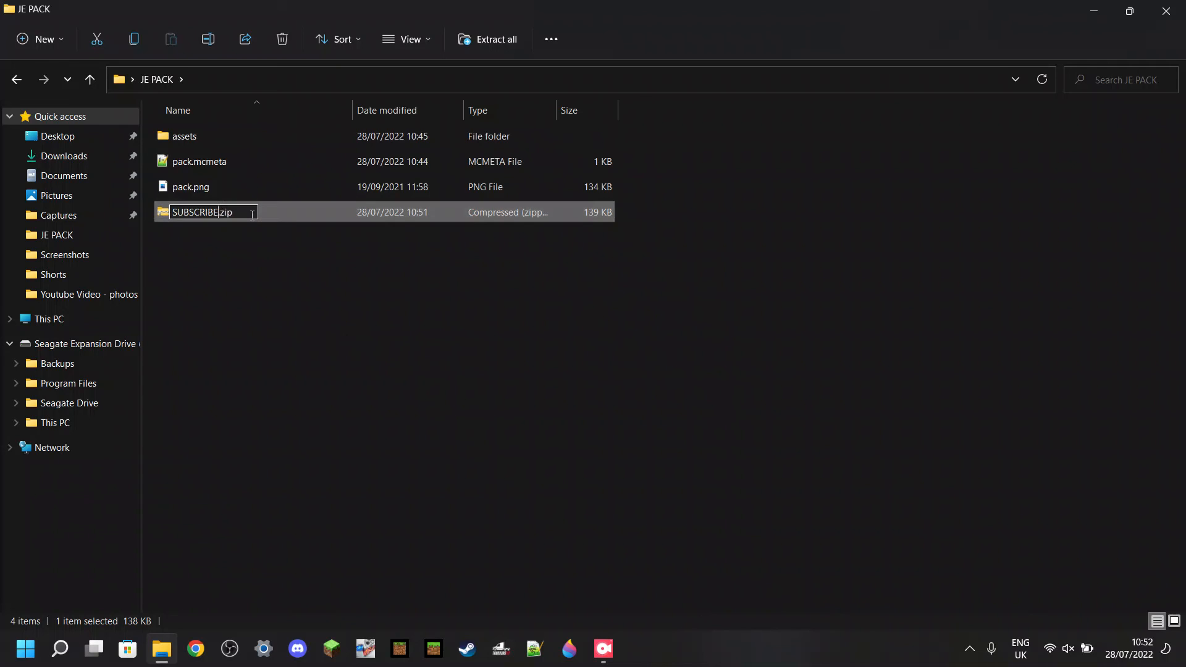
key(Return)
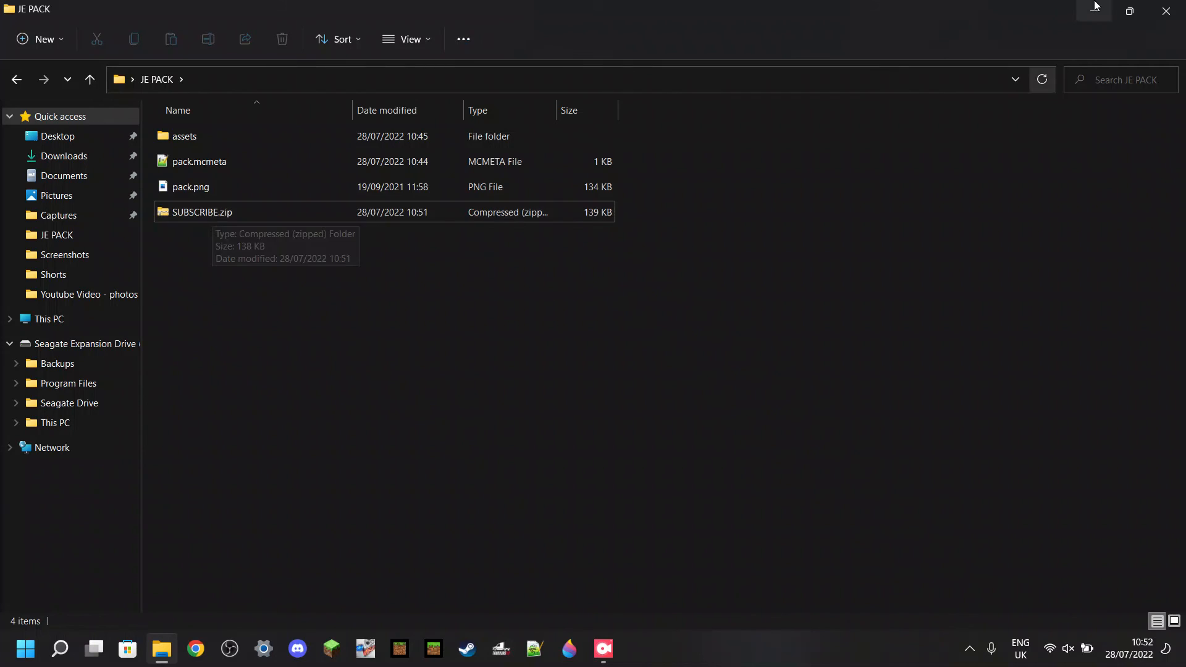
- Move SUBSCRIBE.zip onto the desktop, close the JE PACK window and select the zip
click(1128, 11)
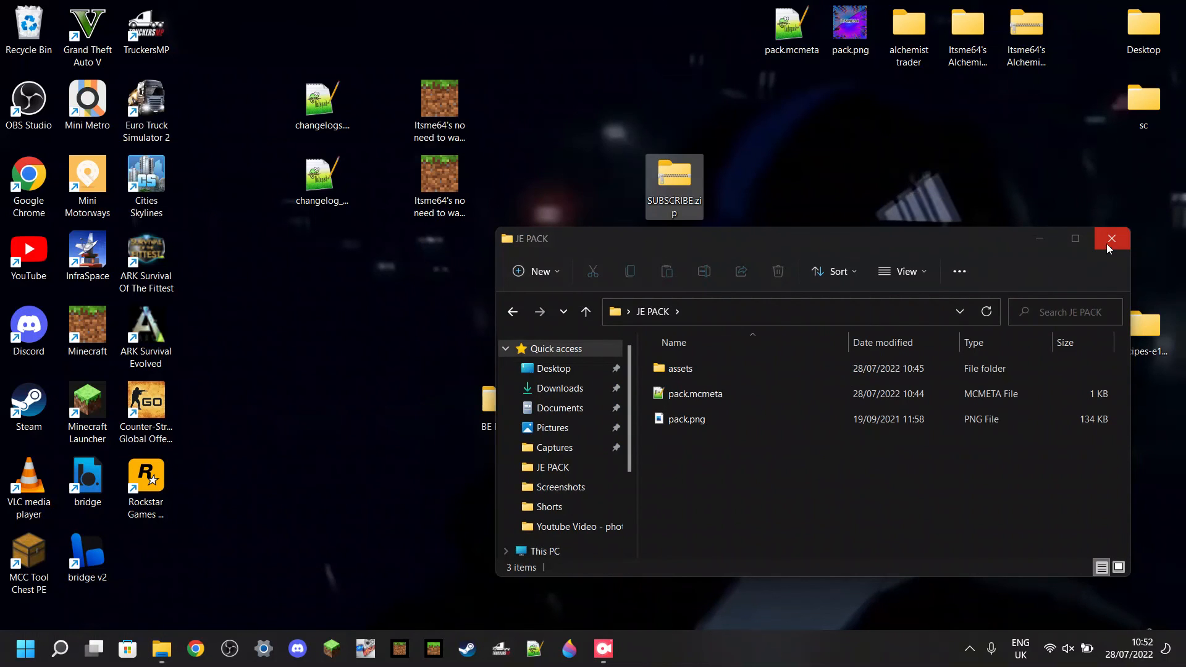
click(1111, 239)
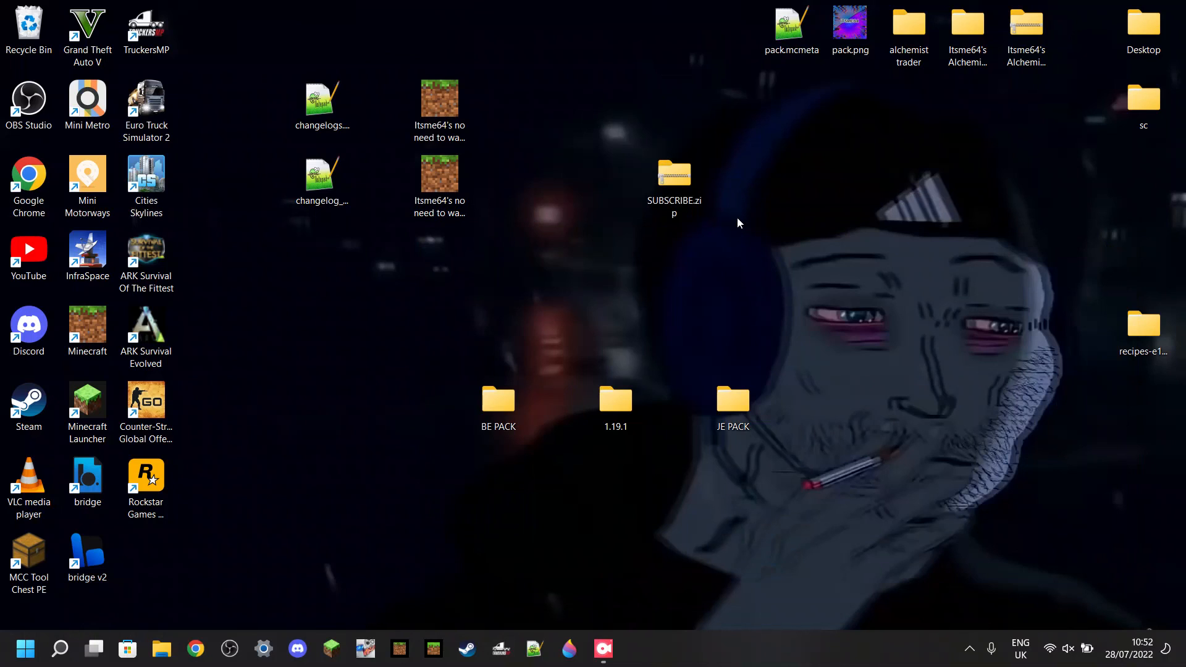
mouse_move(87, 406)
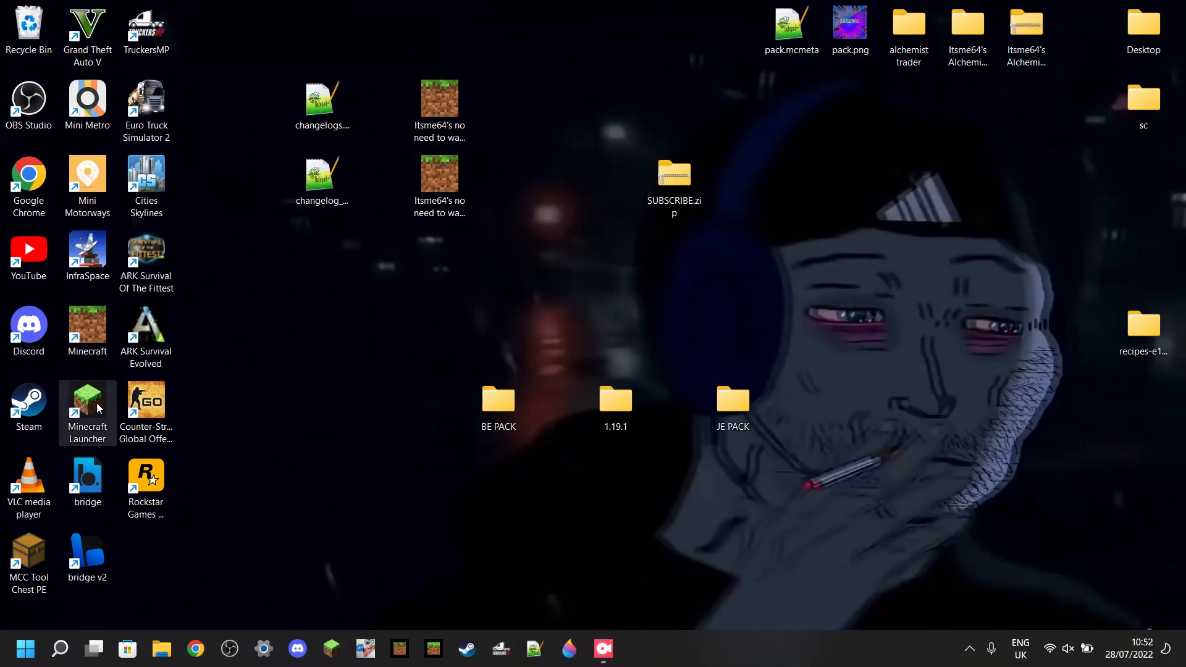
mouse_move(87, 405)
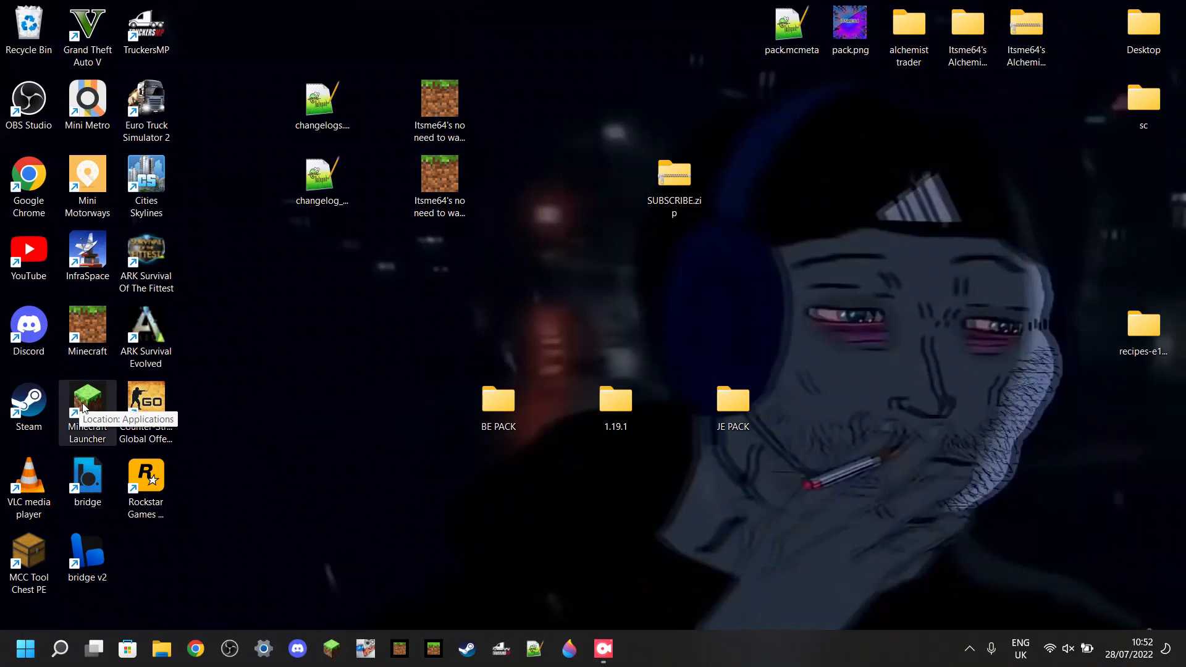
mouse_move(341, 352)
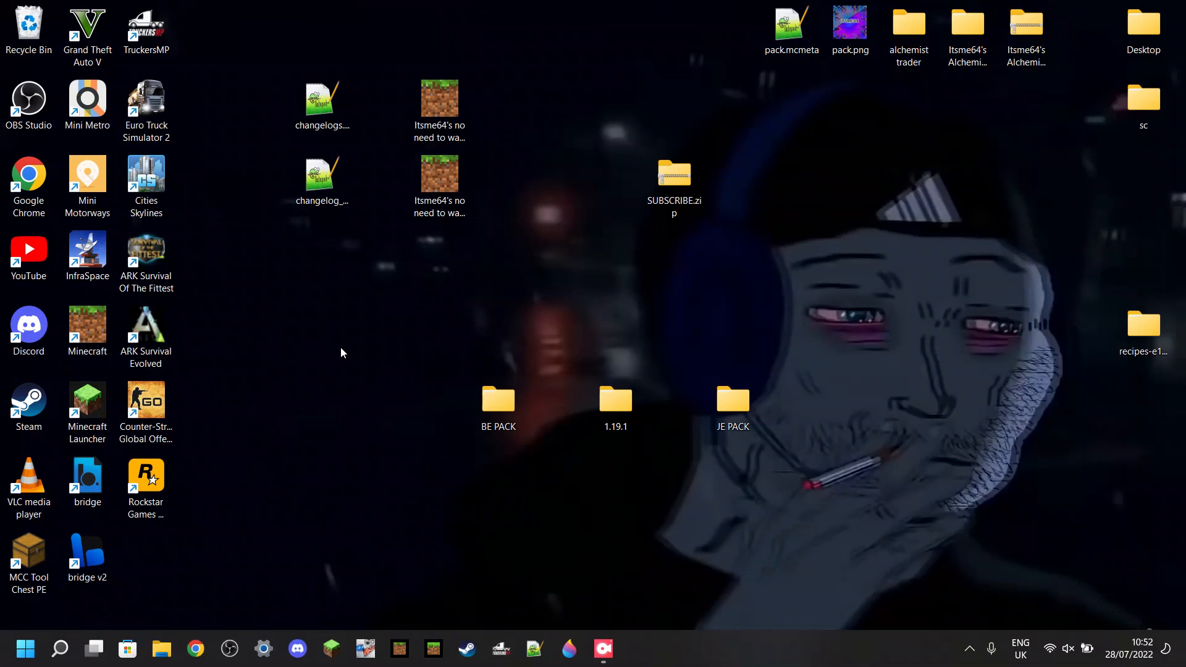
click(674, 182)
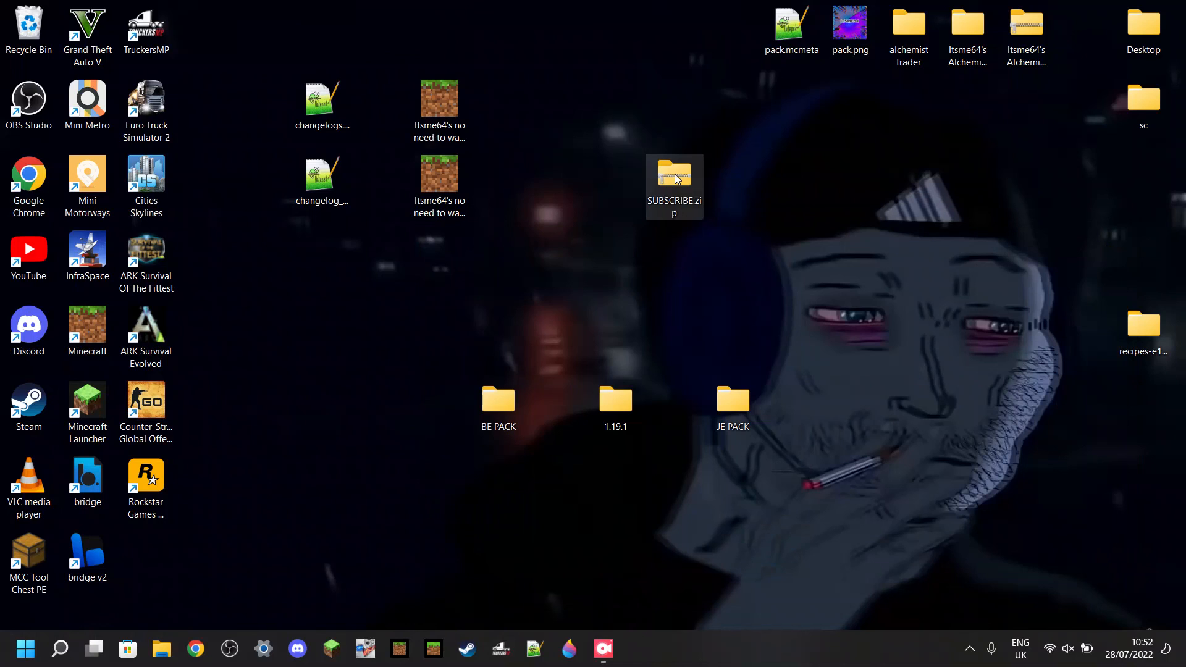
mouse_move(677, 182)
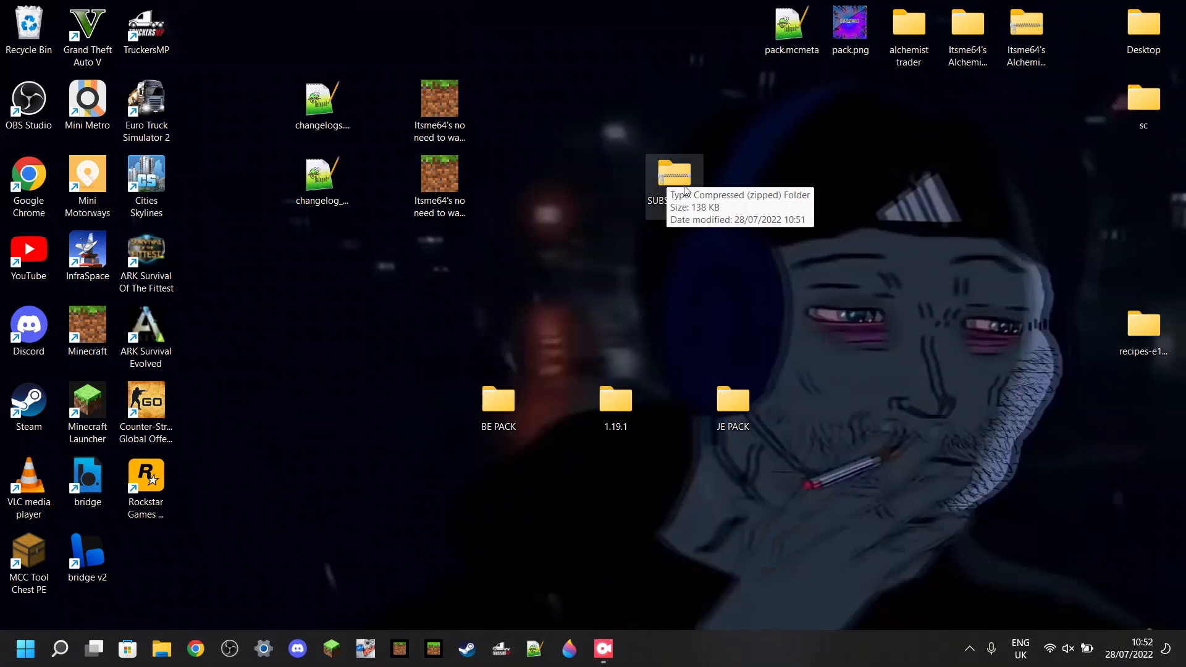